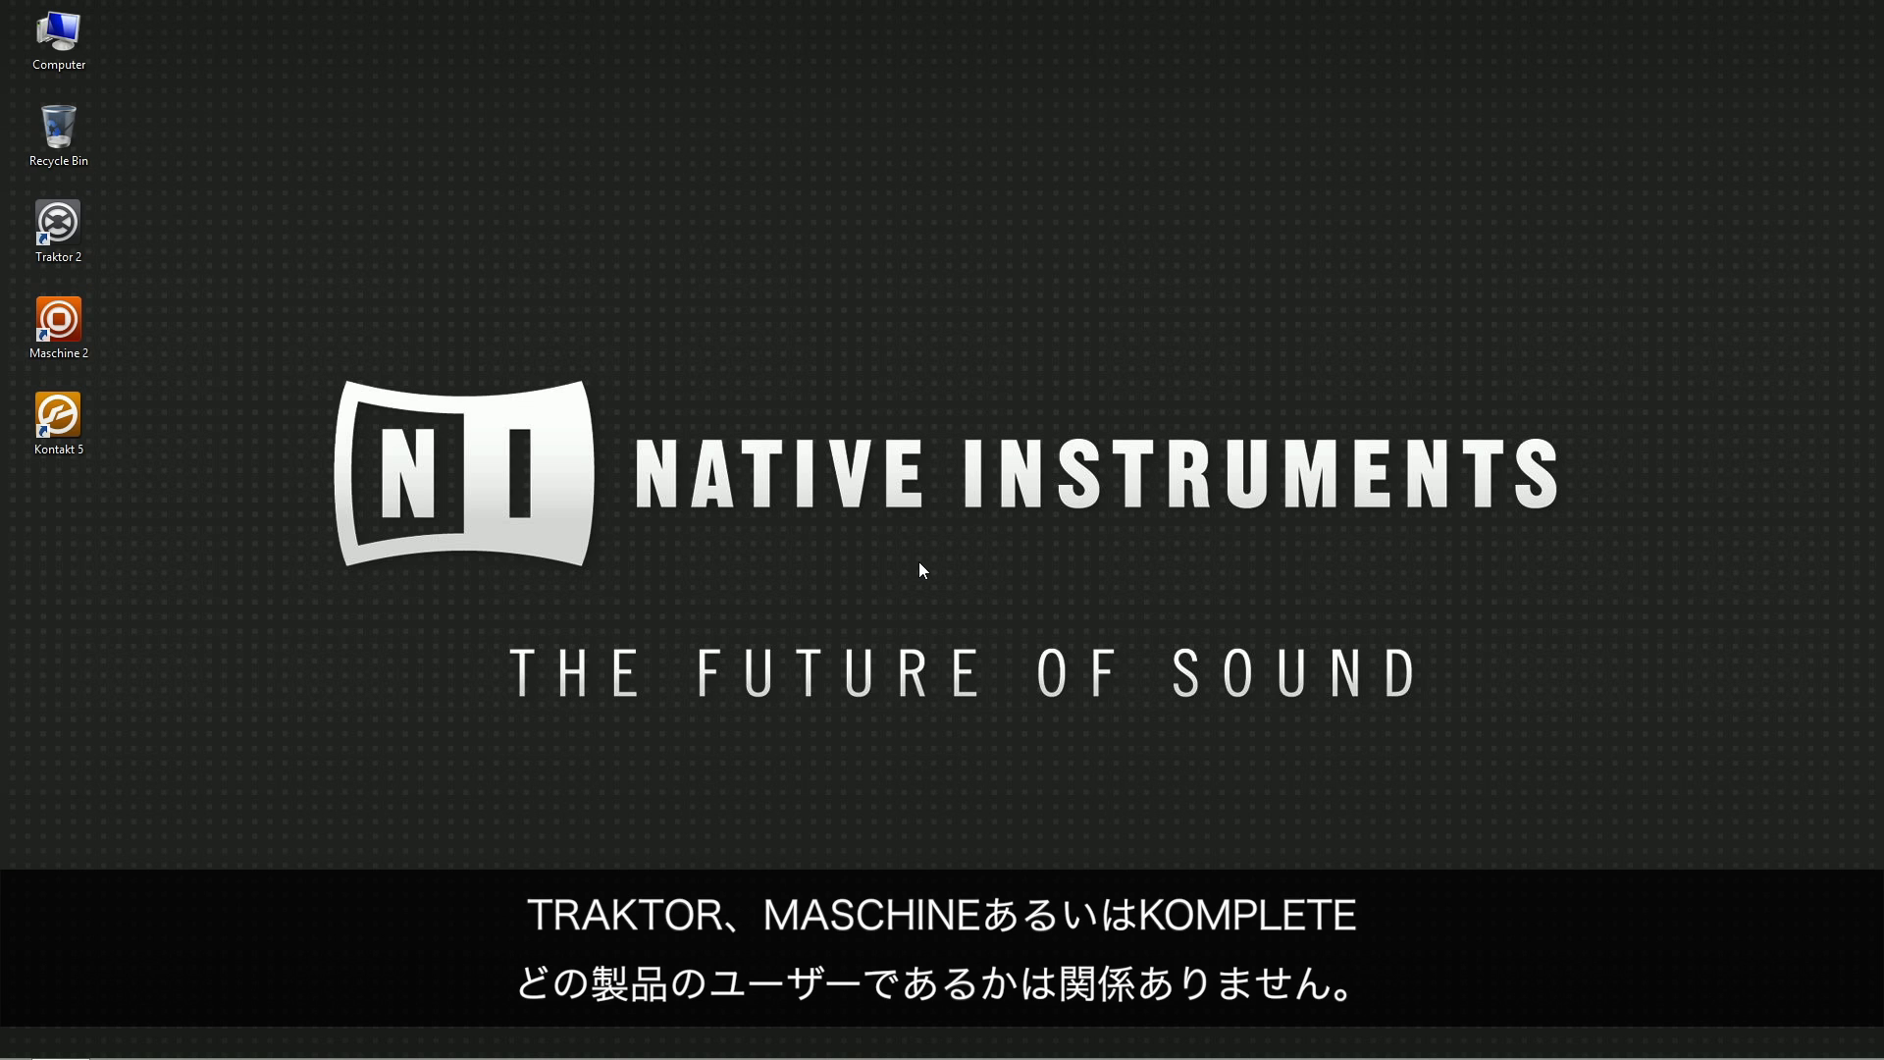
# Launch Traktor Pro from the Traktor 2 desktop shortcut
pyautogui.doubleClick(58, 318)
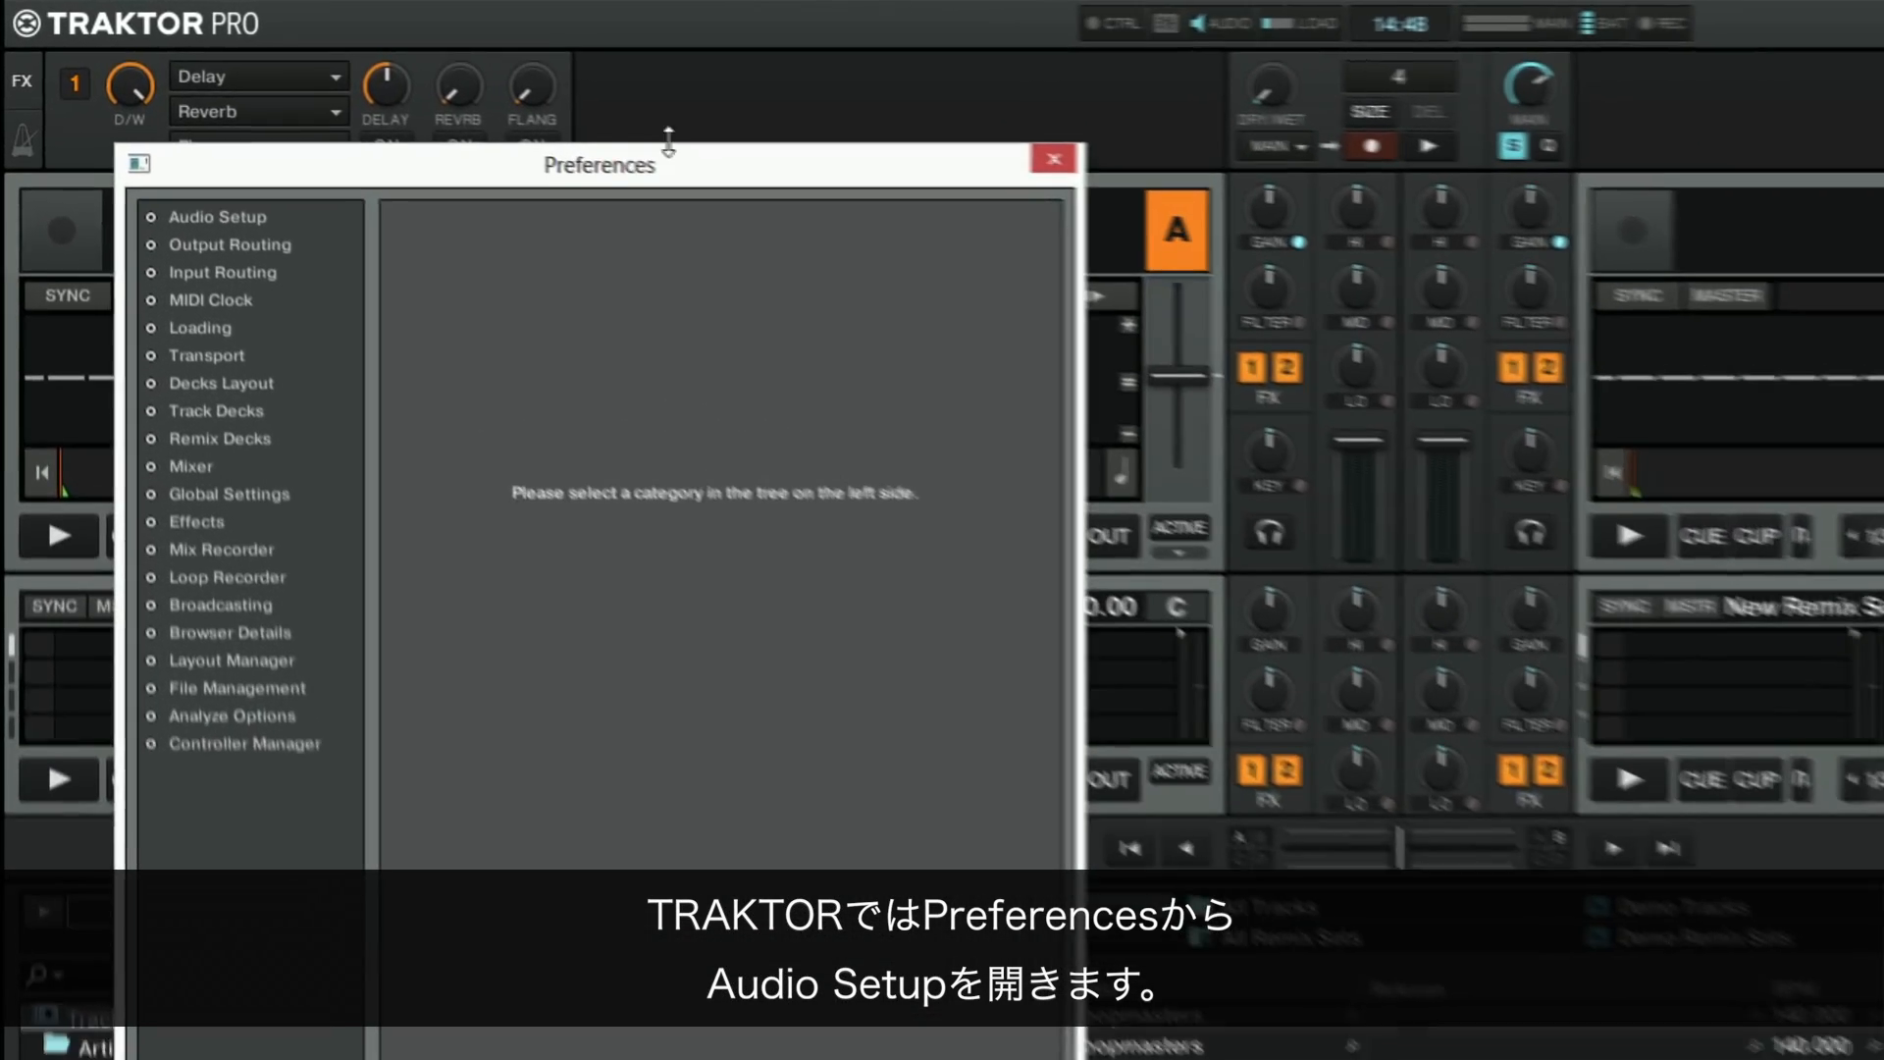
# Select Komplete Audio 6 (ASIO) as Traktor's audio device (256 samples, 10.2 ms)
pyautogui.click(217, 217)
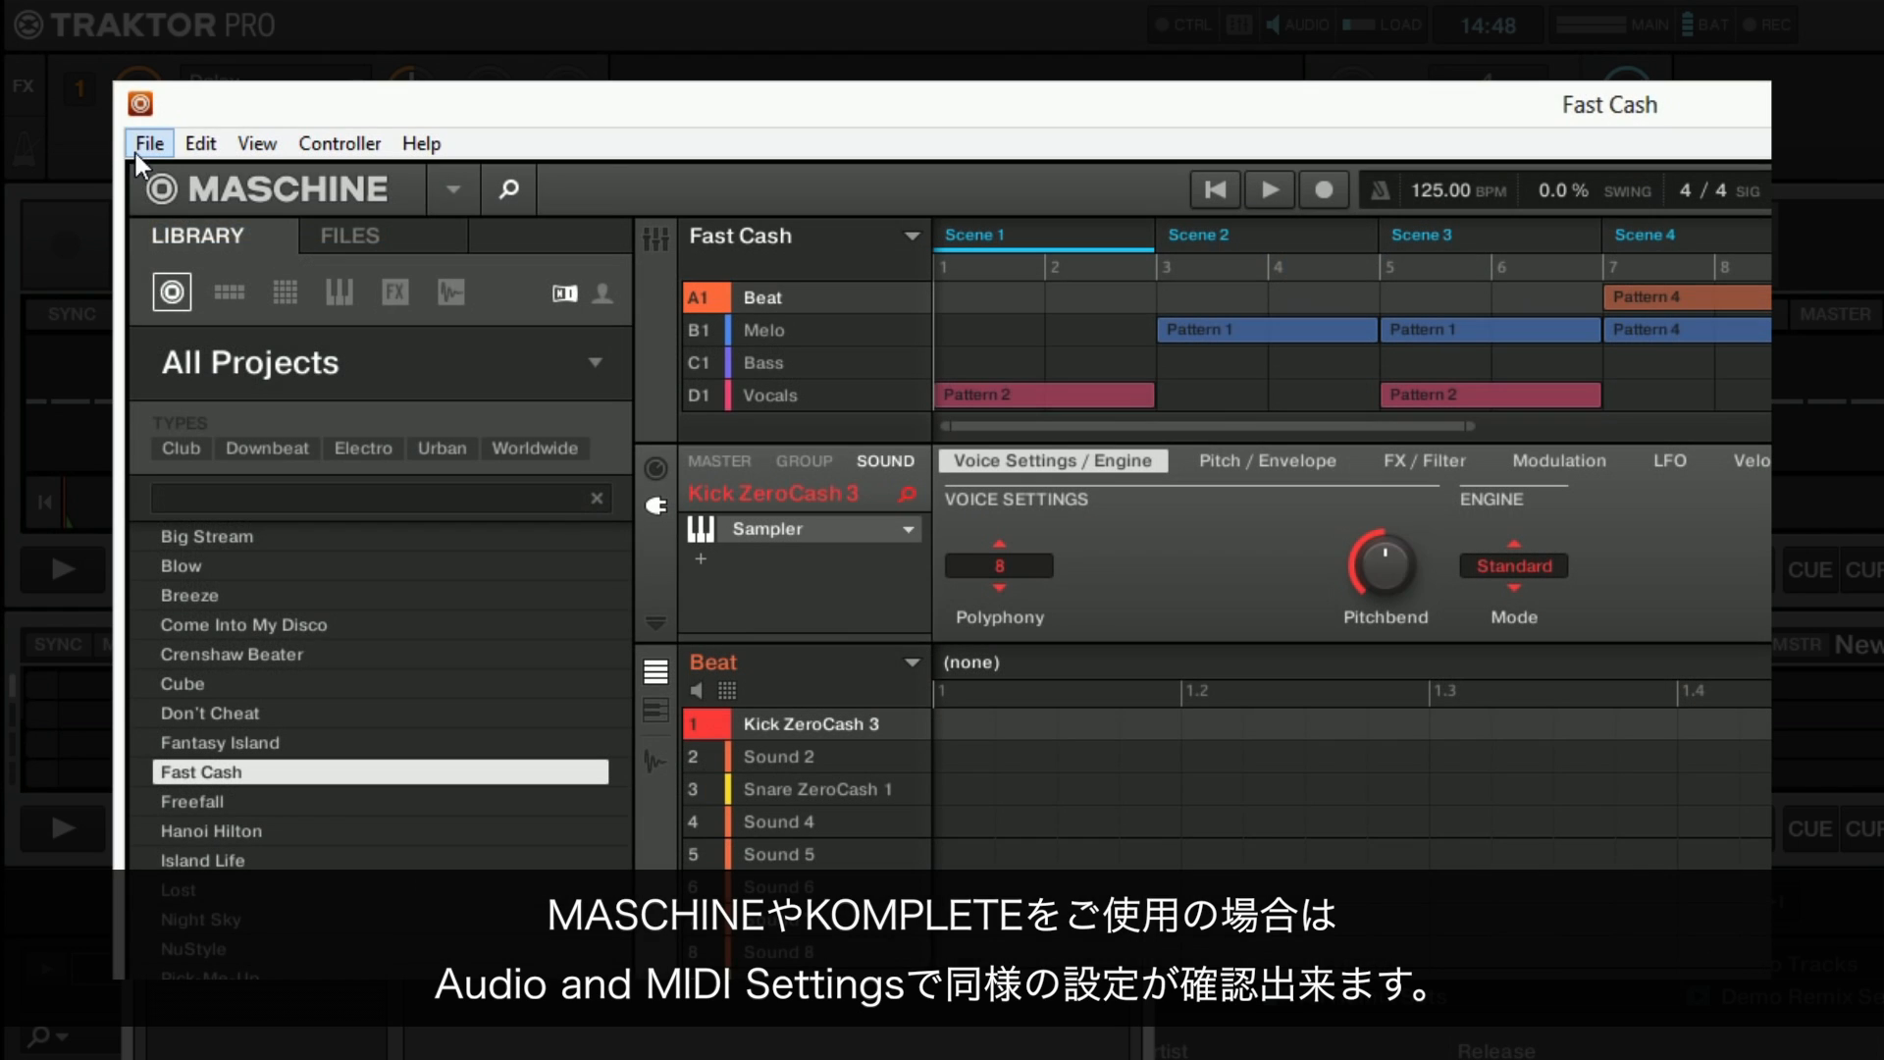
pyautogui.click(150, 142)
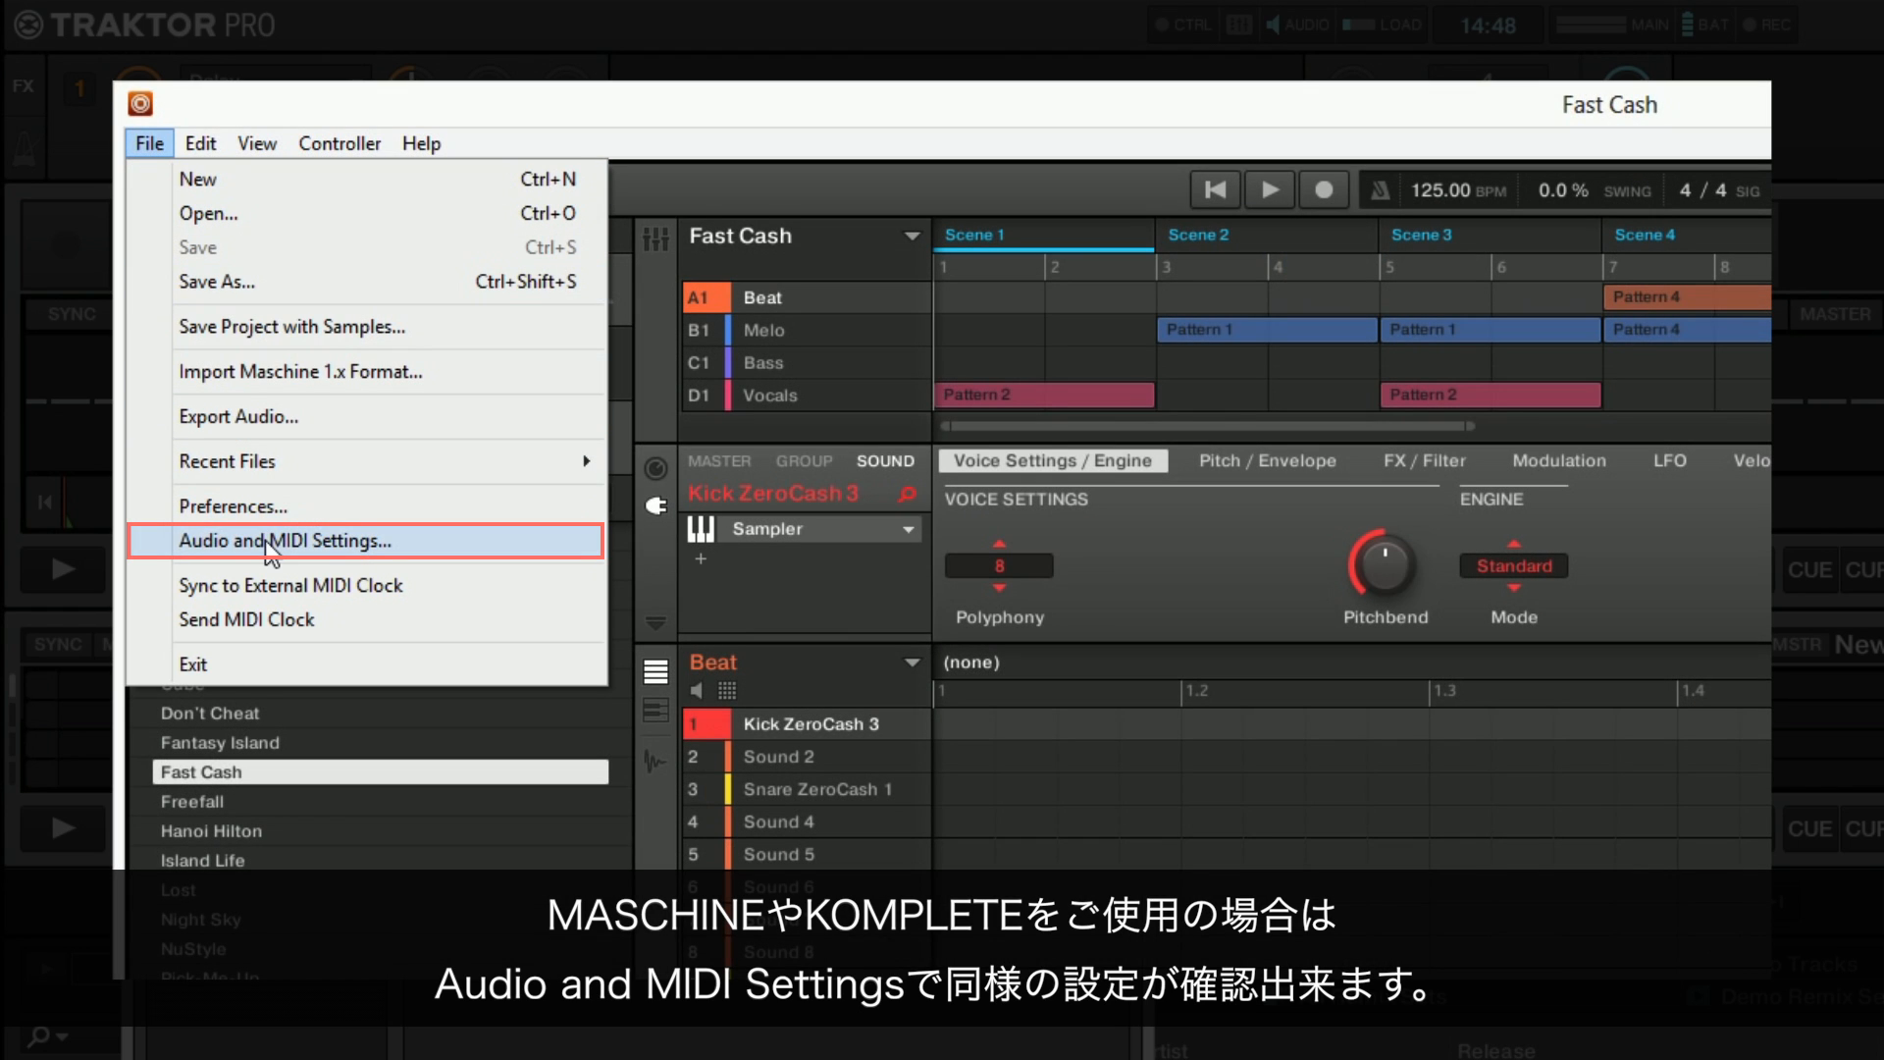
pyautogui.click(275, 541)
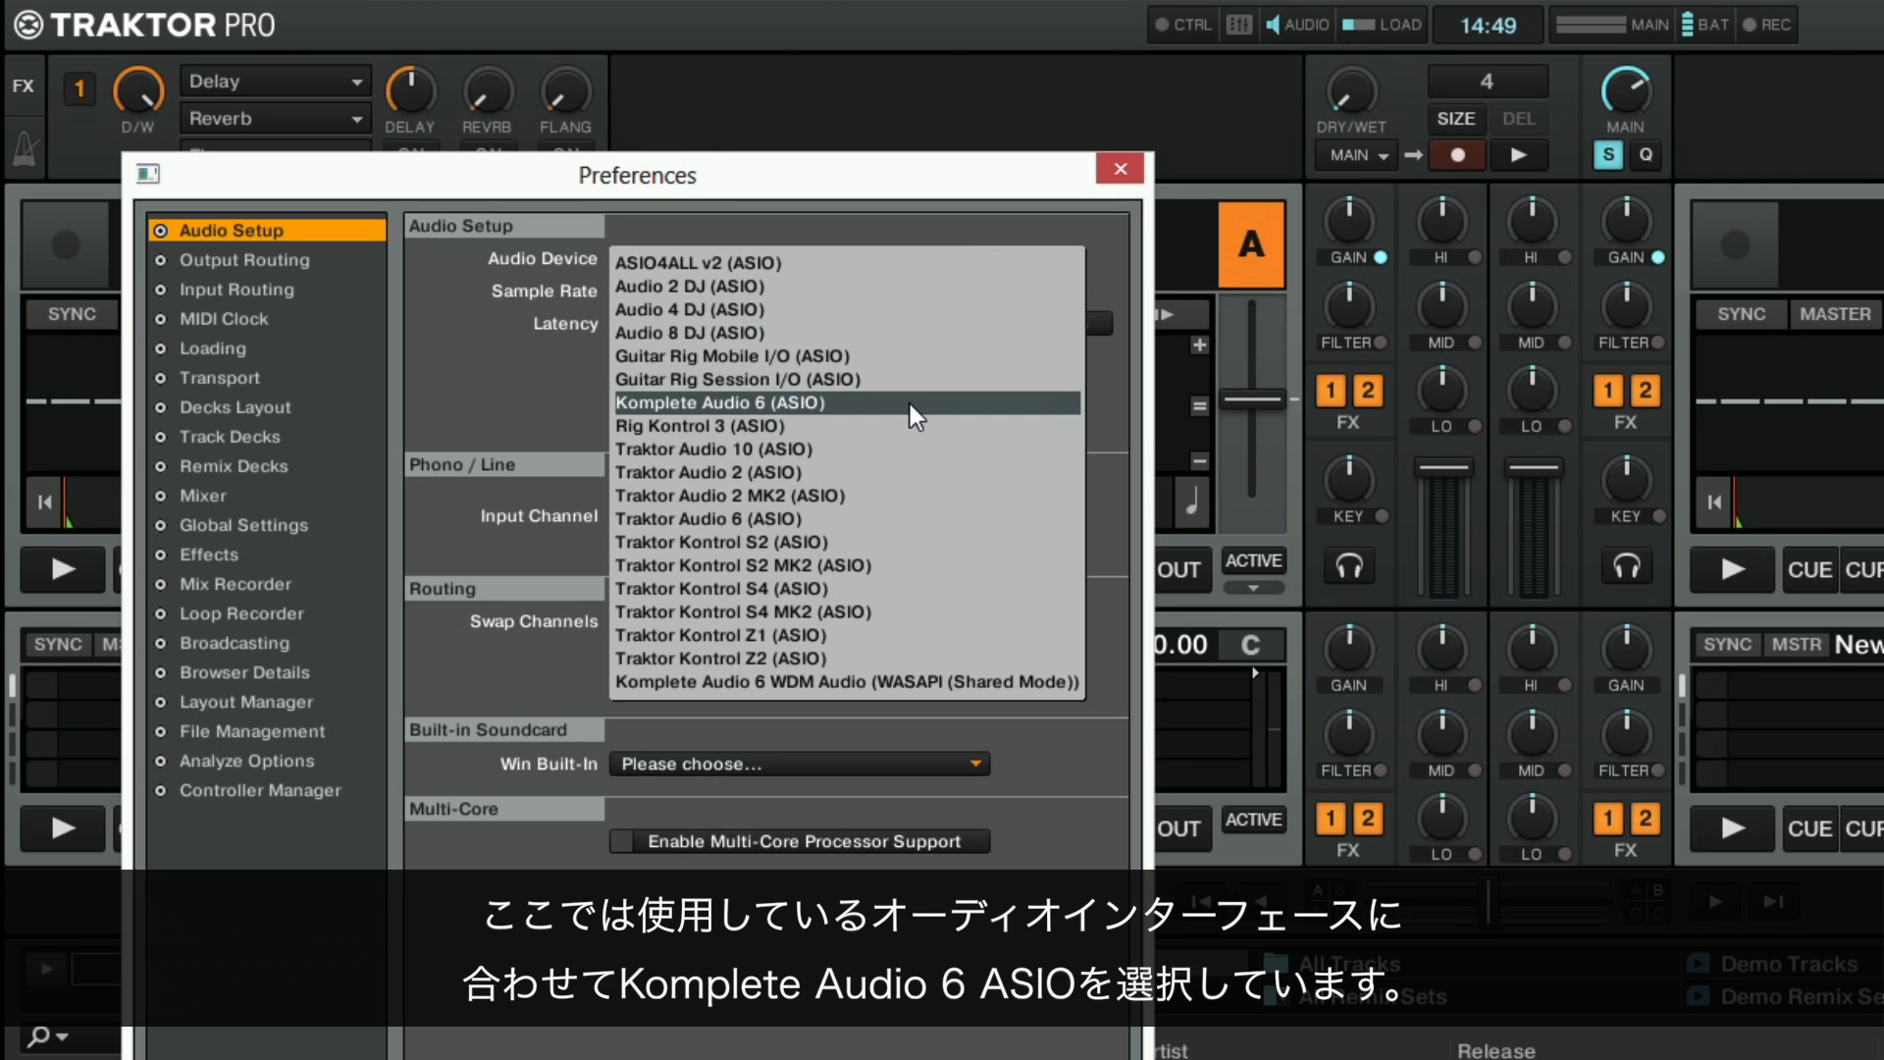
pyautogui.click(721, 403)
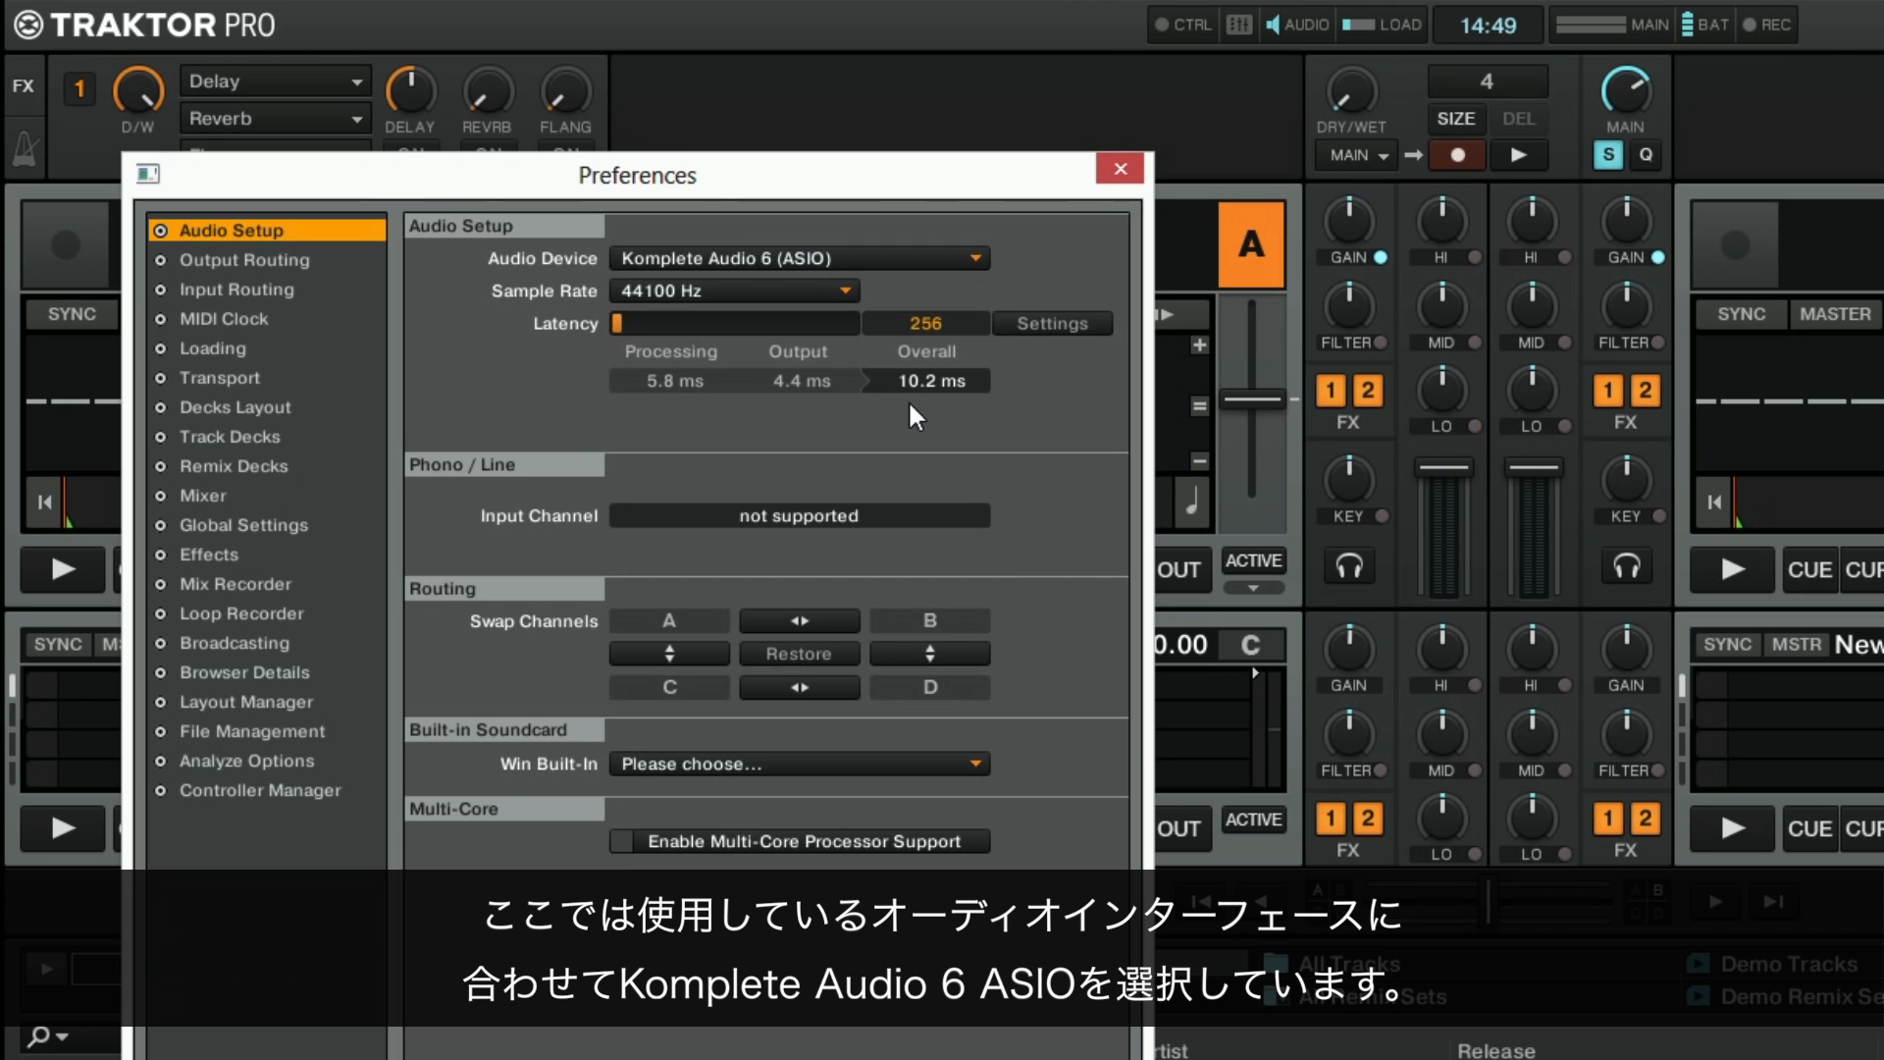
pyautogui.click(1052, 323)
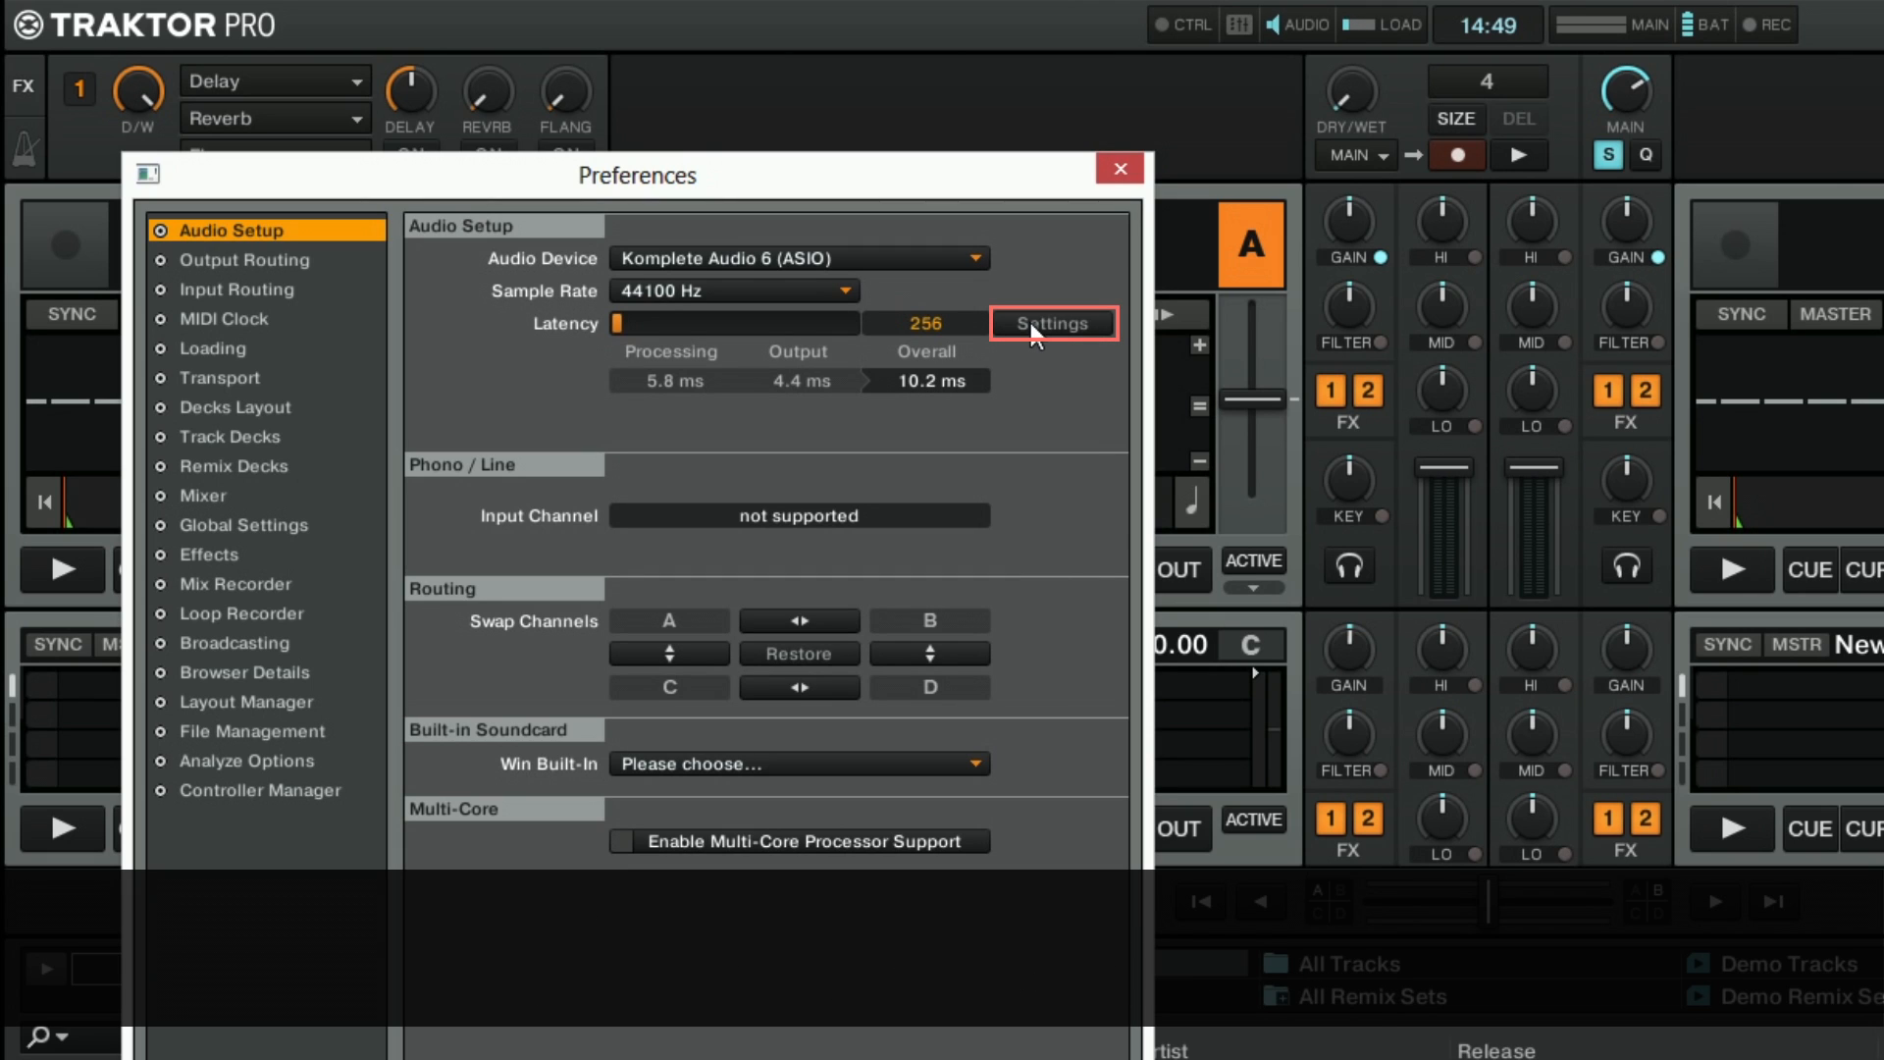
# Set the Komplete Audio 6 driver to 44100 Hz, 512-sample process buffer, 4 ms USB buffer
pyautogui.click(1053, 324)
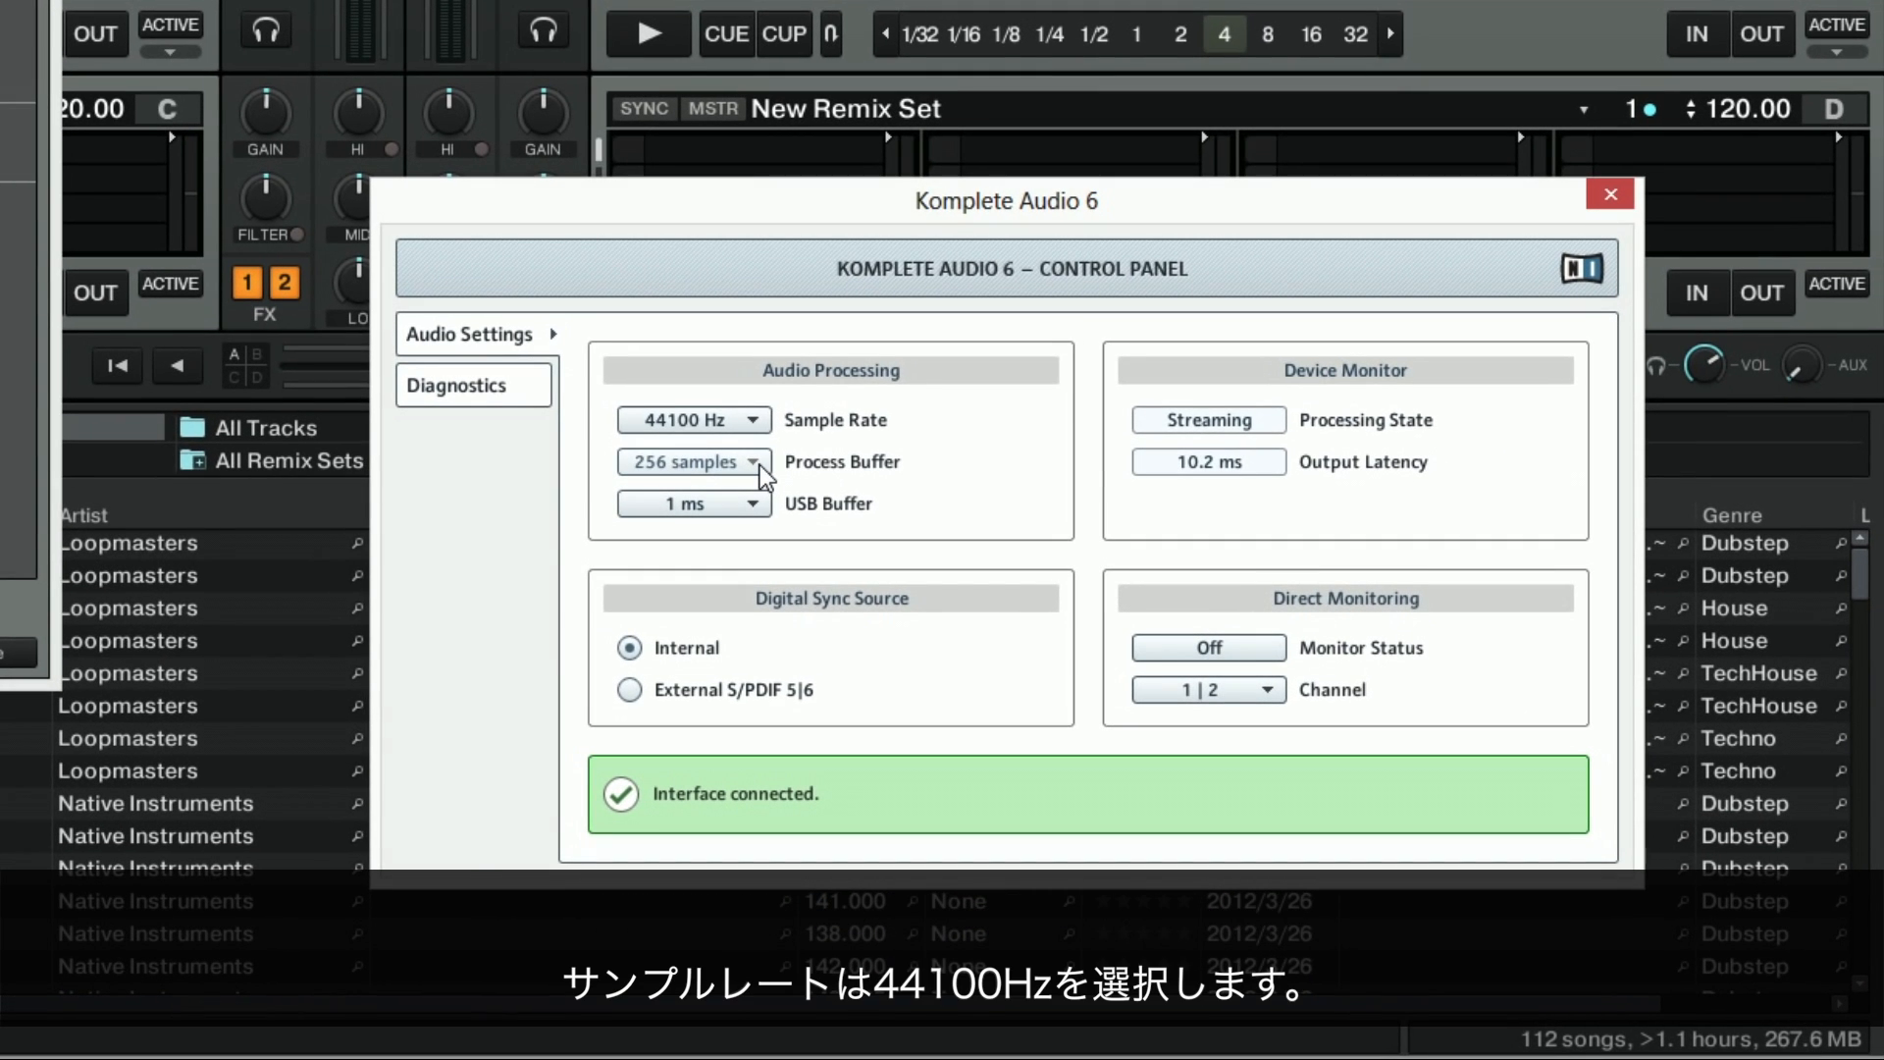
pyautogui.click(746, 420)
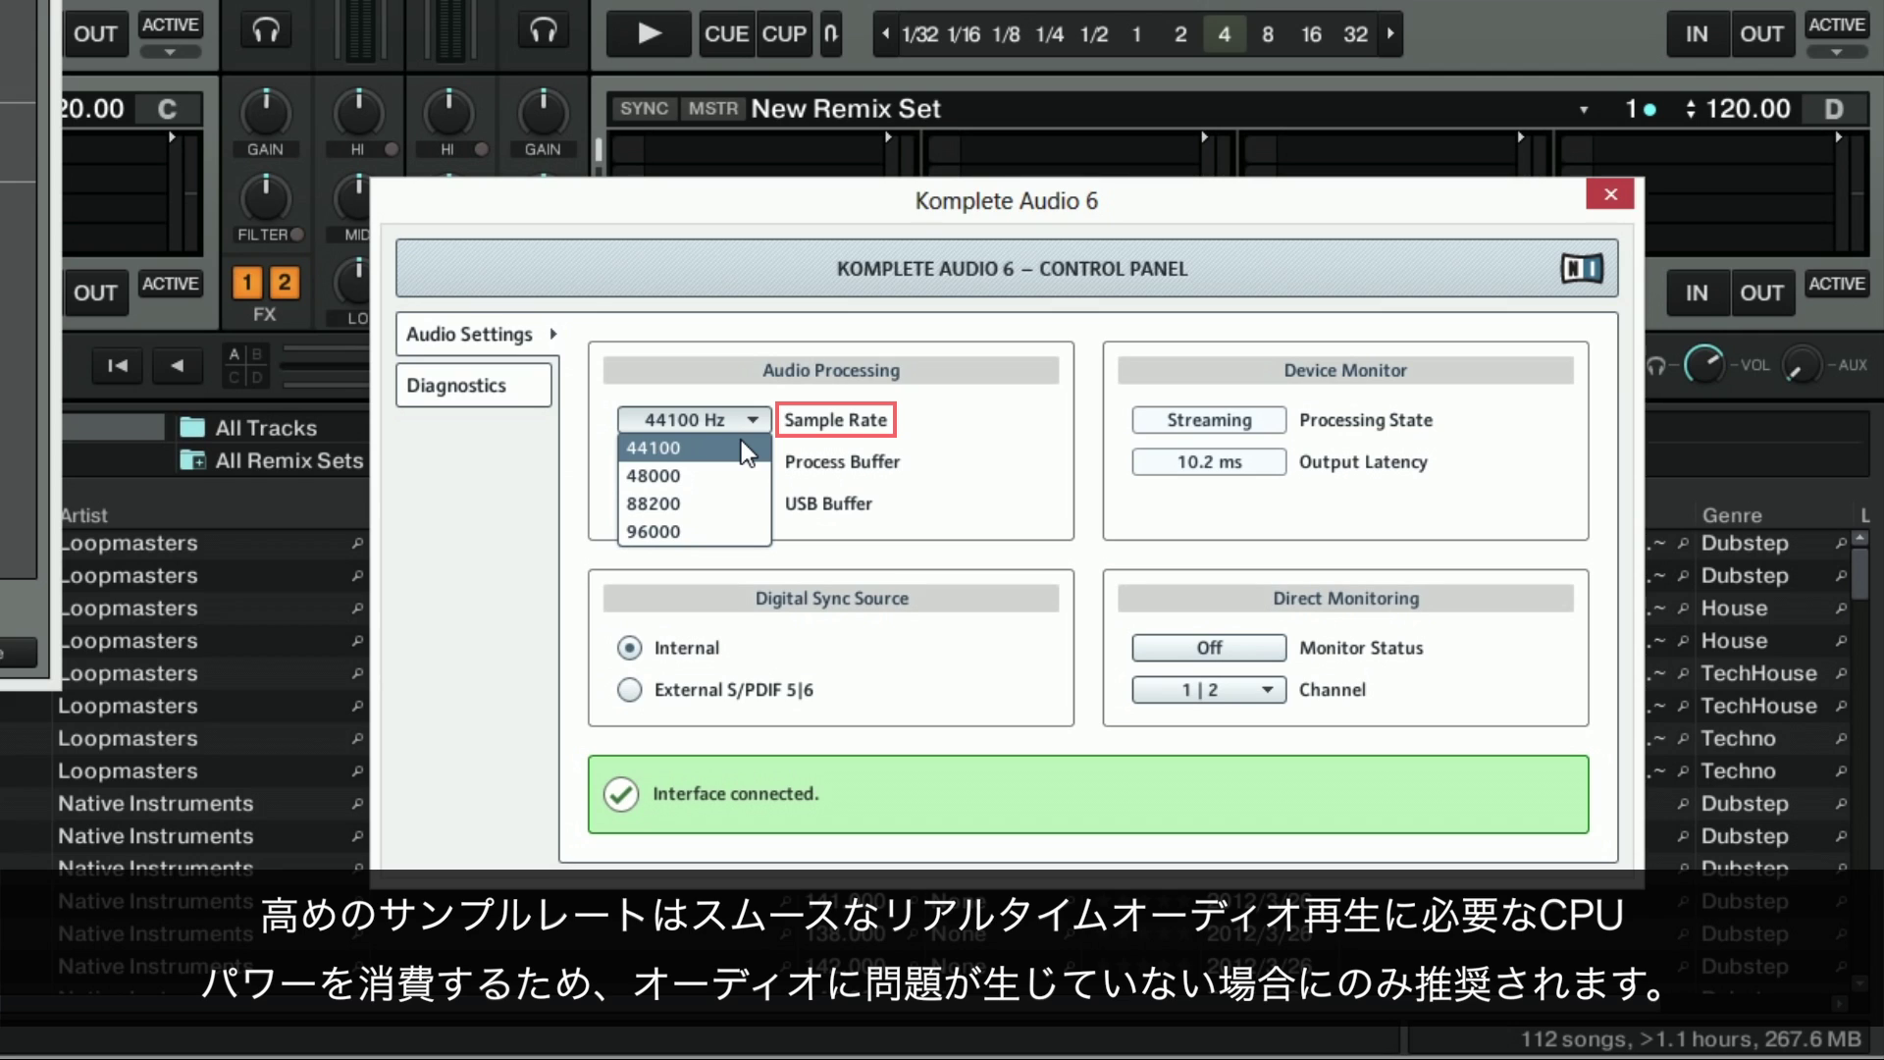
pyautogui.click(652, 448)
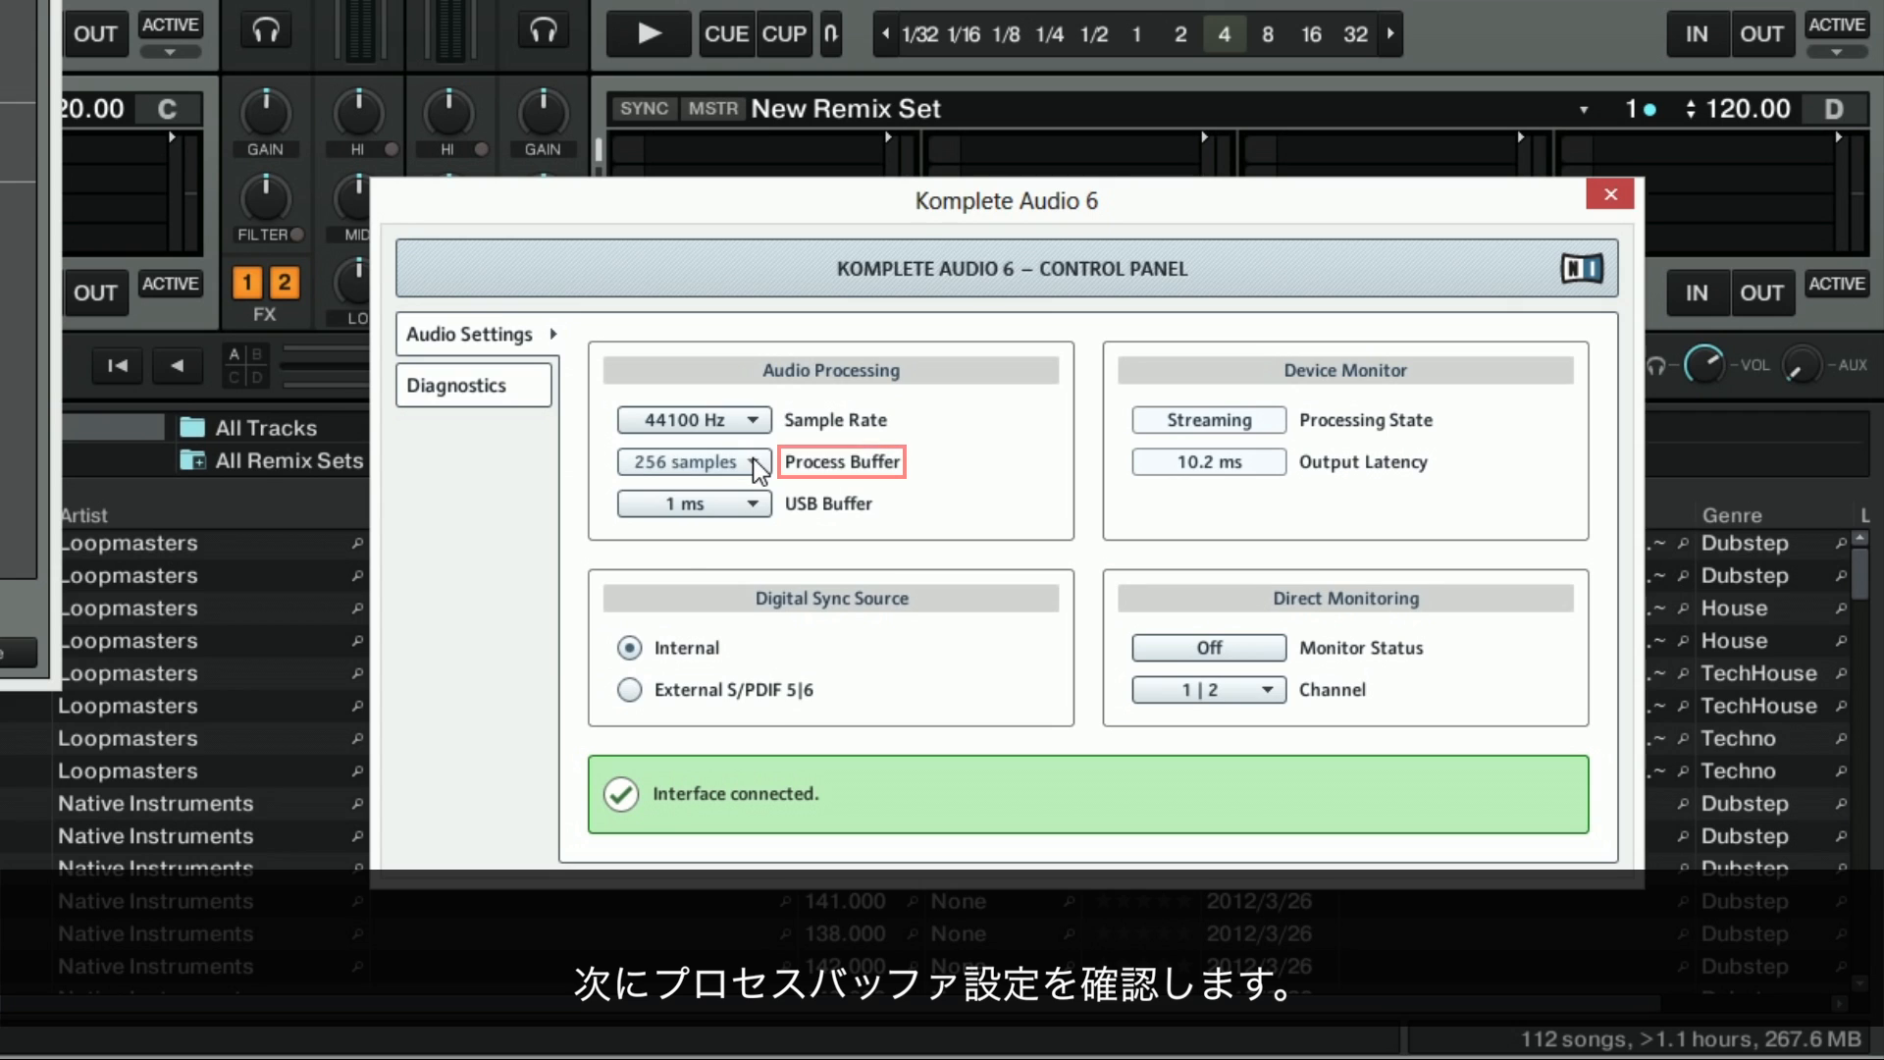
pyautogui.click(750, 461)
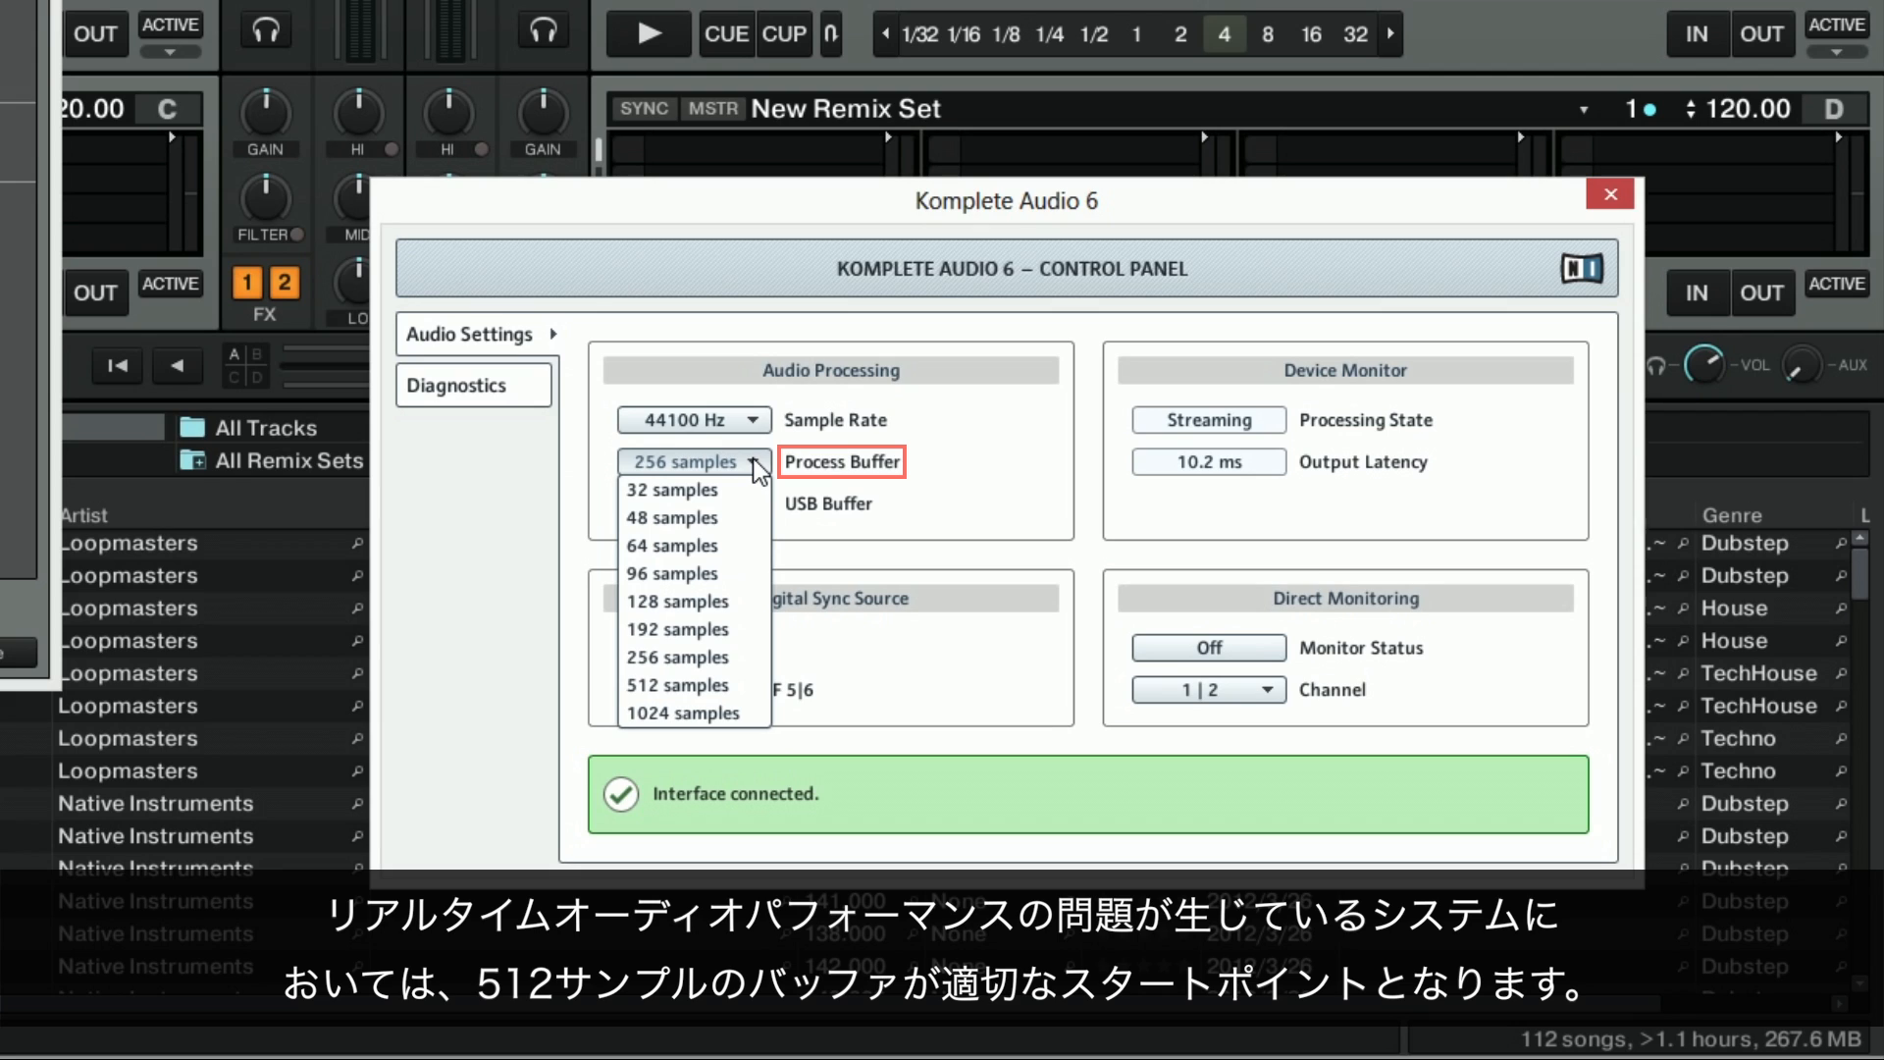
pyautogui.moveTo(677, 684)
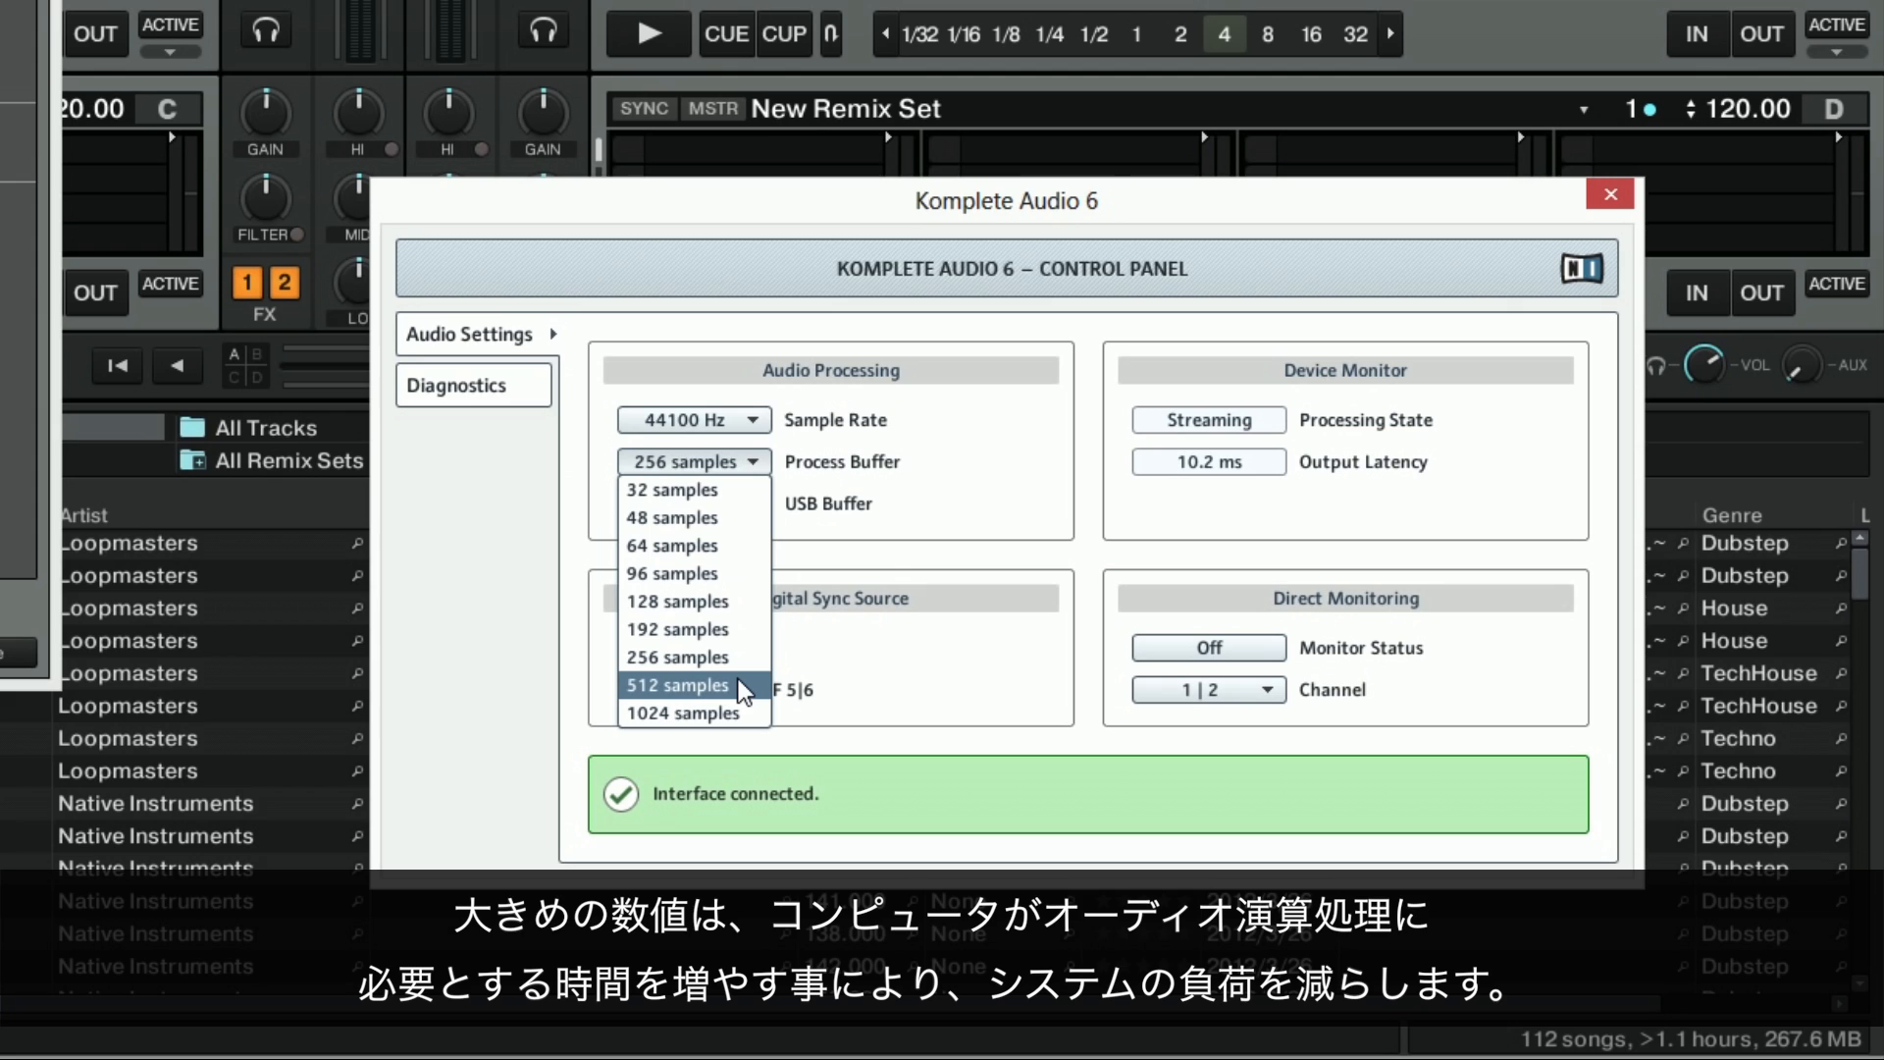
pyautogui.click(676, 685)
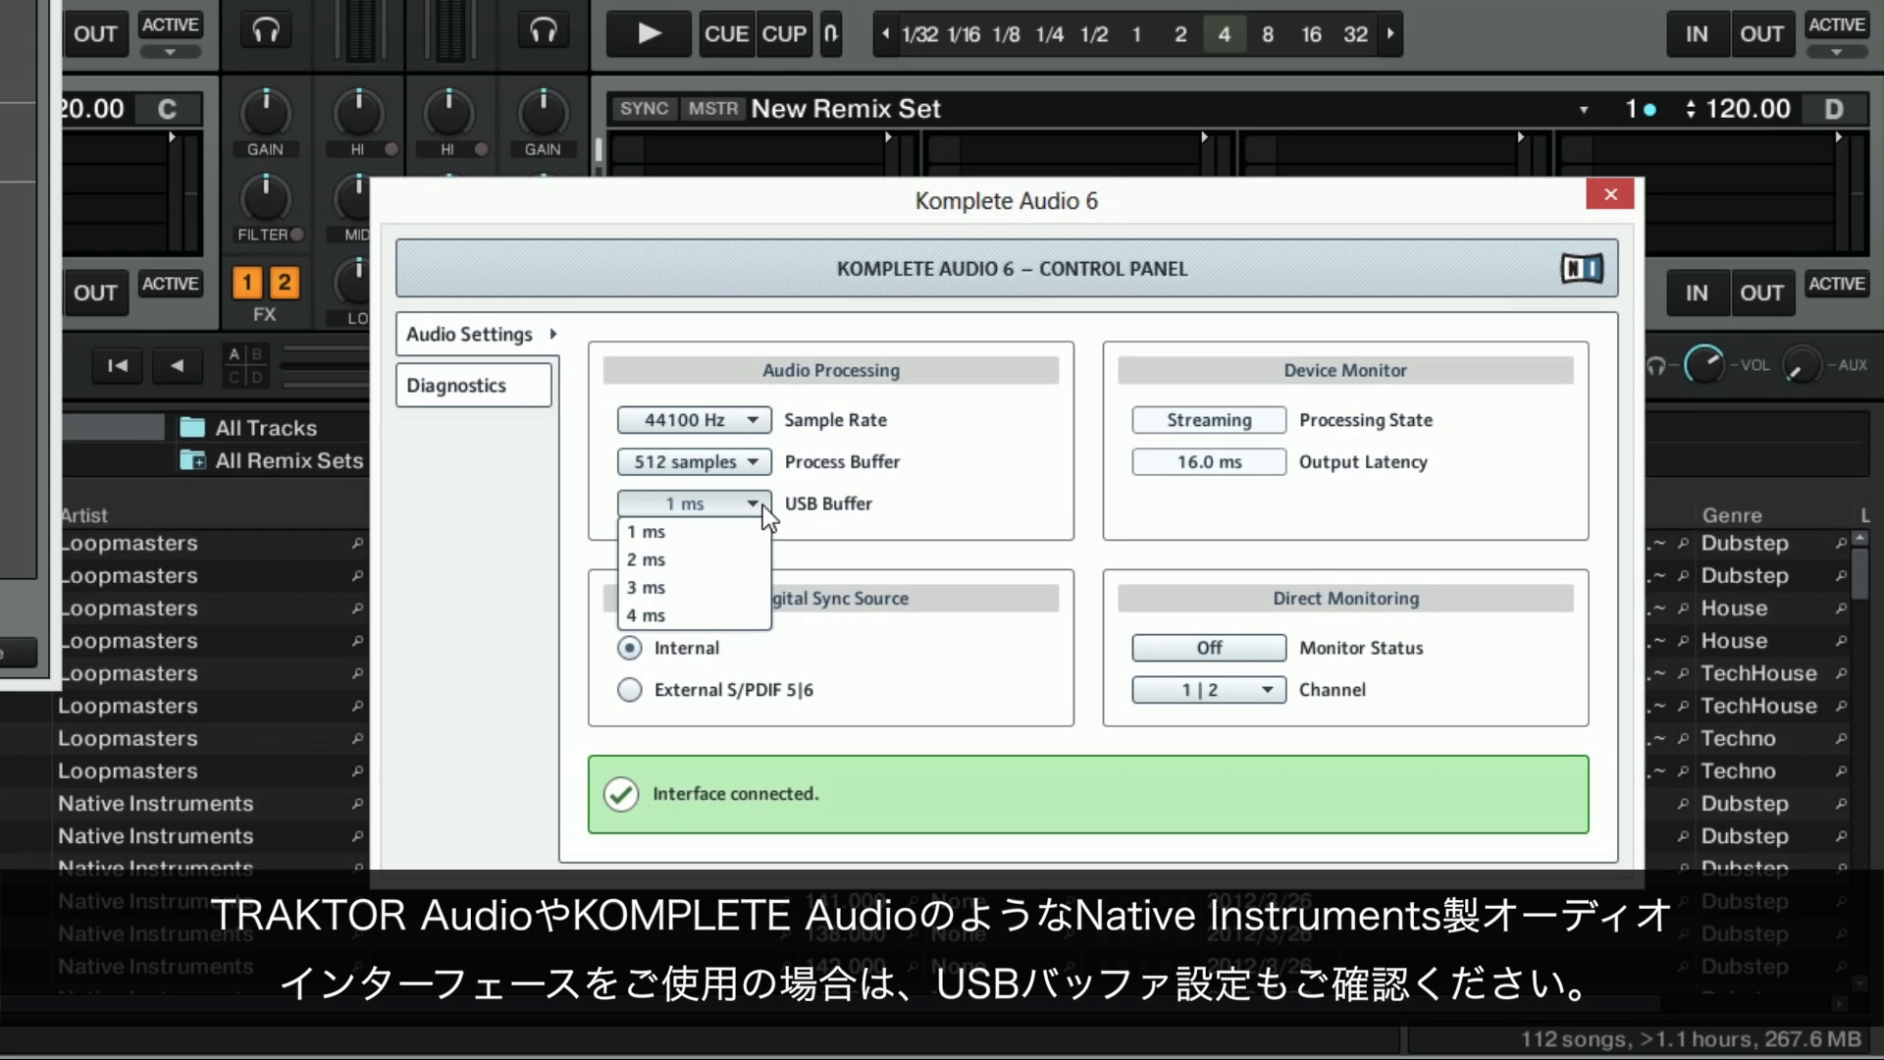
pyautogui.moveTo(828, 503)
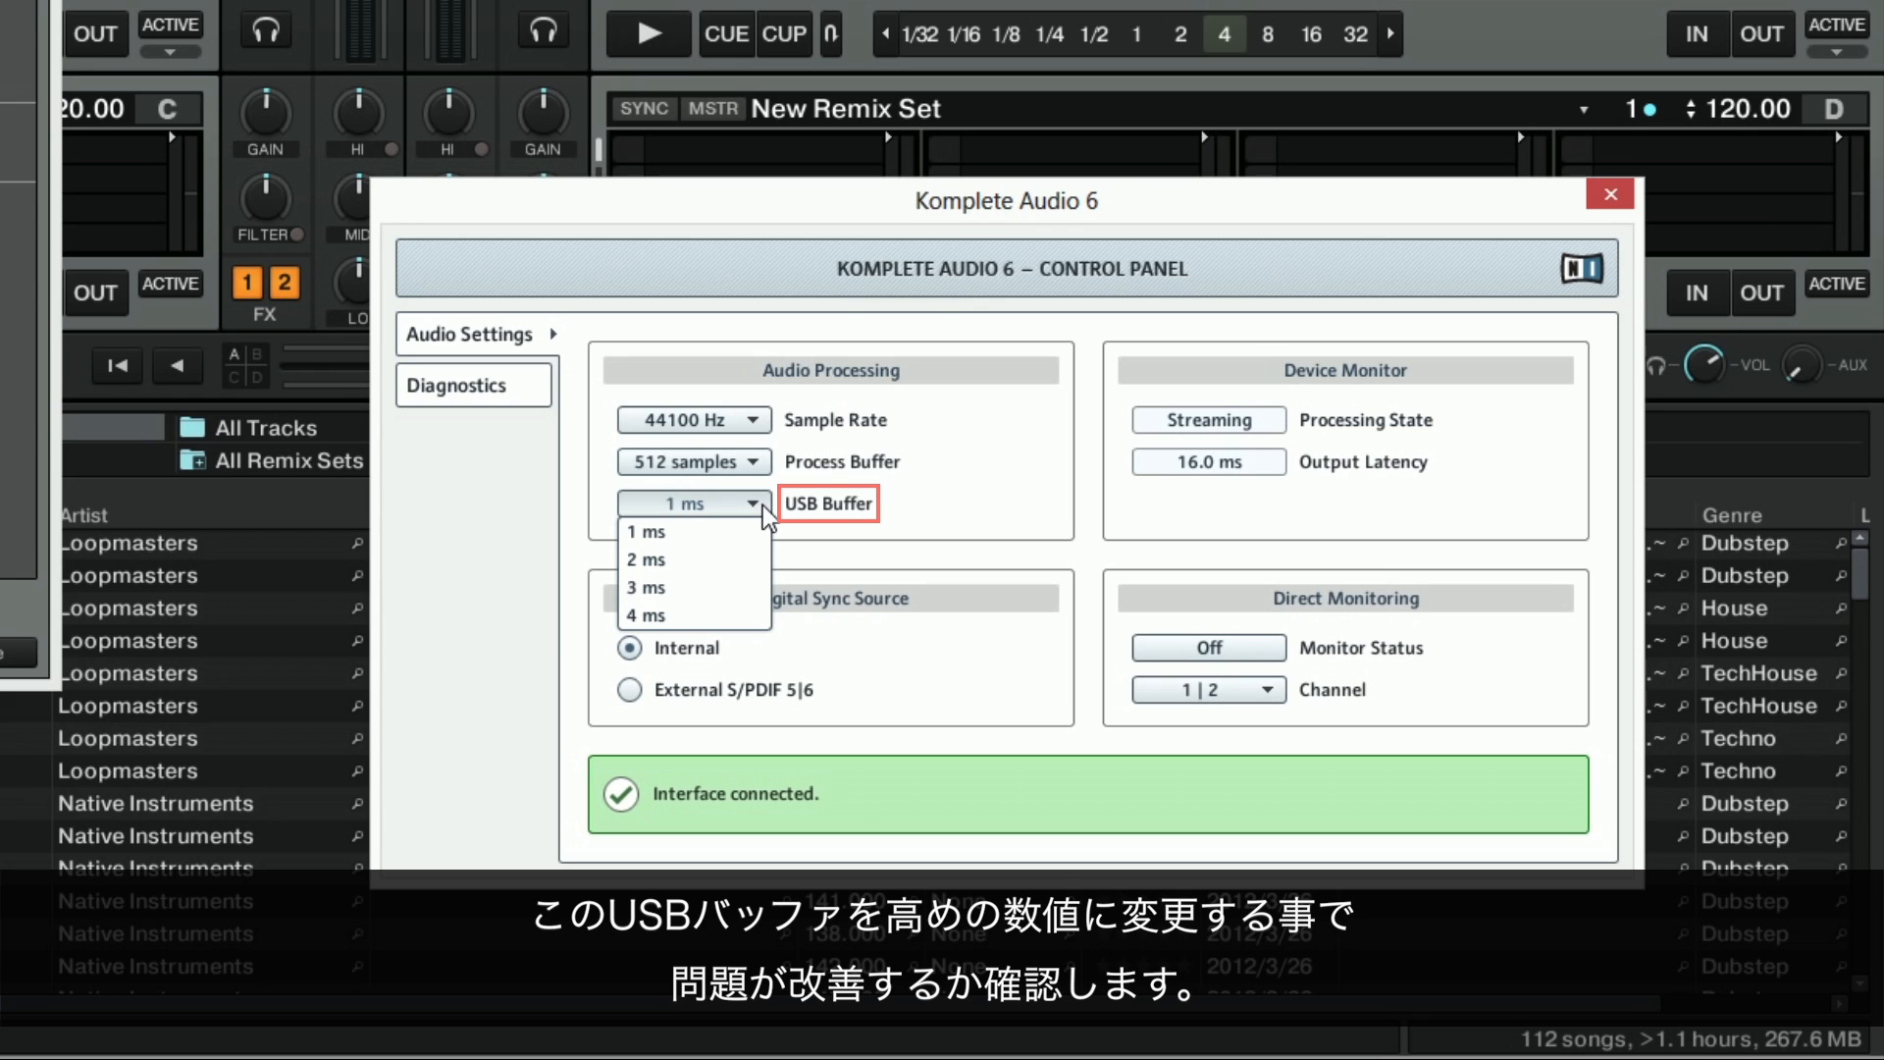
pyautogui.moveTo(715, 620)
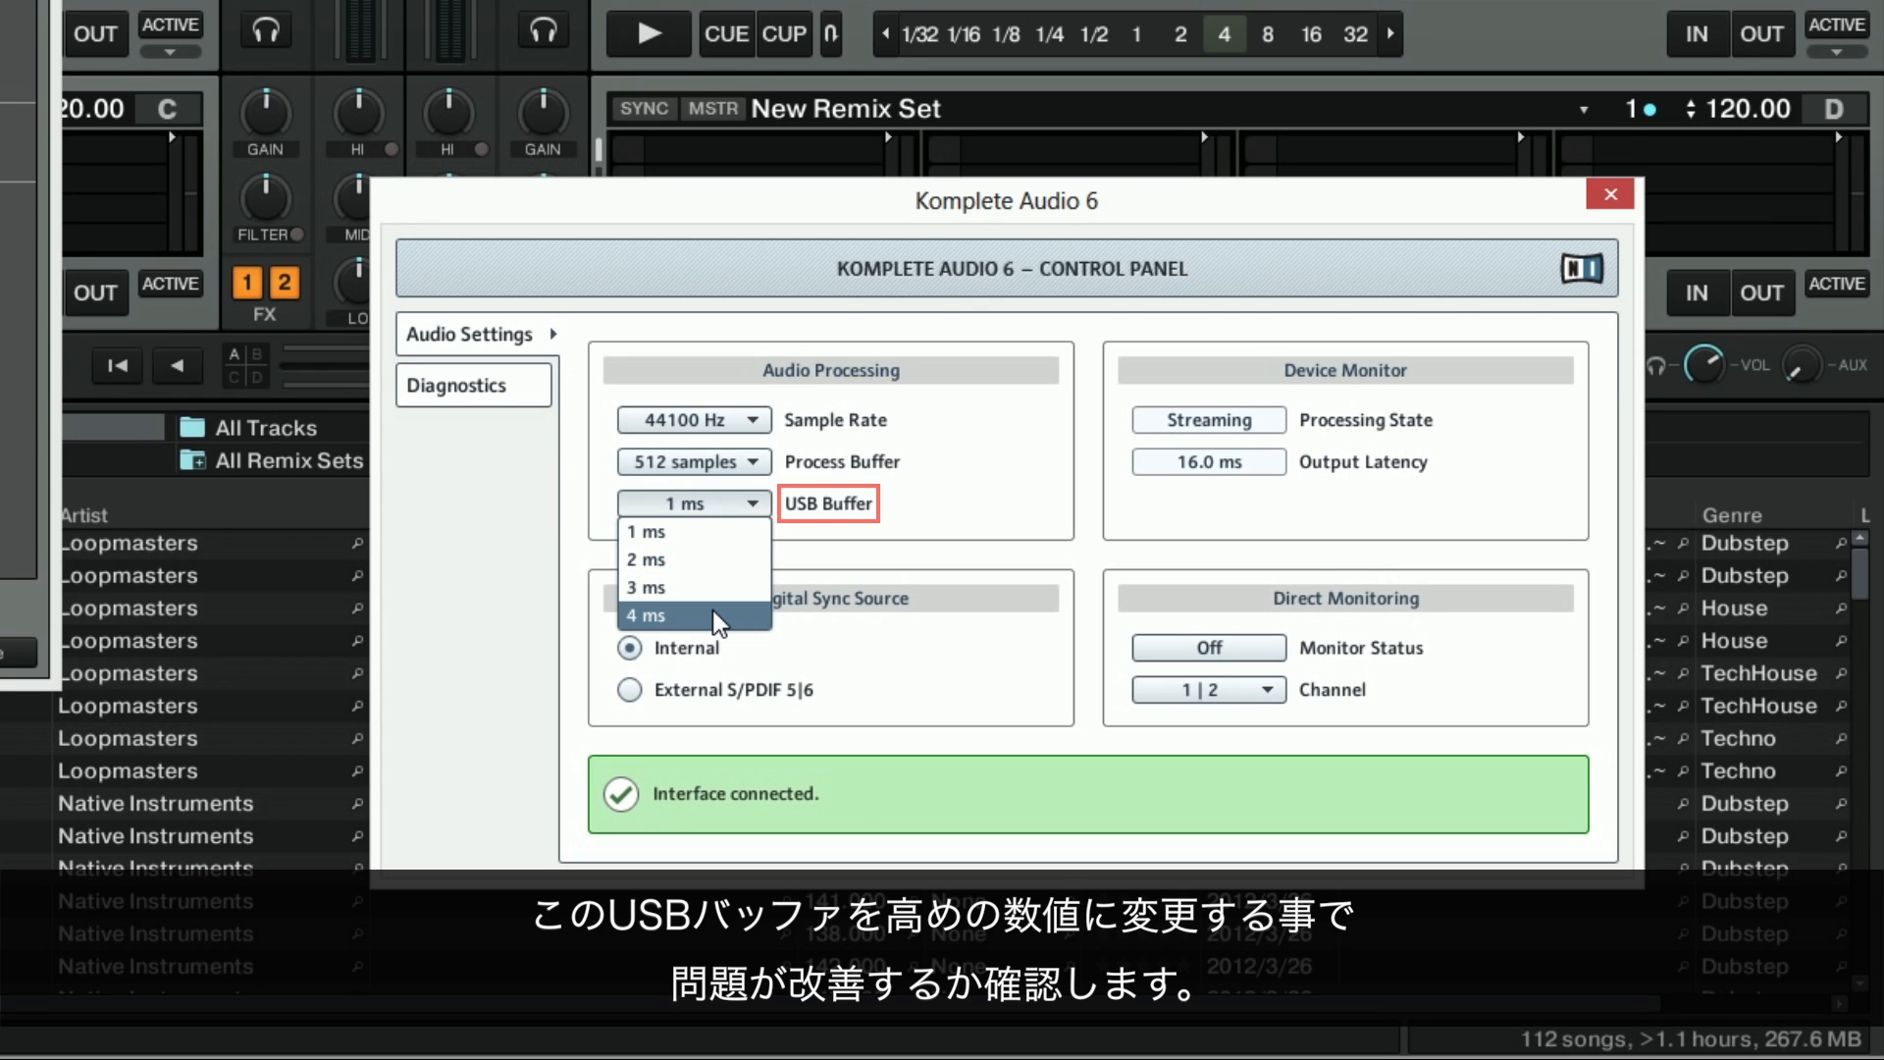
pyautogui.click(646, 615)
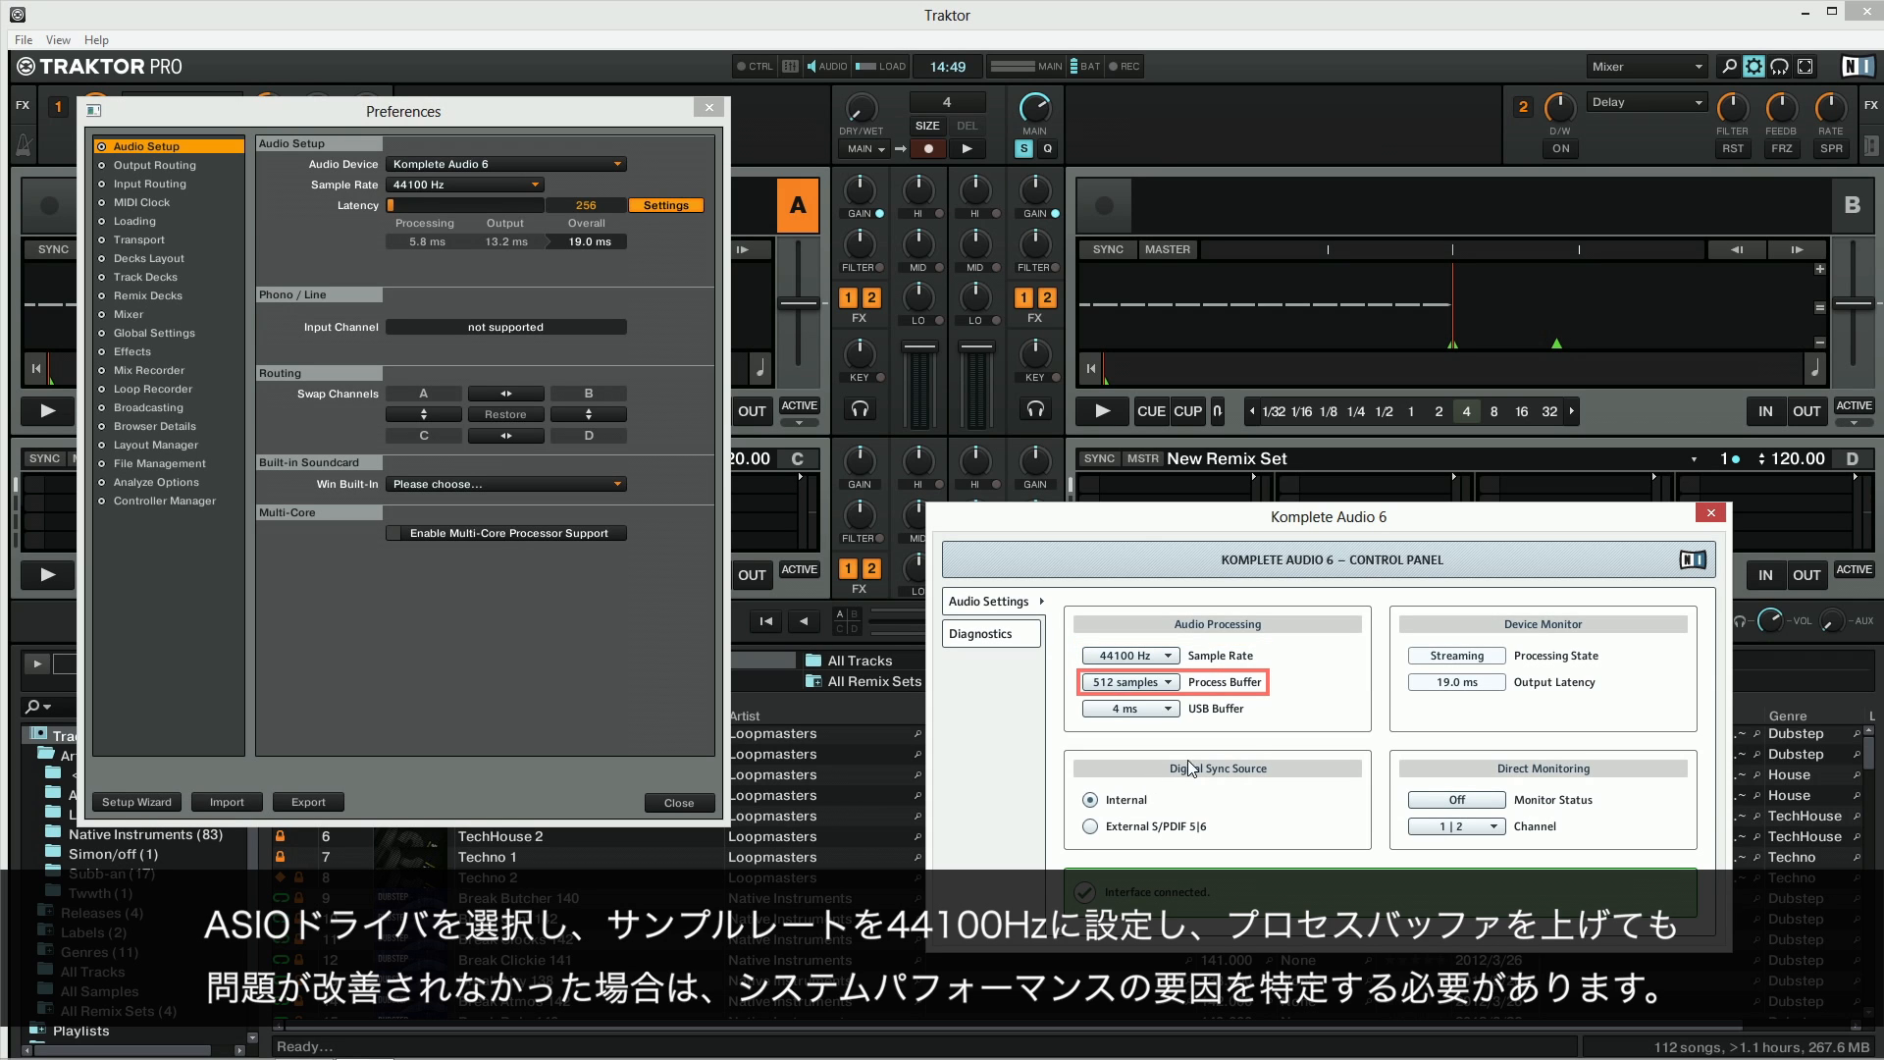
pyautogui.click(1710, 512)
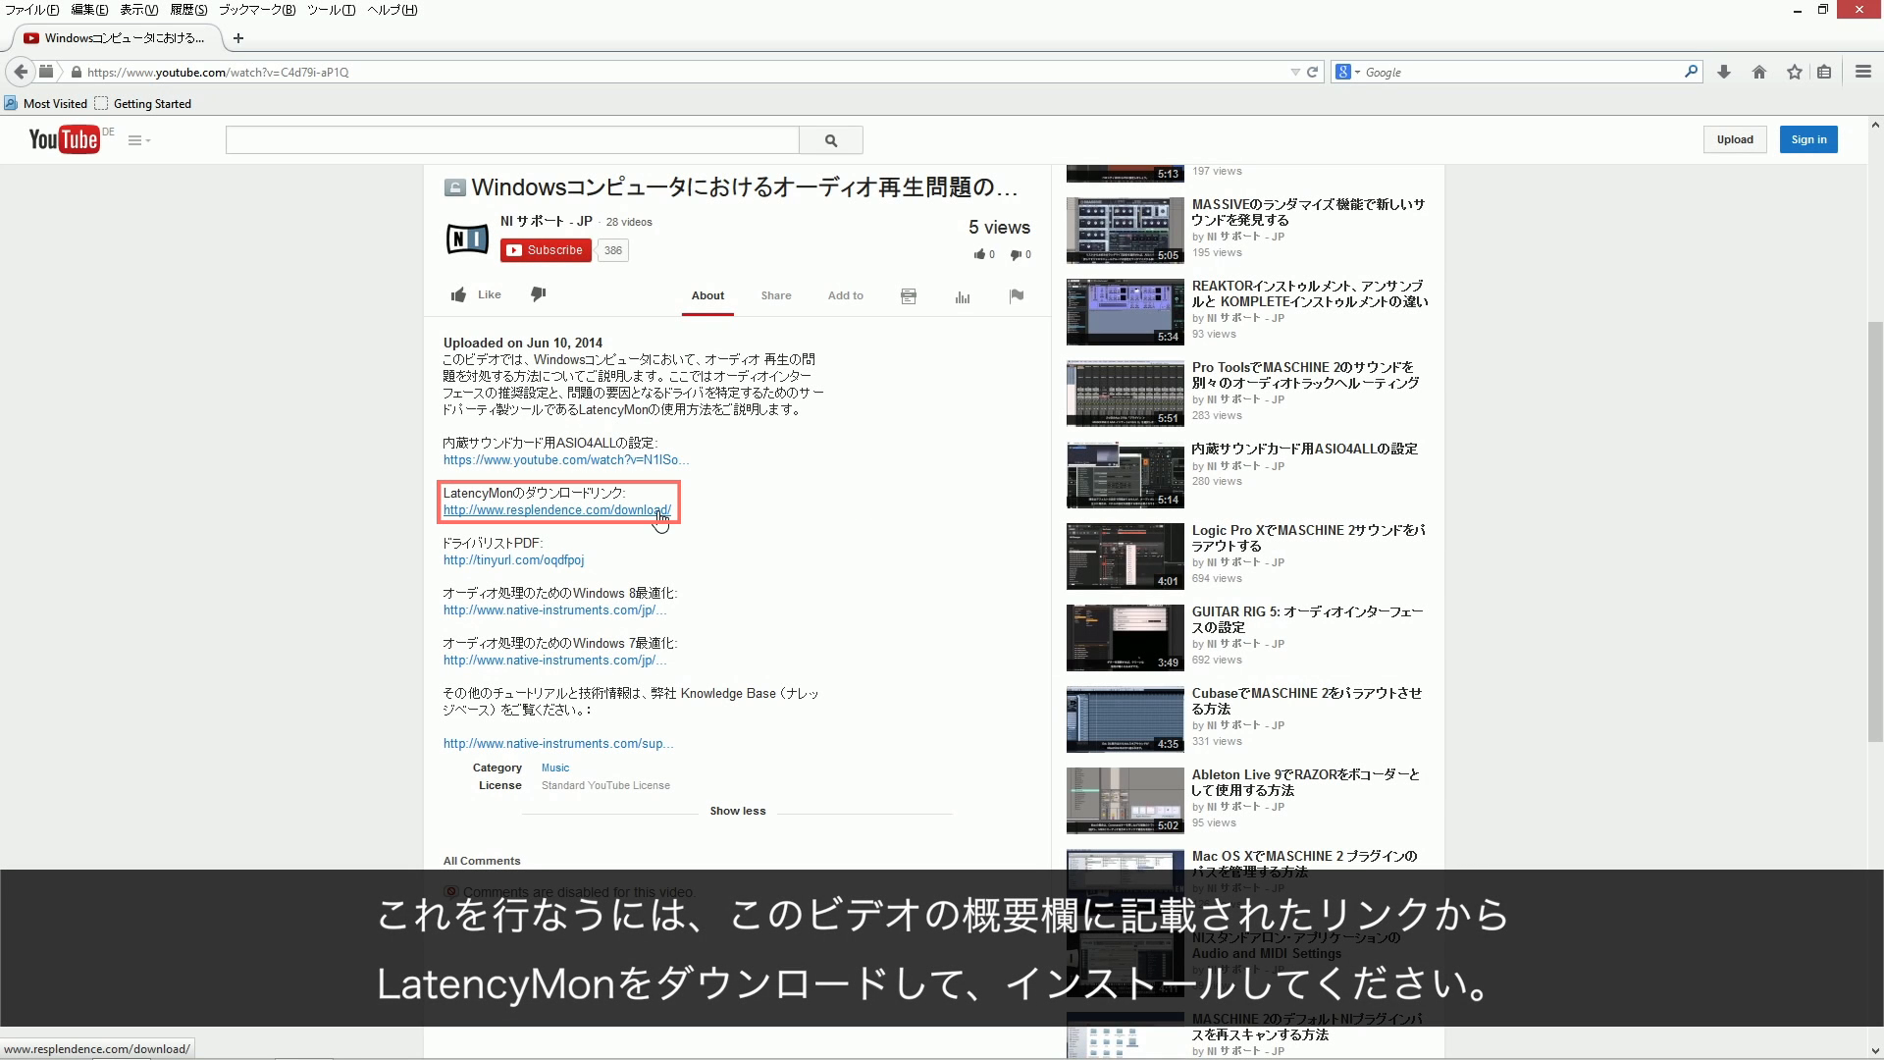
# Follow the resplendence.com/download link and scroll to LatencyMon 6.00 under System Monitoring Tools
pyautogui.click(553, 510)
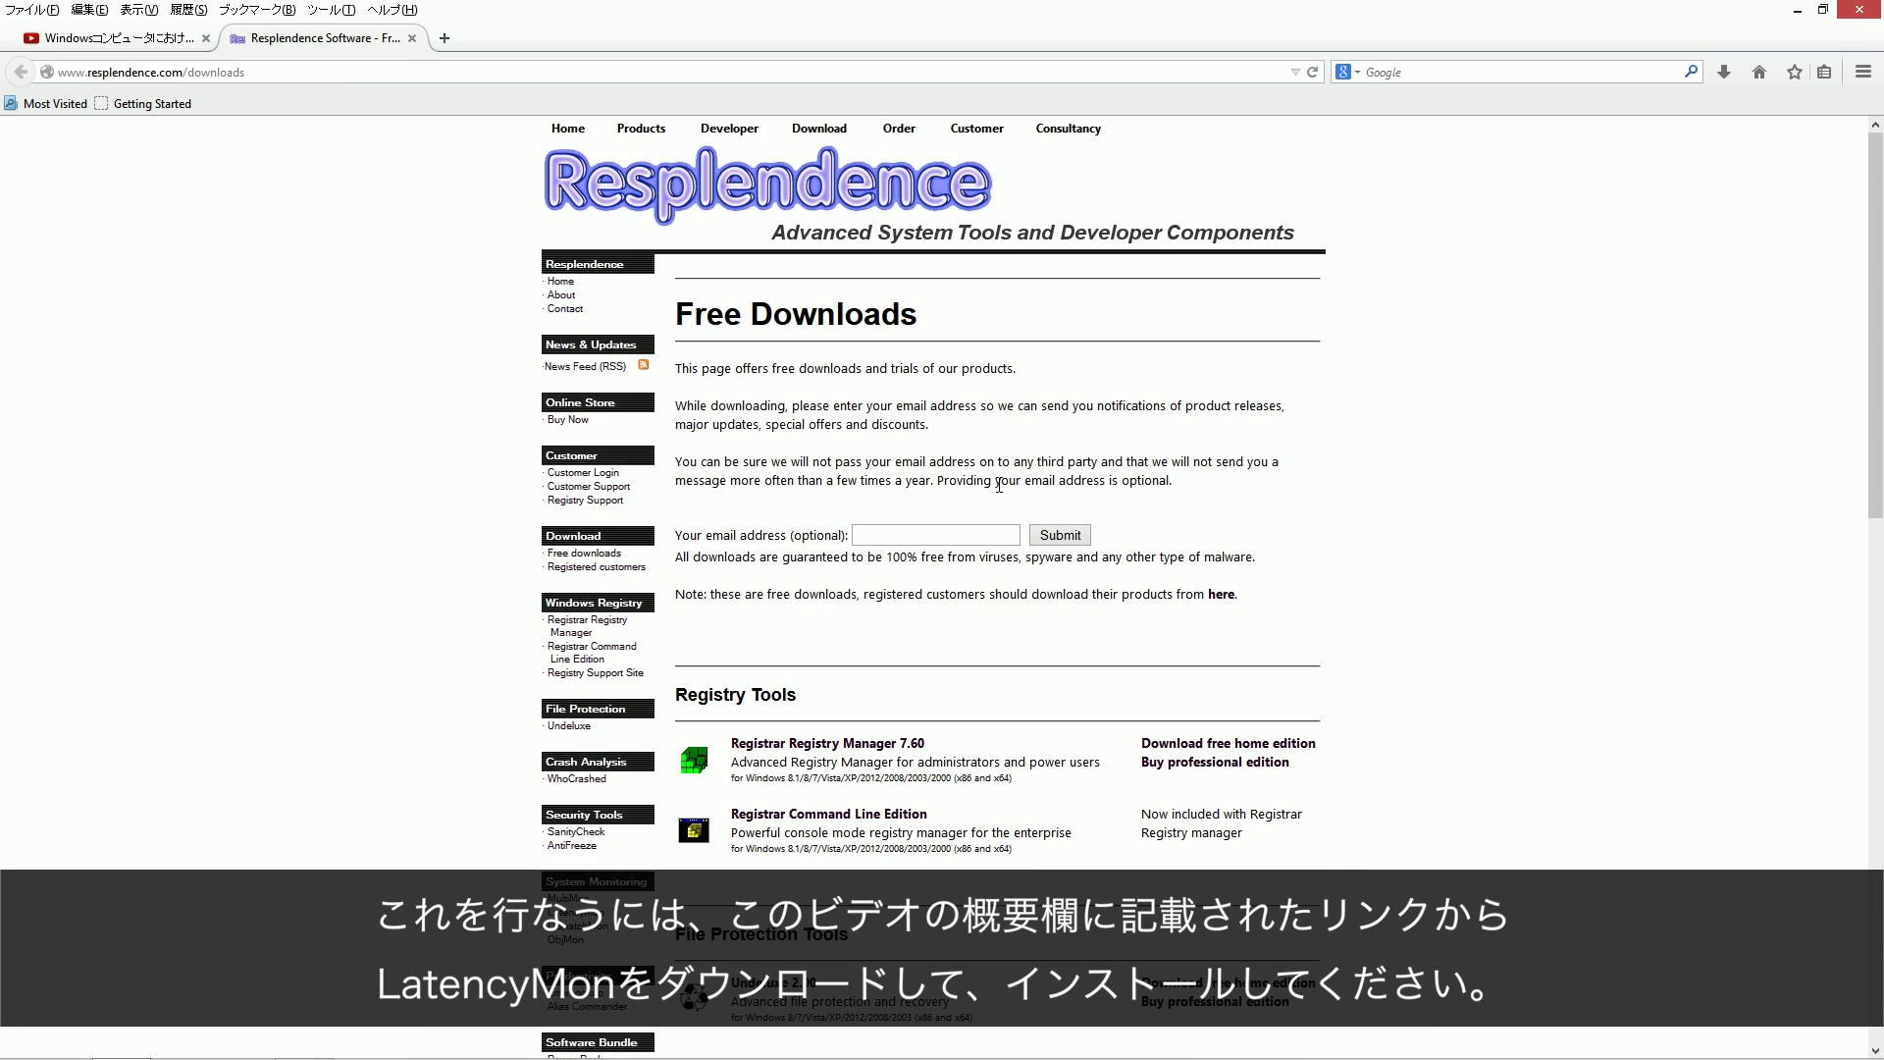
pyautogui.scroll(-3)
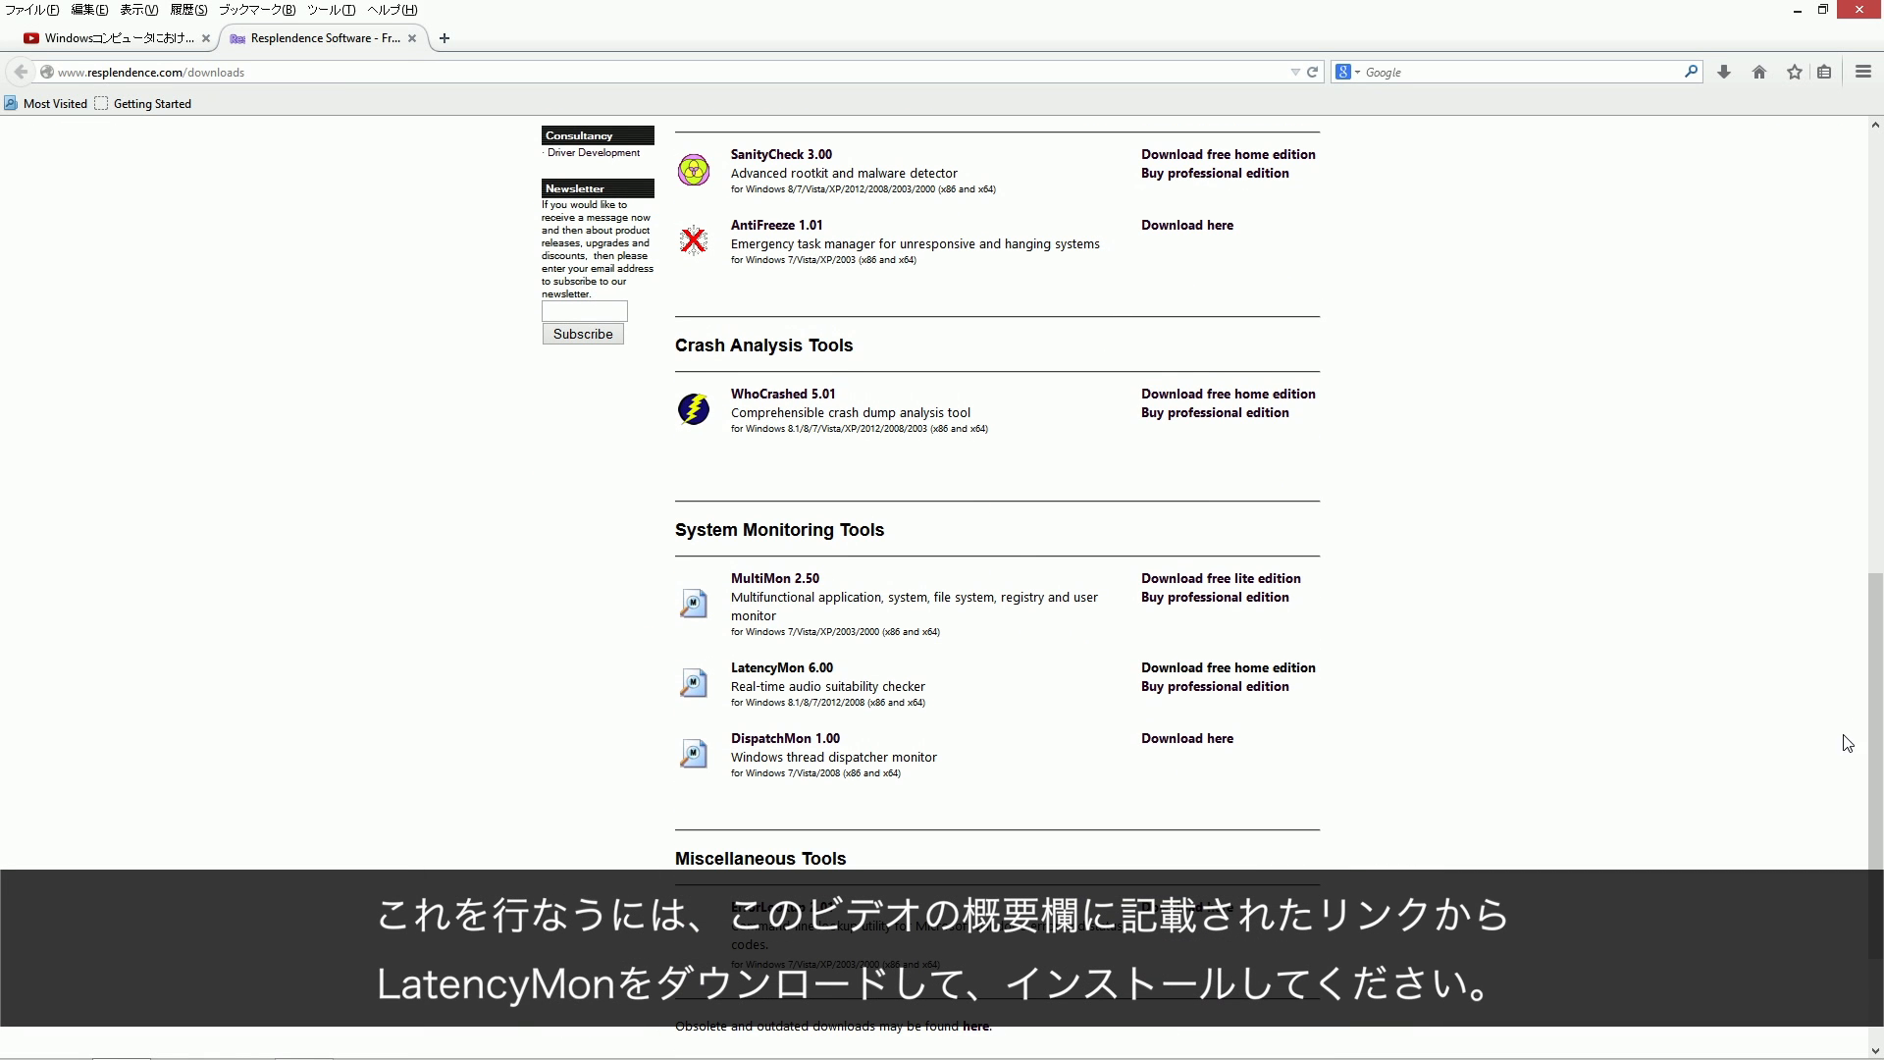
pyautogui.moveTo(802, 675)
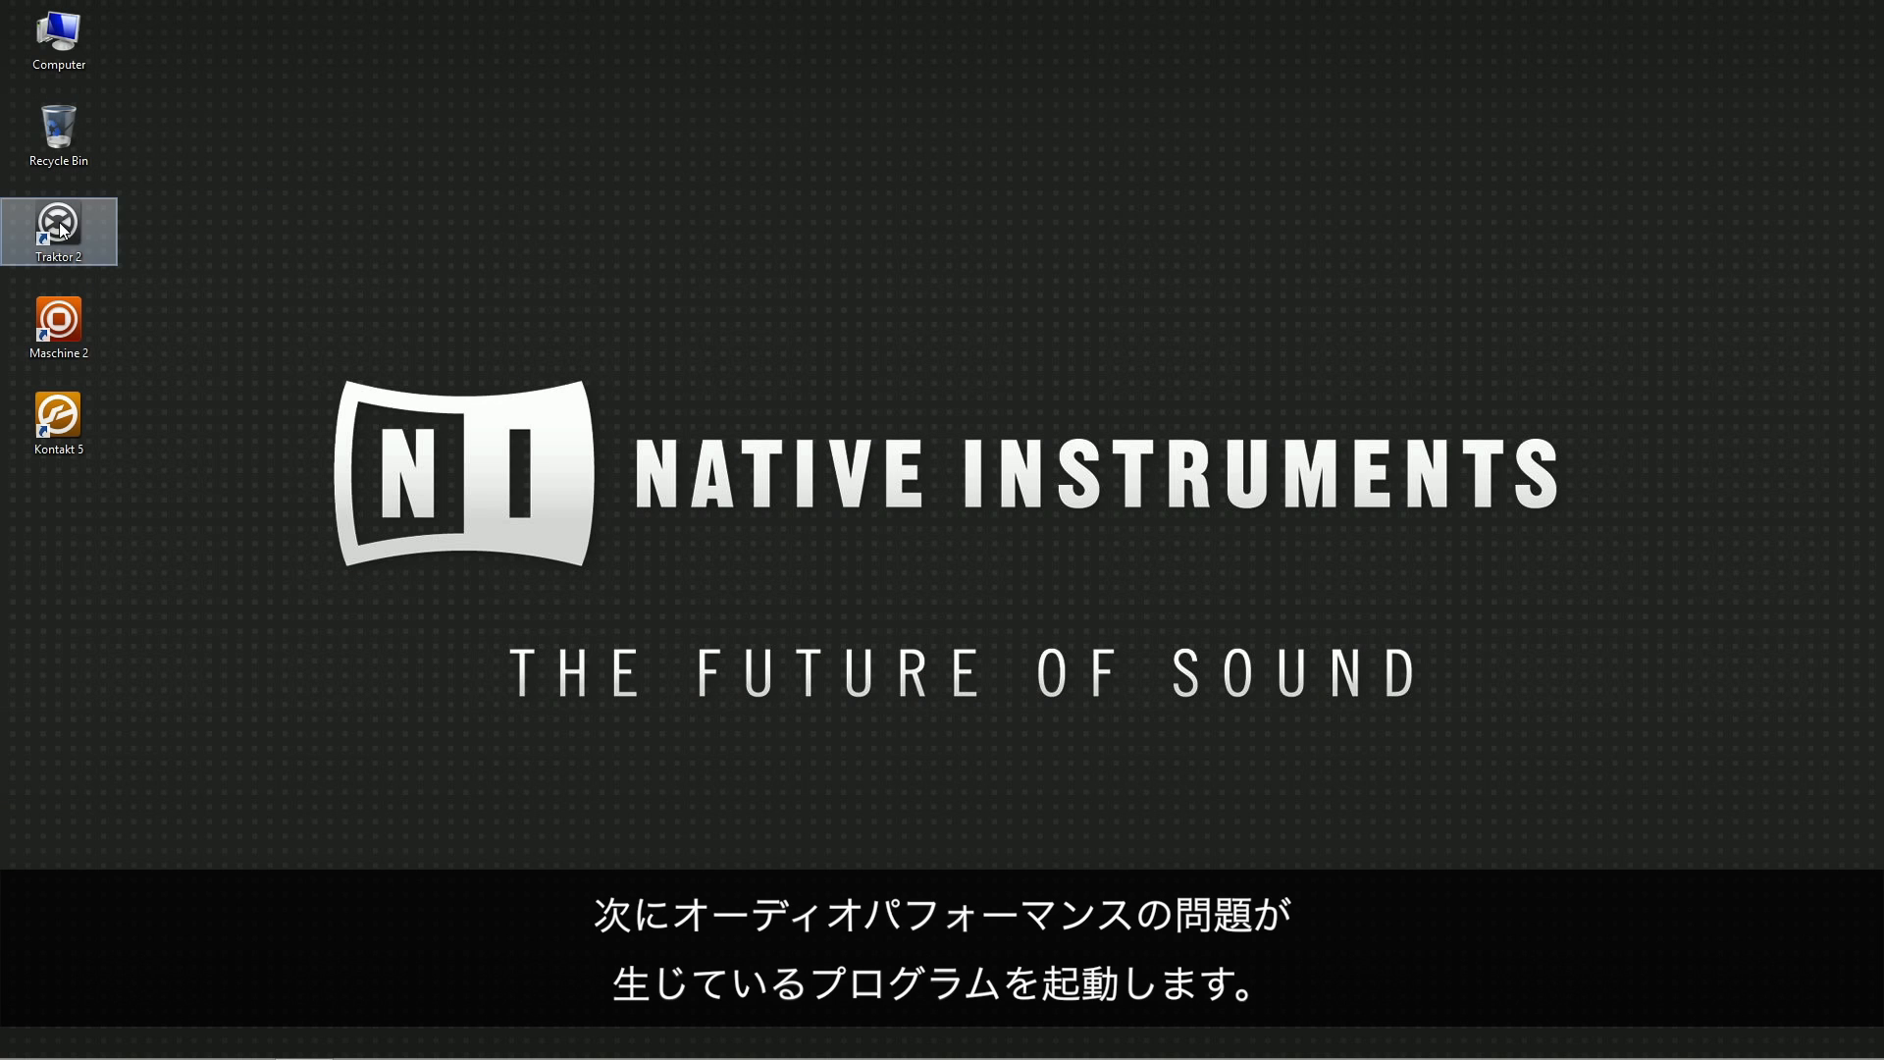
pyautogui.moveTo(61, 227)
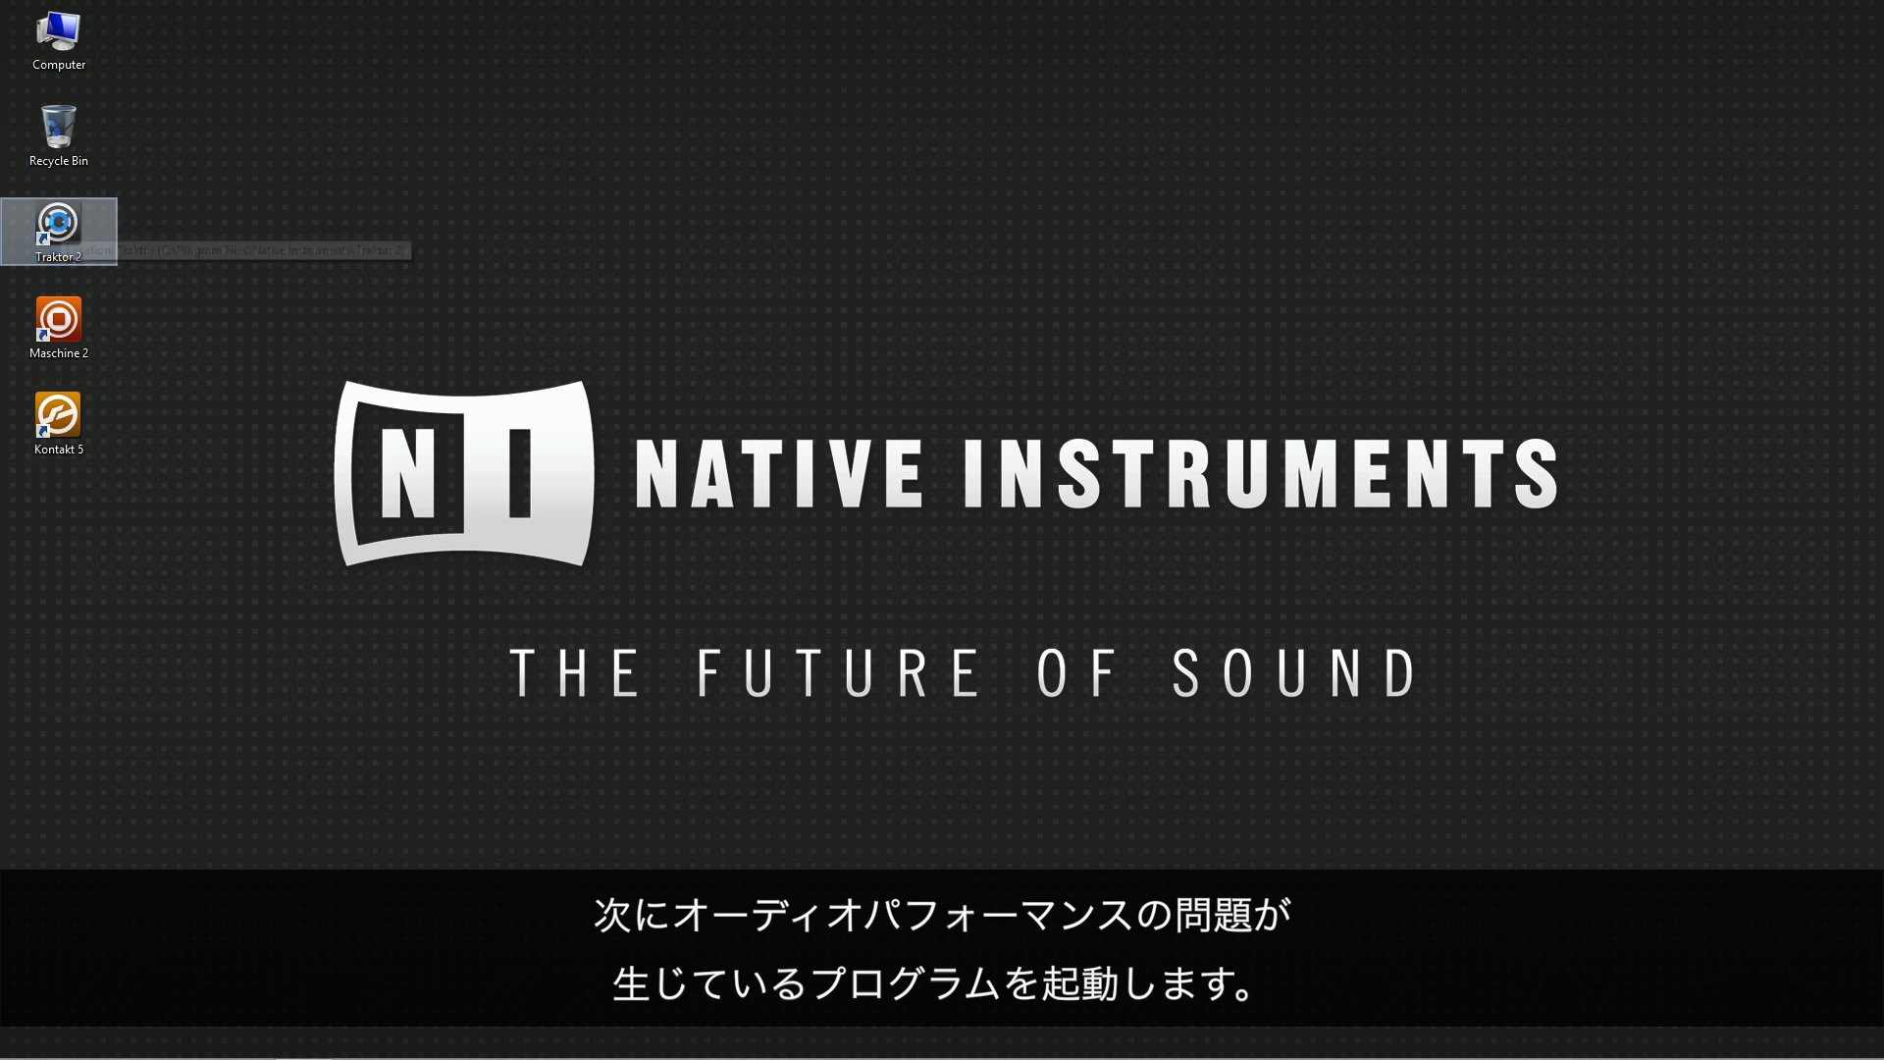
# Launch Traktor 2, approve LatencyMon's UAC prompt, and start the latency monitor
pyautogui.doubleClick(58, 221)
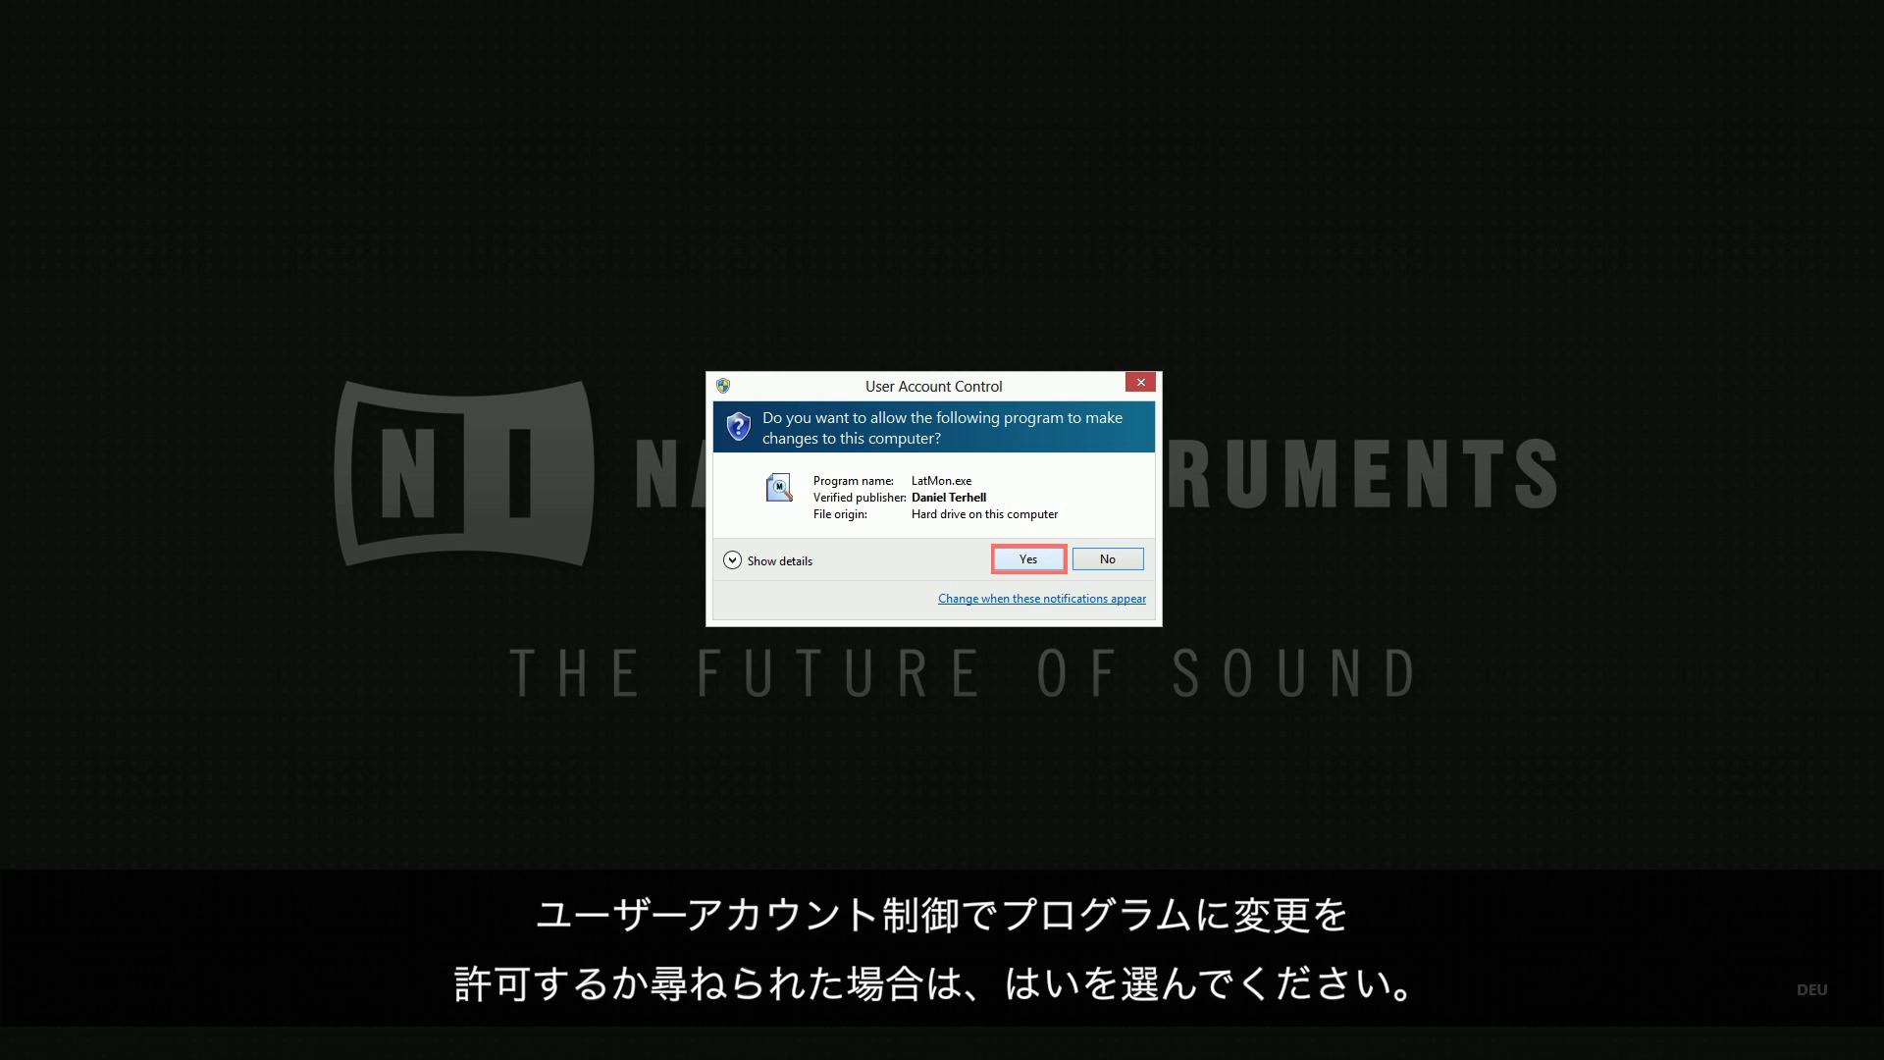
pyautogui.click(1028, 558)
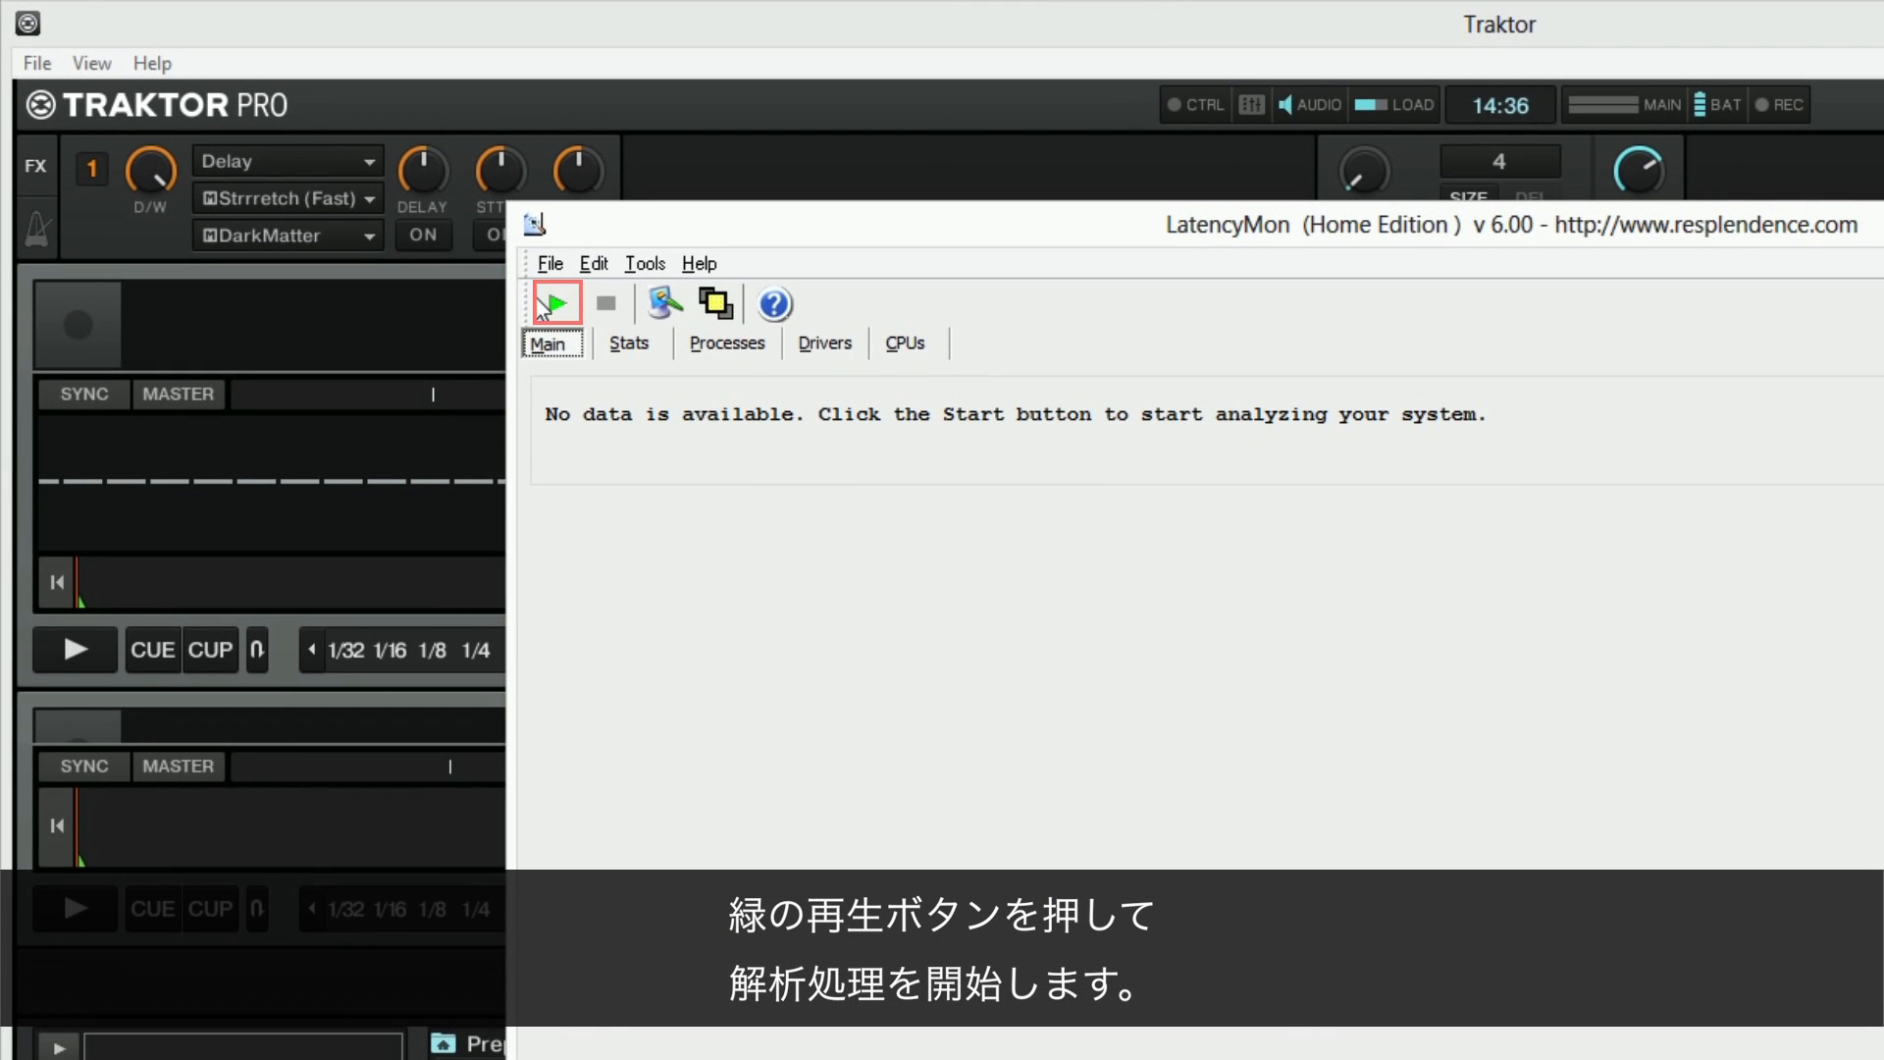
pyautogui.click(554, 302)
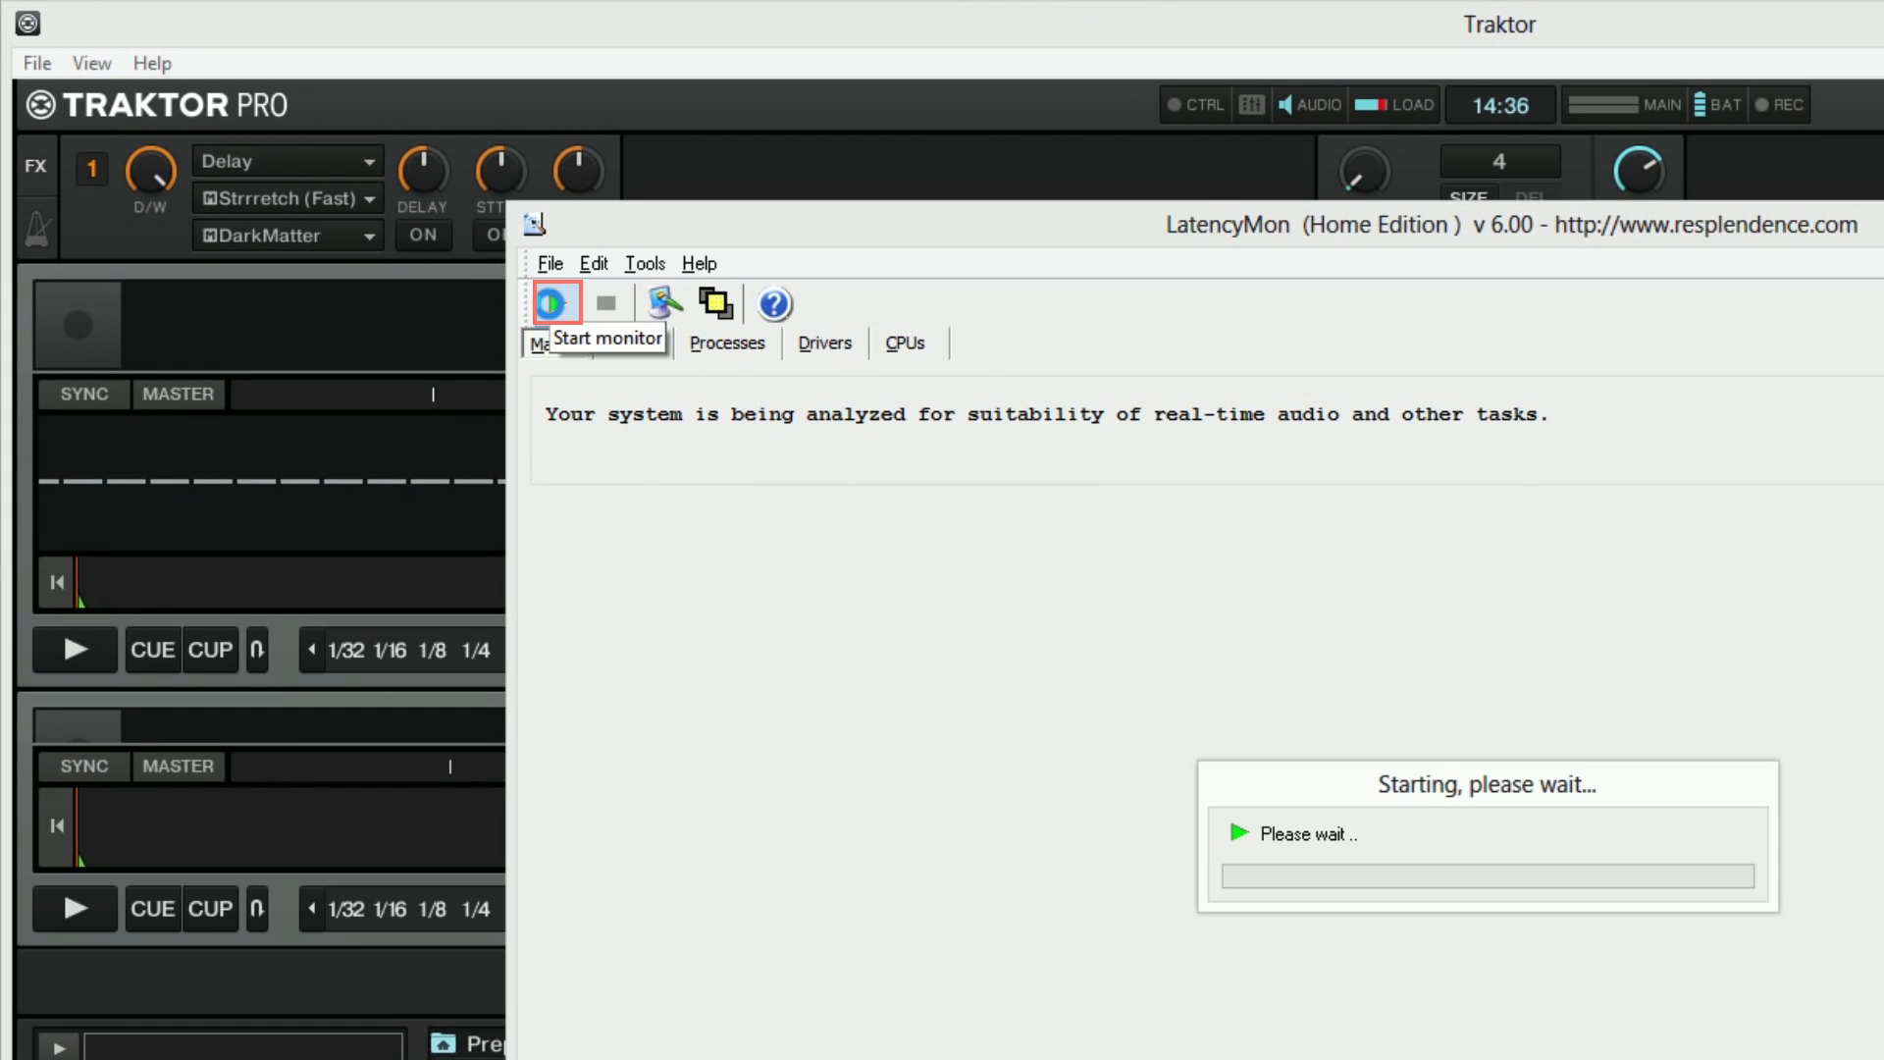
pyautogui.click(555, 301)
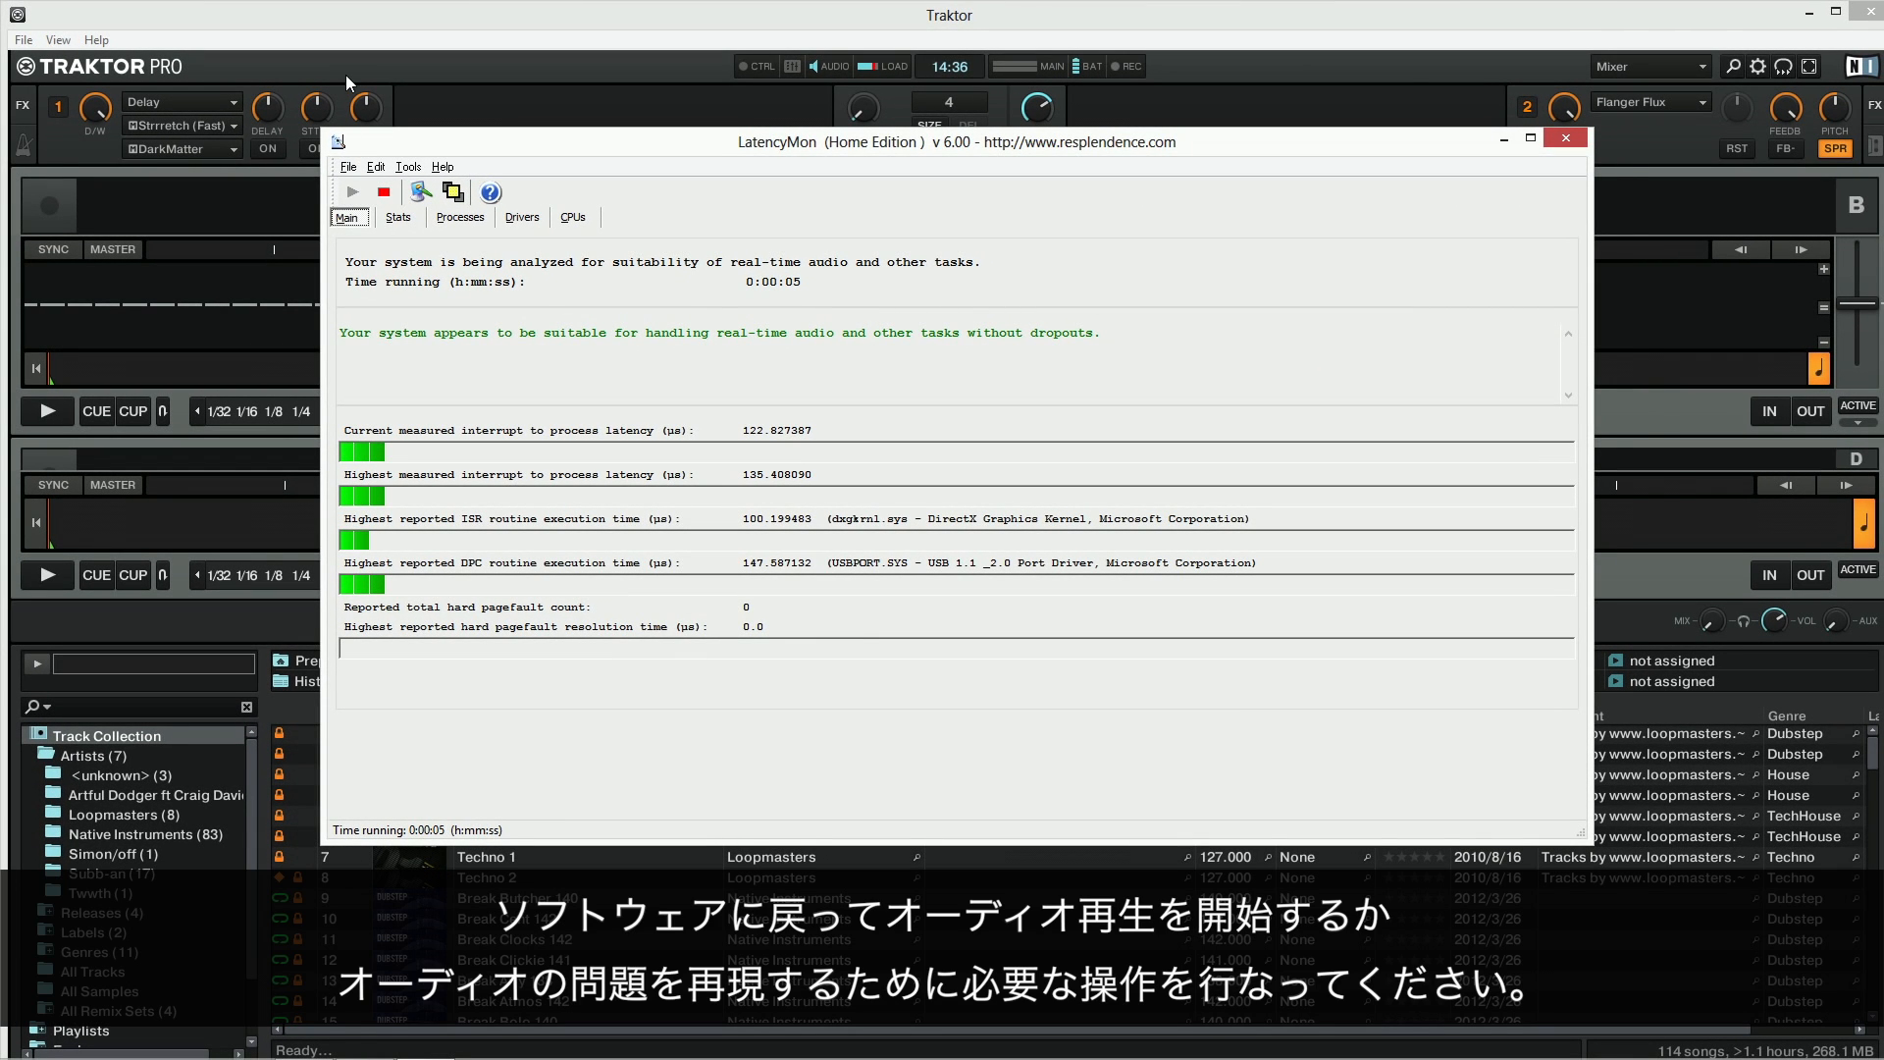
# Load and play TechHouse 2 on deck A, then load Techno 2 on deck B
pyautogui.click(1565, 137)
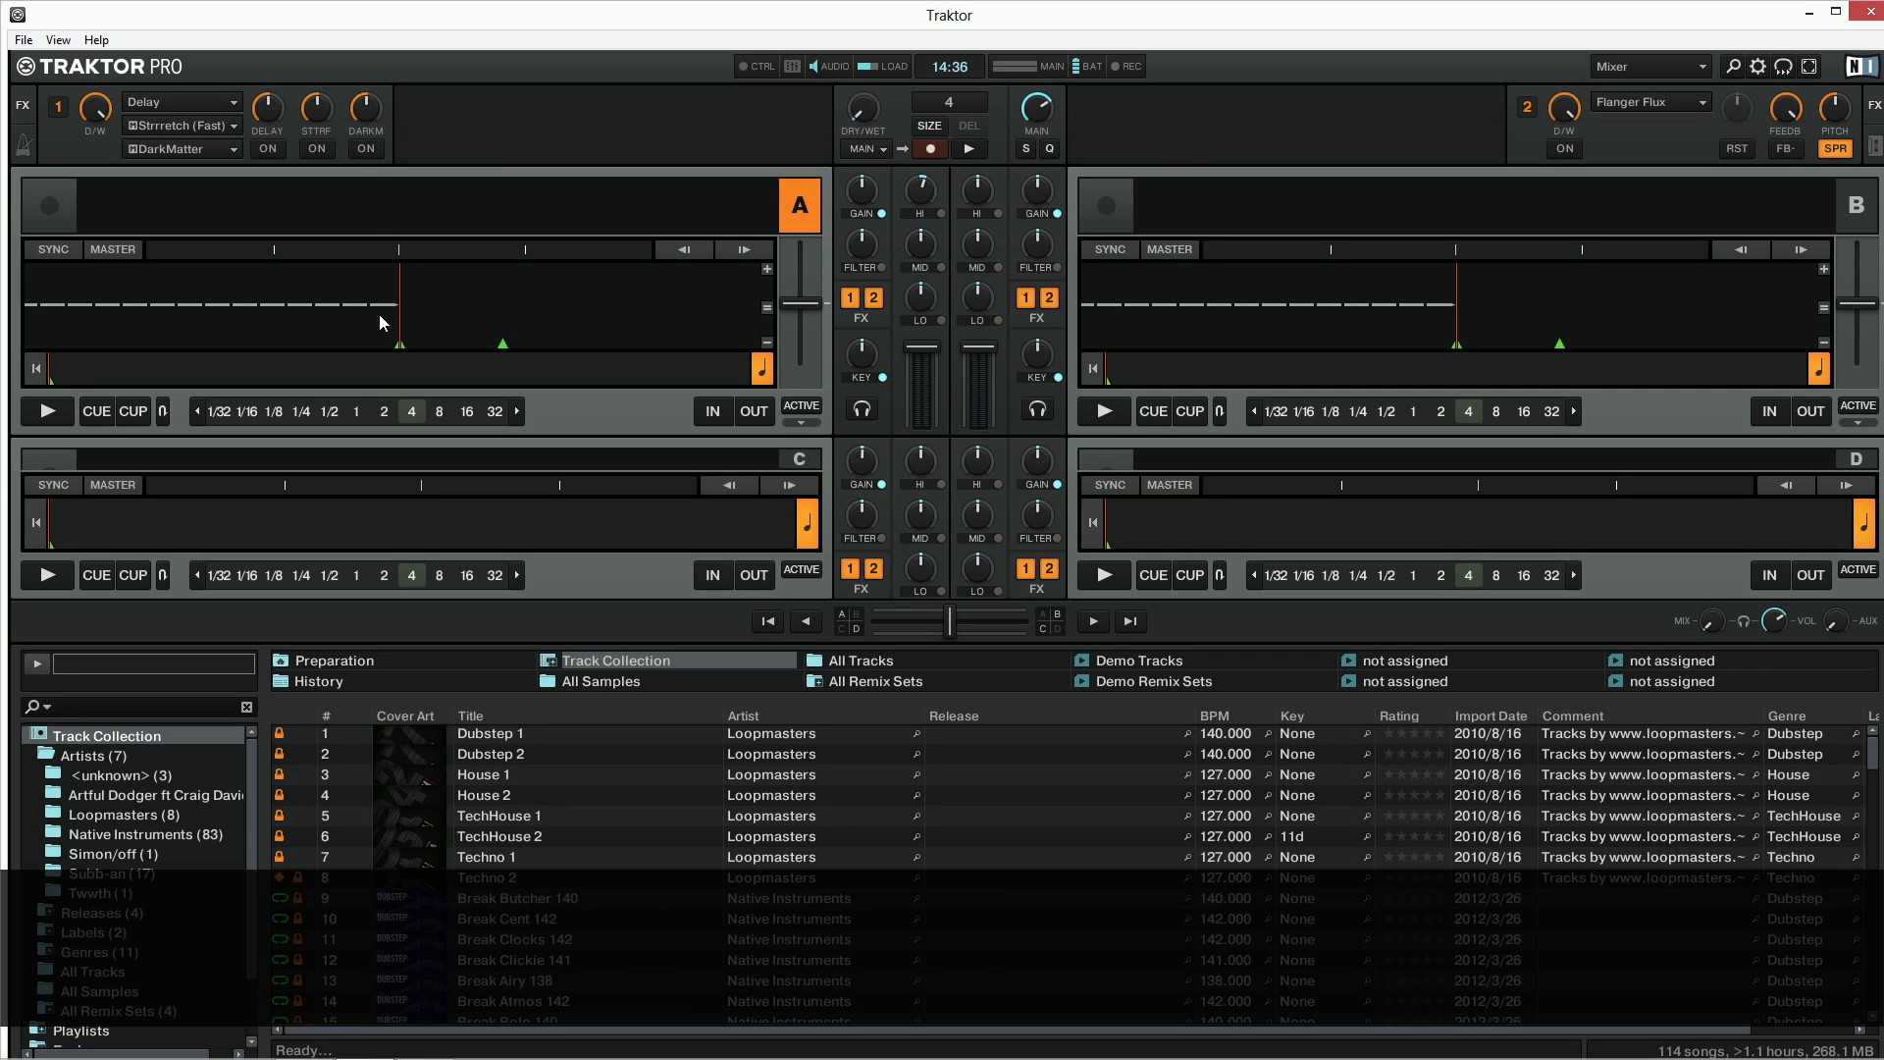
pyautogui.doubleClick(498, 835)
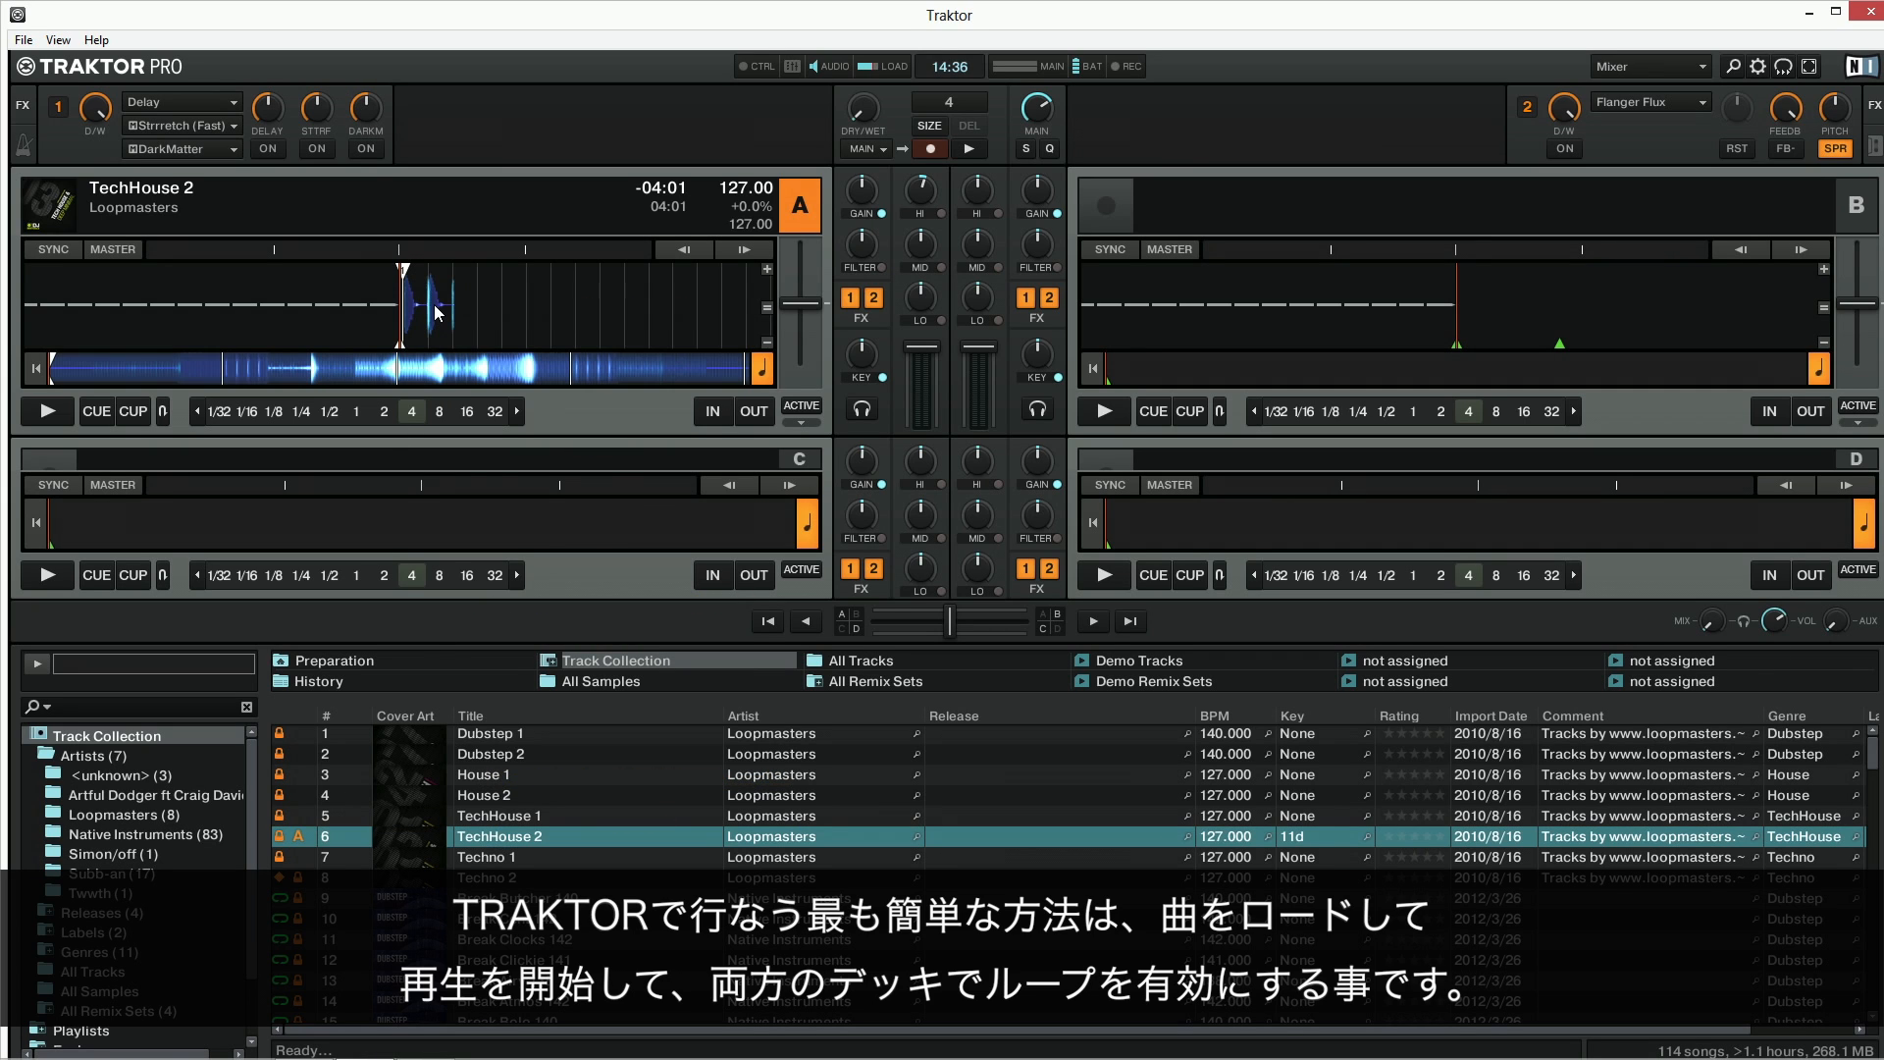
pyautogui.click(47, 411)
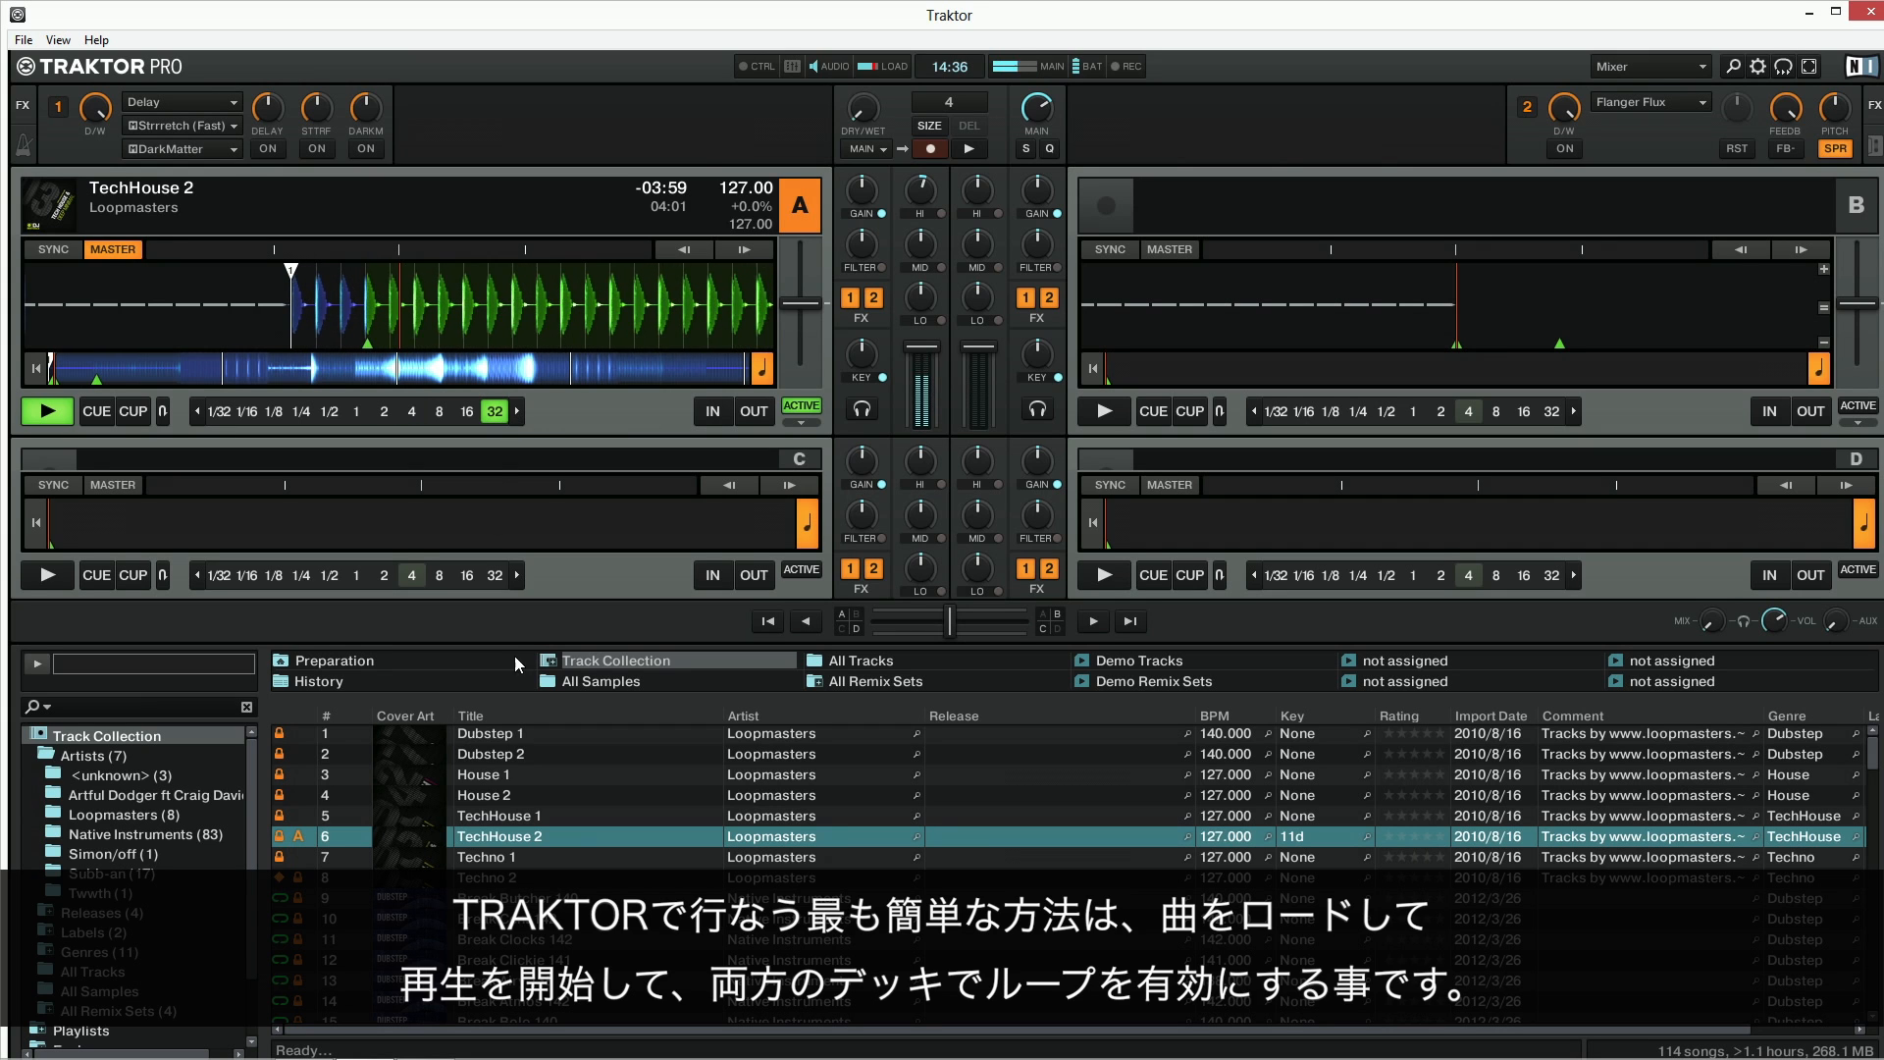
pyautogui.doubleClick(485, 878)
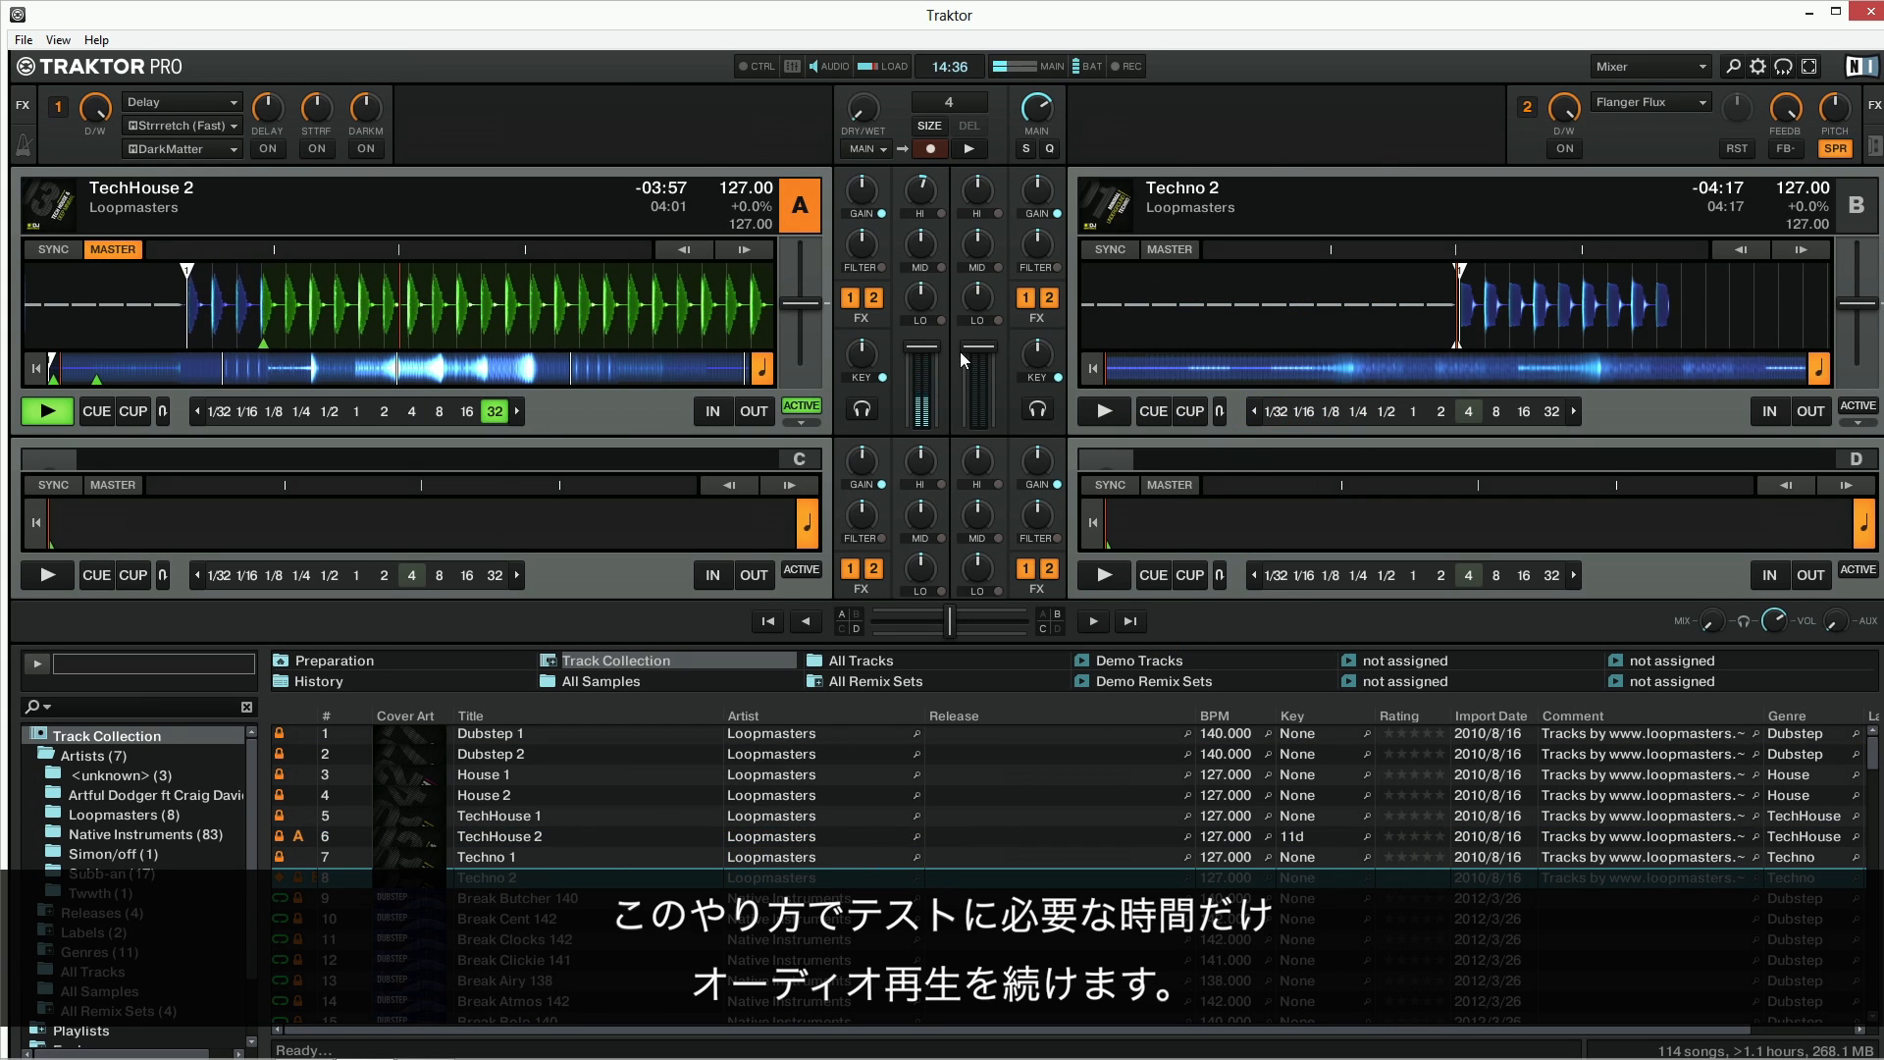
pyautogui.click(1103, 411)
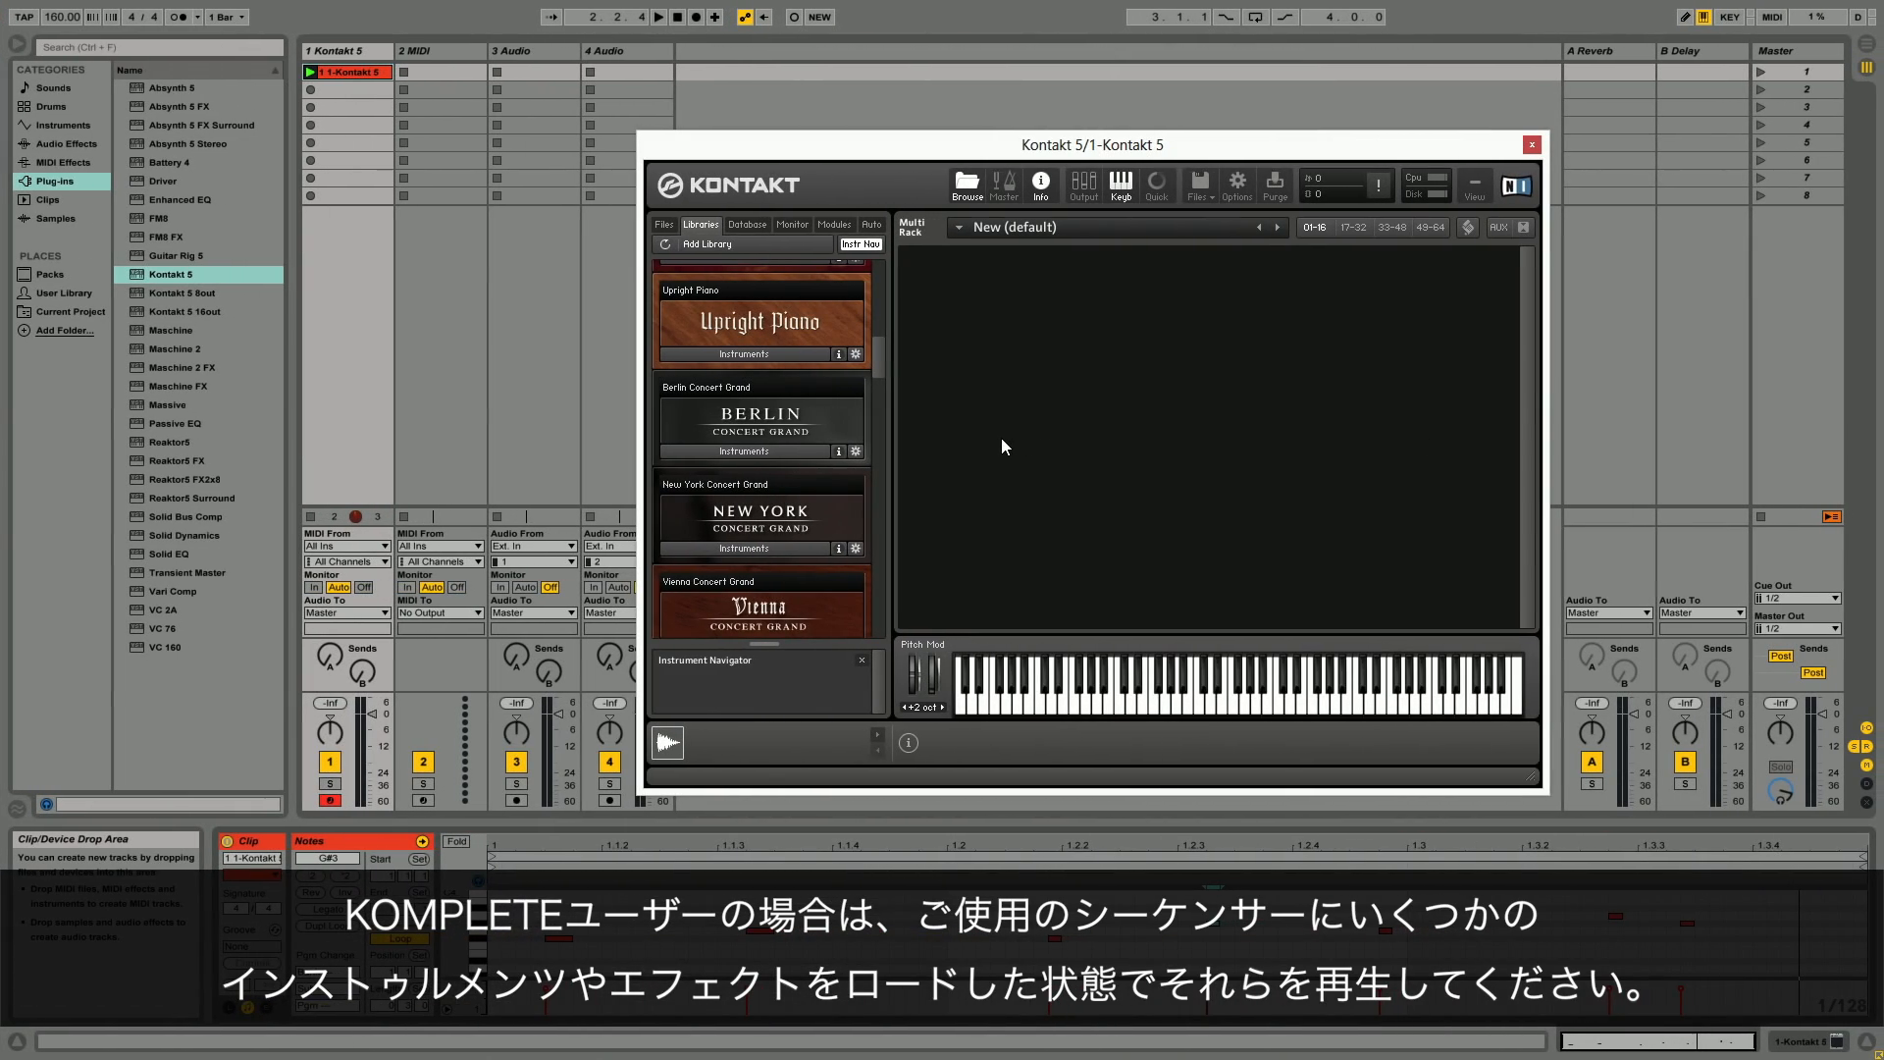
# Load a piano from Berlin Concert Grand's Instruments list in Kontakt 5
pyautogui.click(743, 450)
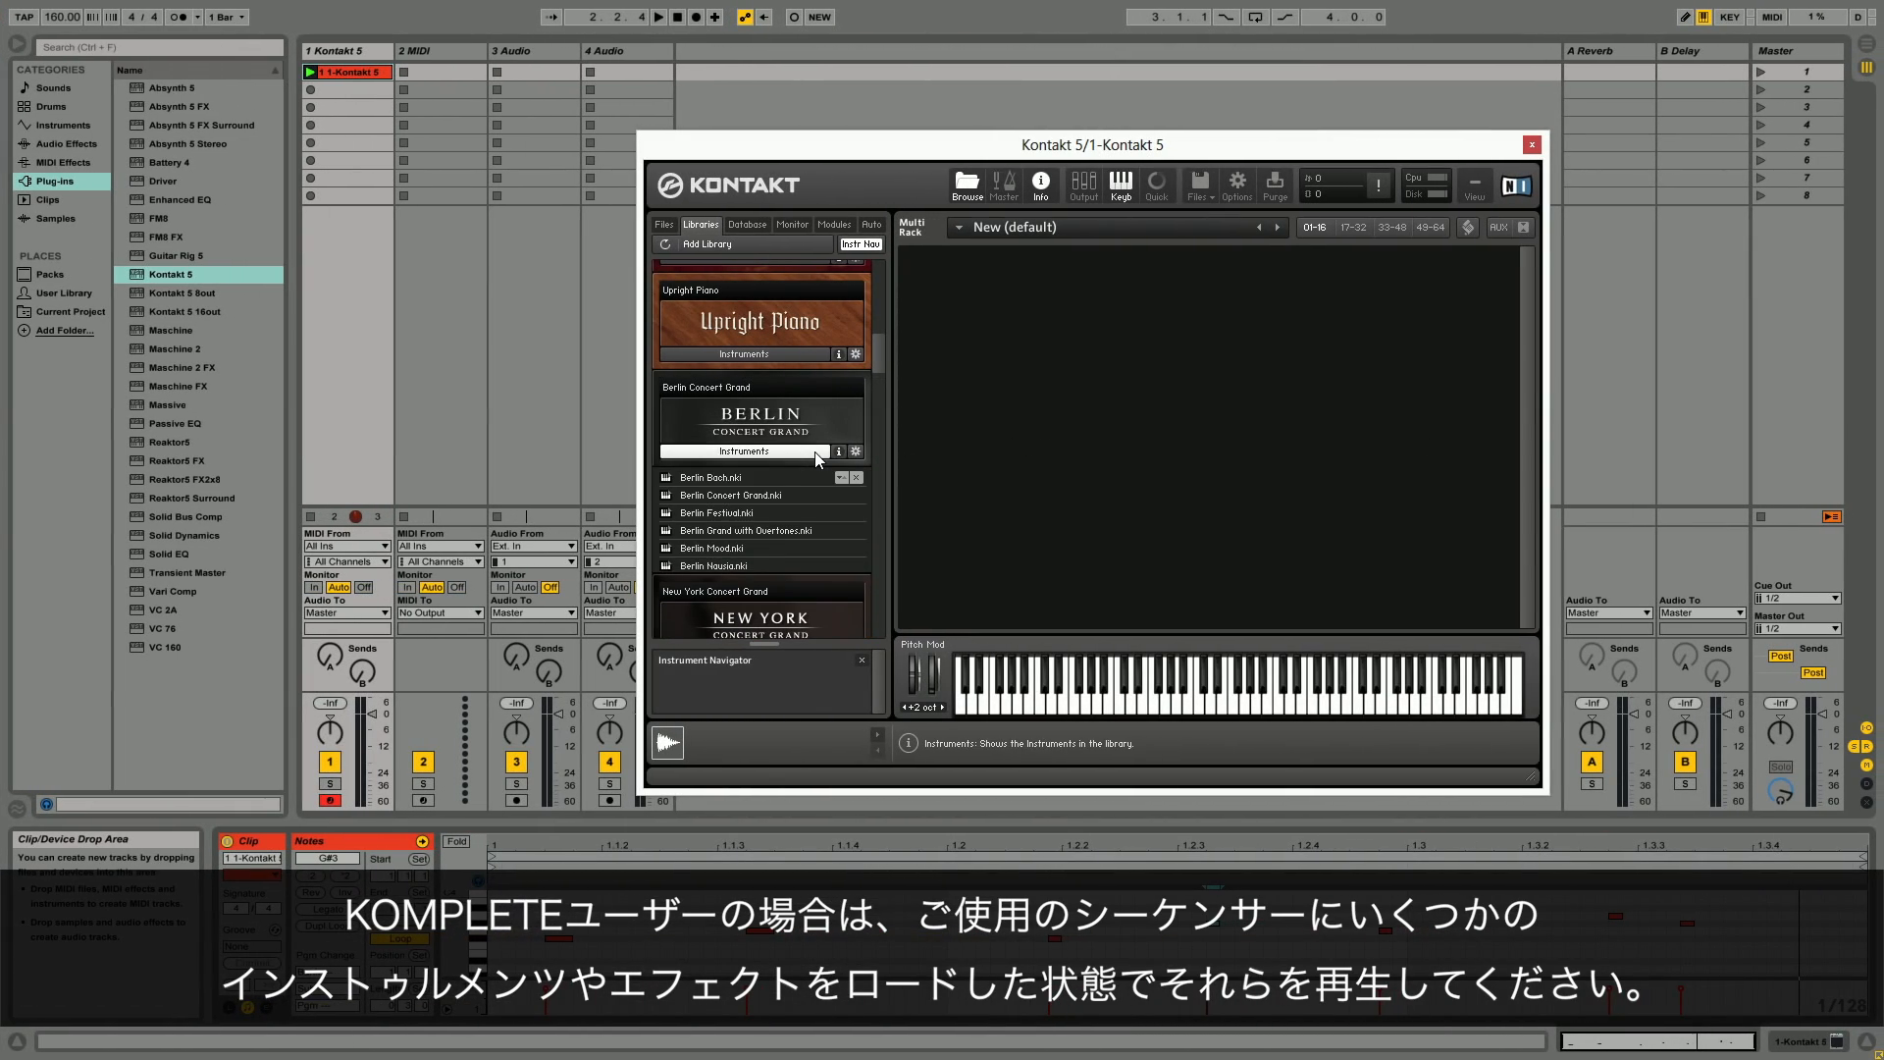
pyautogui.doubleClick(745, 530)
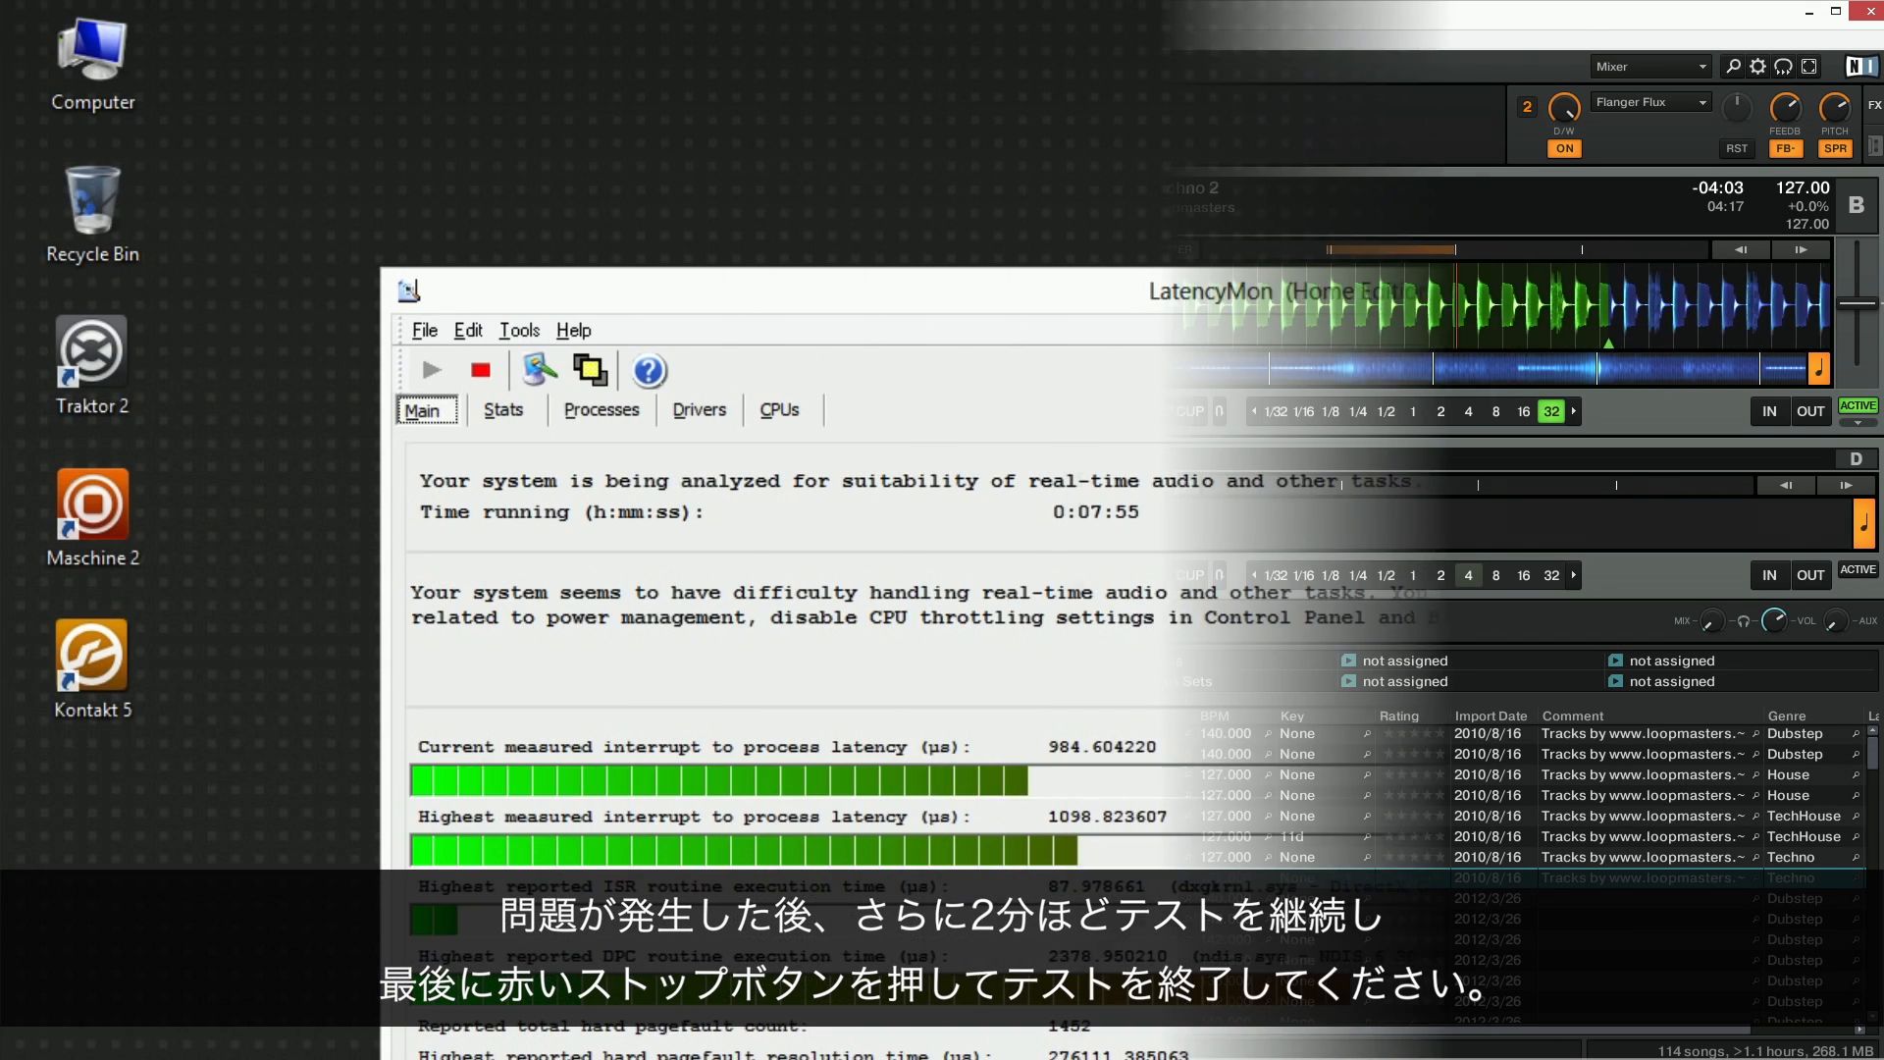
# Stop LatencyMon's monitoring at 7:58 with the red Stop button
pyautogui.click(480, 370)
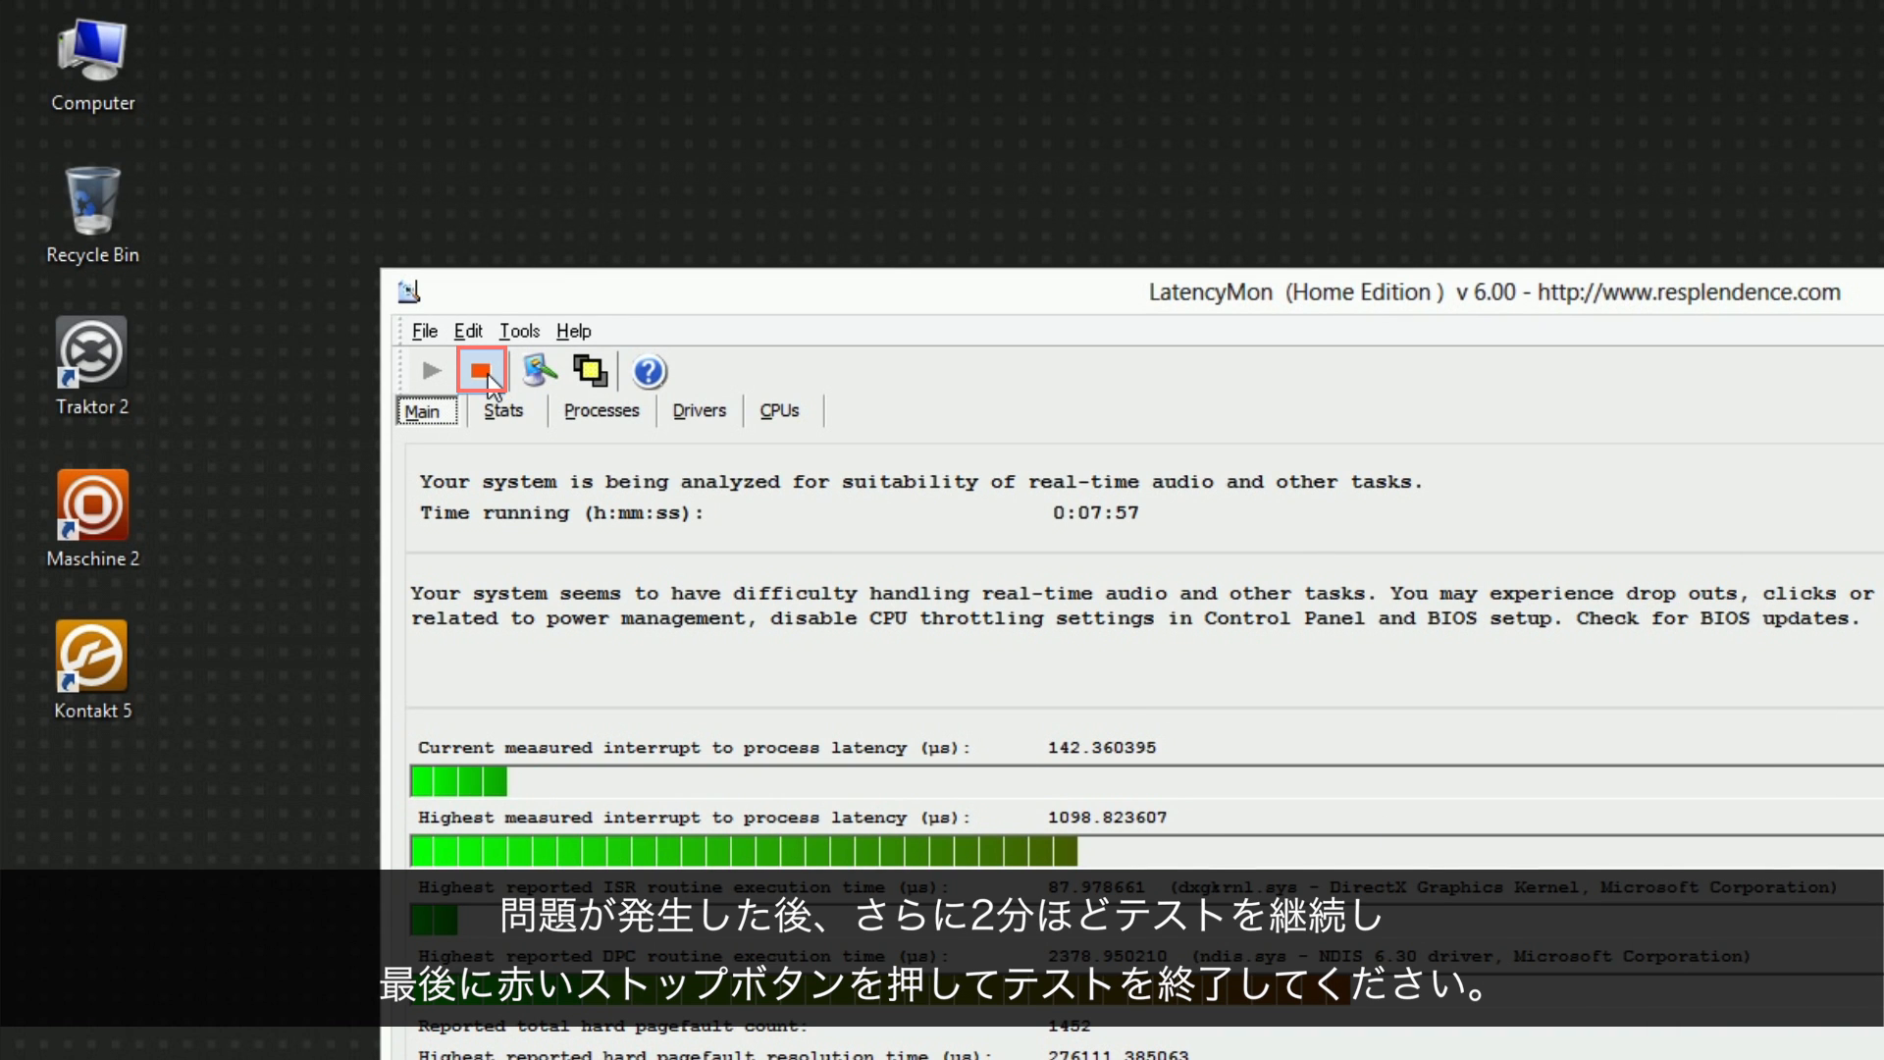
pyautogui.click(482, 370)
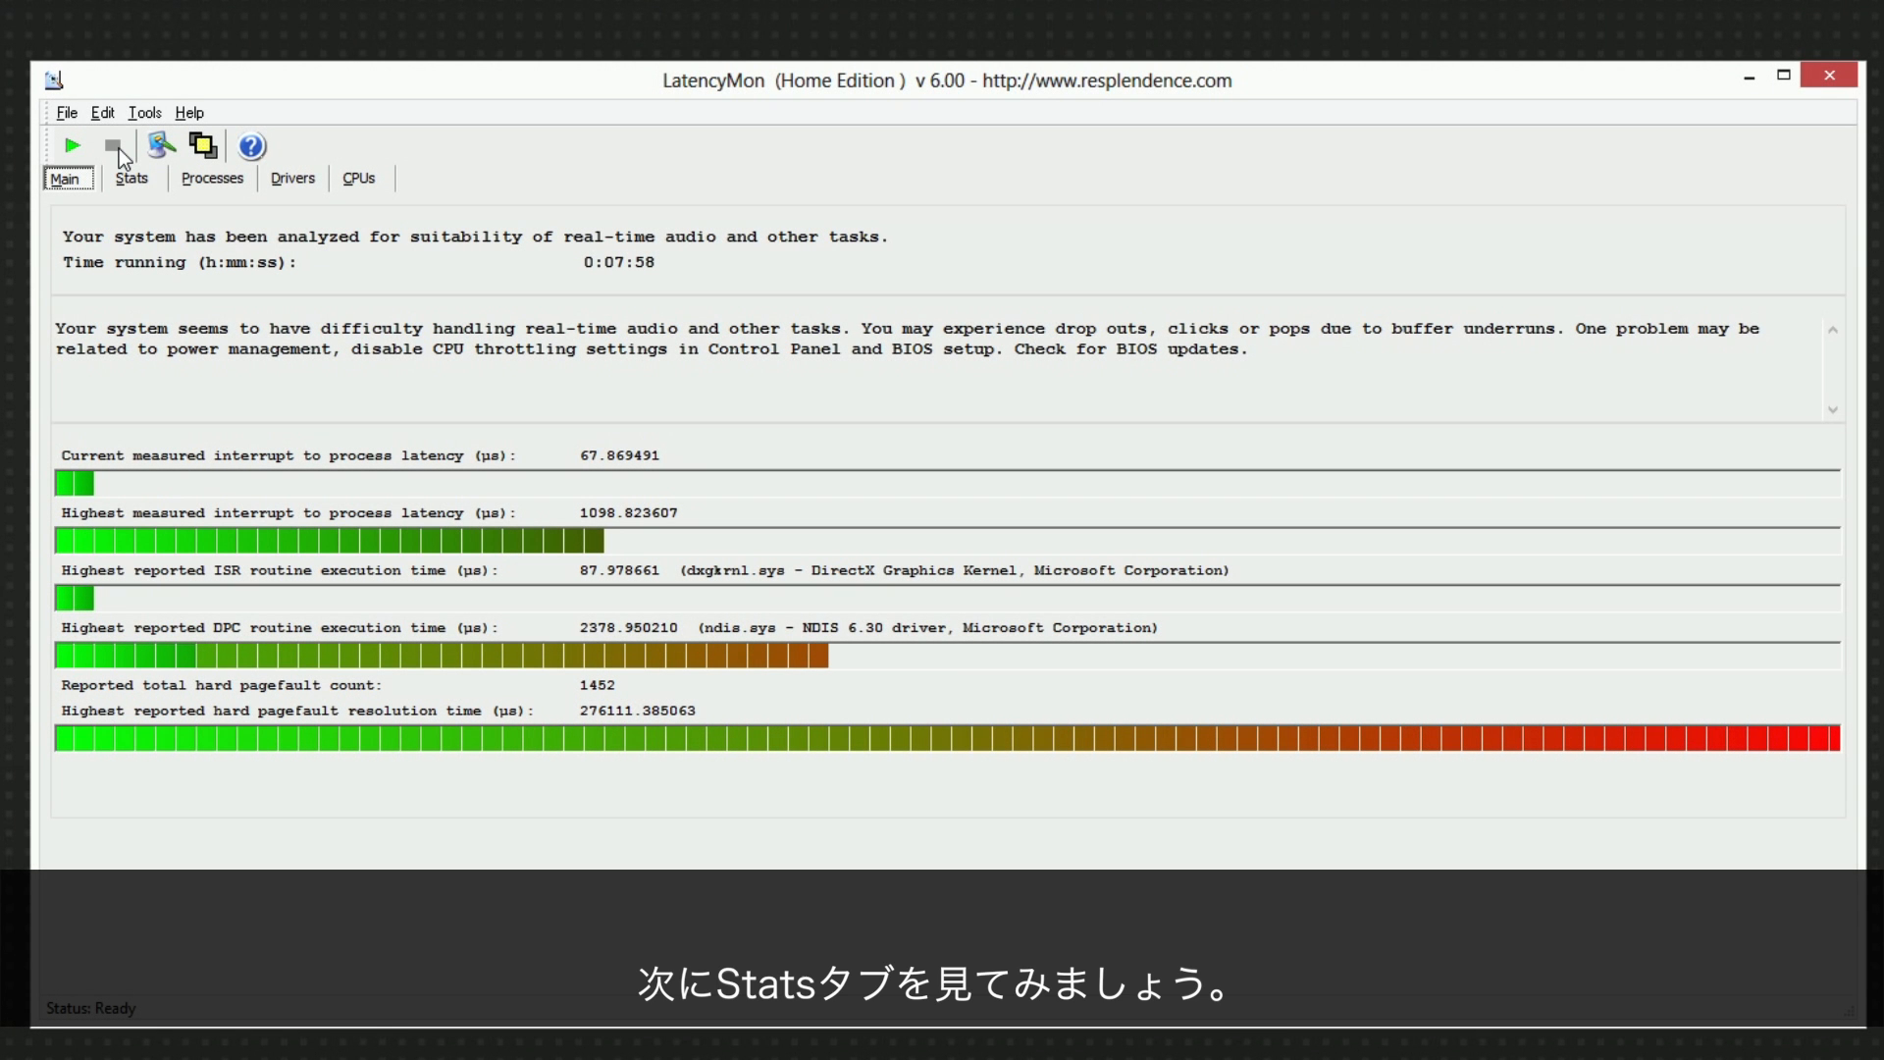
# View LatencyMon's Stats: measured CPU speed 1058 MHz versus reported 3093 MHz
pyautogui.click(128, 179)
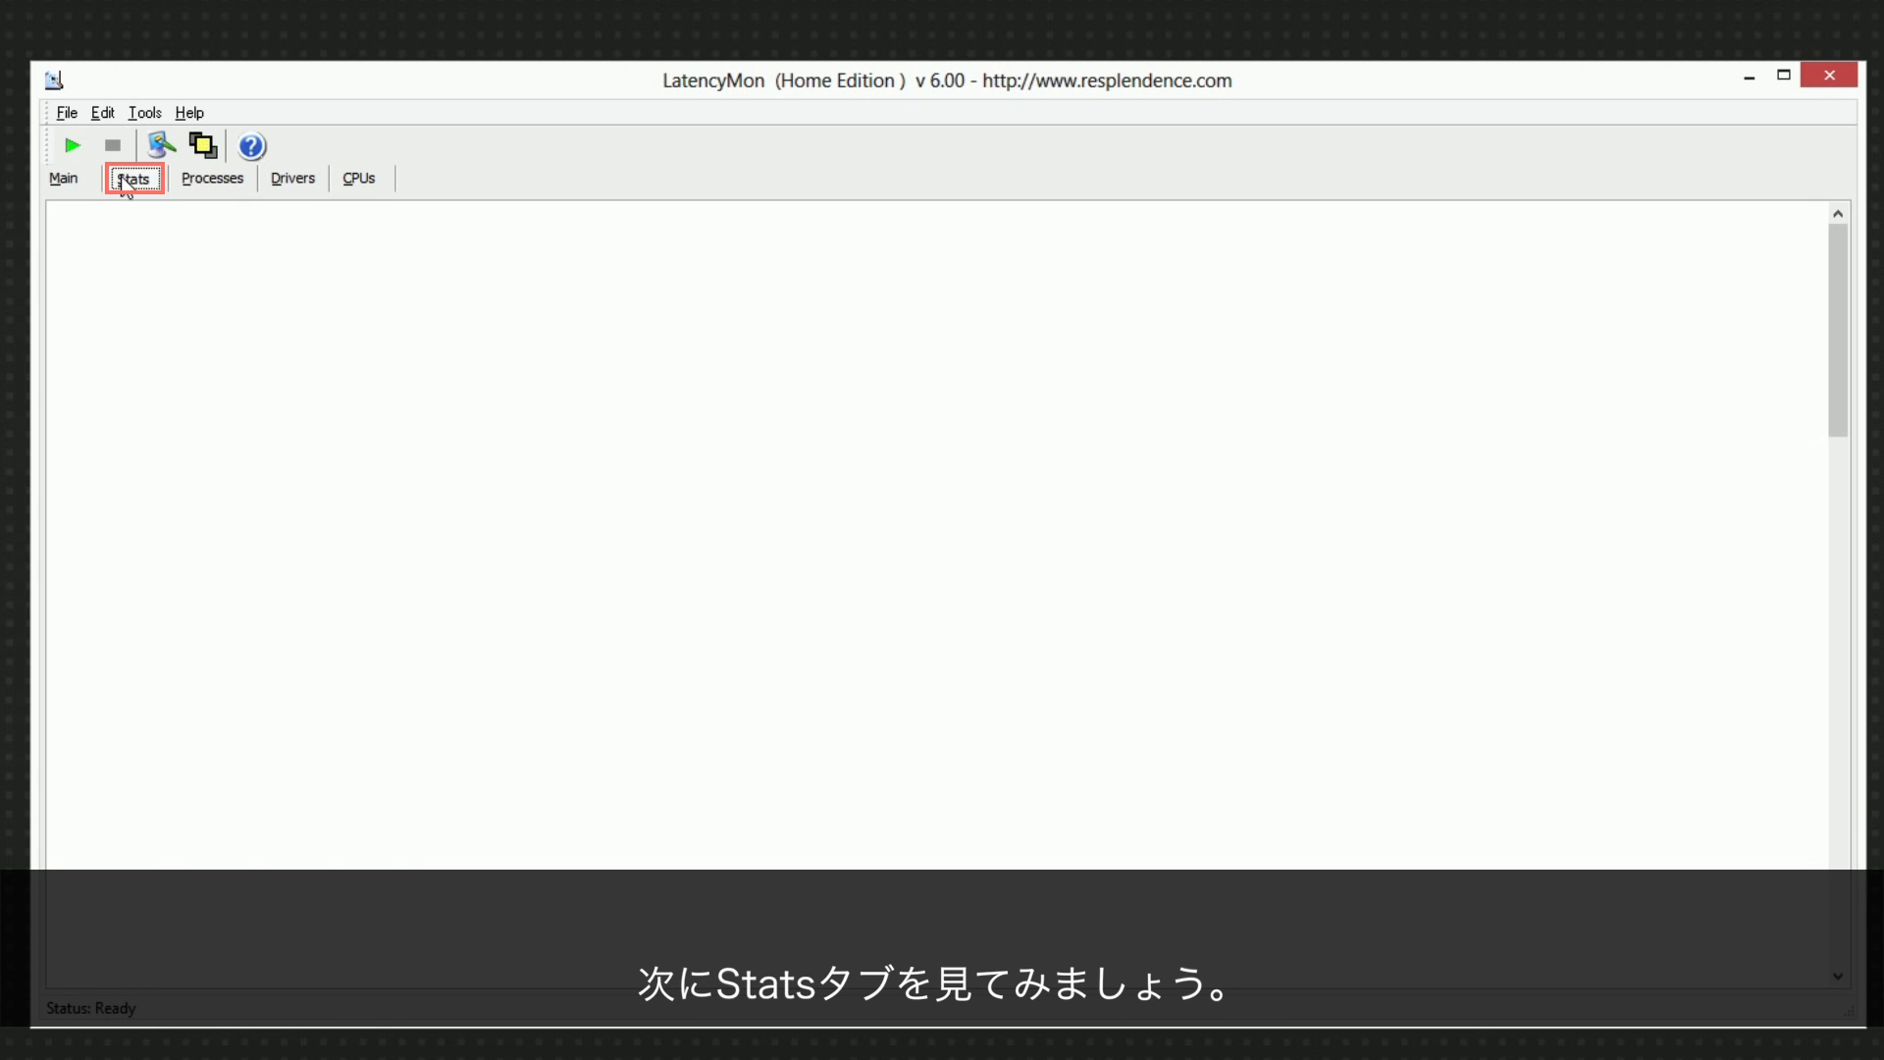
pyautogui.click(129, 179)
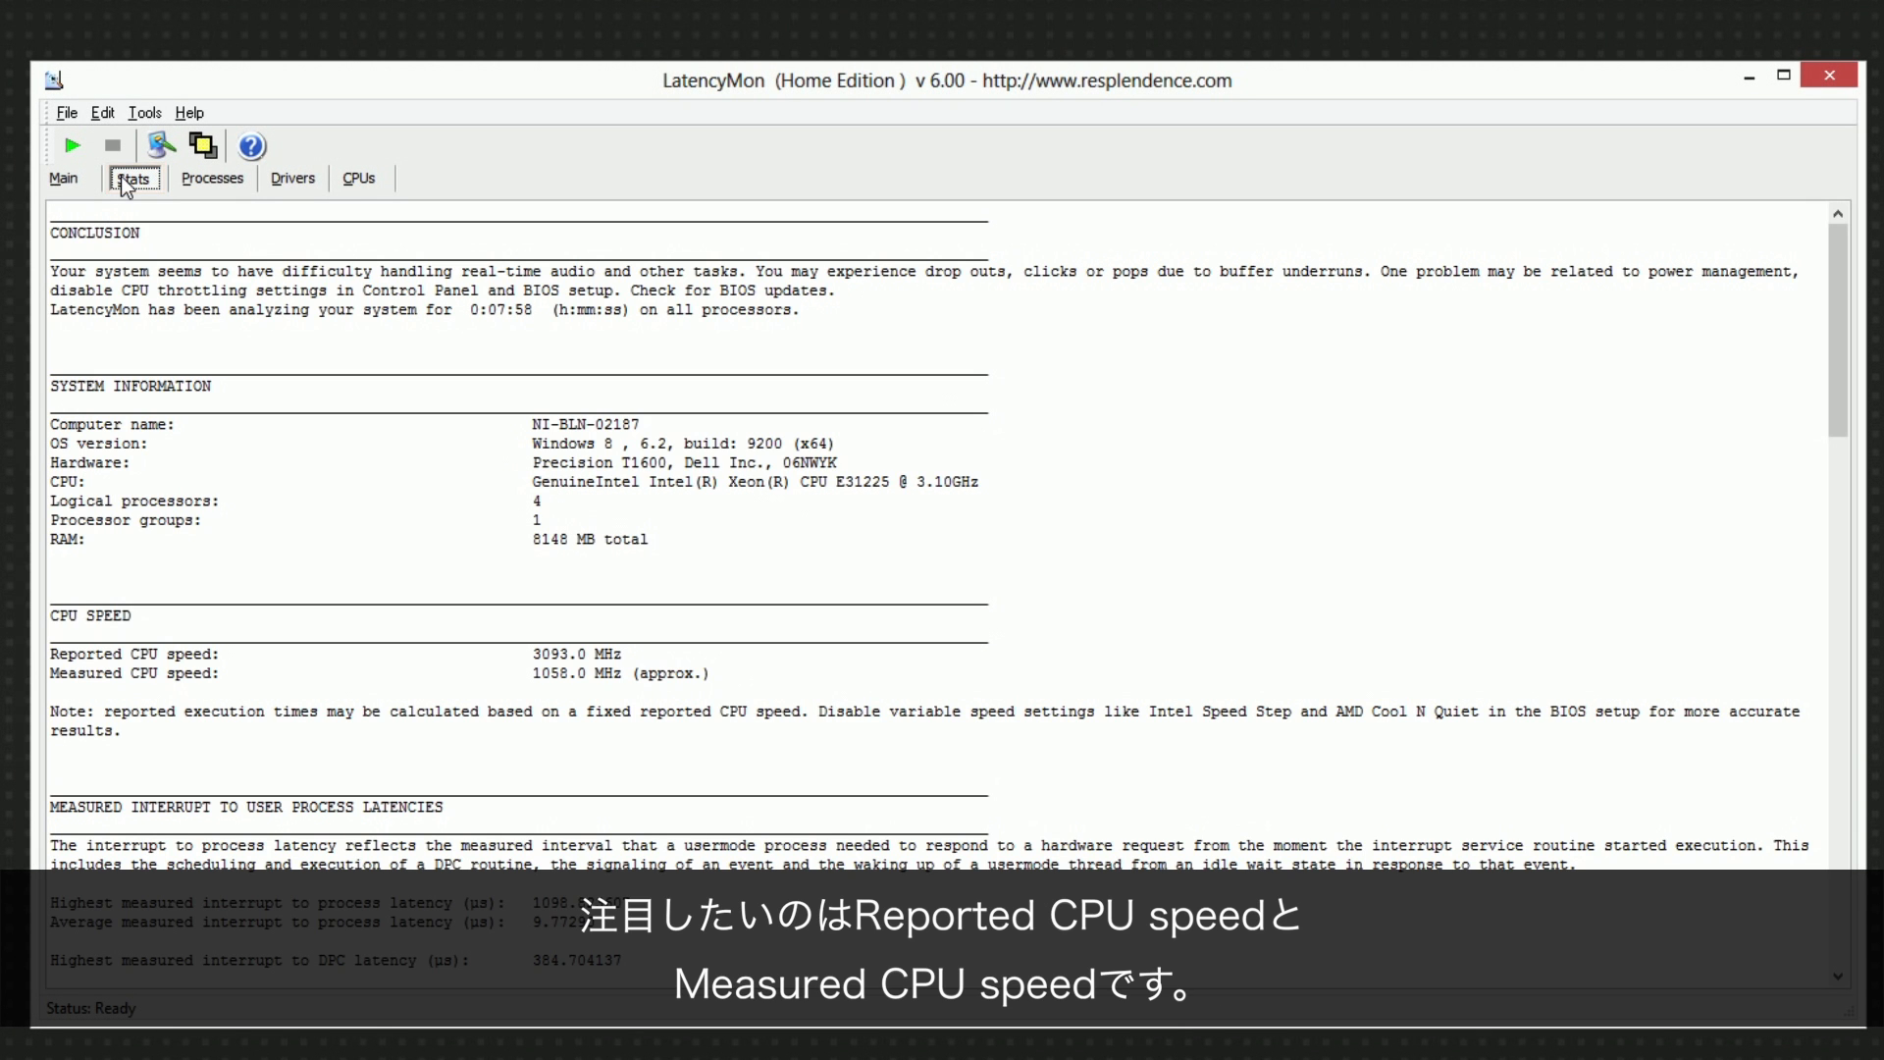
pyautogui.click(567, 673)
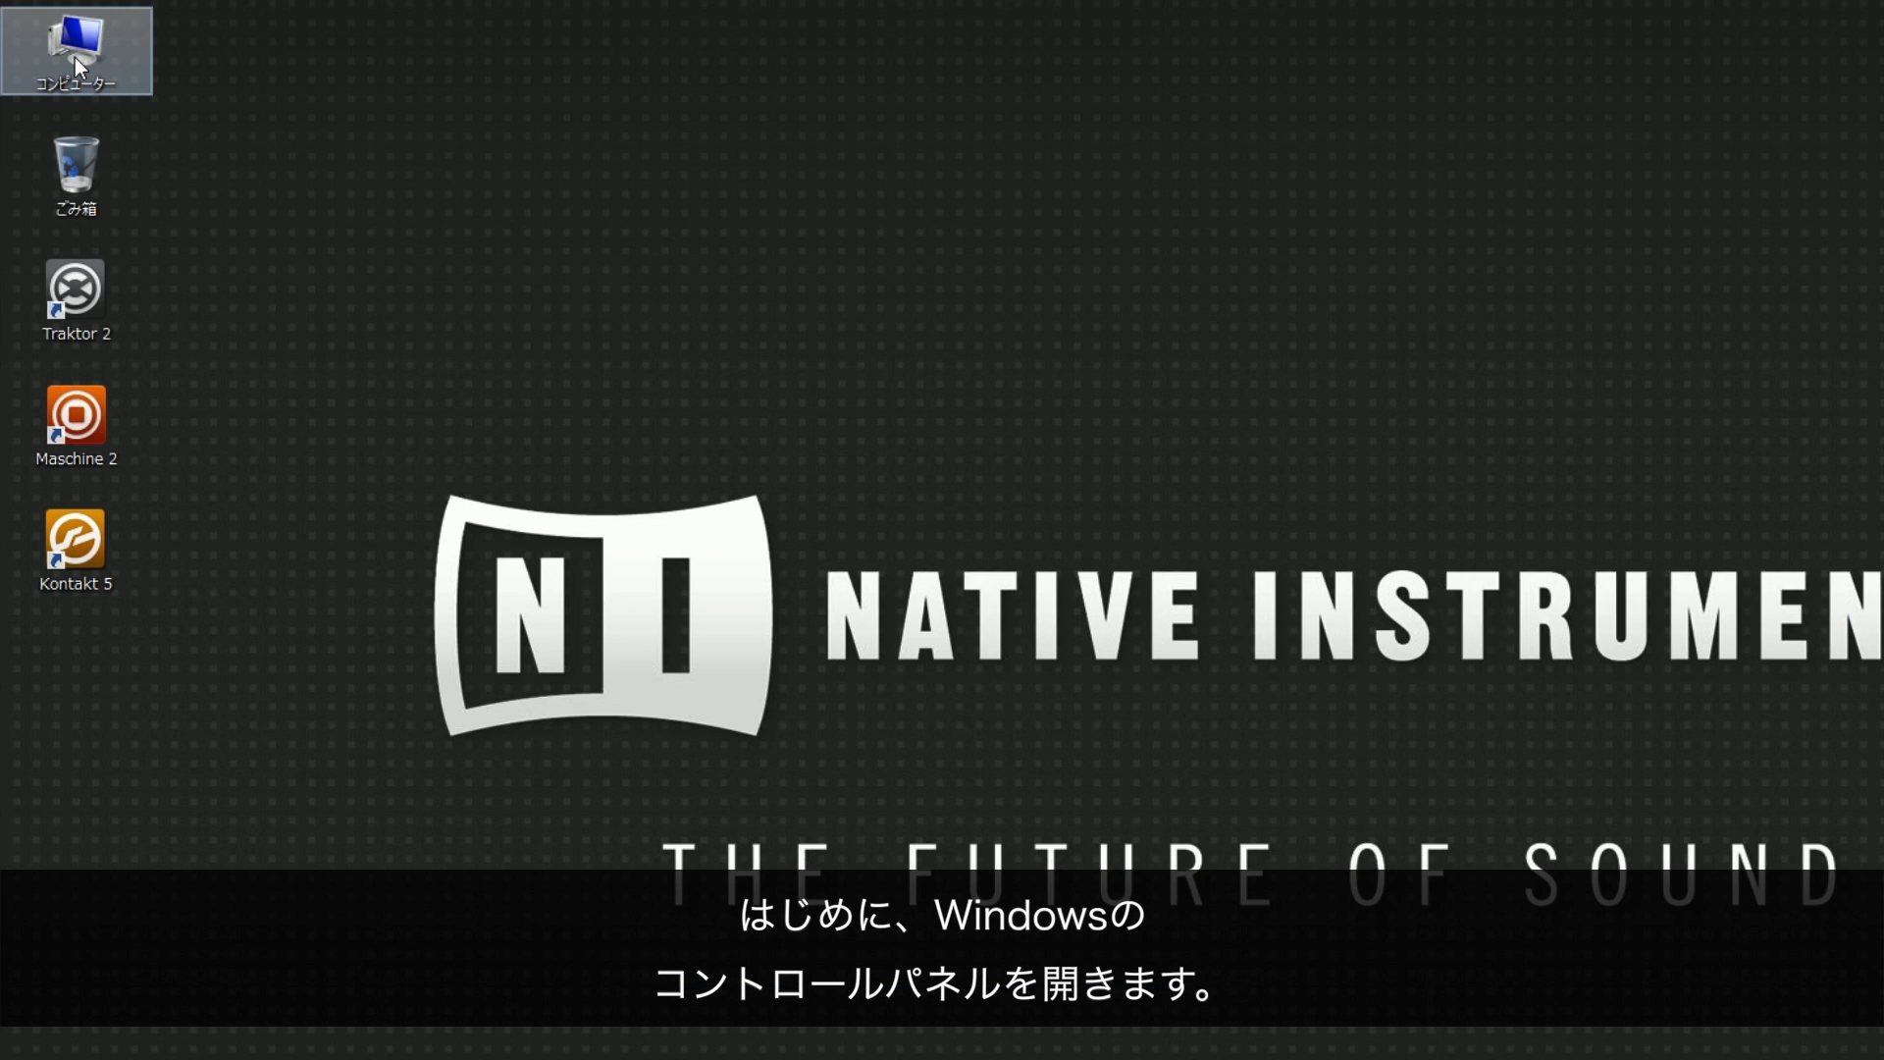
# Open Power Options via Computer, Control Panel, and System and Security
pyautogui.doubleClick(74, 44)
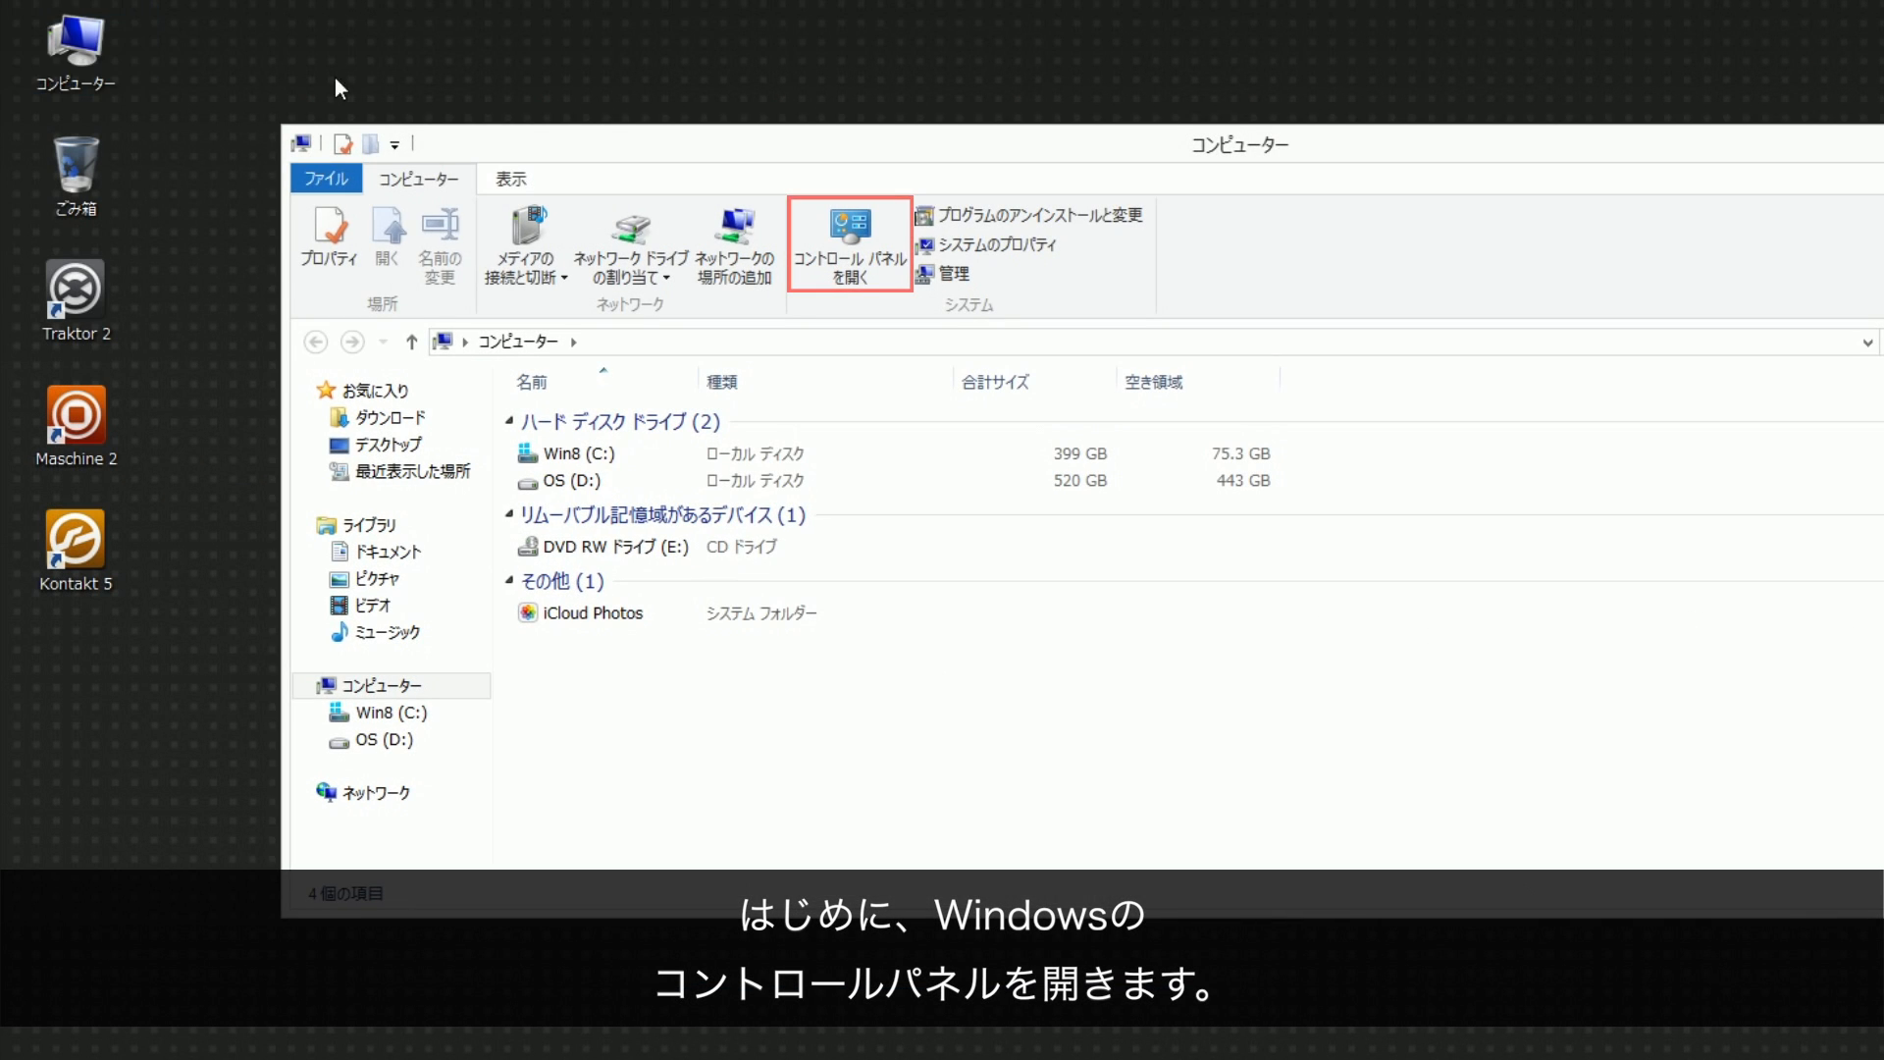
pyautogui.click(849, 244)
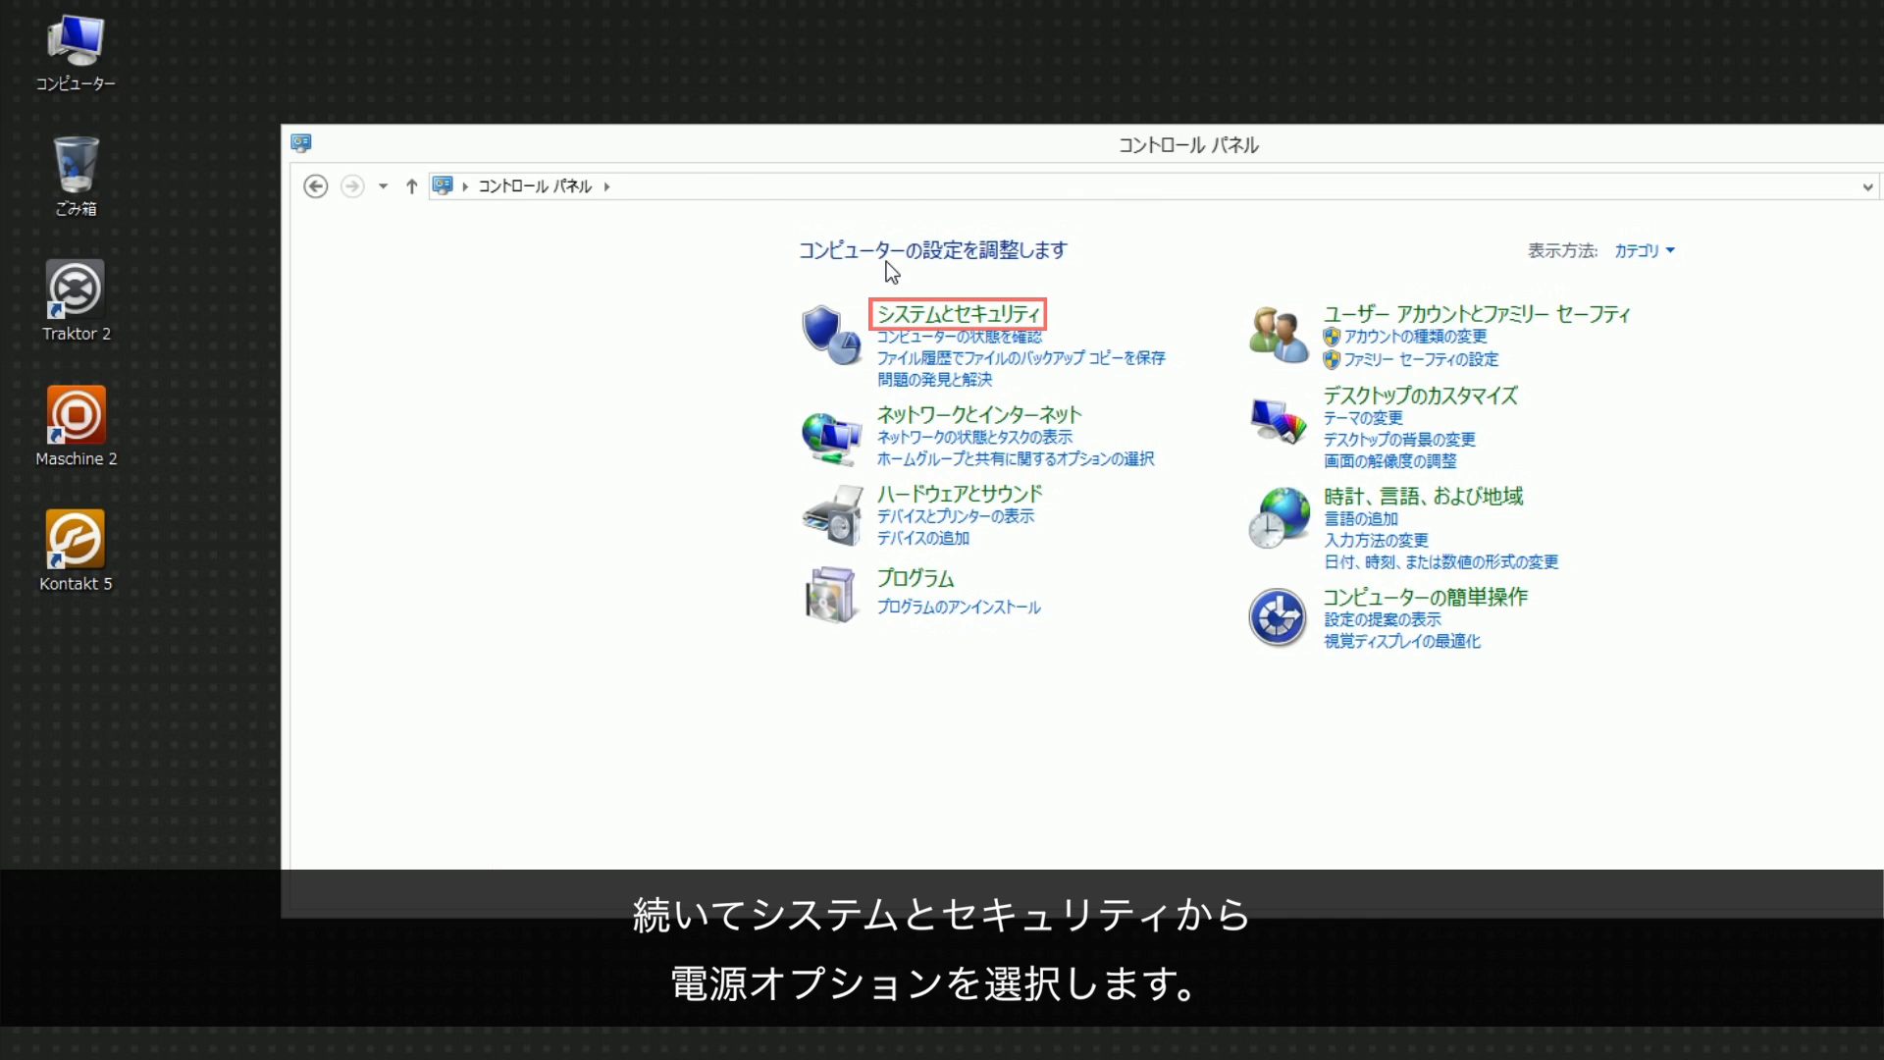
pyautogui.click(951, 317)
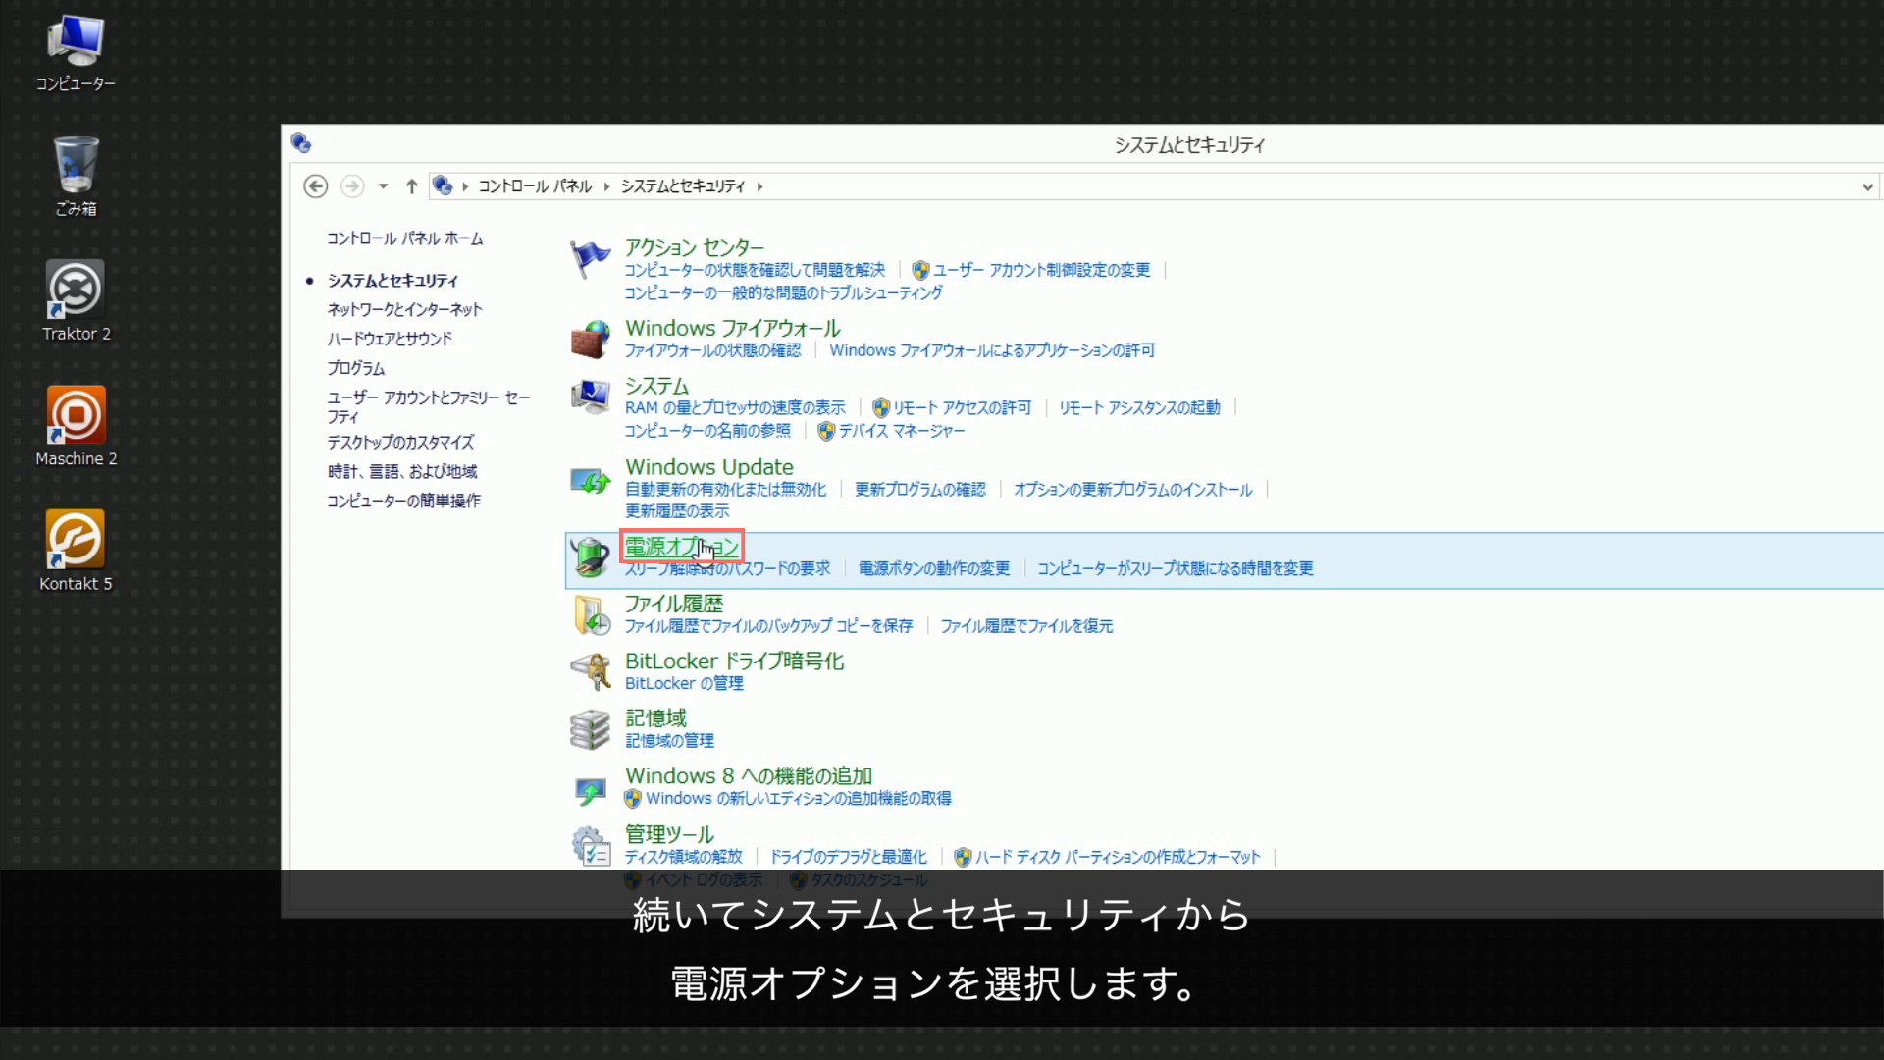
pyautogui.click(684, 547)
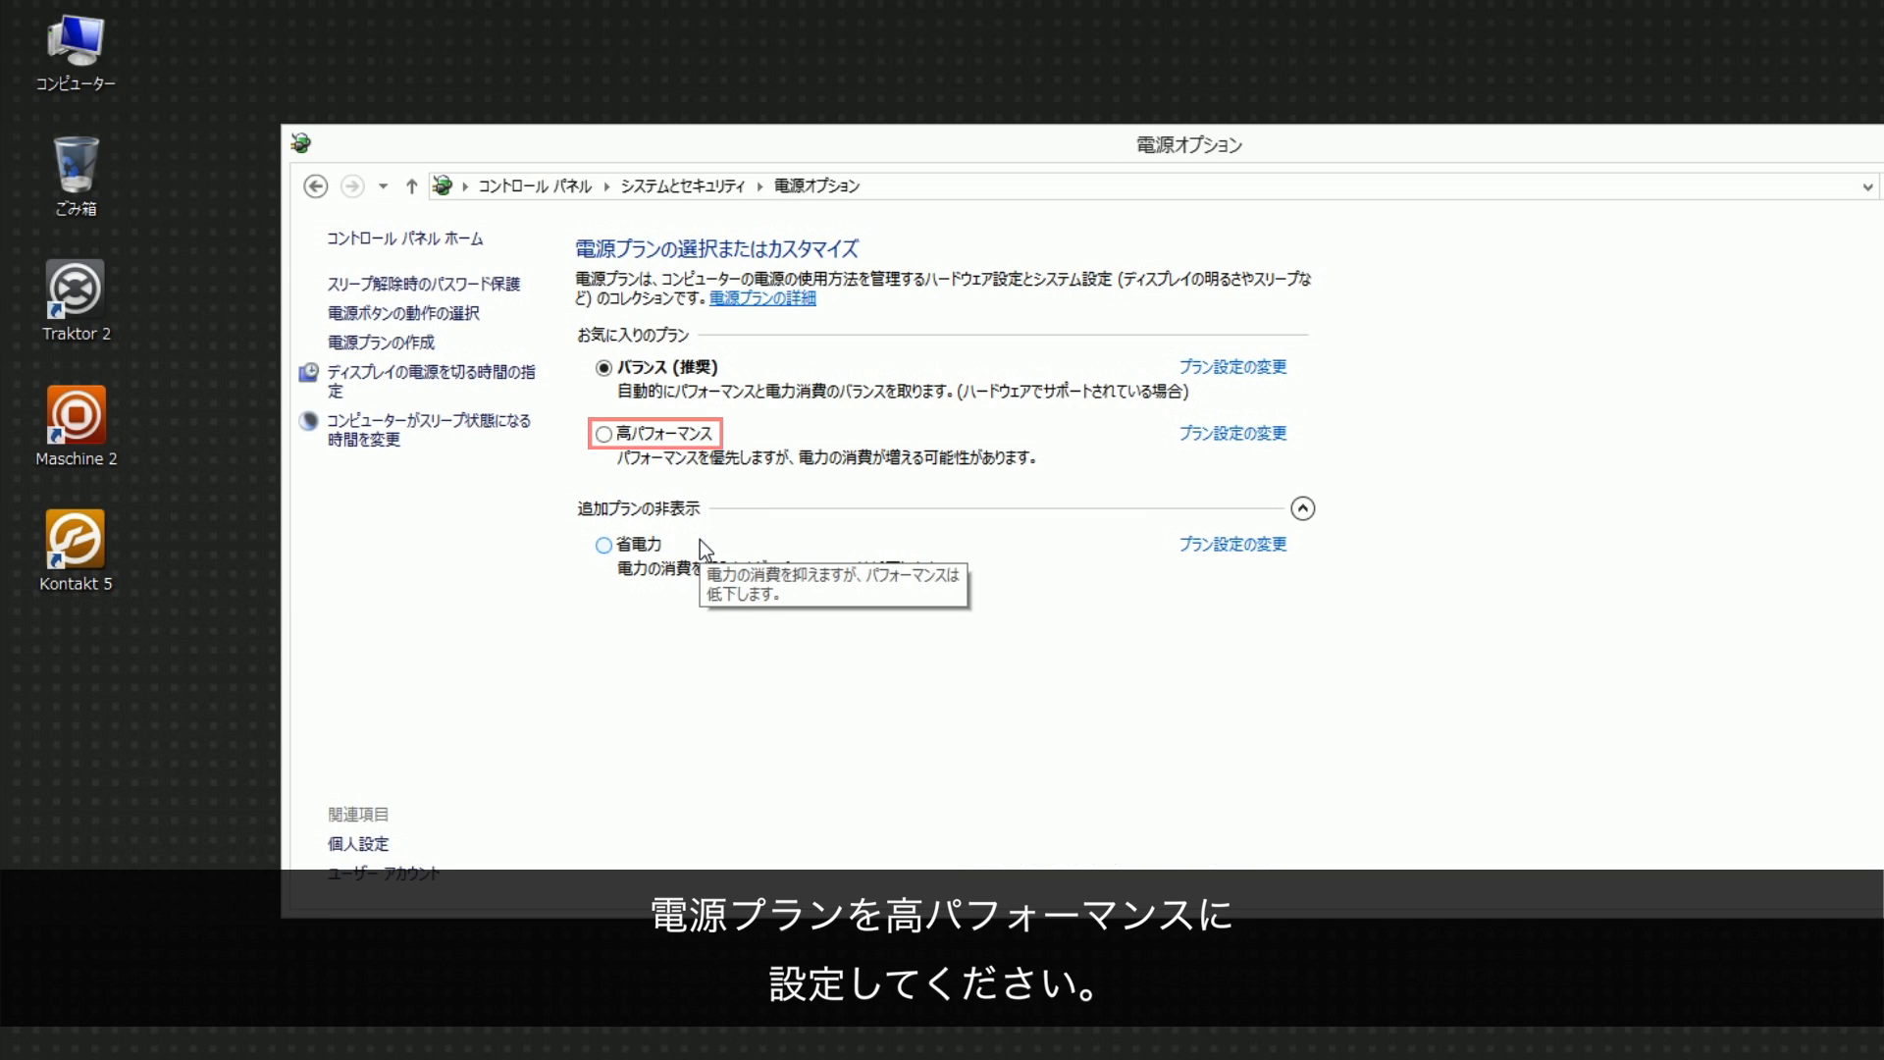
# Select High Performance, set display-off and sleep to Never, and open advanced settings
pyautogui.click(596, 433)
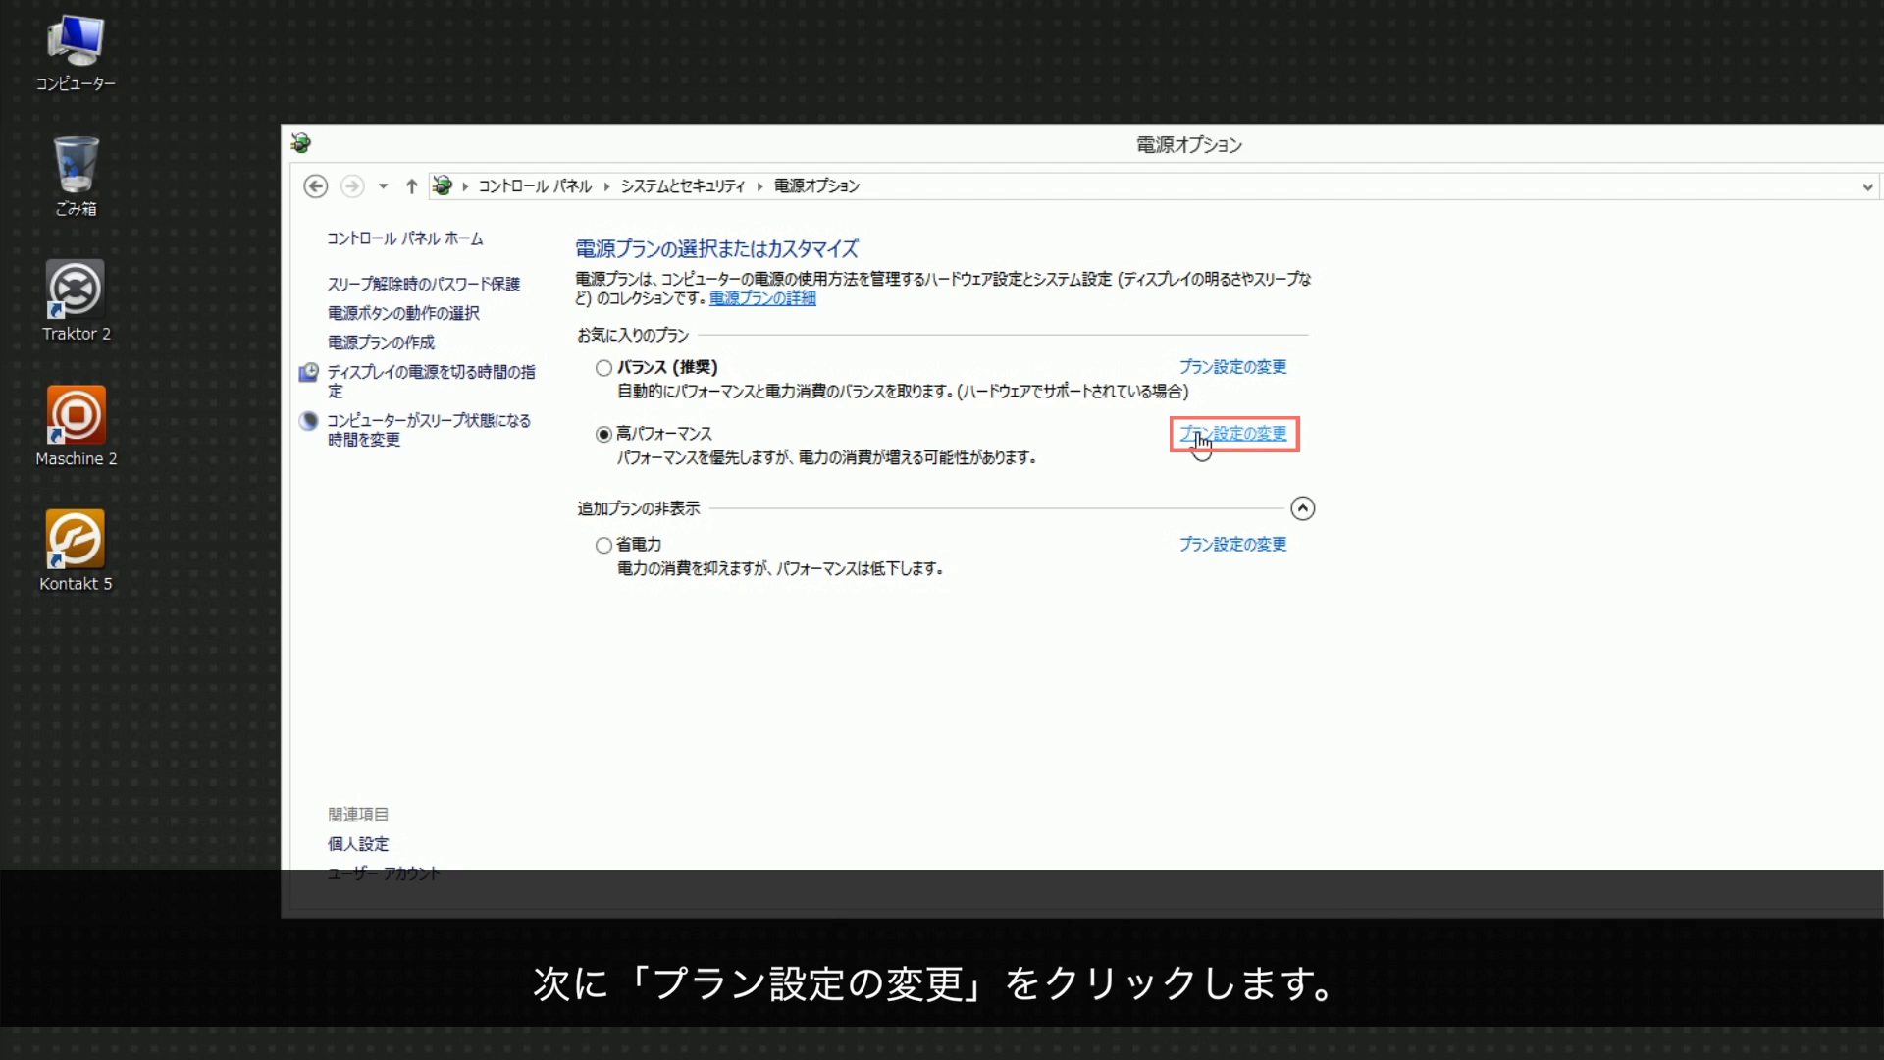
pyautogui.click(1231, 434)
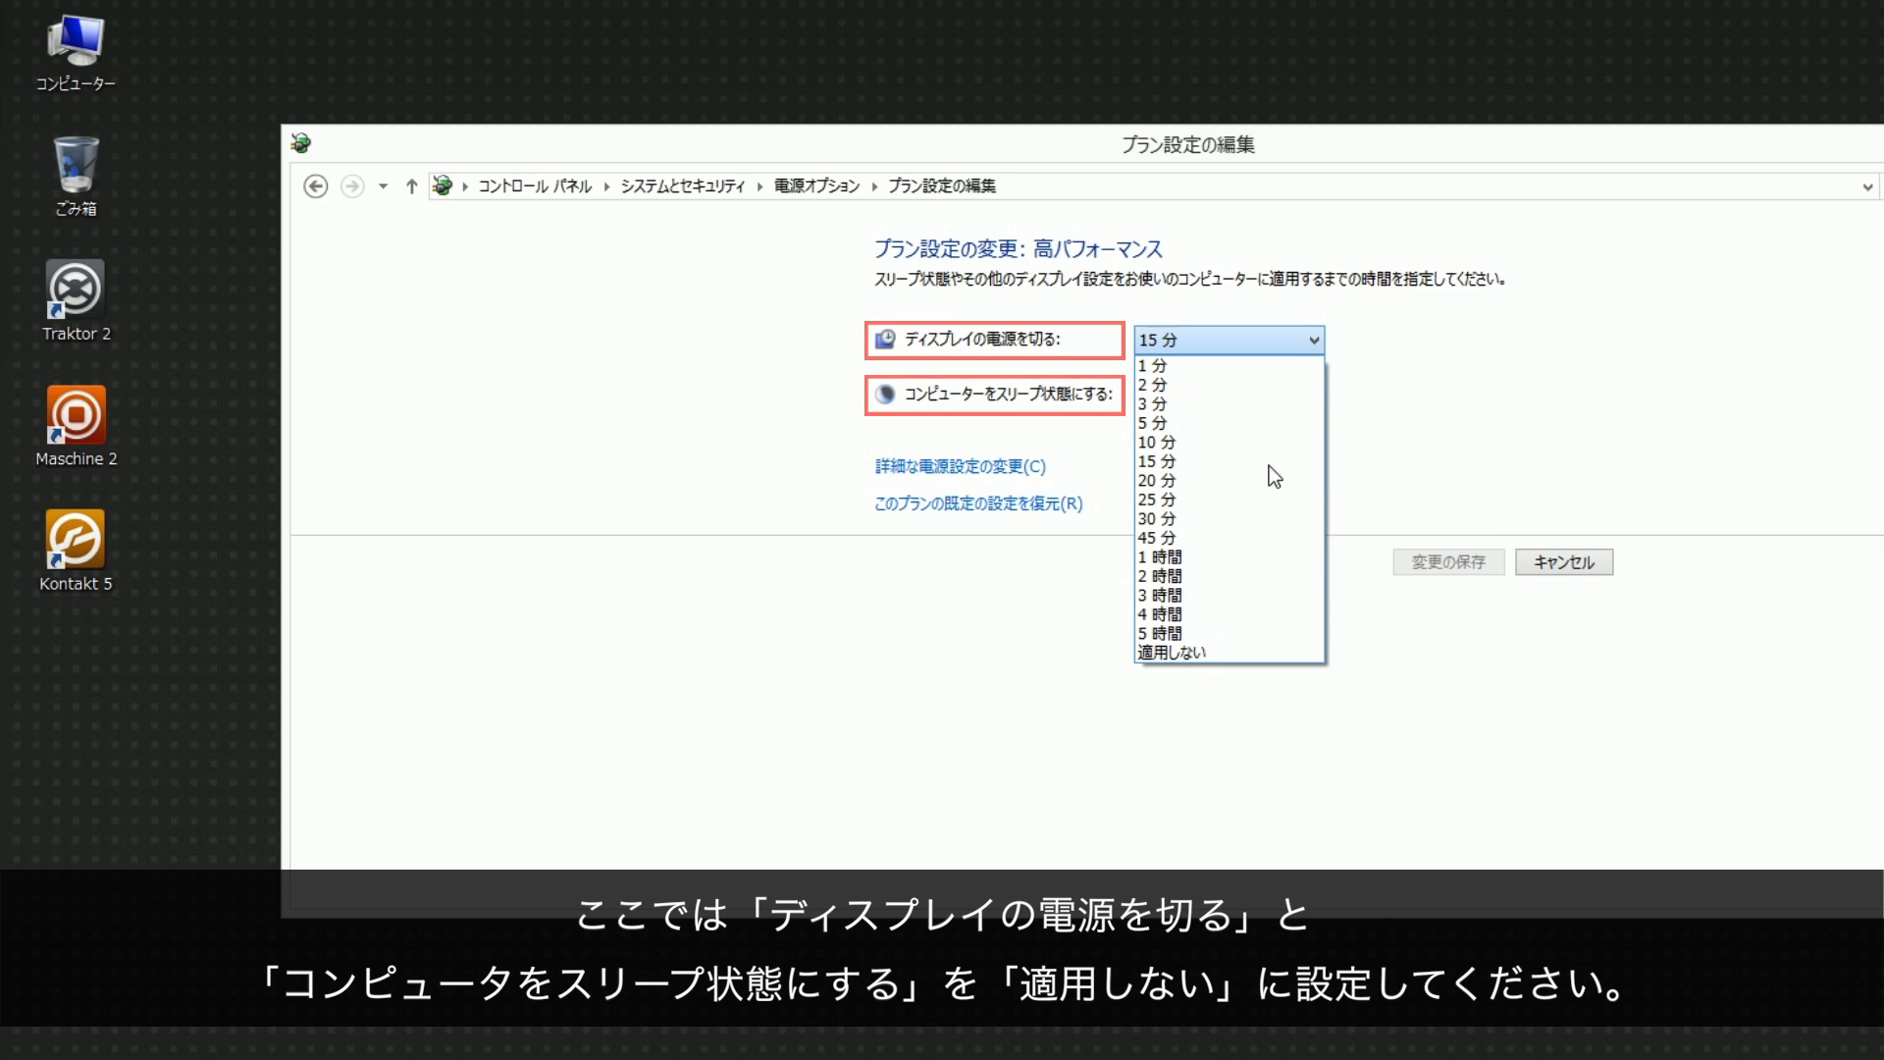
pyautogui.click(1168, 650)
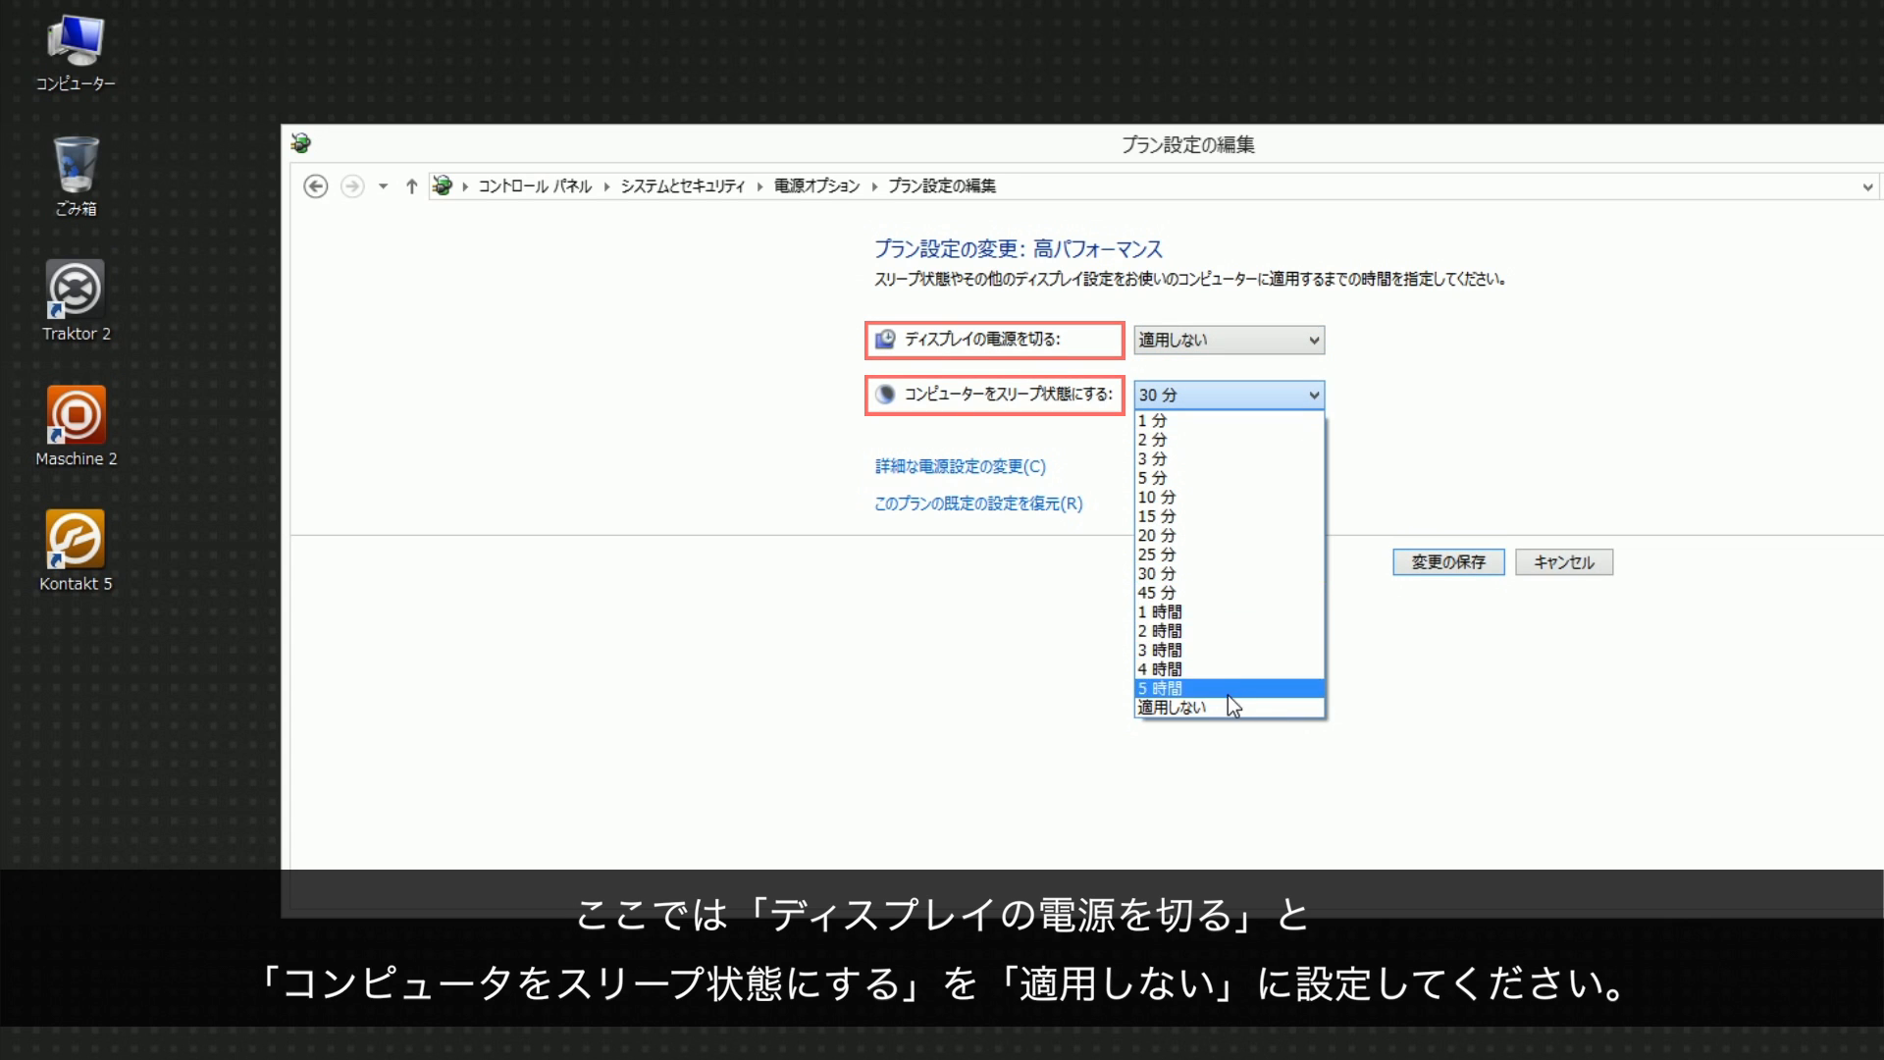
pyautogui.click(1184, 708)
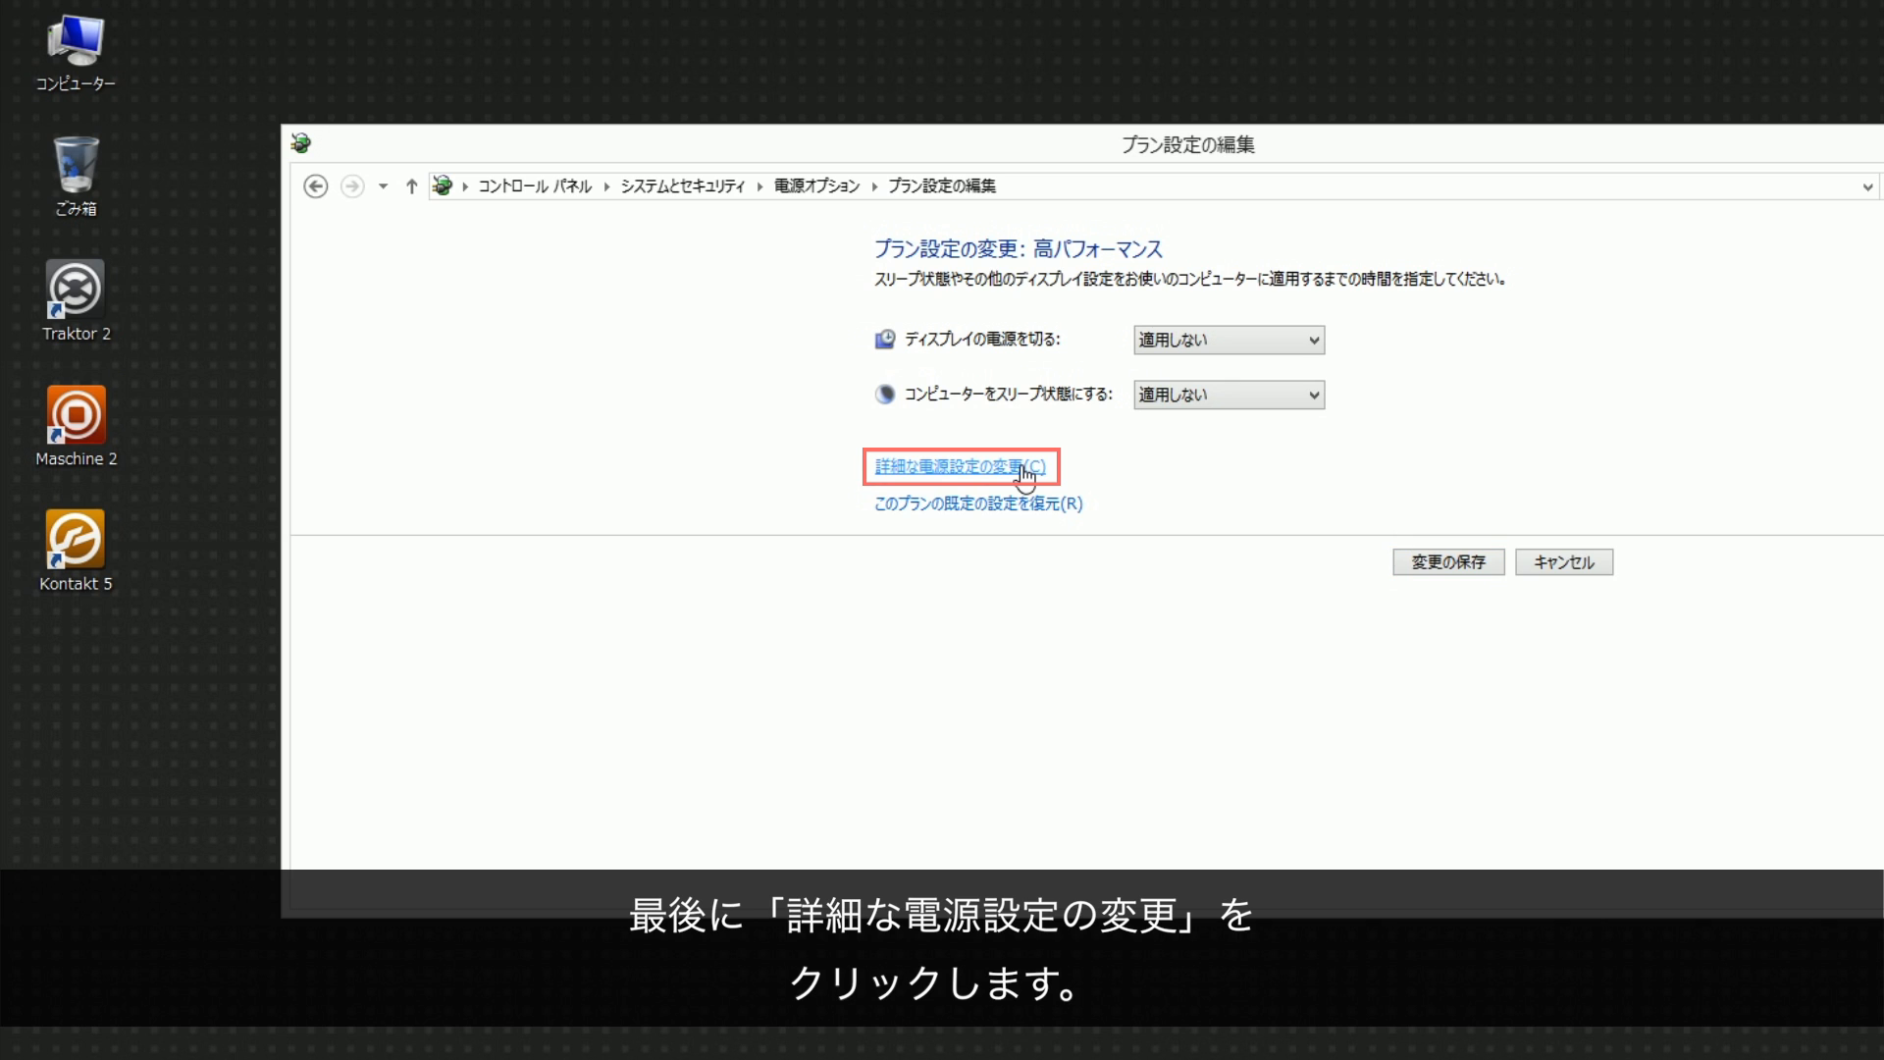
pyautogui.click(963, 467)
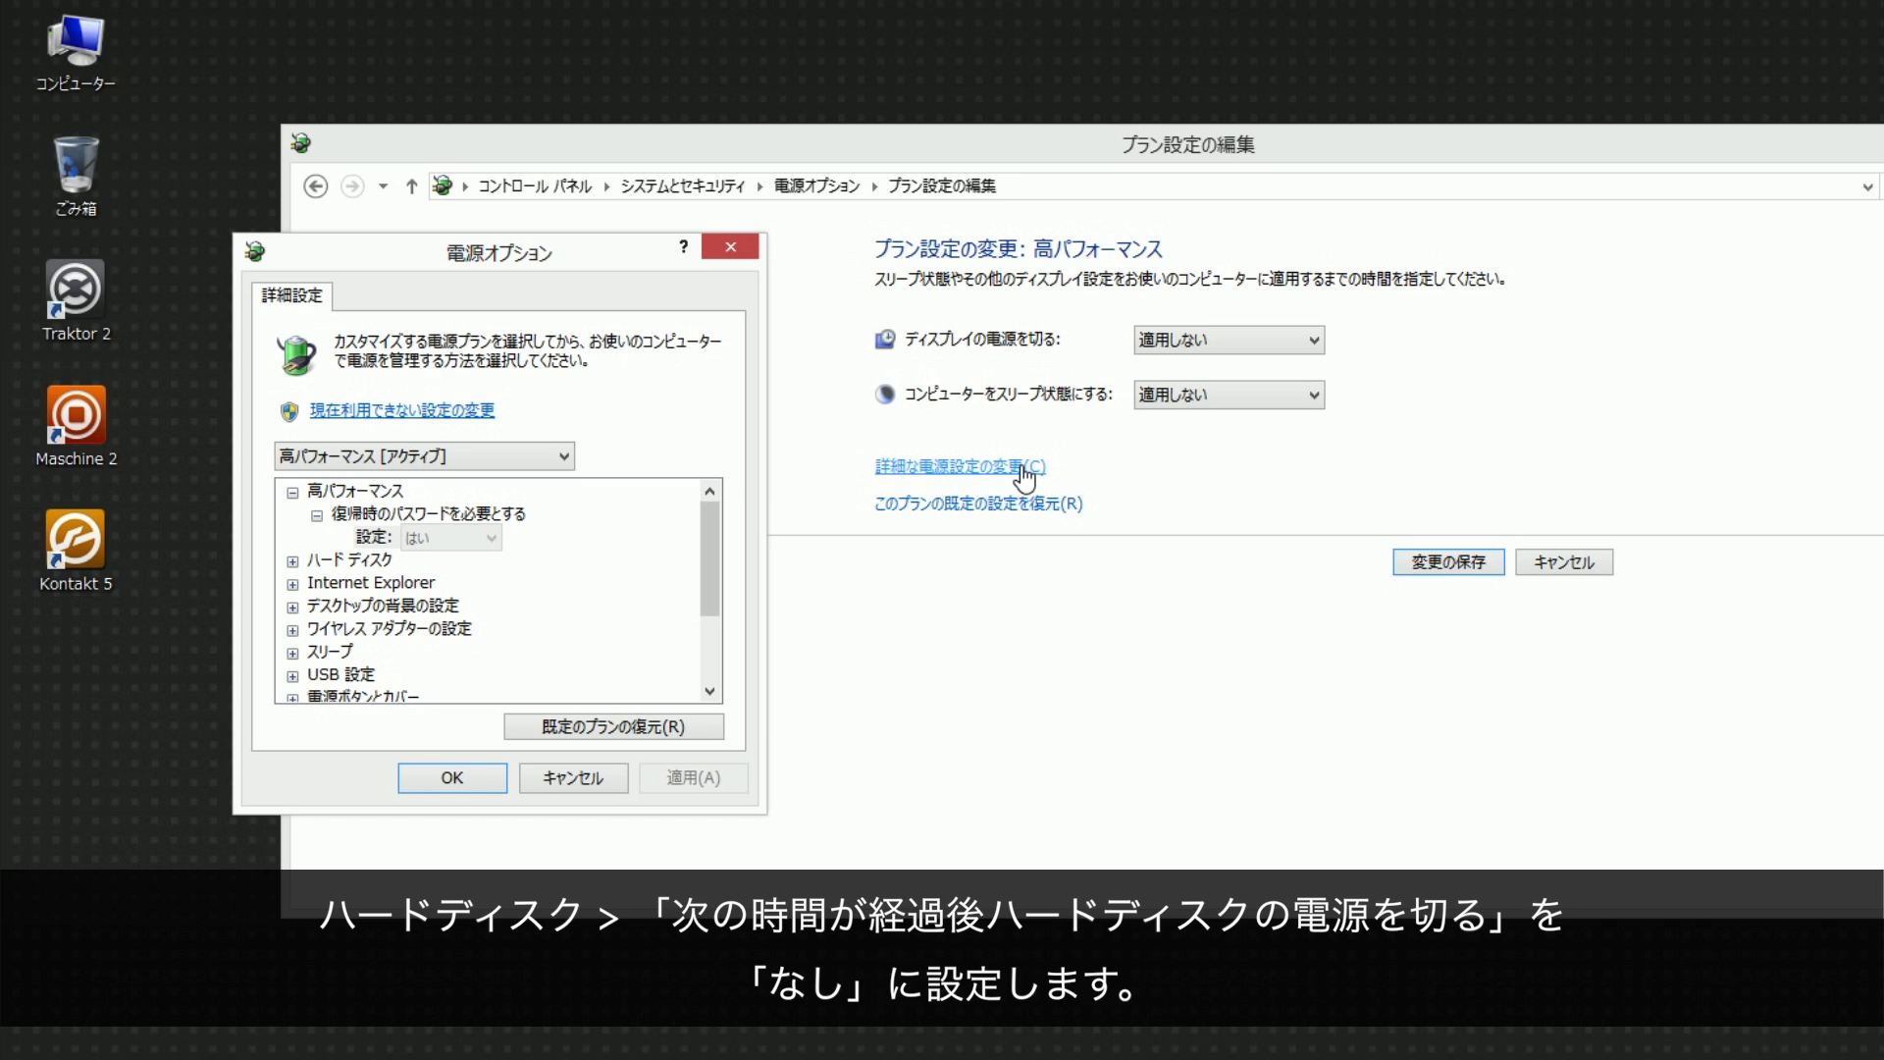
# Set hard disk turn-off and sleep-after to Never
pyautogui.click(346, 559)
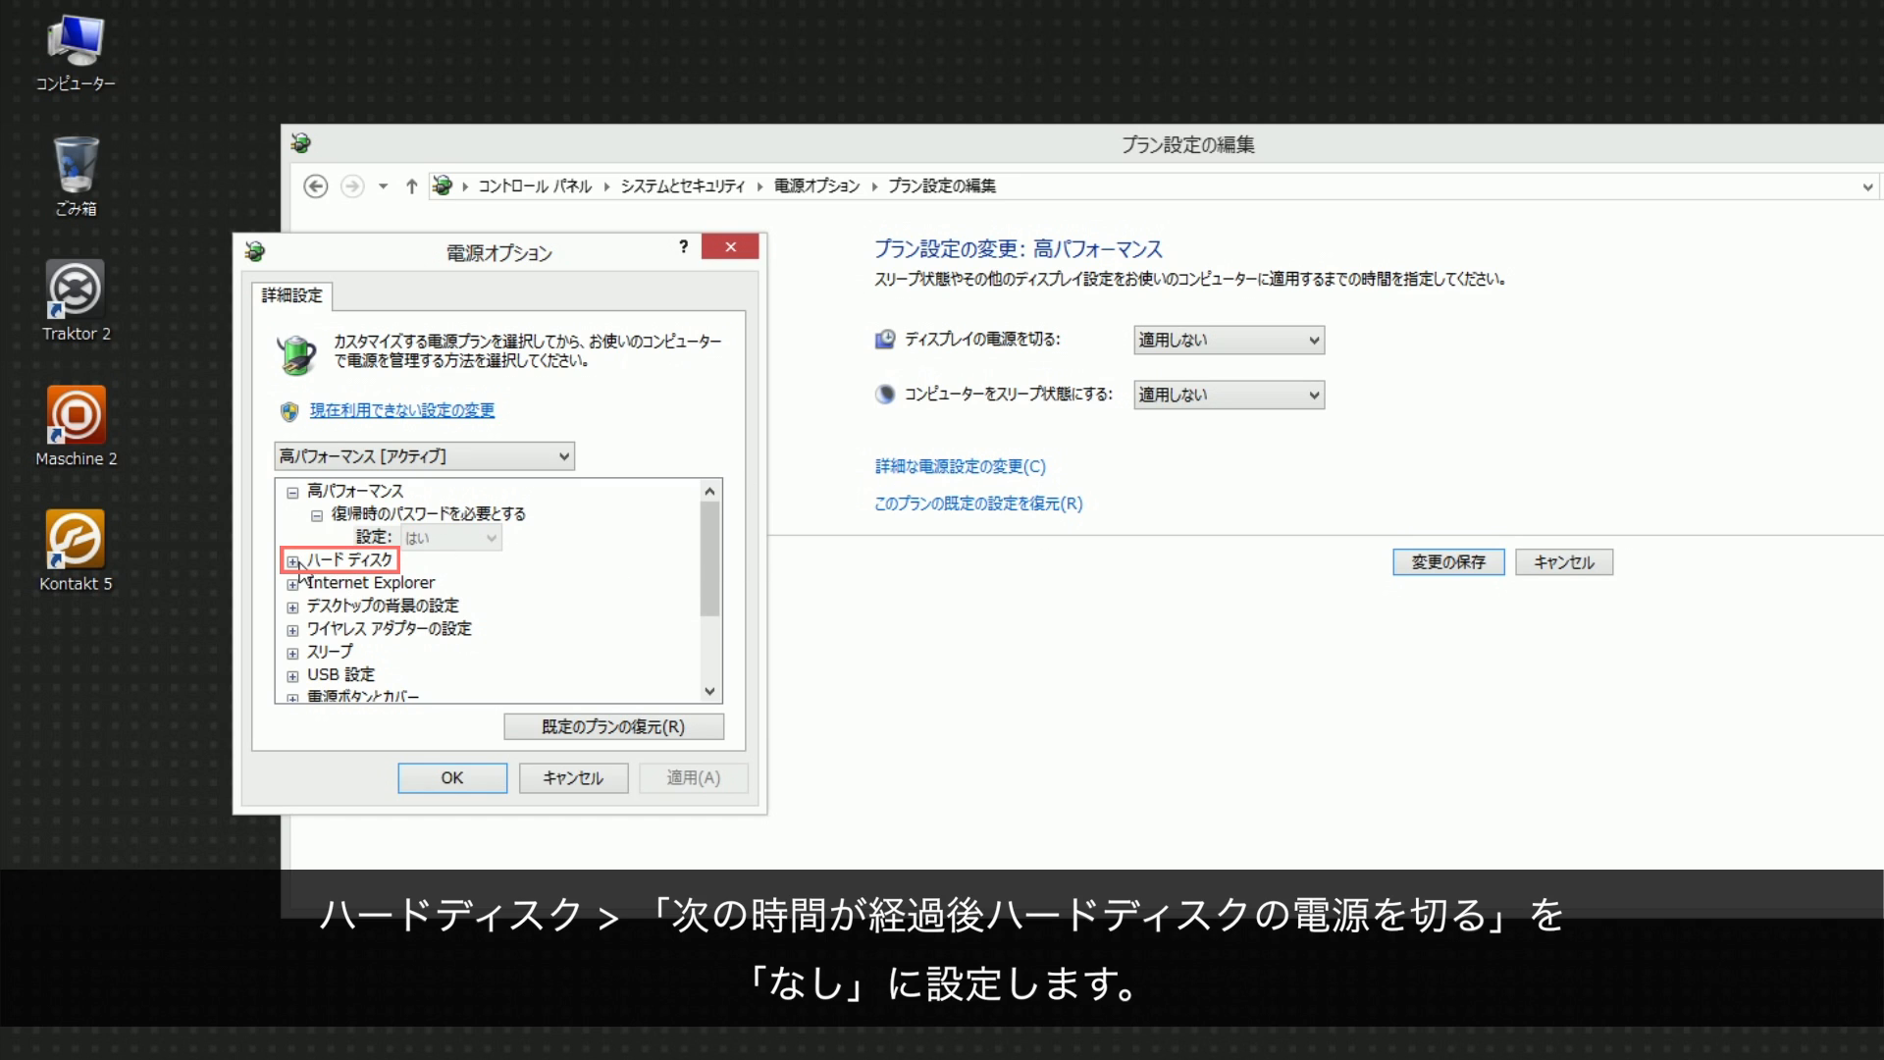
pyautogui.click(292, 559)
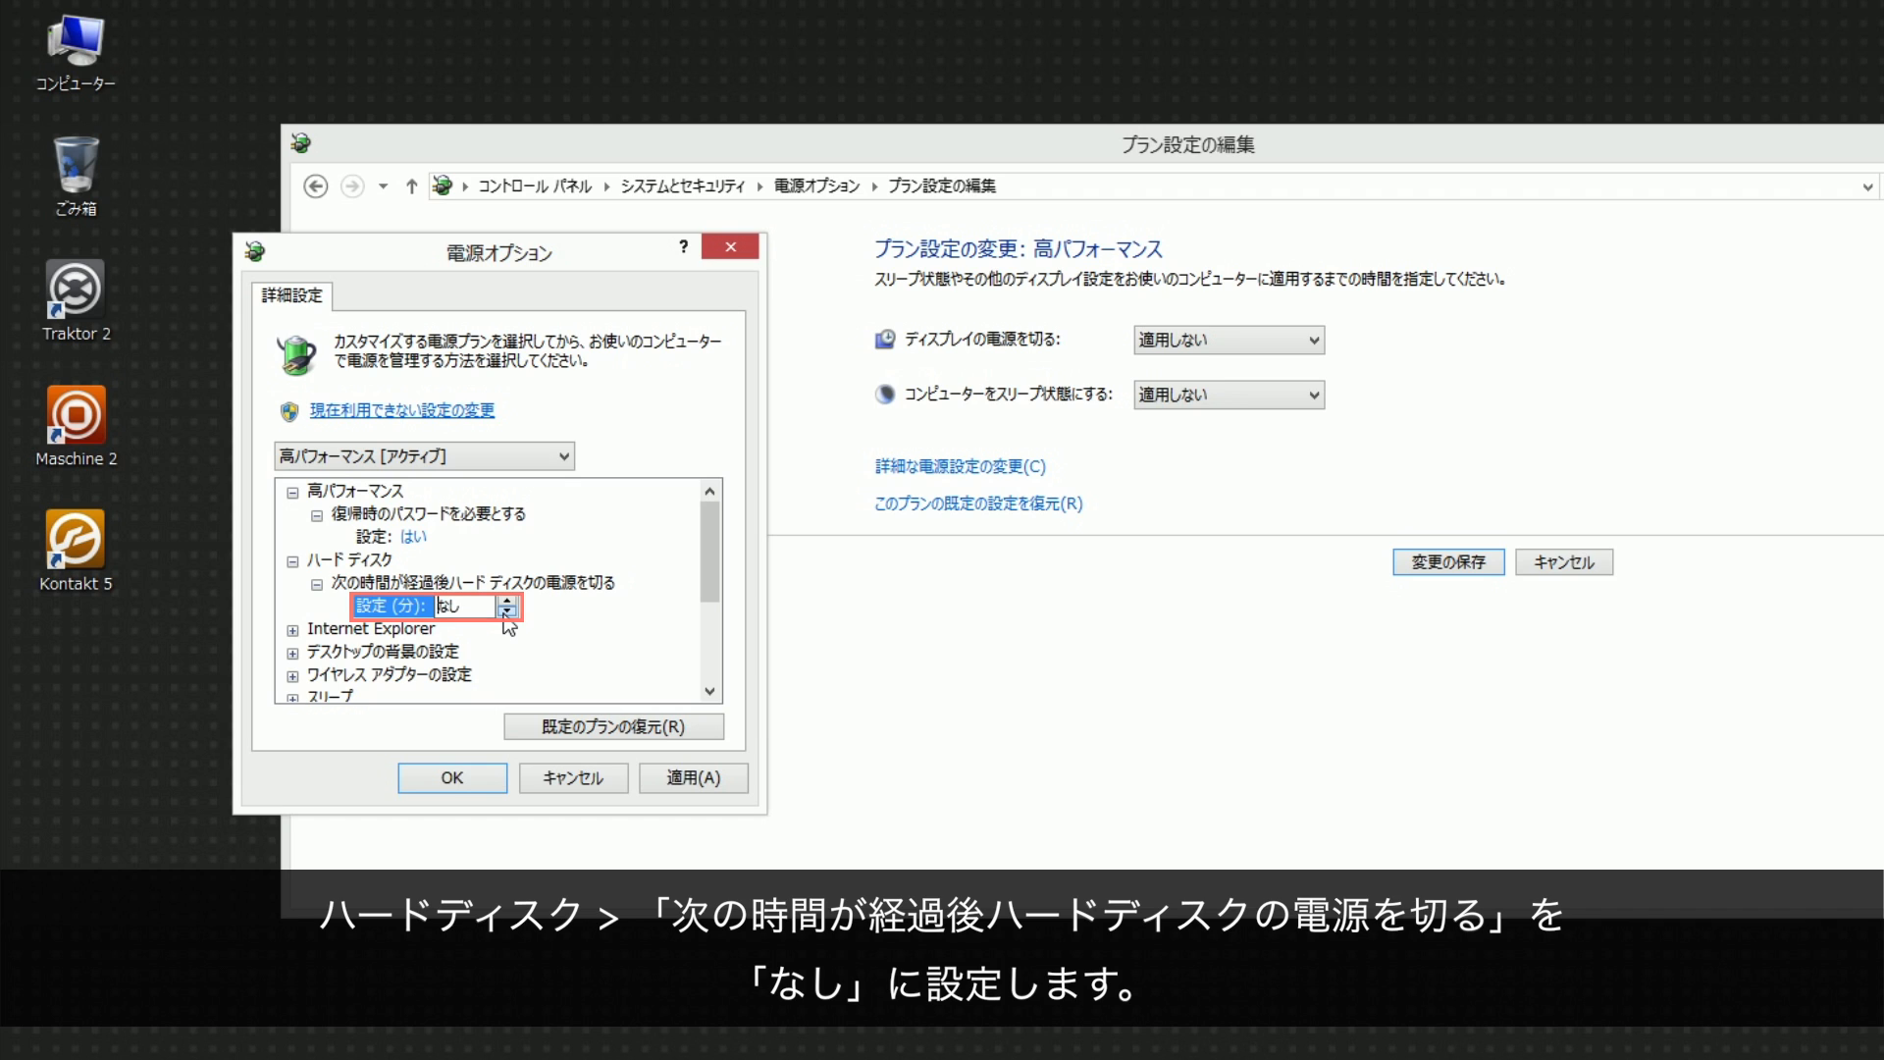
pyautogui.scroll(-3)
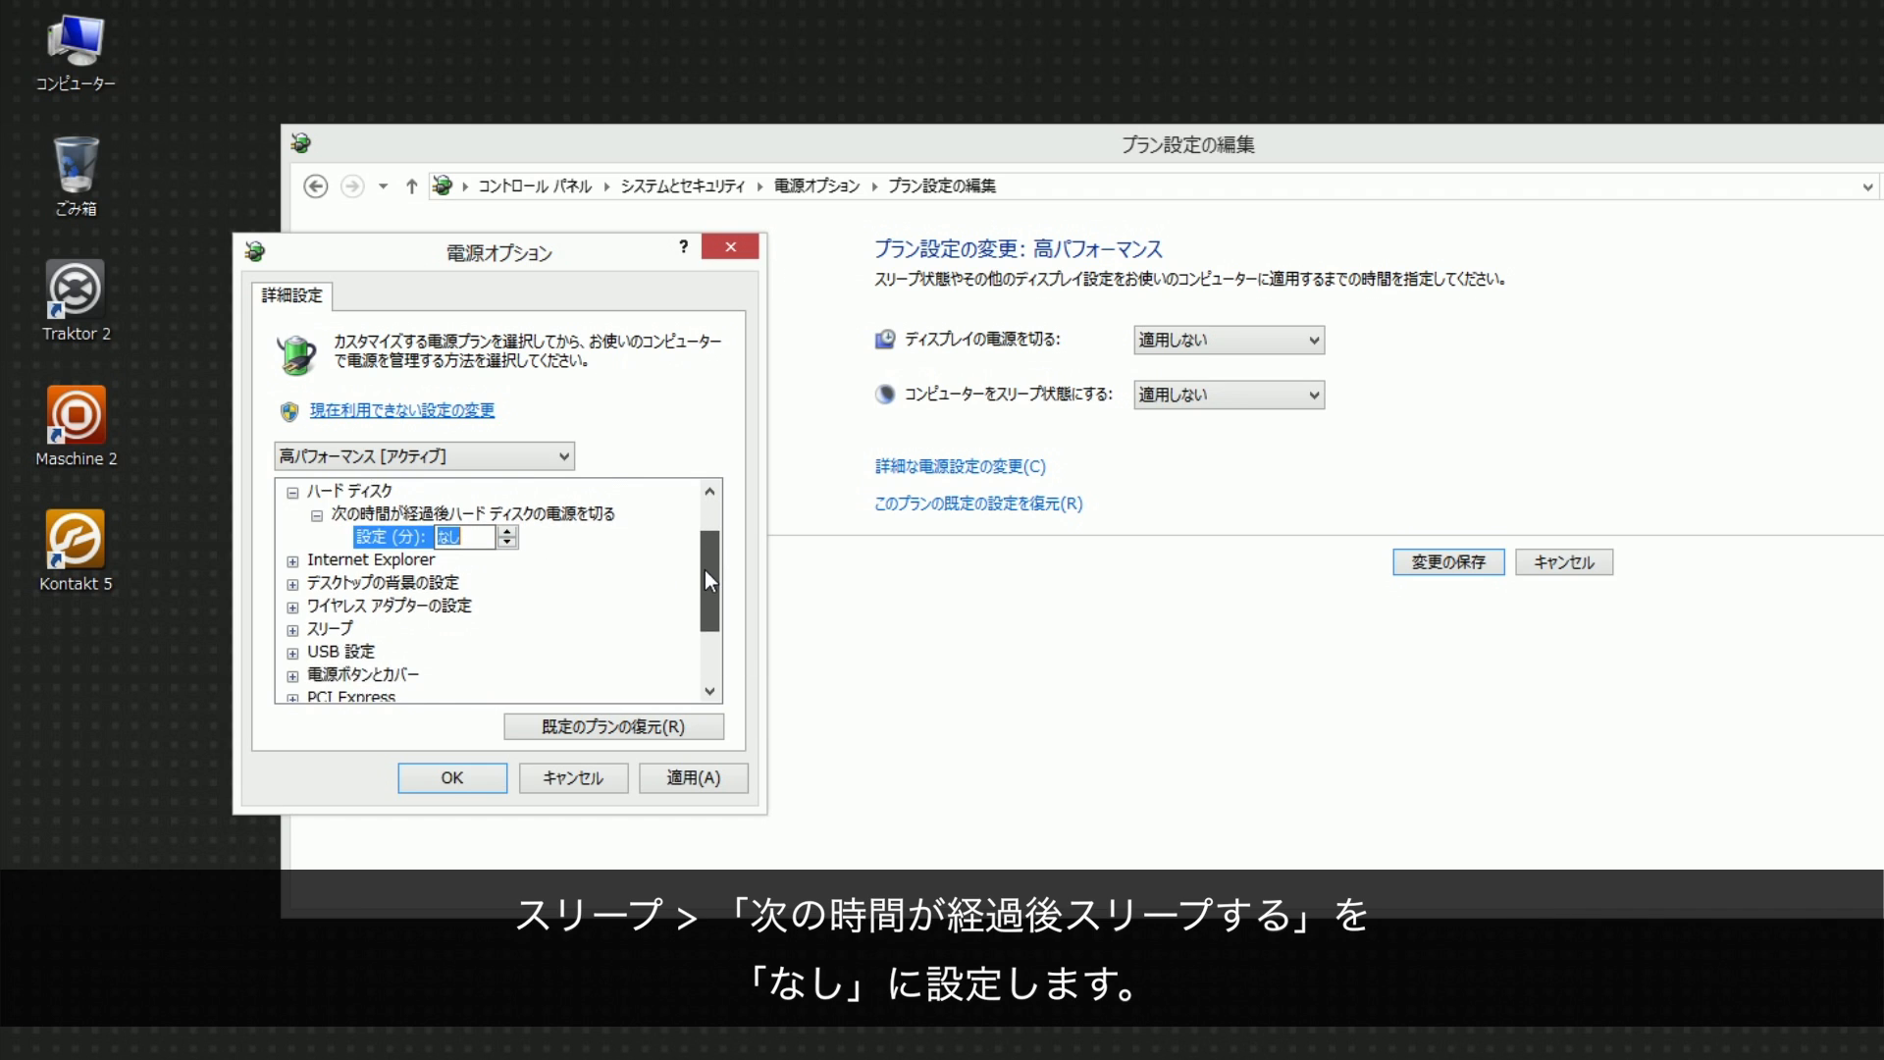
pyautogui.click(316, 584)
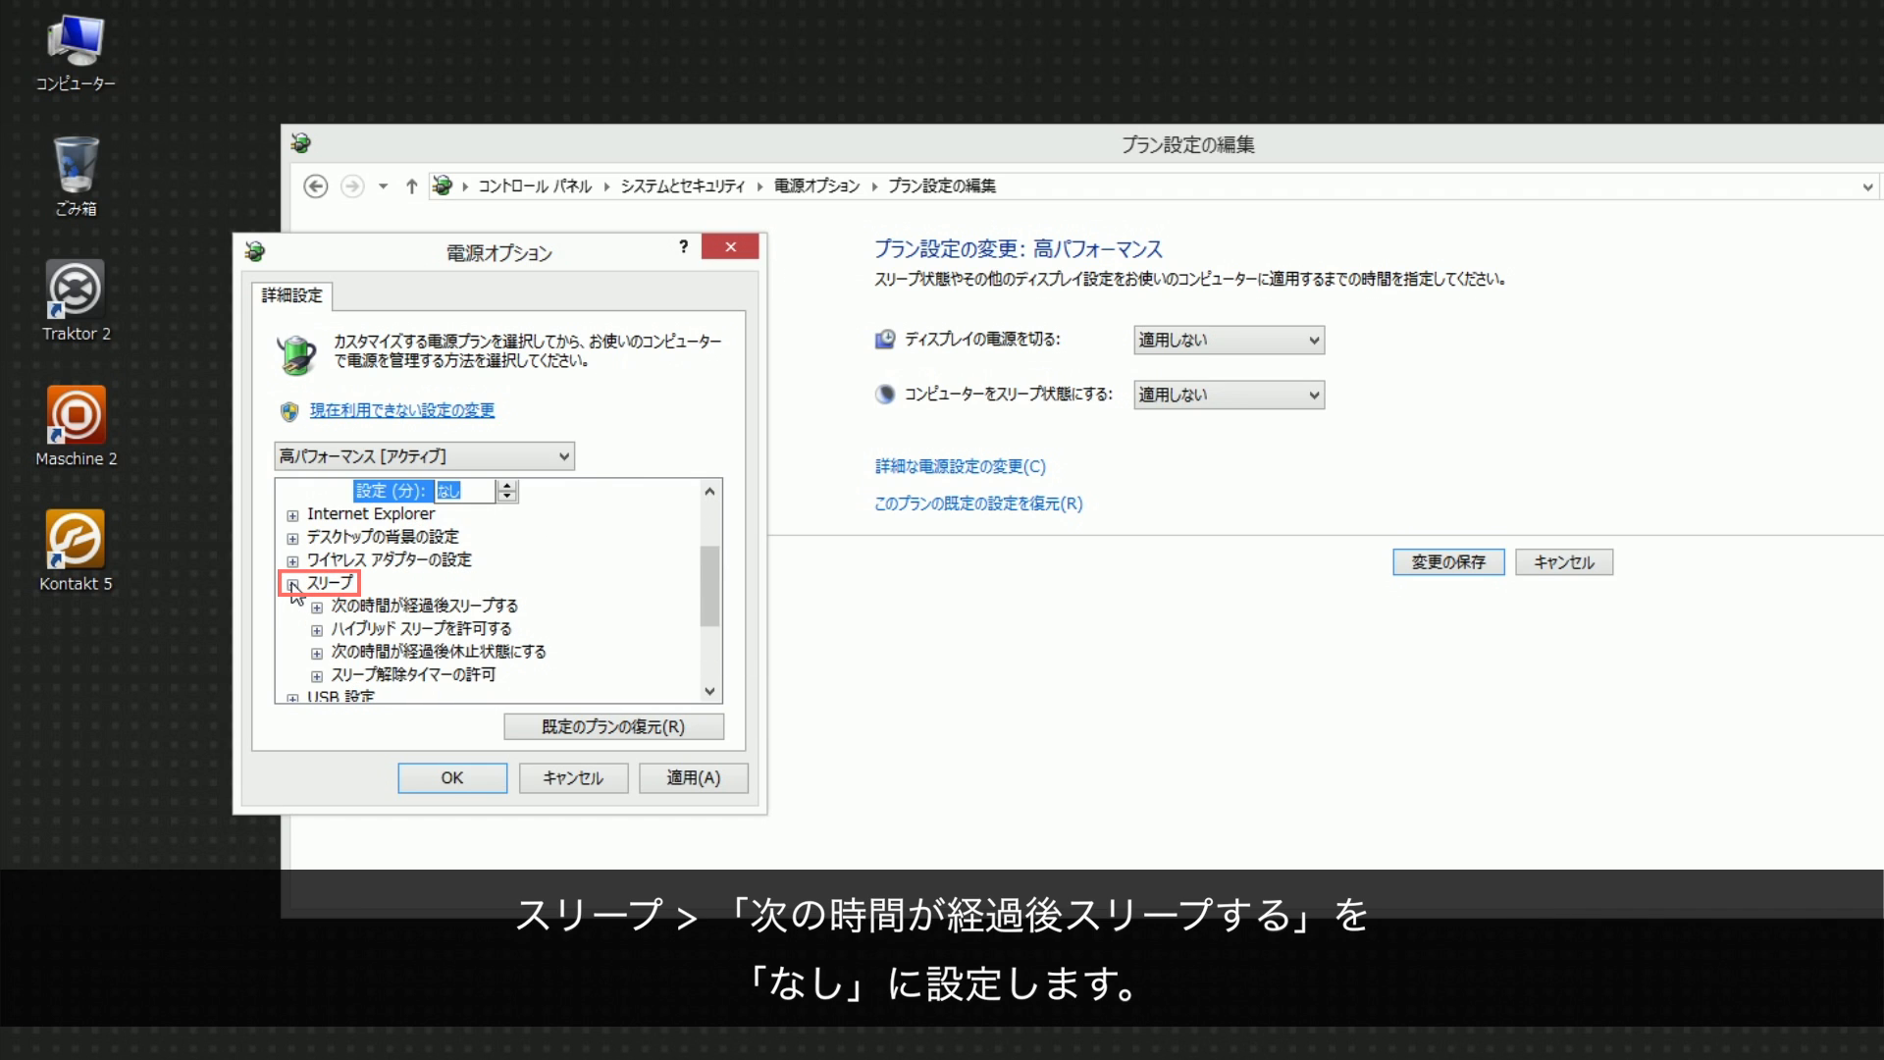
pyautogui.click(290, 583)
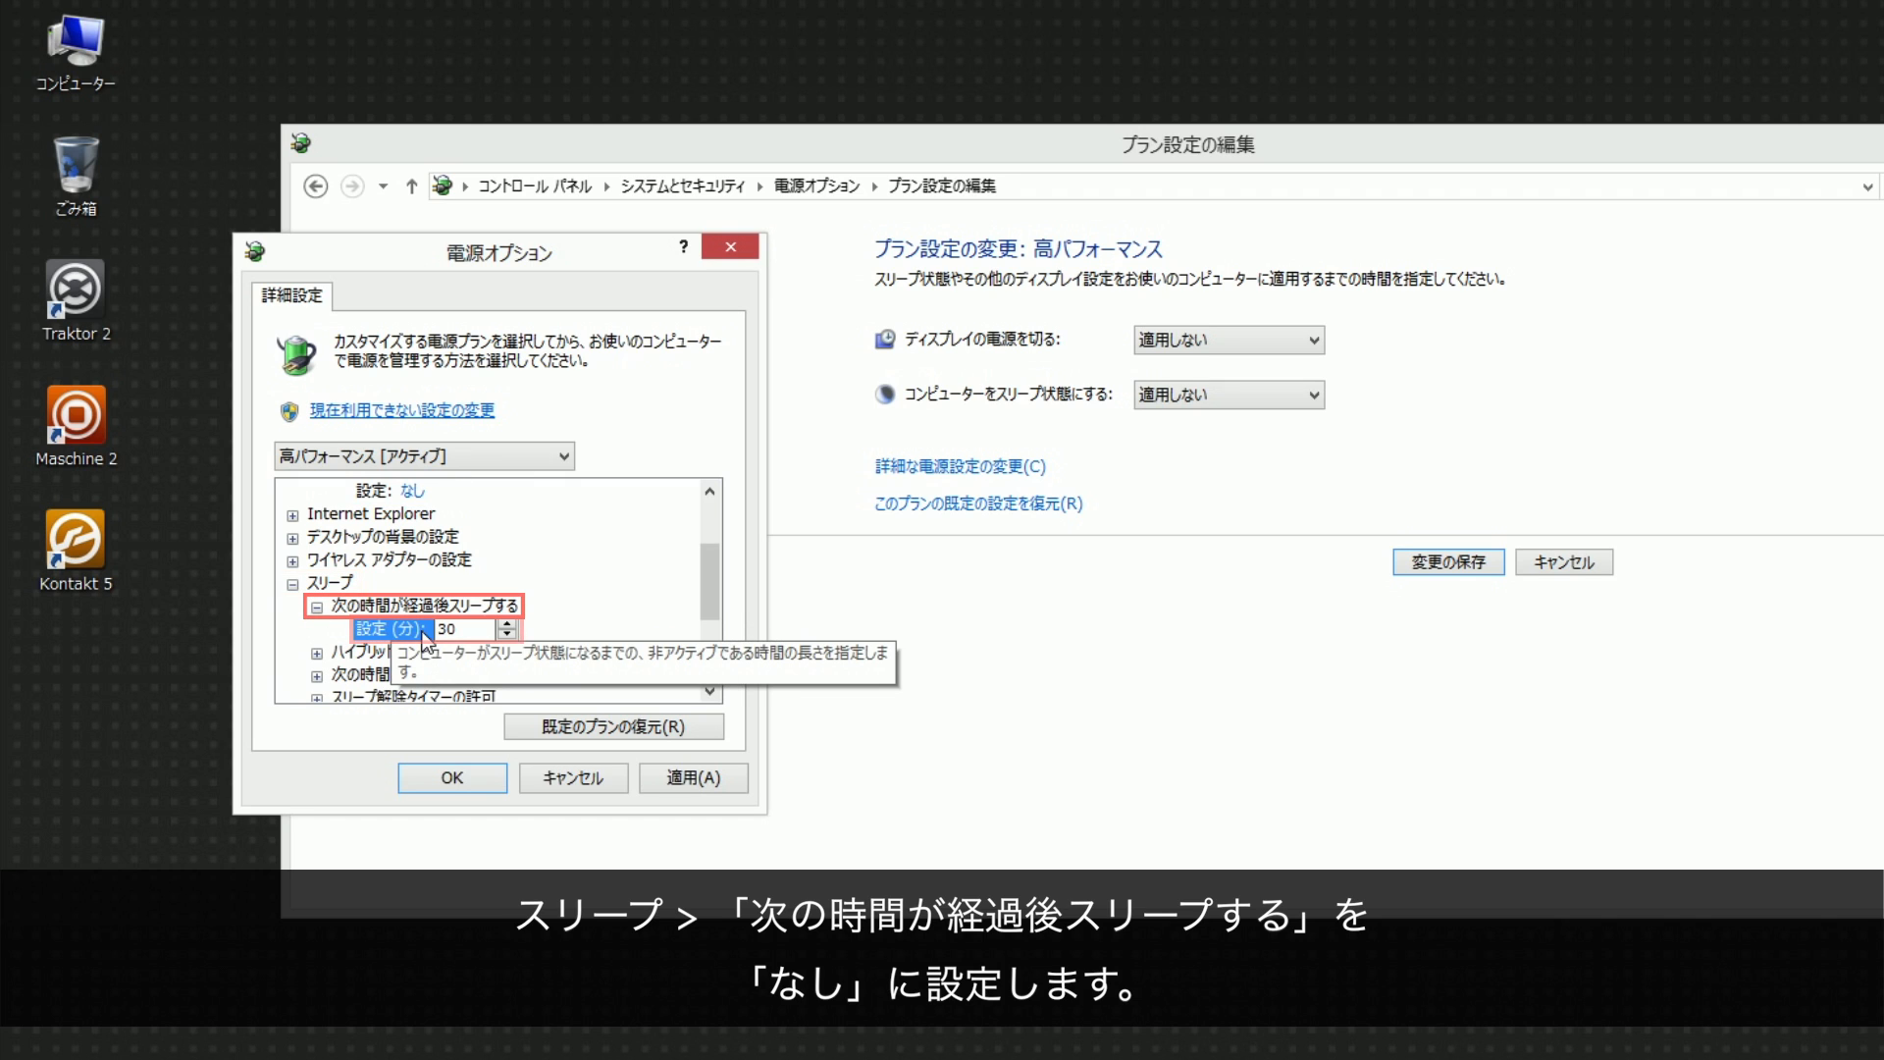
pyautogui.click(506, 635)
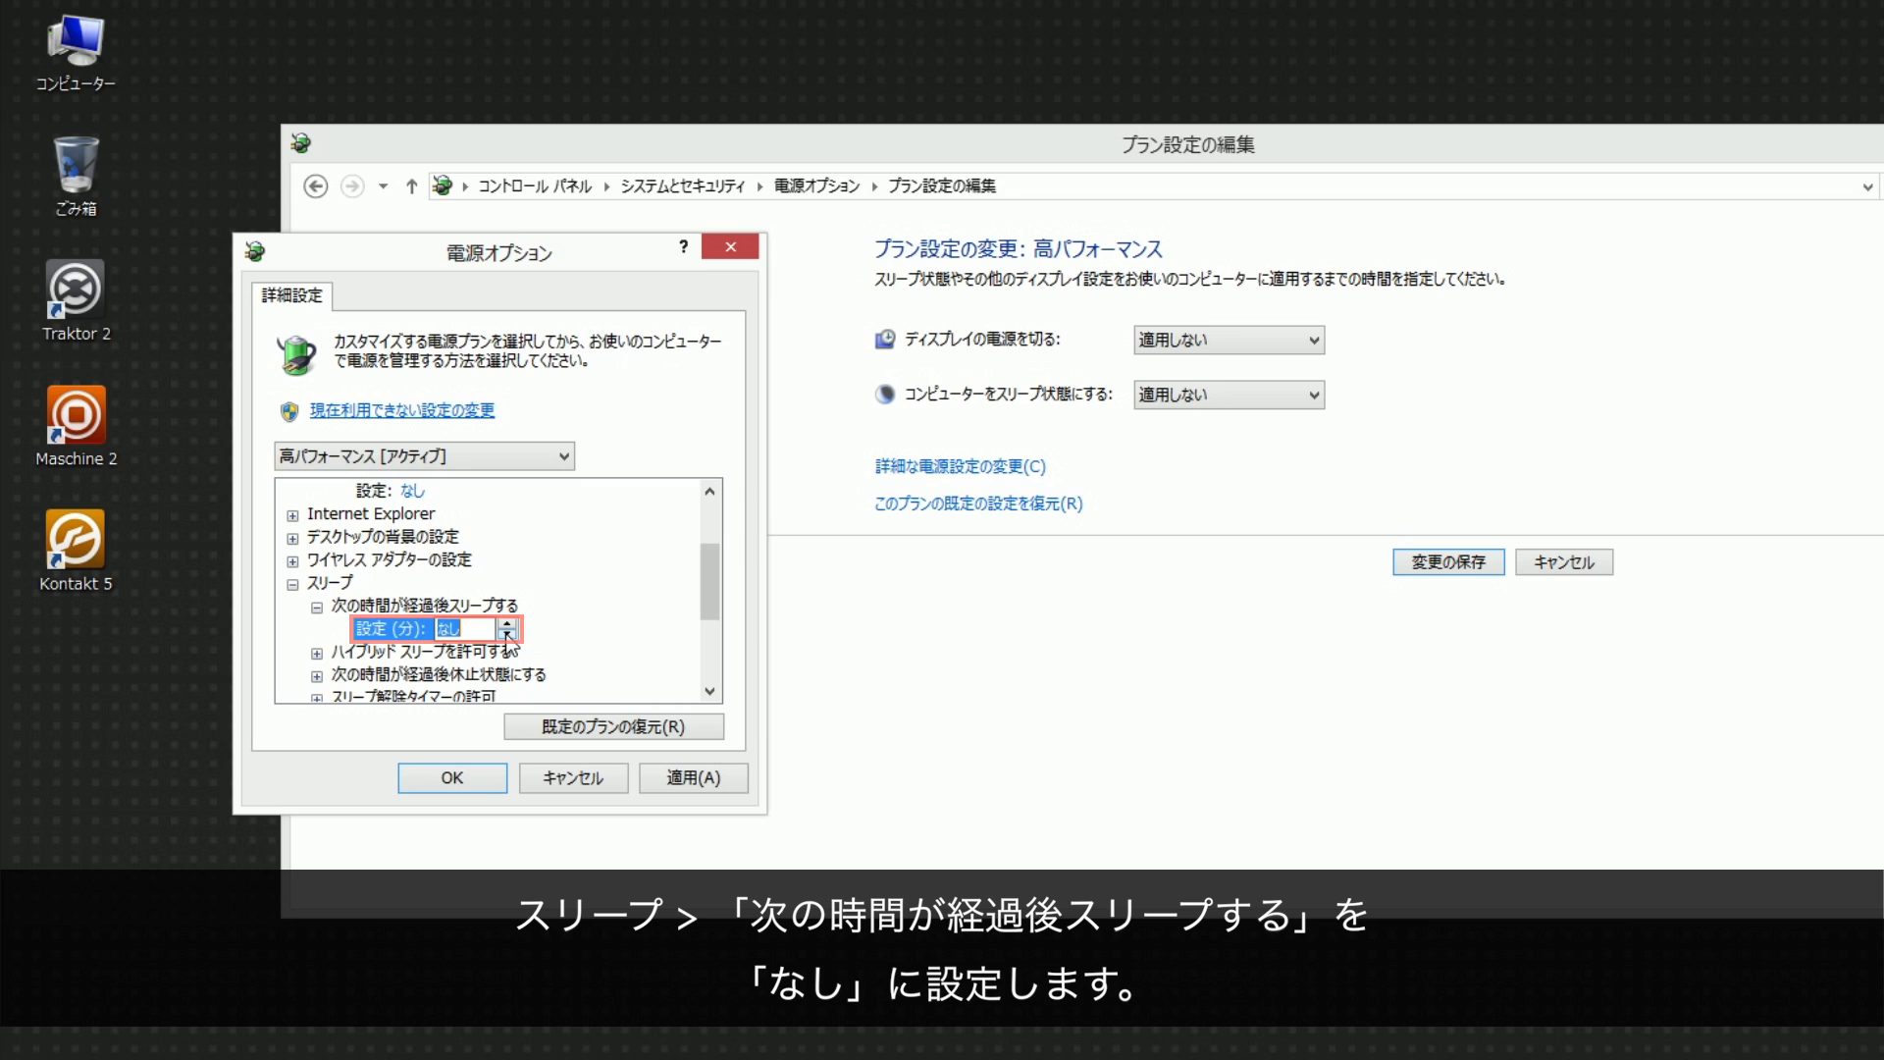
# Set USB selective suspend to Disabled
pyautogui.scroll(-3)
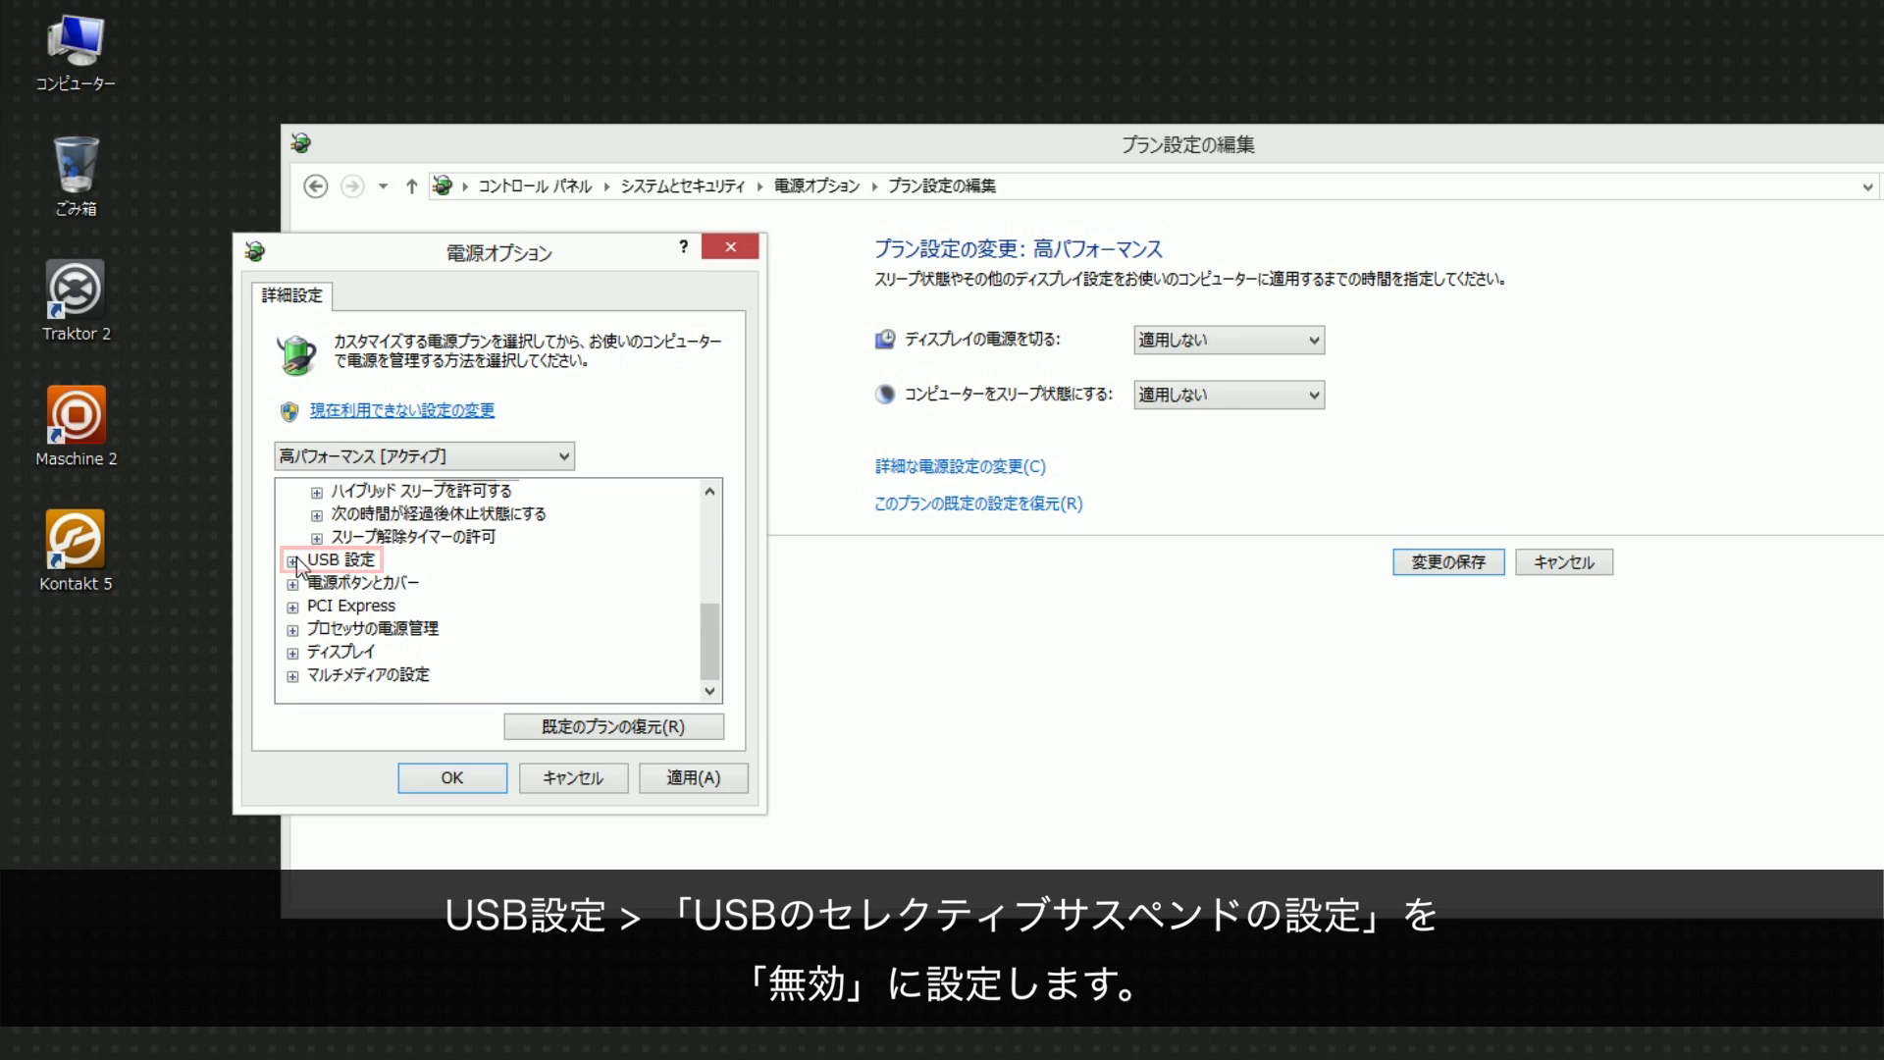
pyautogui.click(292, 560)
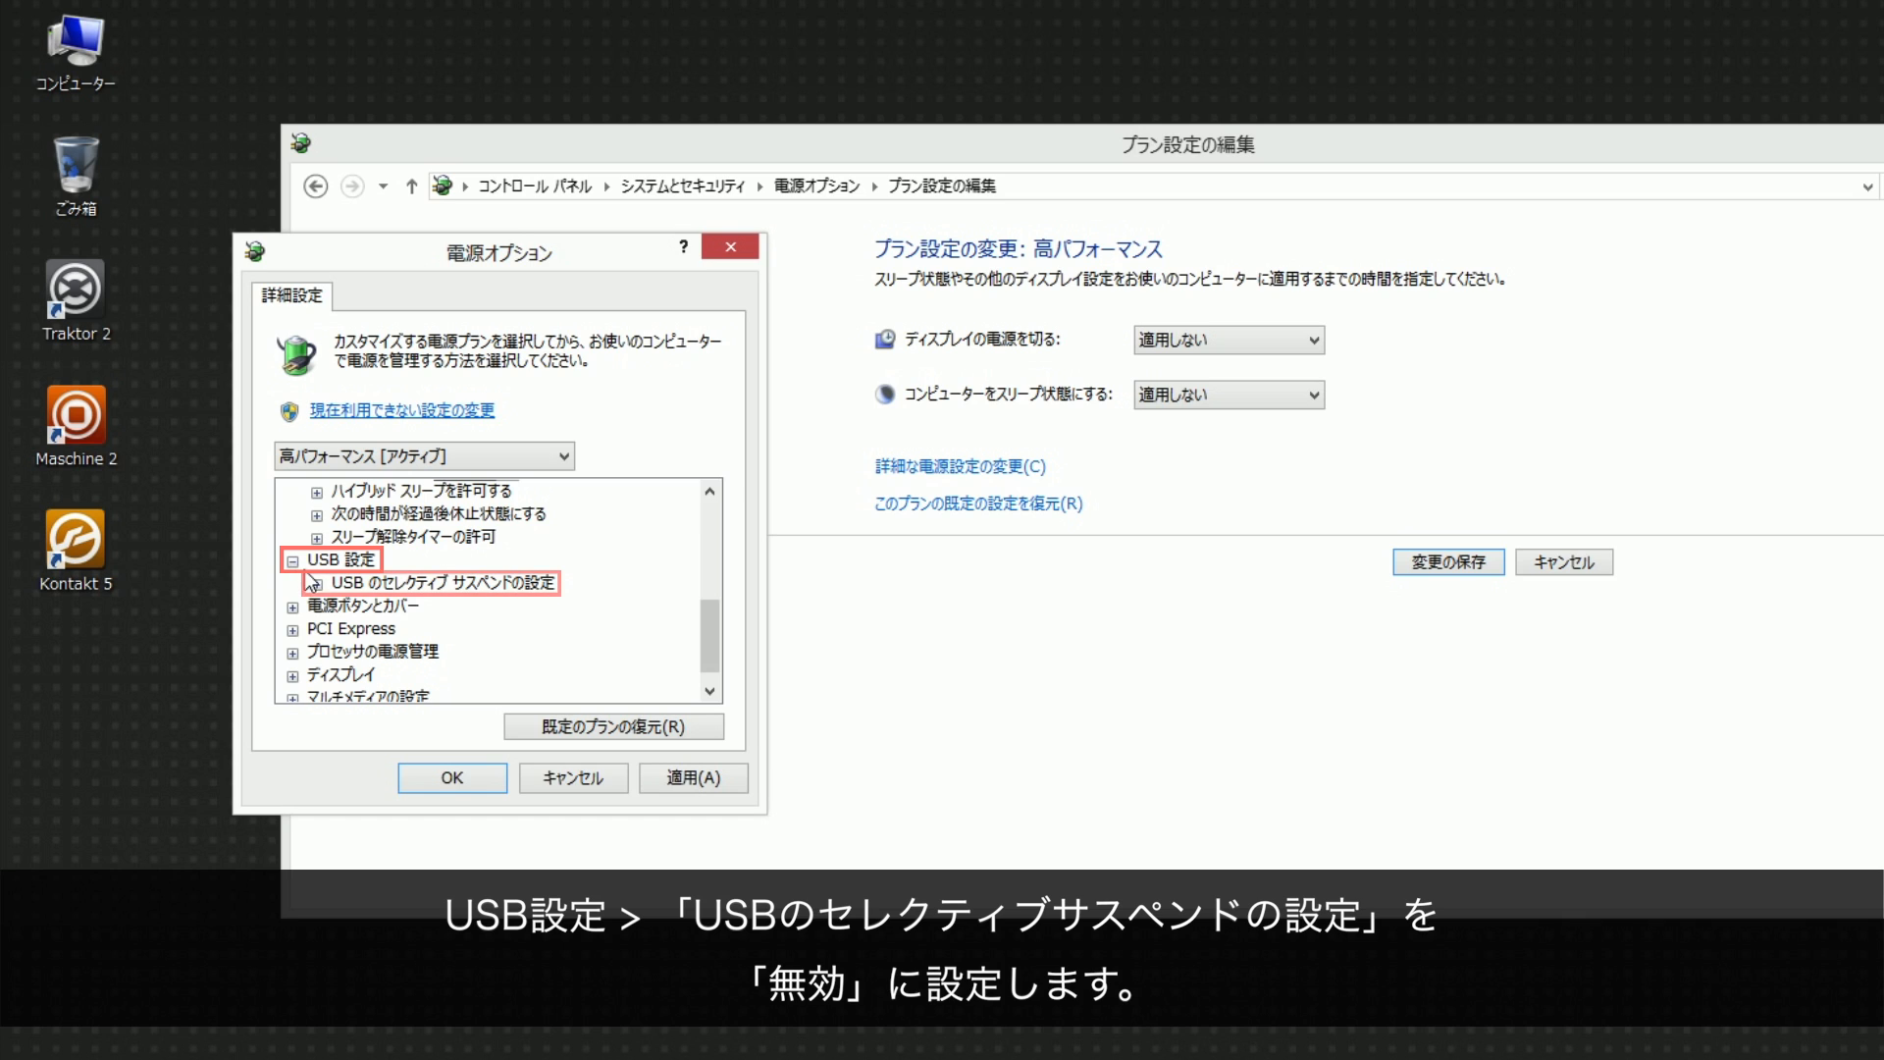
pyautogui.click(298, 582)
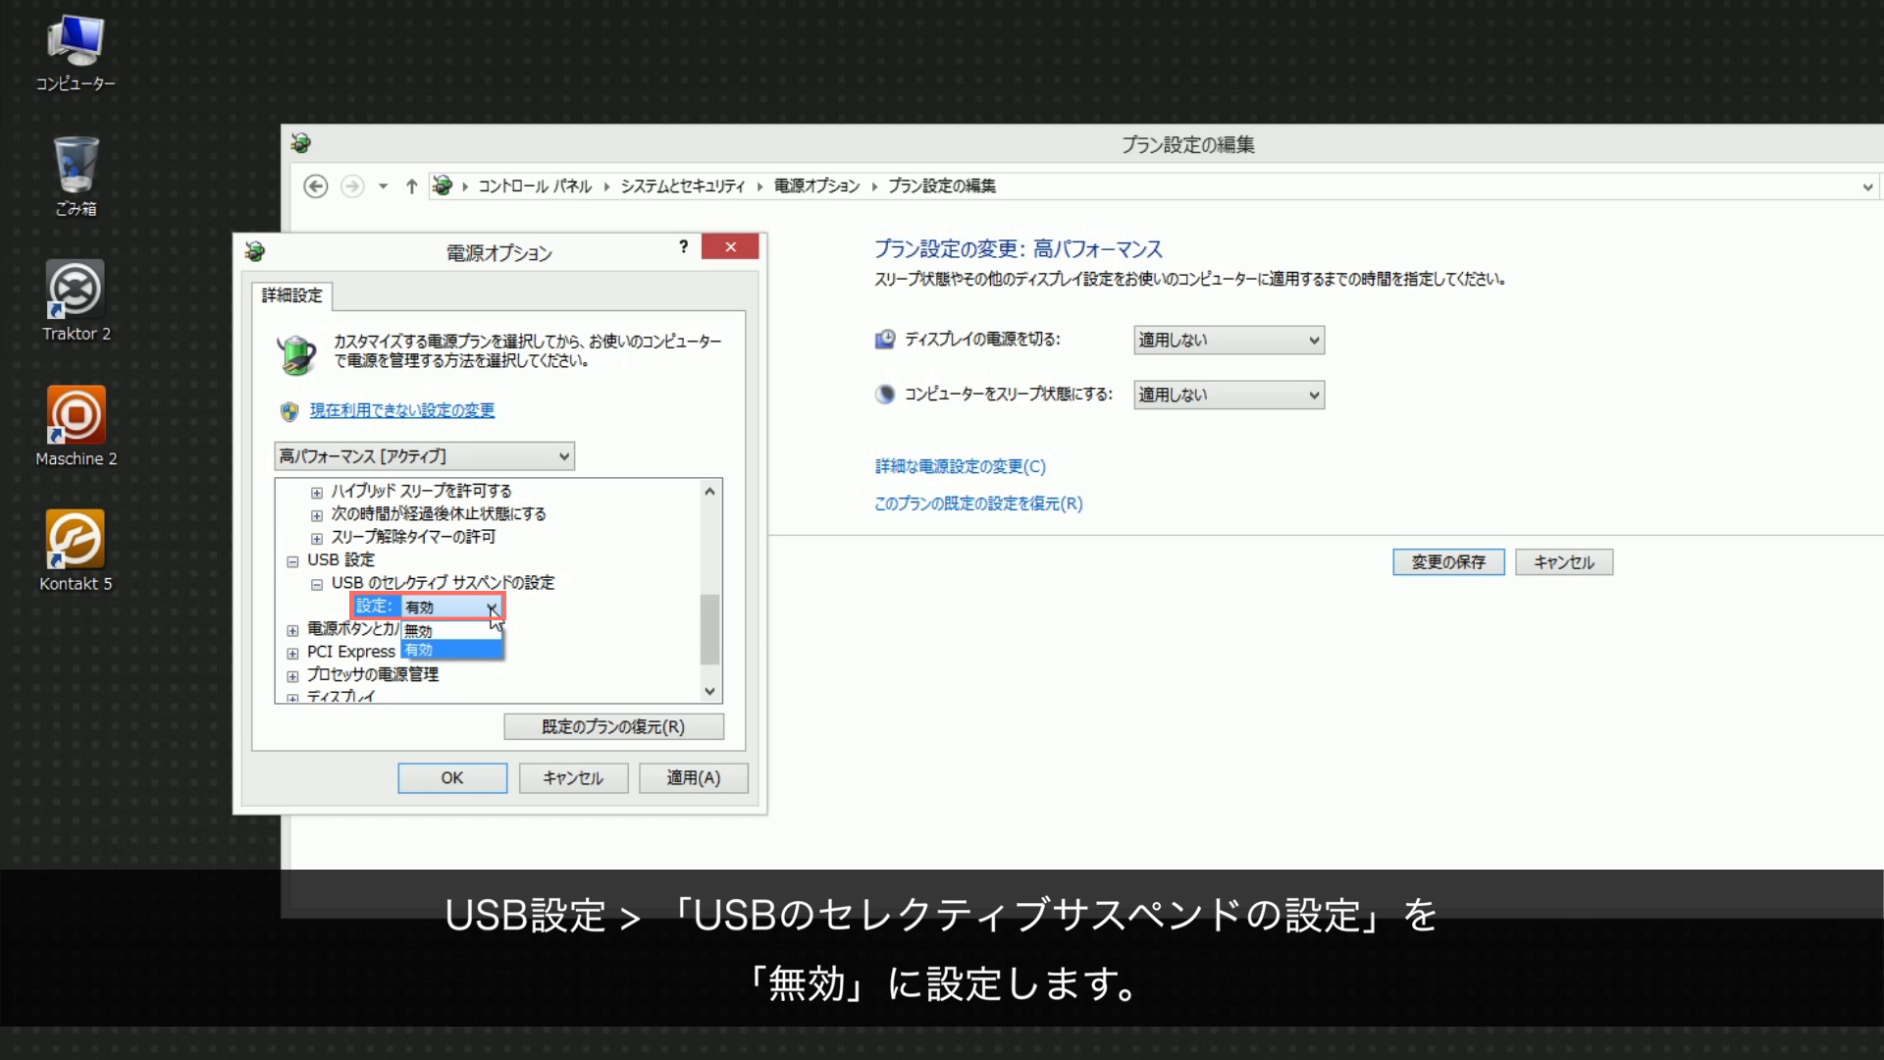
pyautogui.click(424, 650)
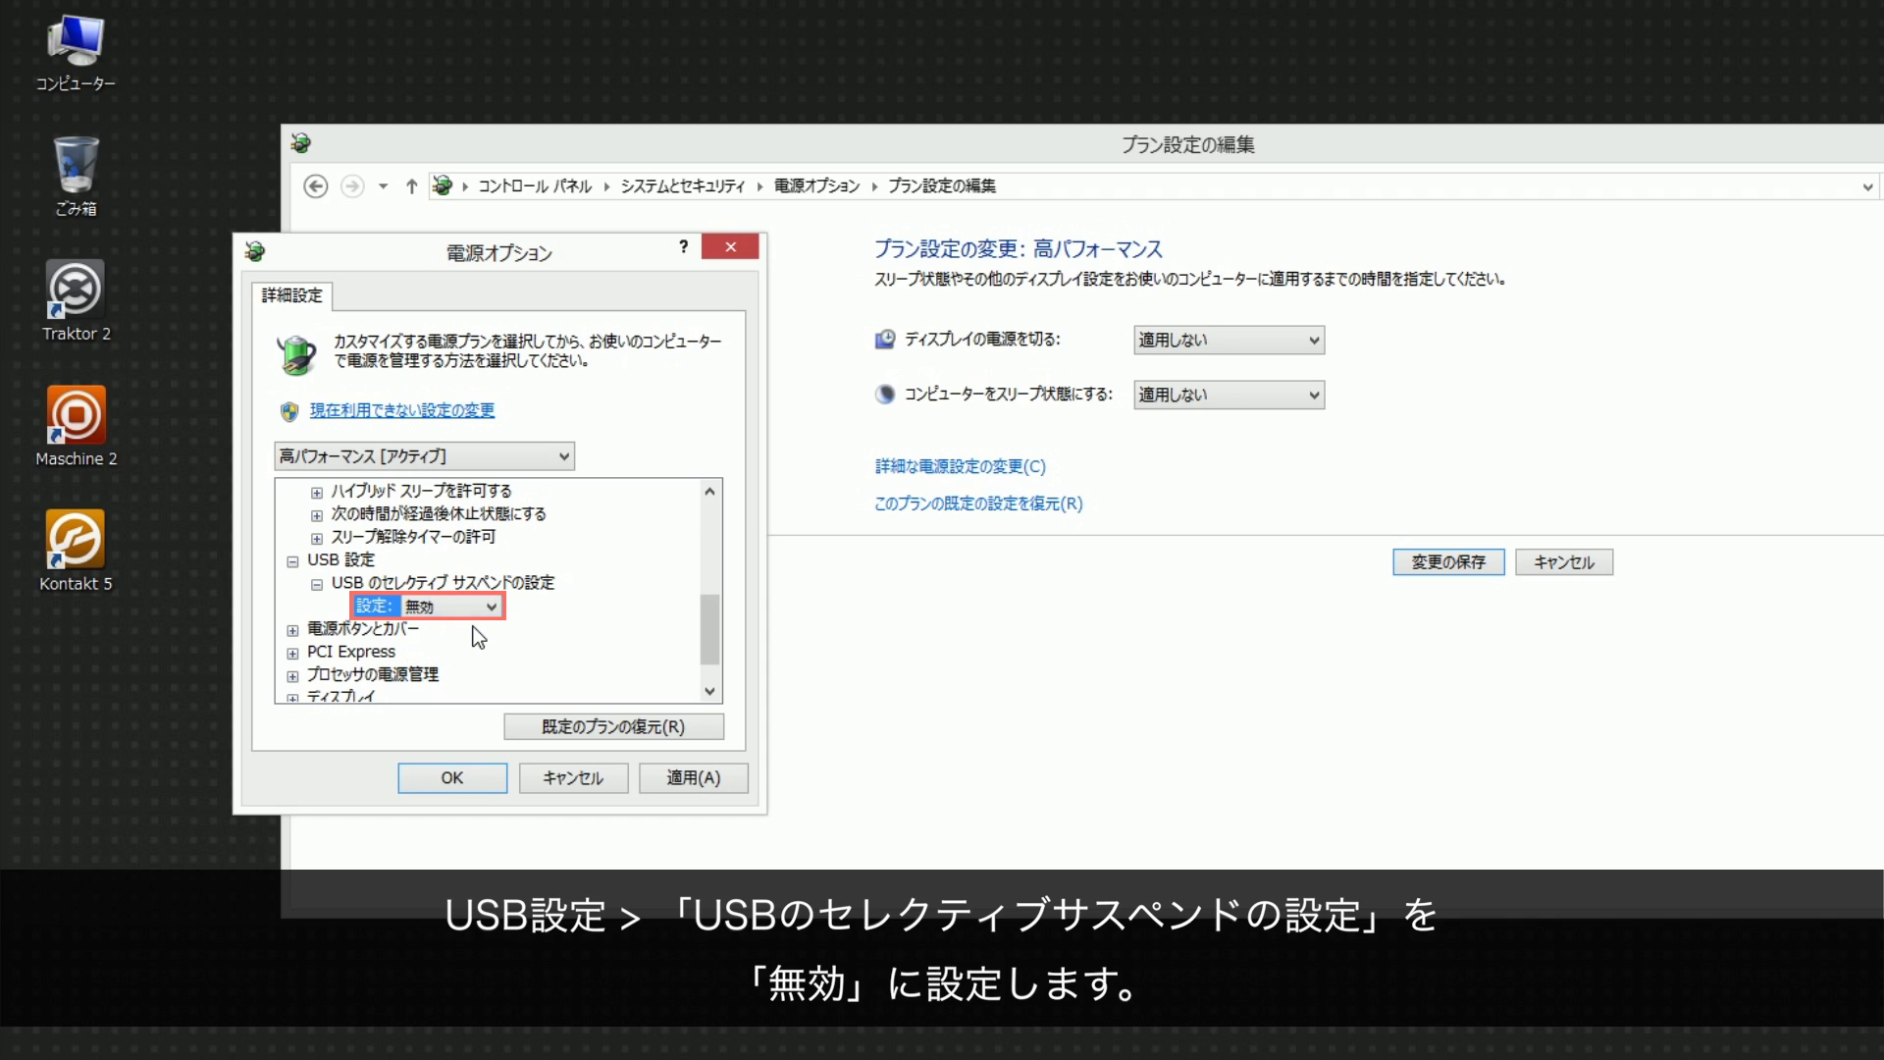
# Set minimum and maximum processor state to 100% and display turn-off to Never
pyautogui.scroll(-3)
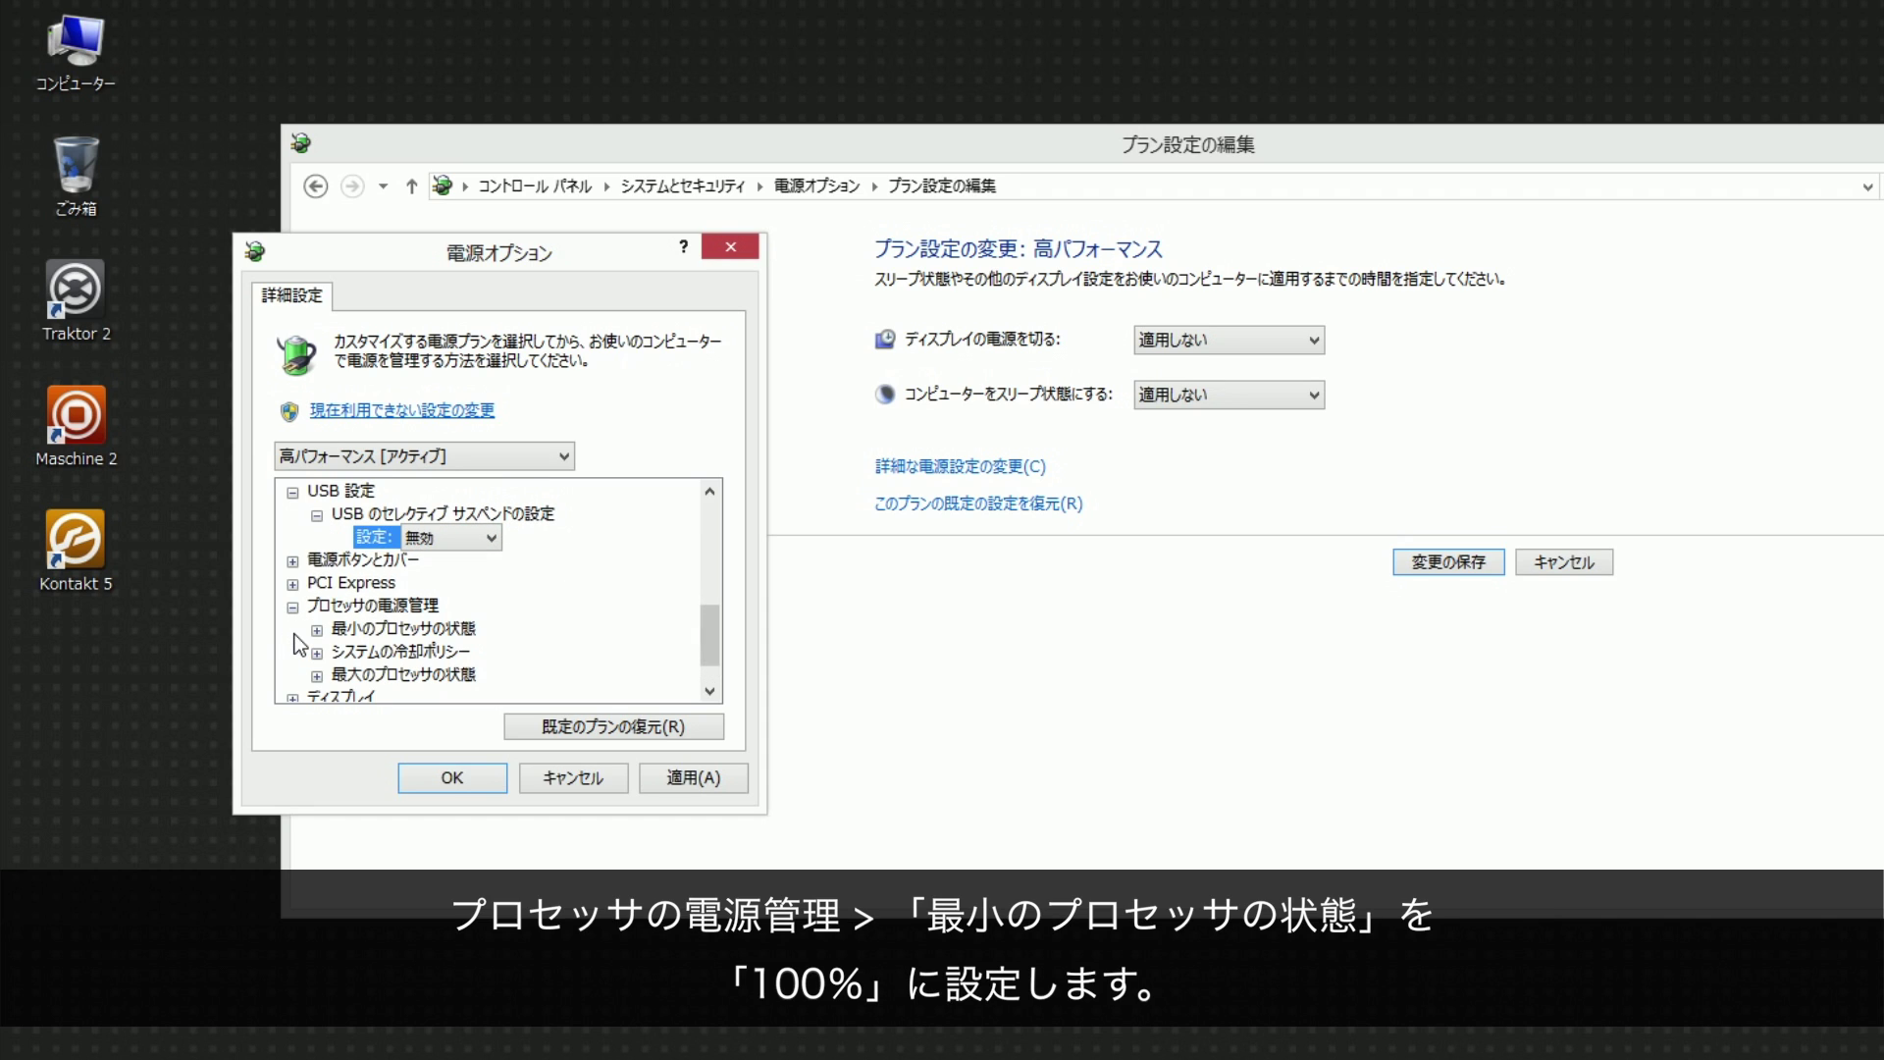
pyautogui.click(316, 628)
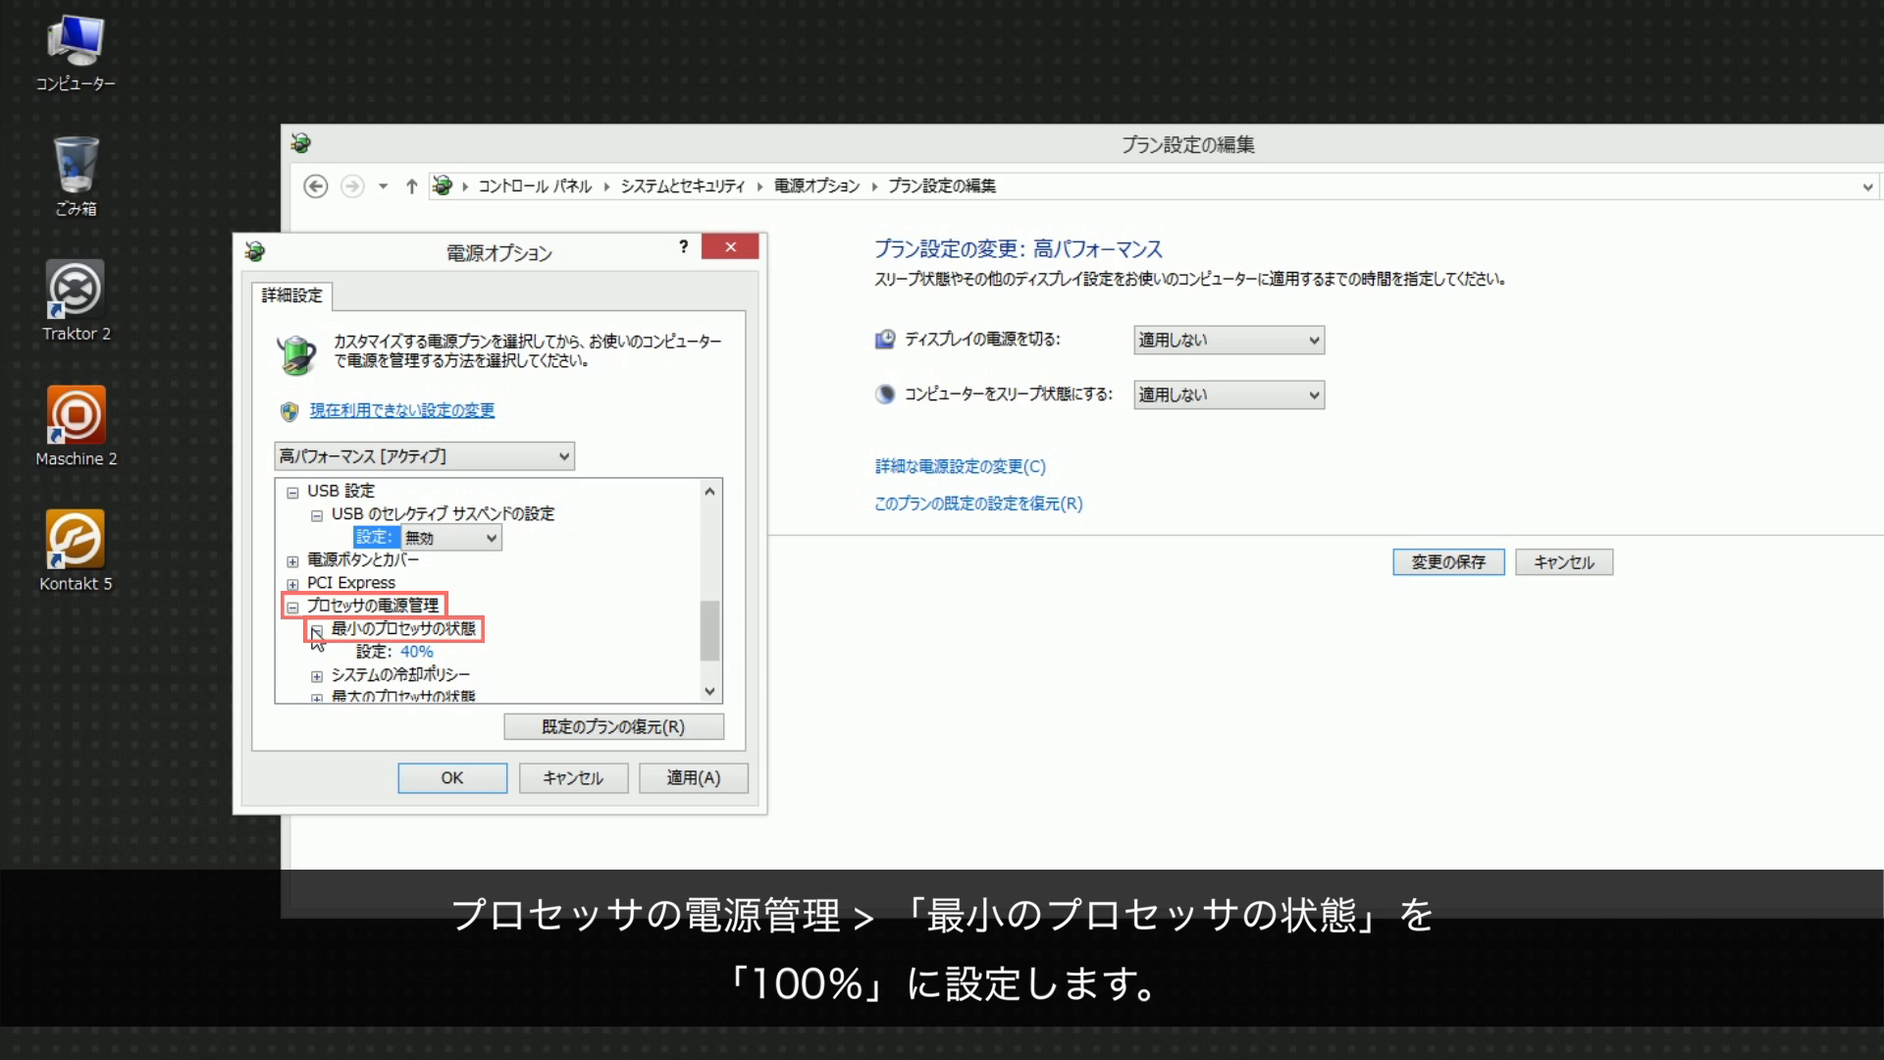
pyautogui.click(408, 652)
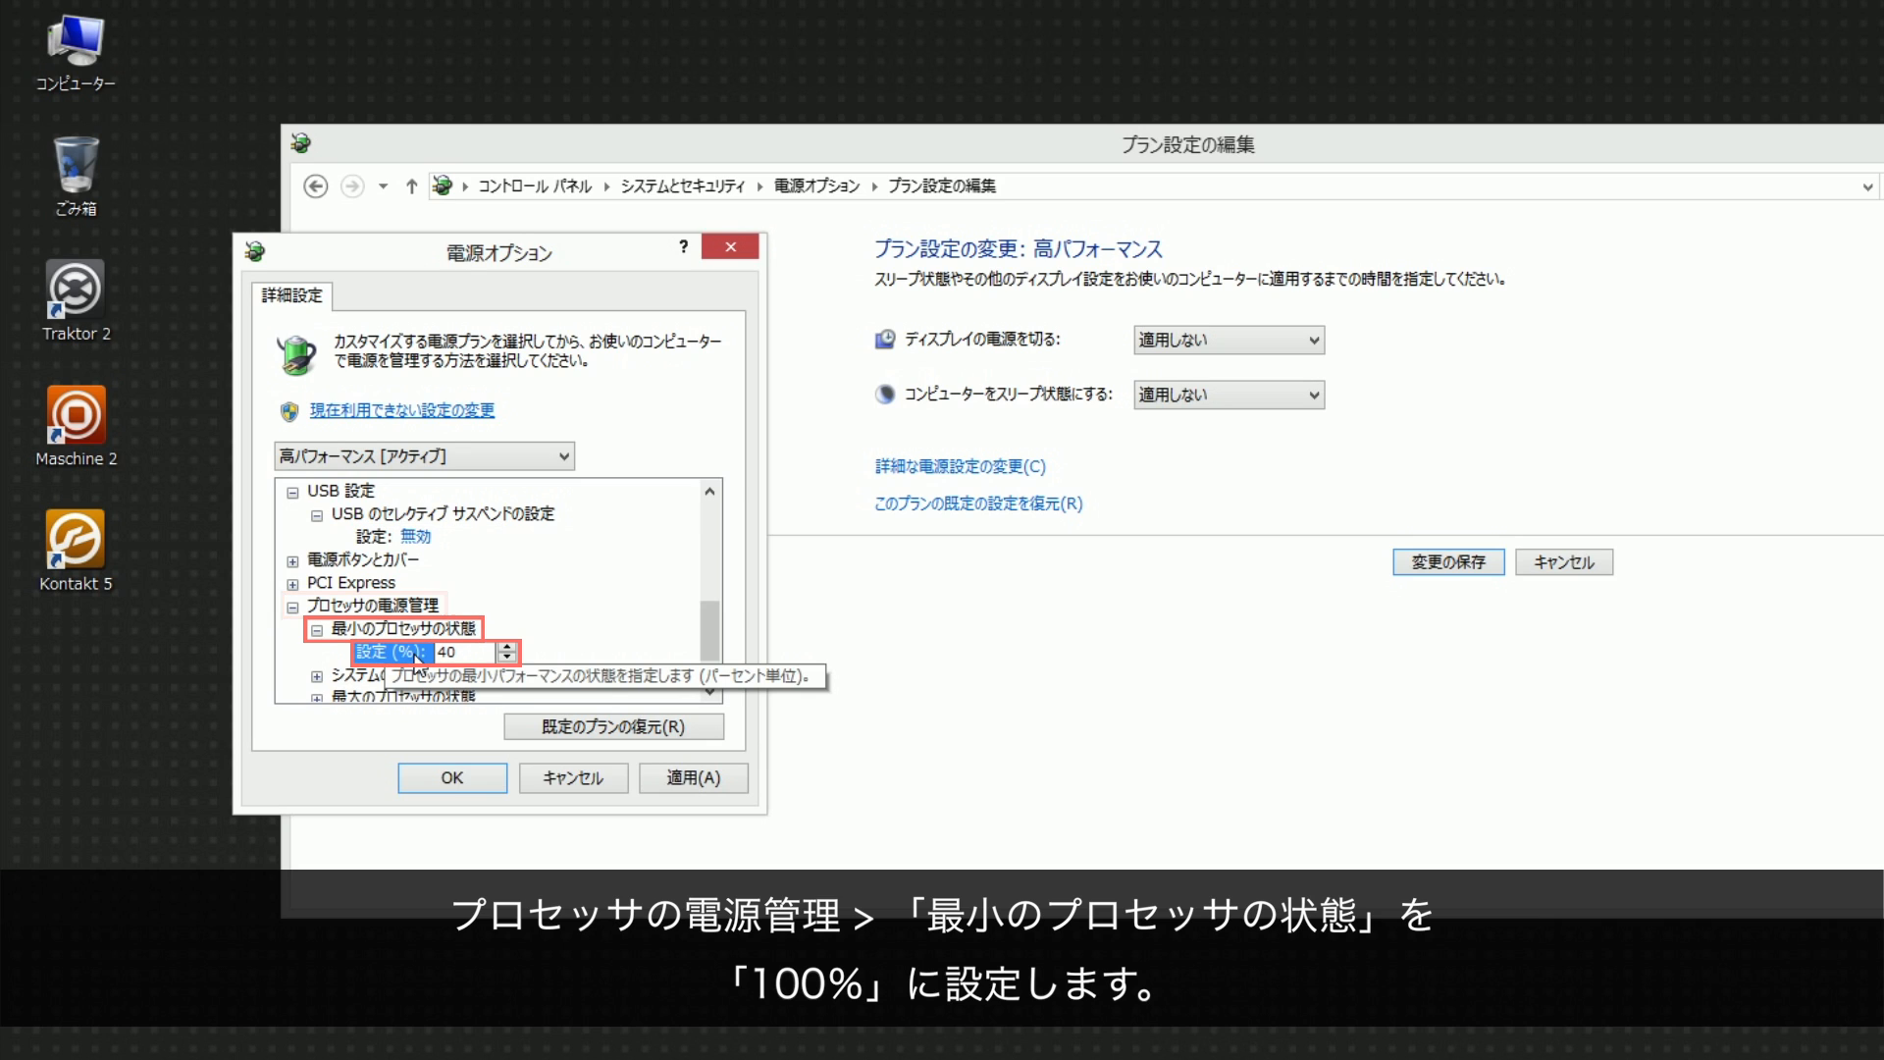
pyautogui.click(504, 646)
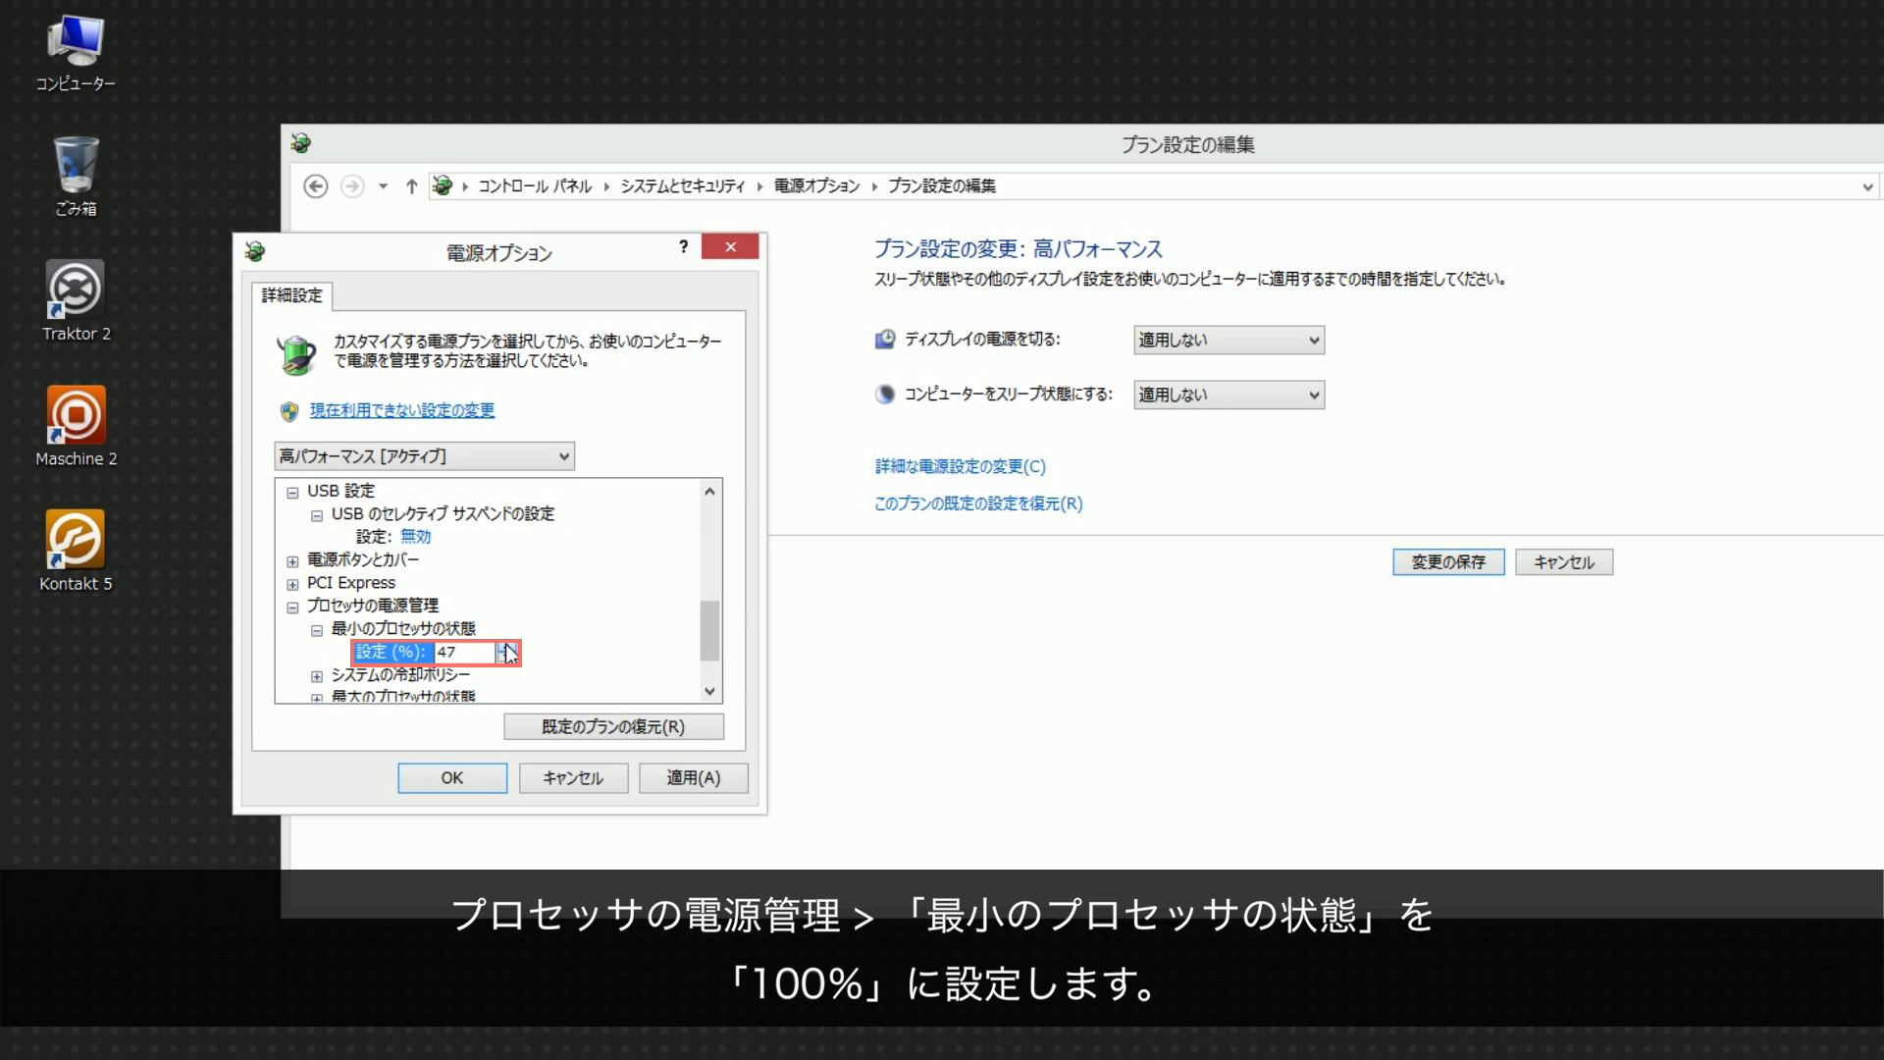
pyautogui.write('100')
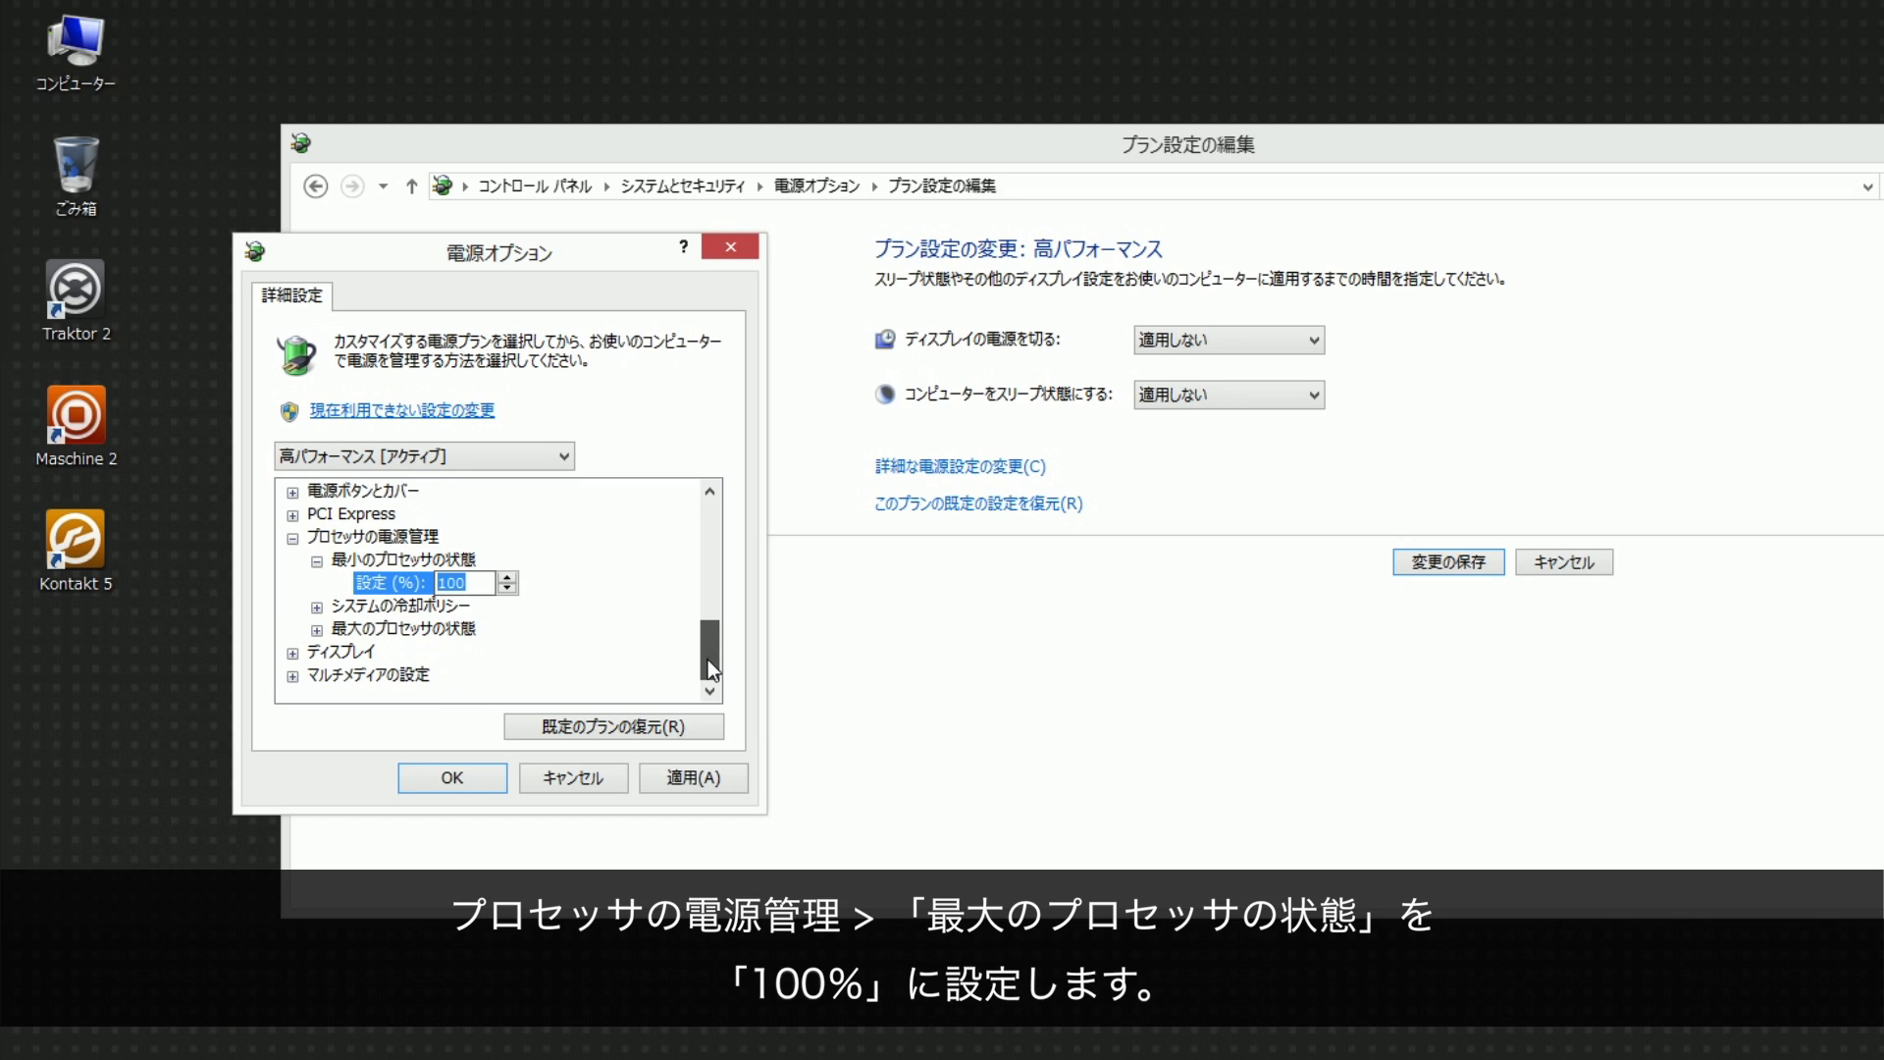
pyautogui.click(316, 629)
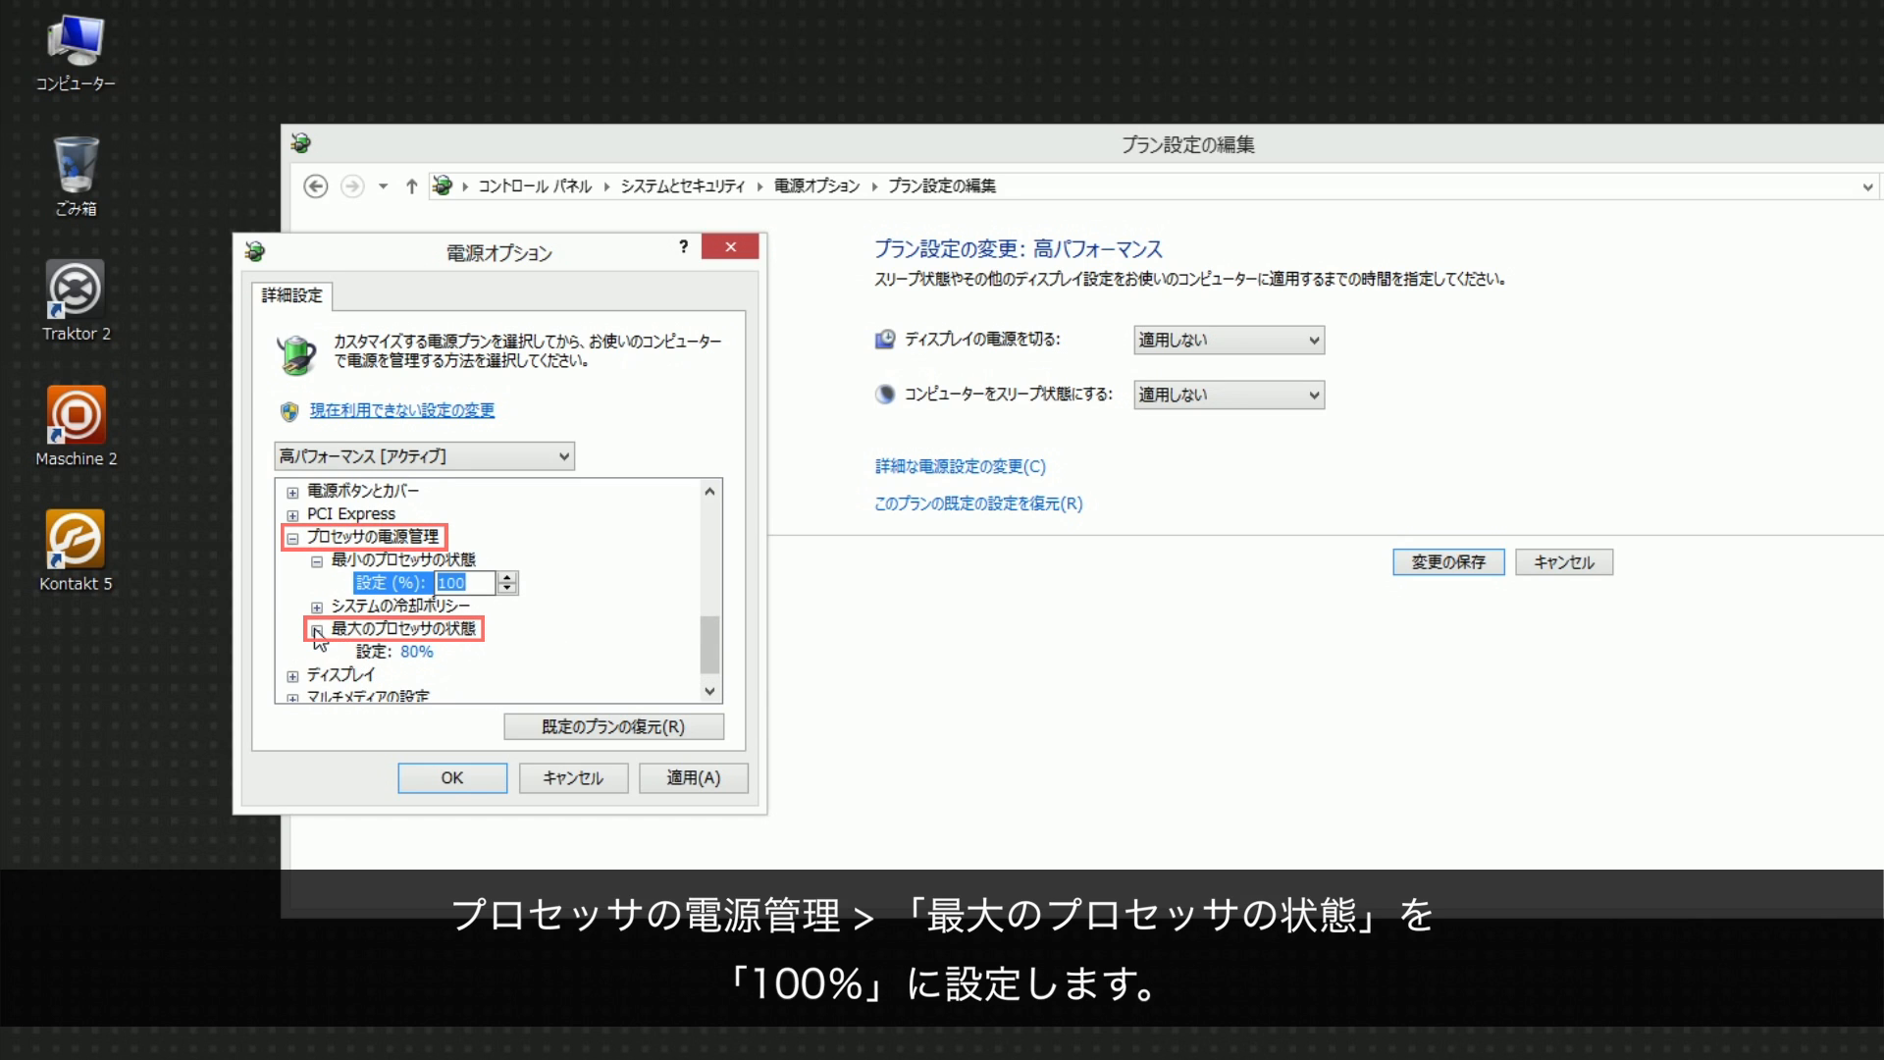
pyautogui.click(318, 629)
pyautogui.write('100')
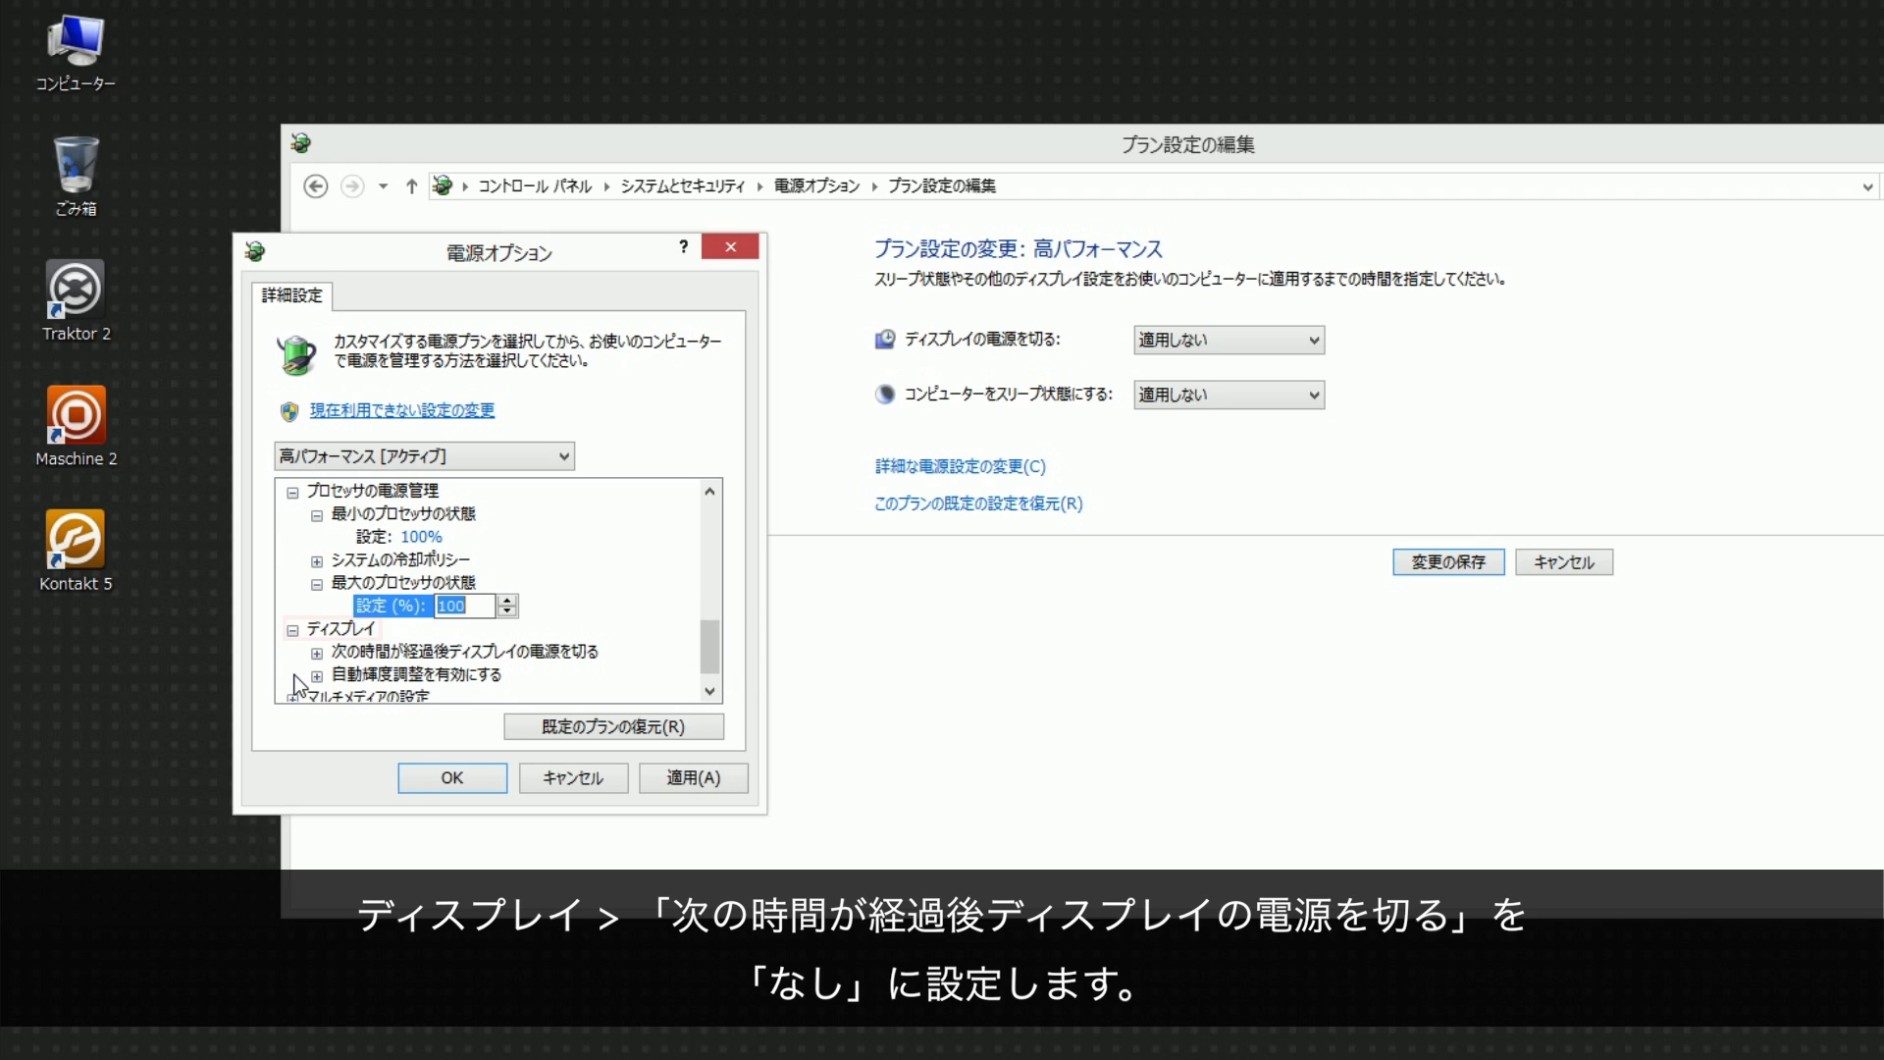
pyautogui.click(316, 652)
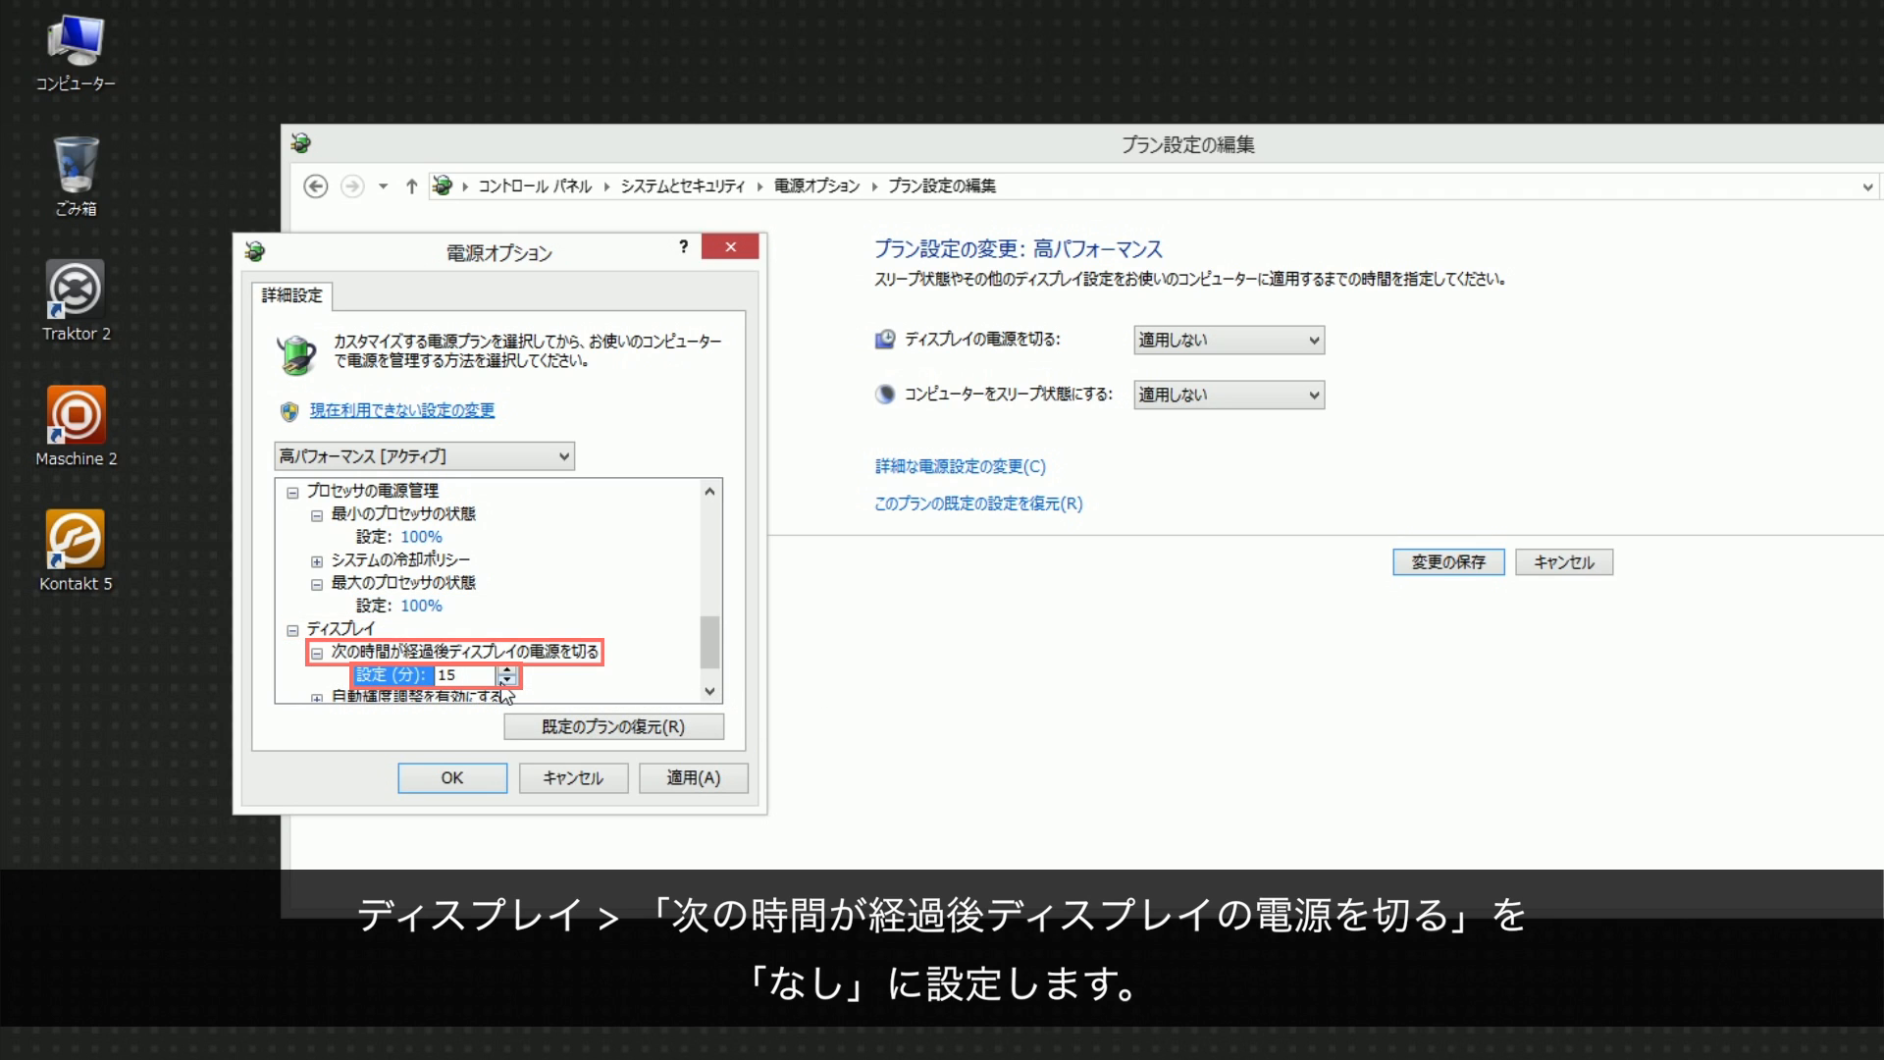
pyautogui.click(508, 681)
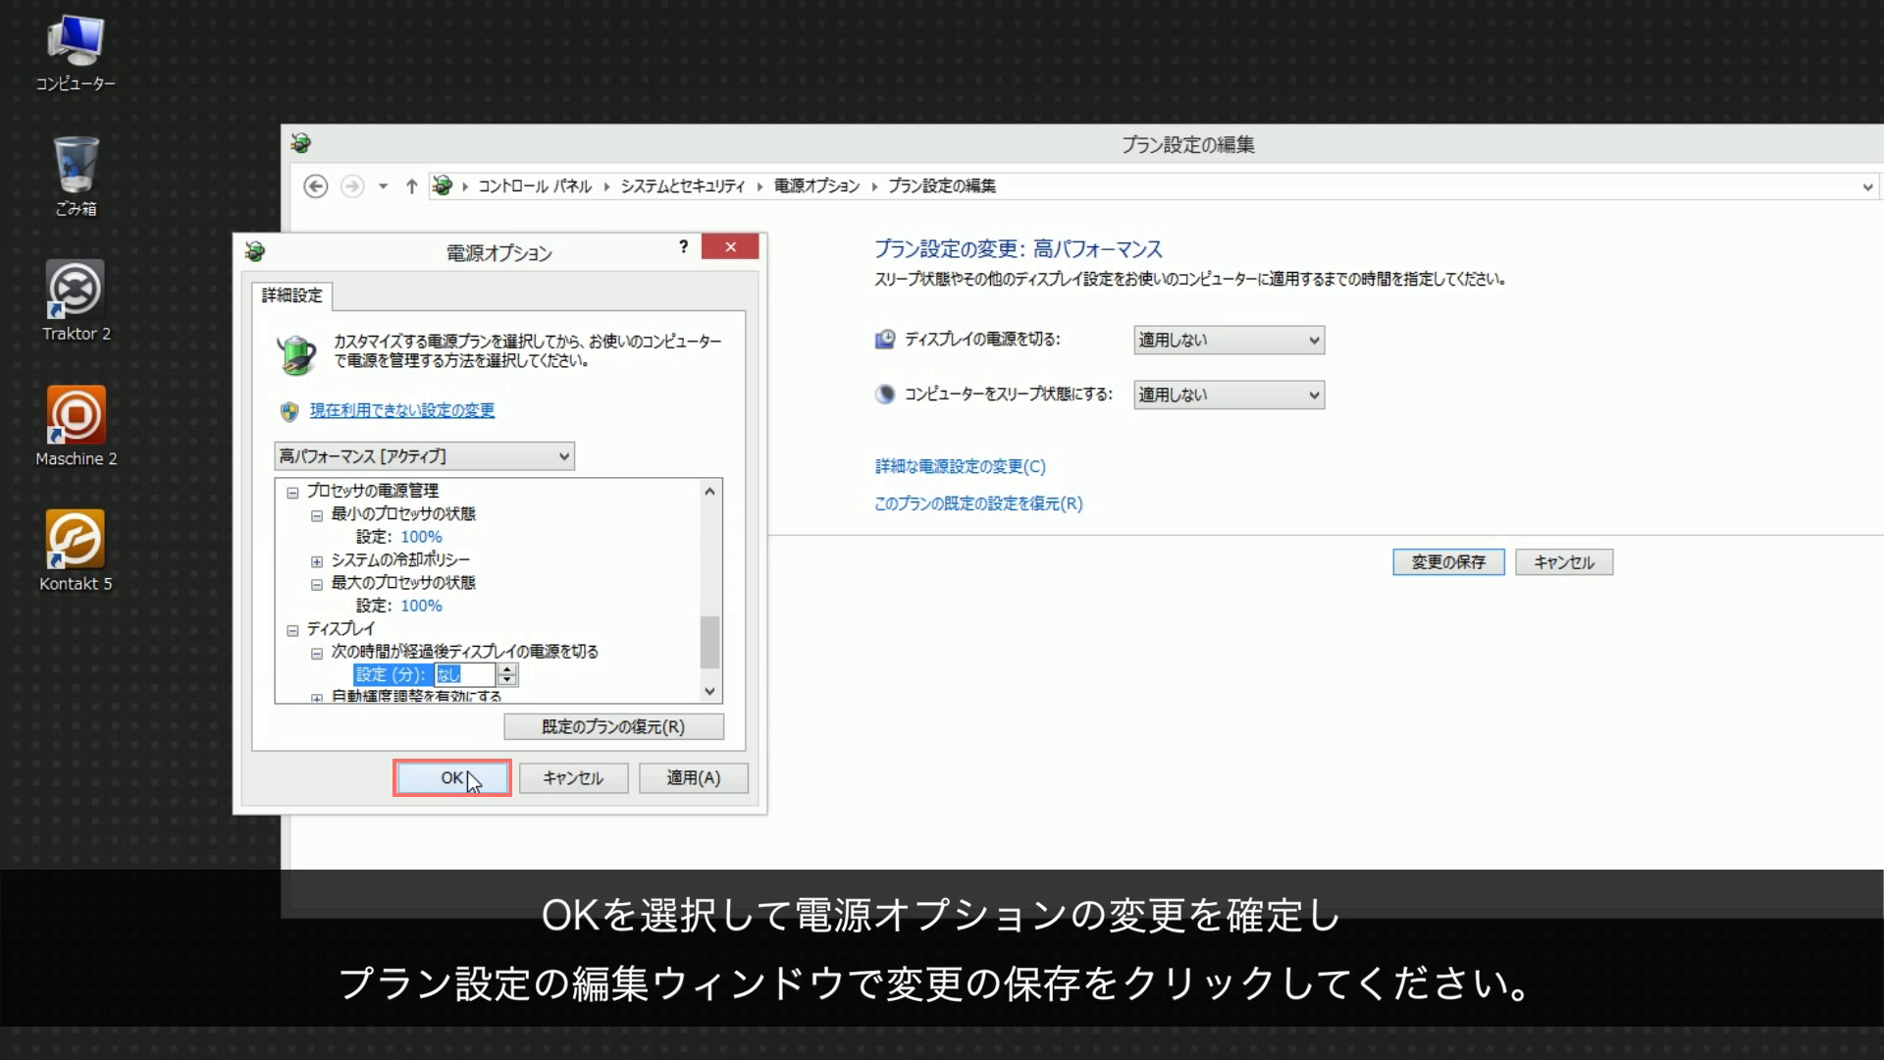
# Confirm the advanced power settings with OK and save the High Performance plan
pyautogui.click(449, 778)
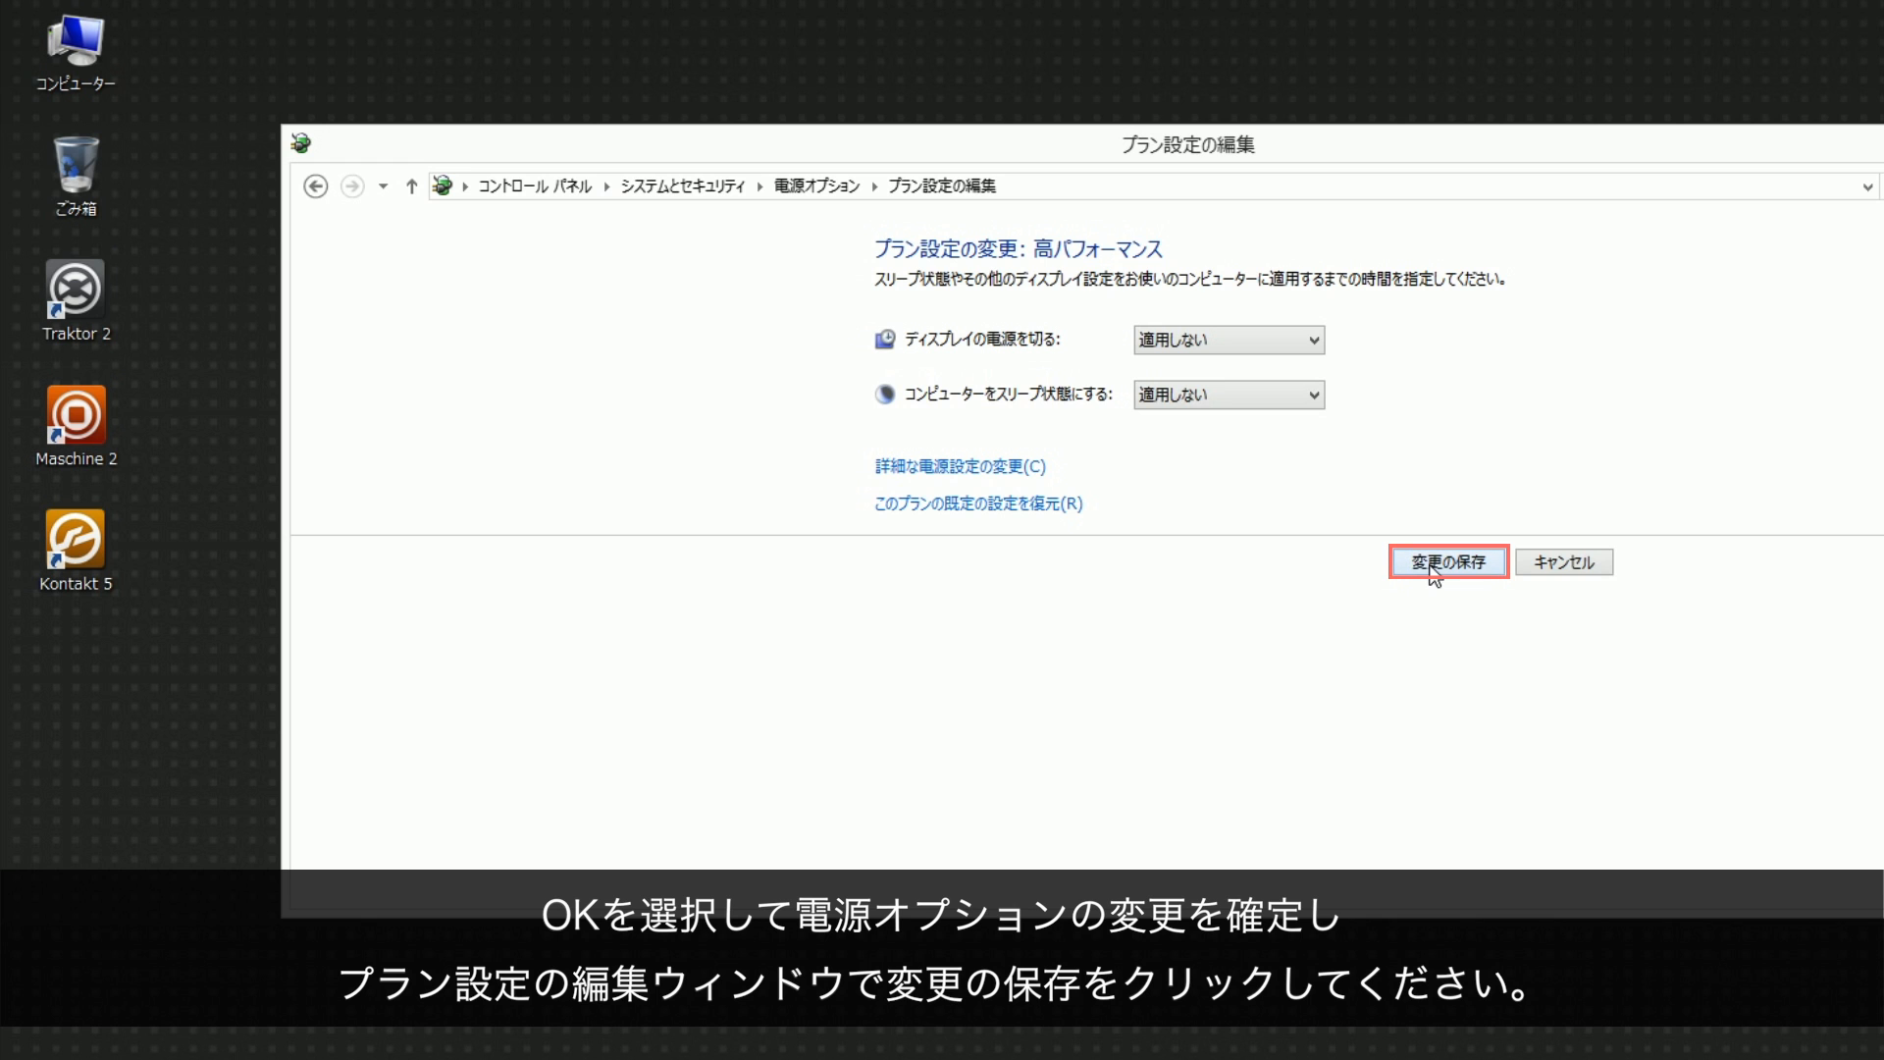
pyautogui.click(1448, 562)
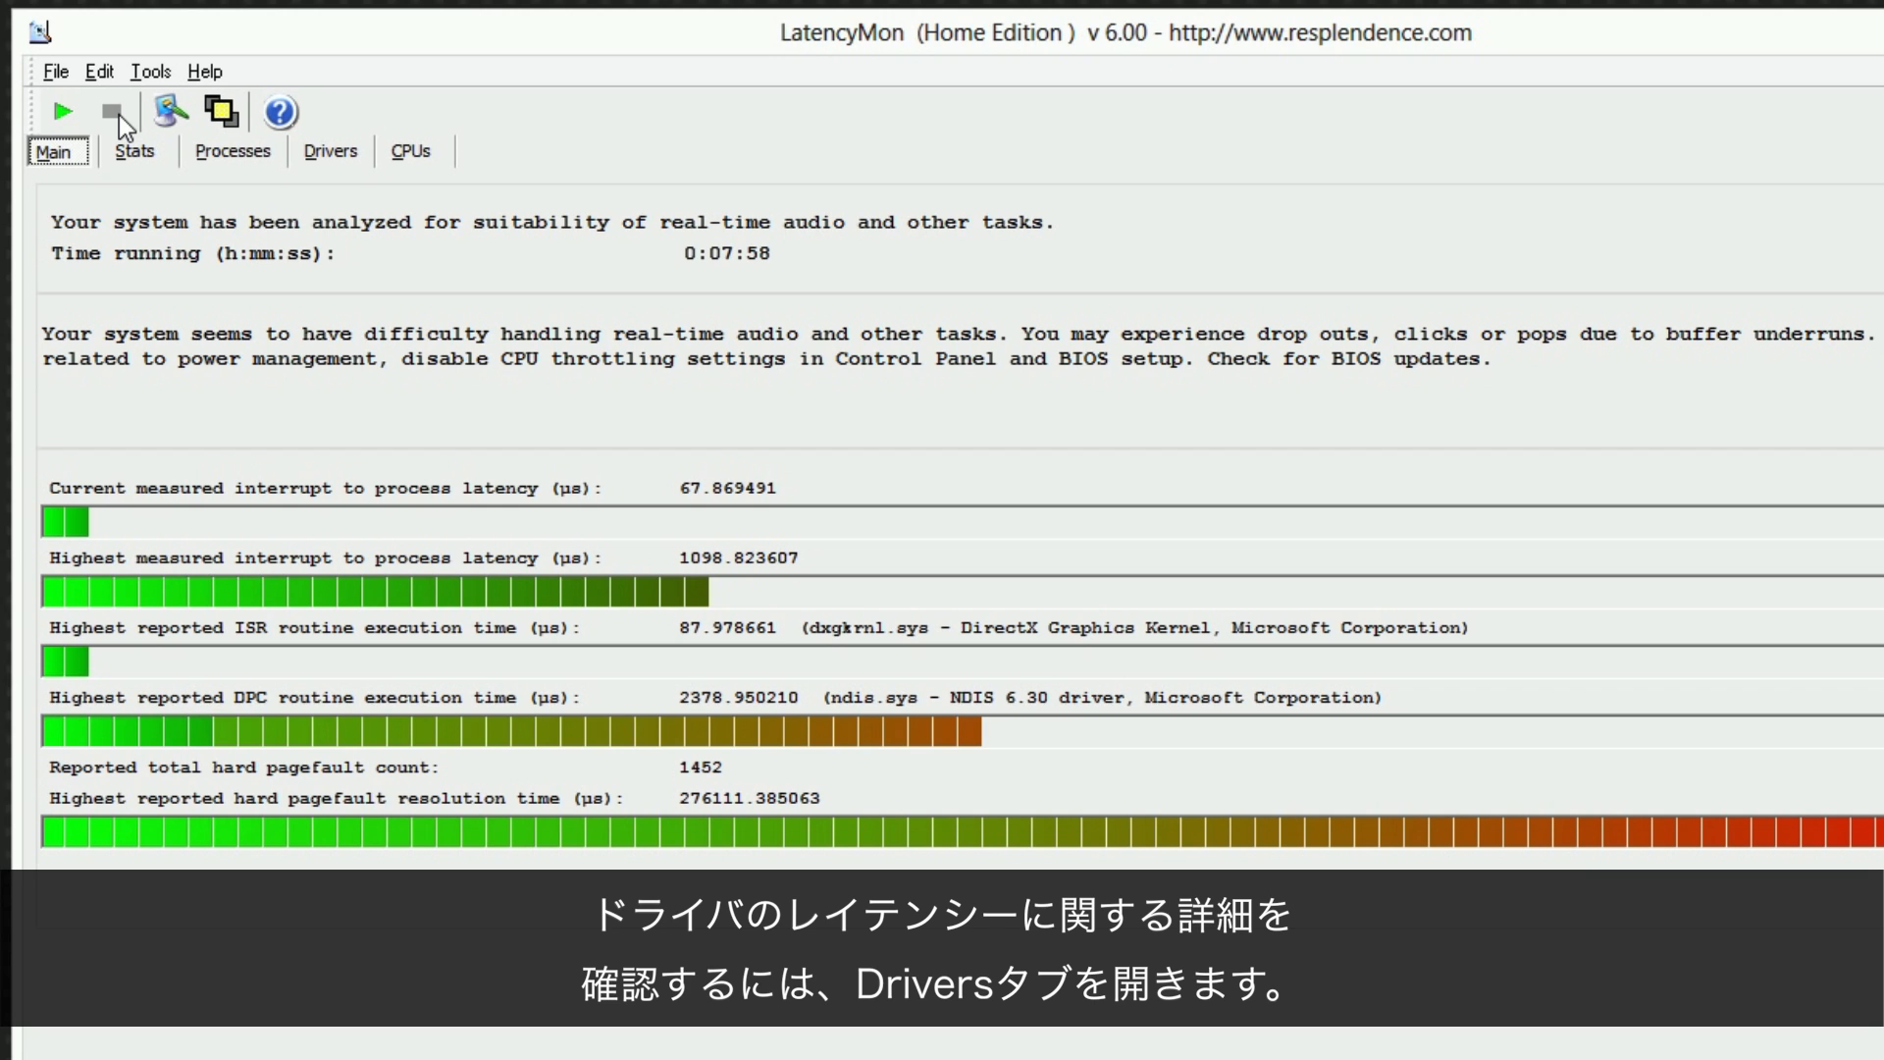
# Show the Drivers tab, where ndis.sys tops execution time at 2.378950 ms
pyautogui.click(330, 151)
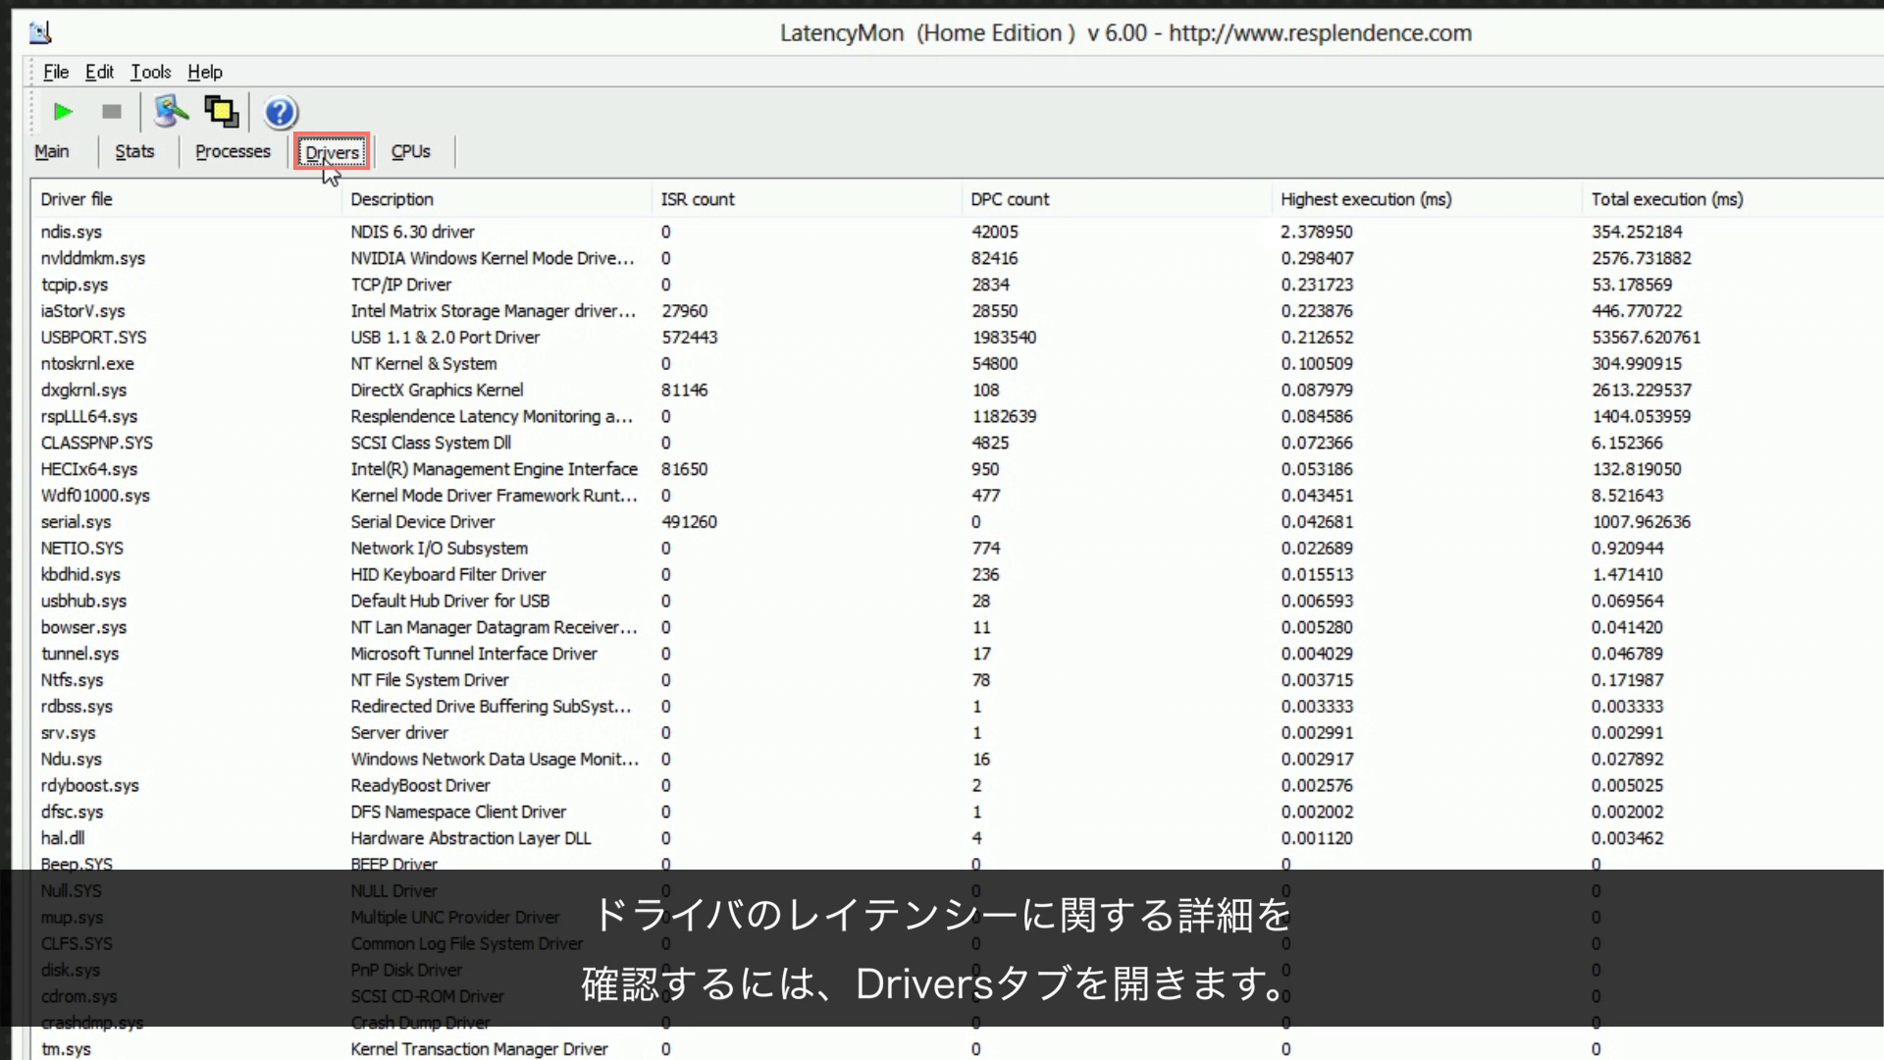
pyautogui.moveTo(1365, 200)
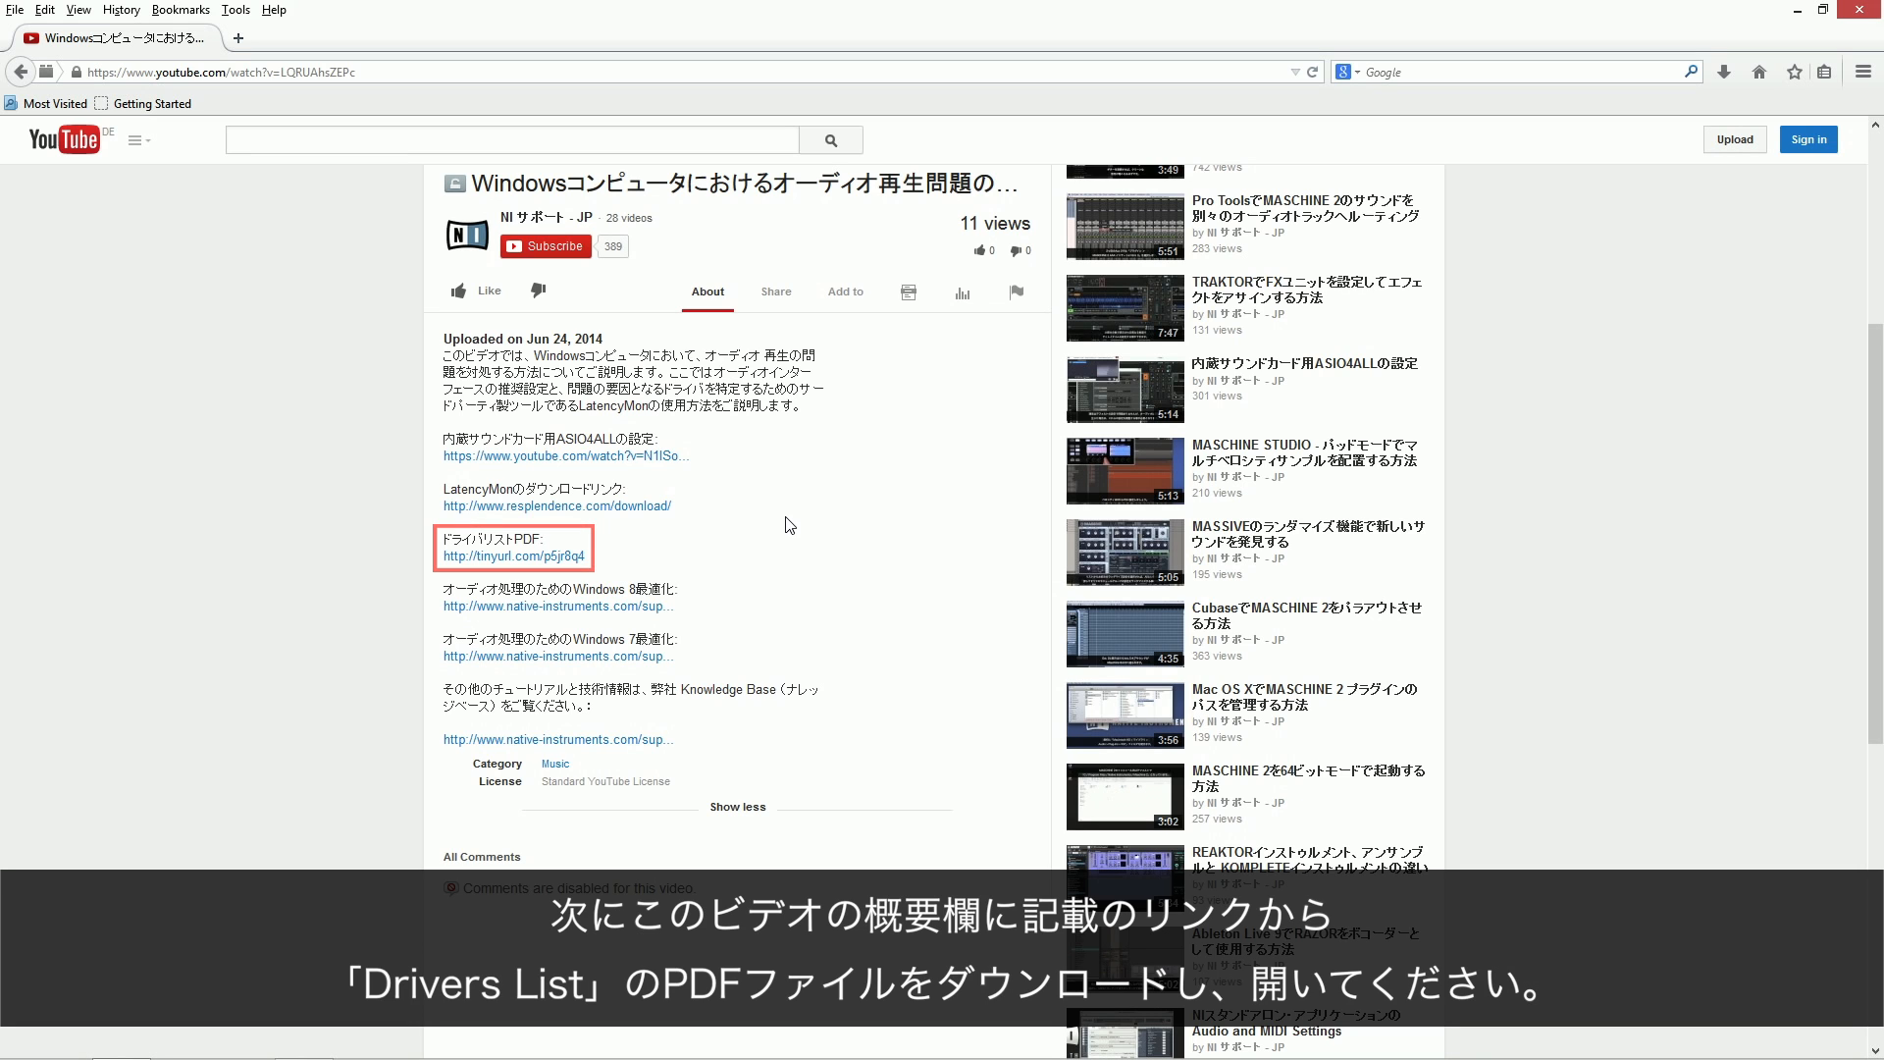
pyautogui.moveTo(541, 563)
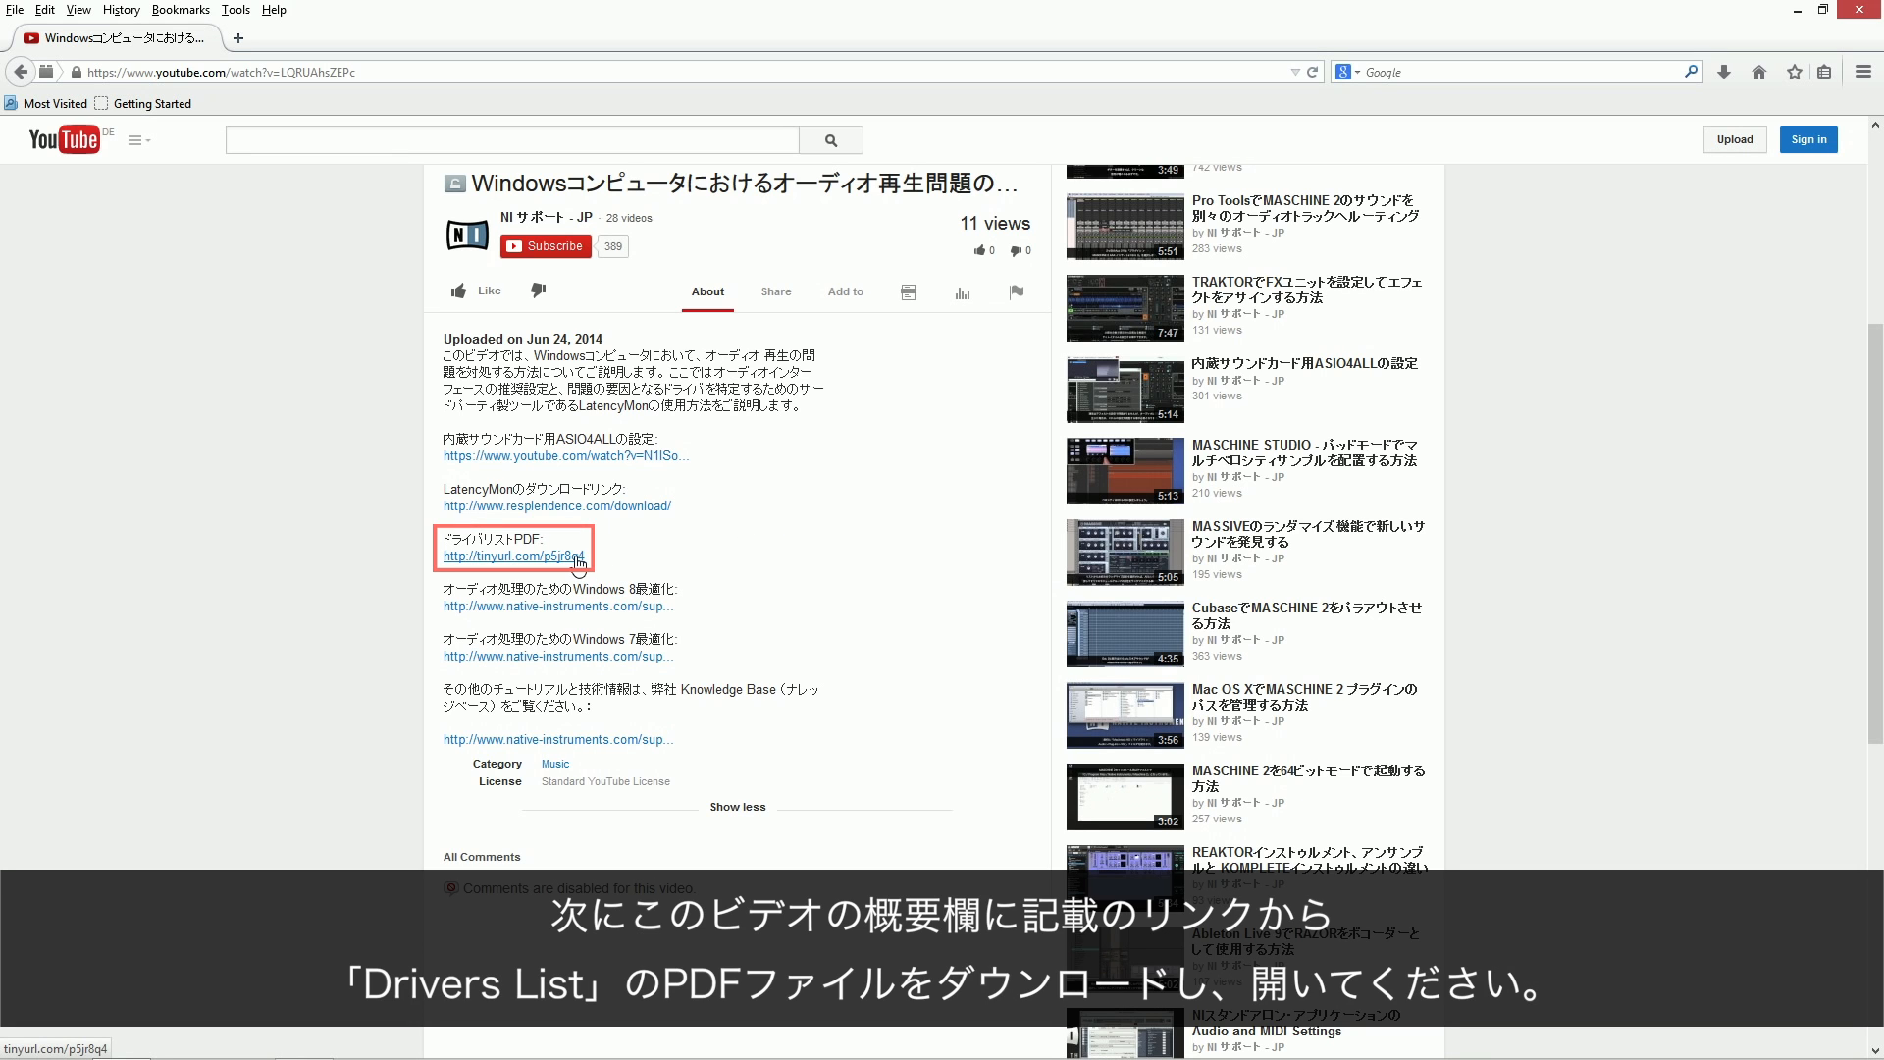
# Open the Drivers List PDF and scroll to its ndis.sys advice on network cards
pyautogui.click(513, 555)
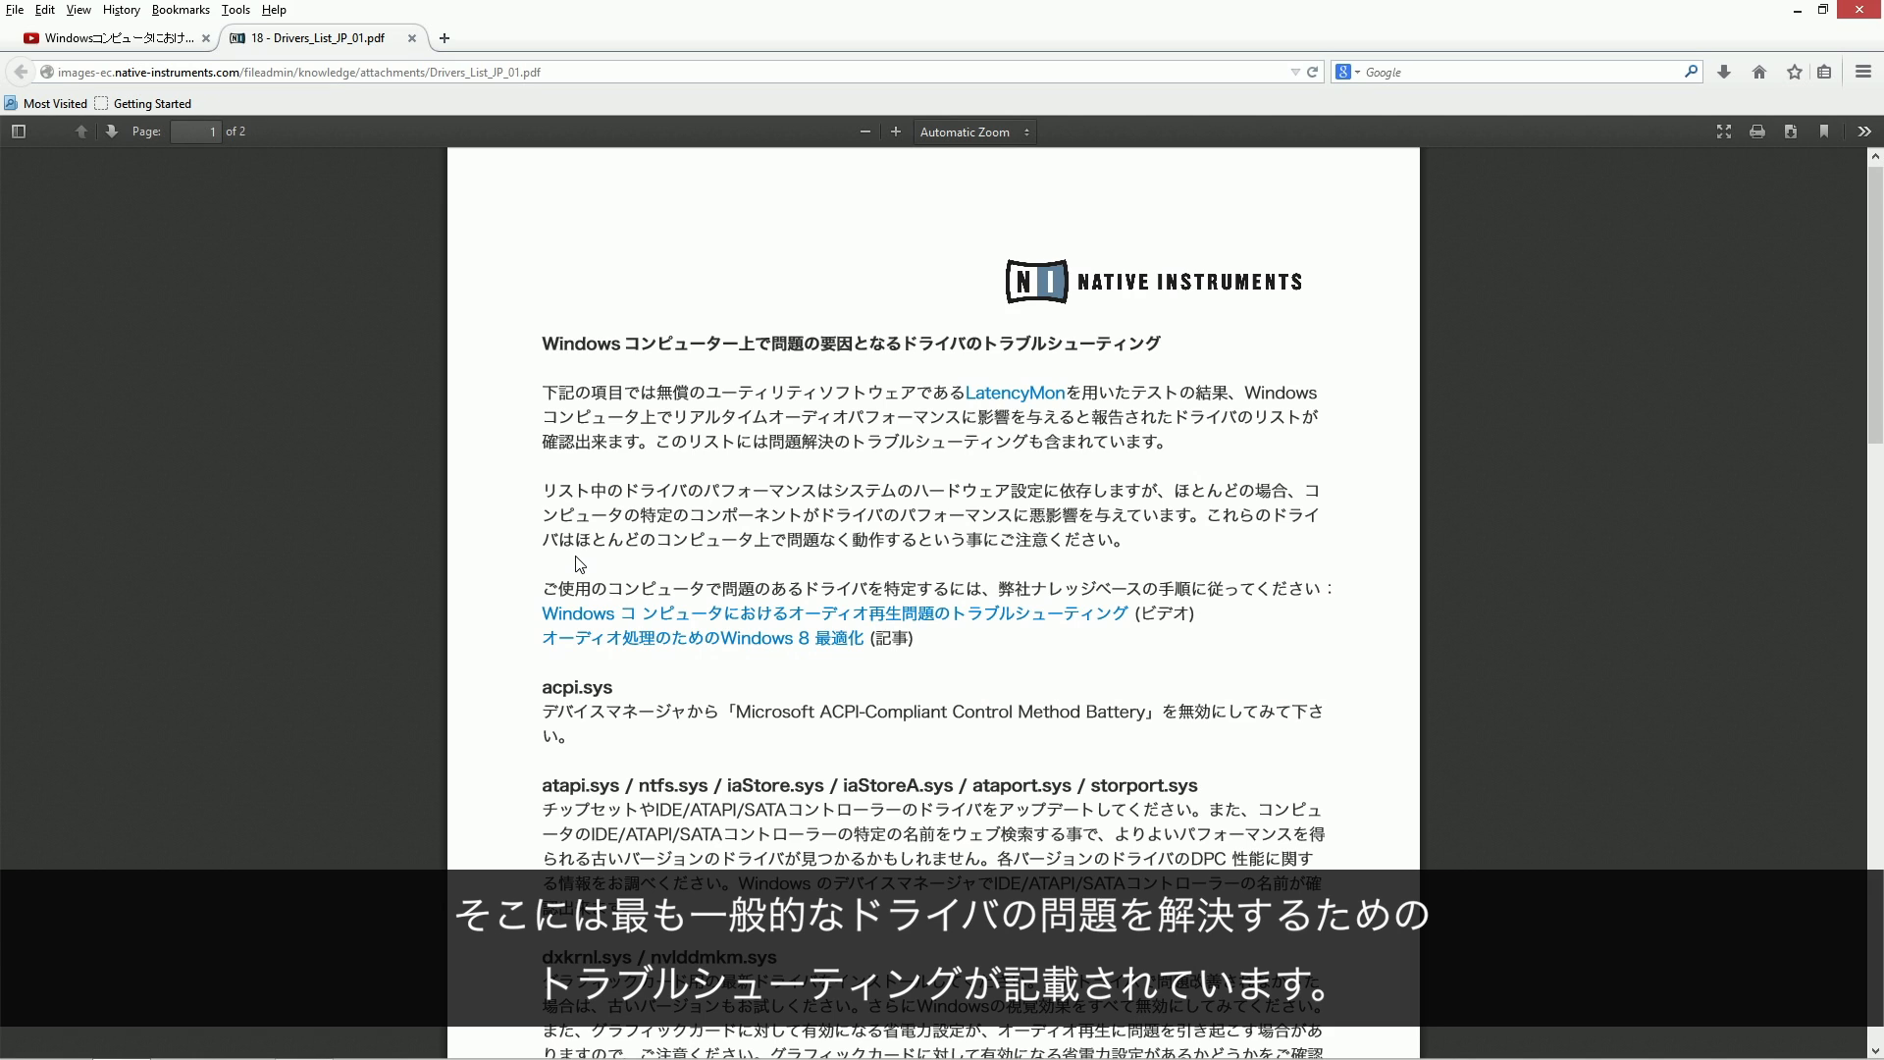
pyautogui.moveTo(1869, 346)
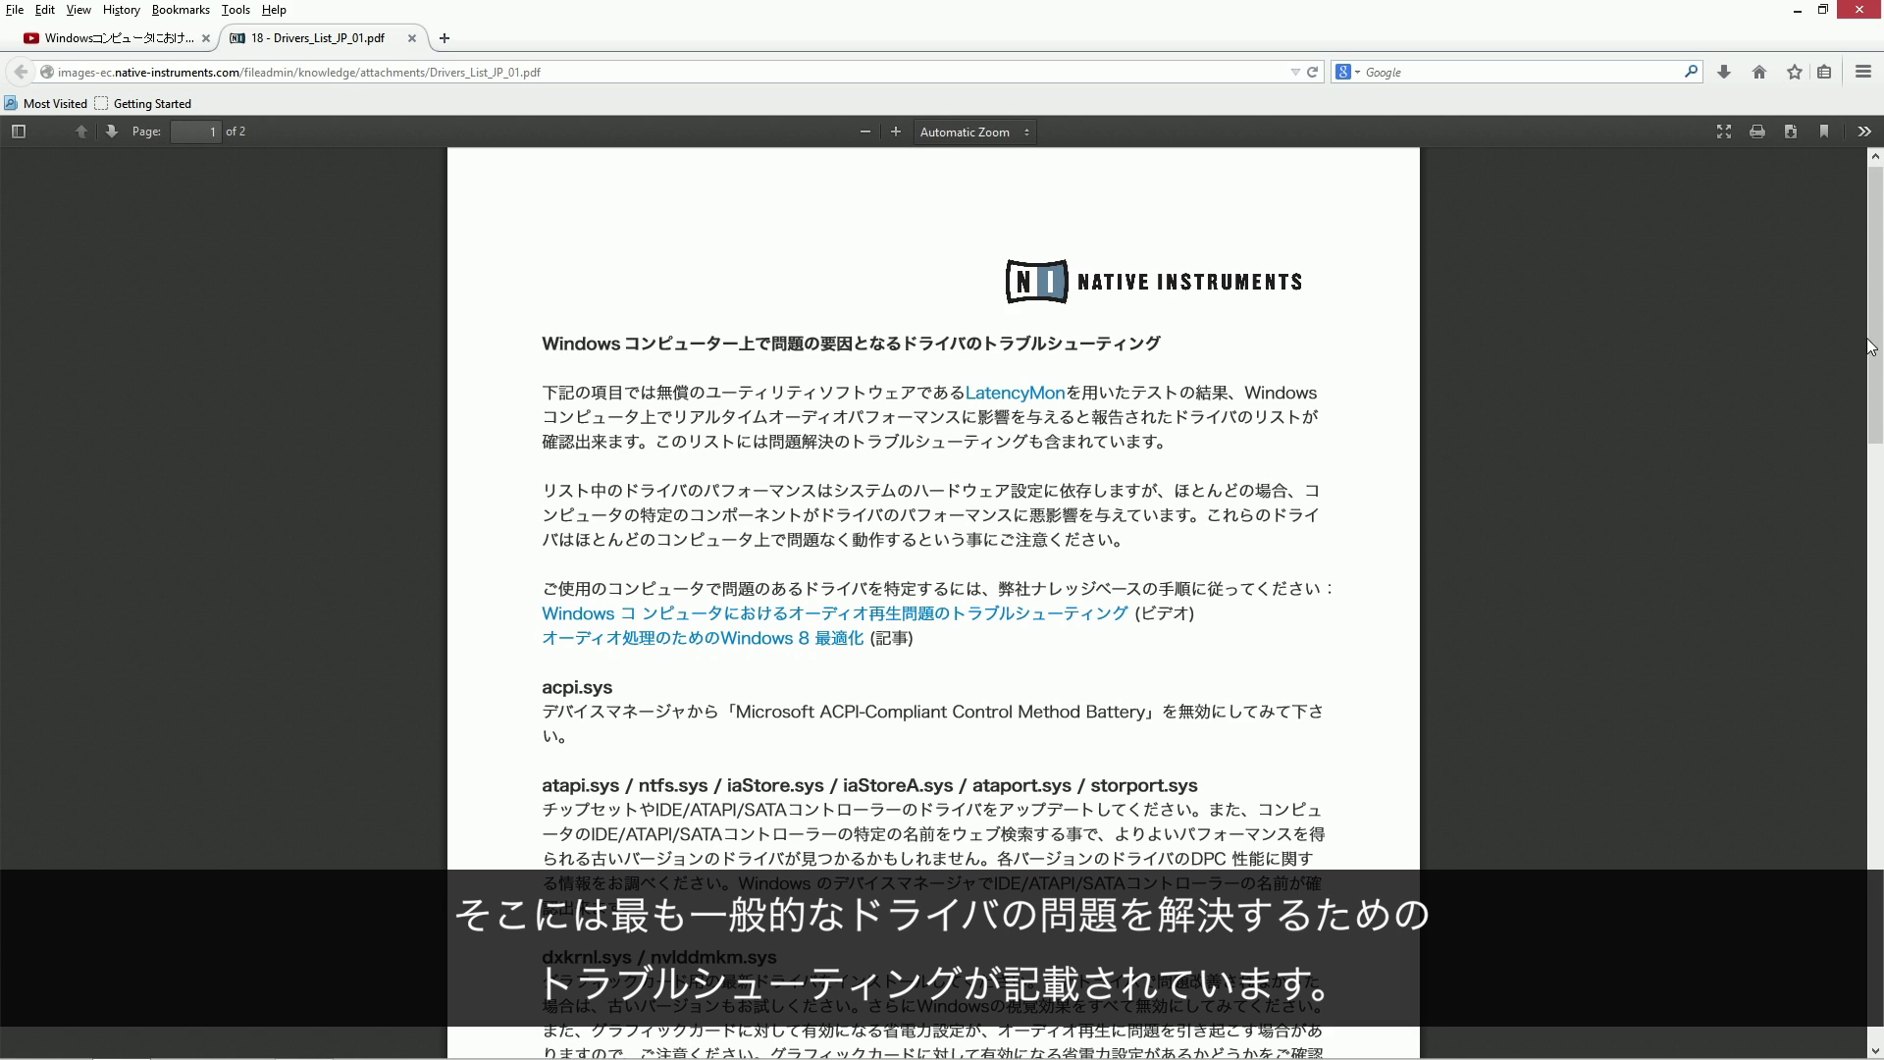
pyautogui.scroll(-3)
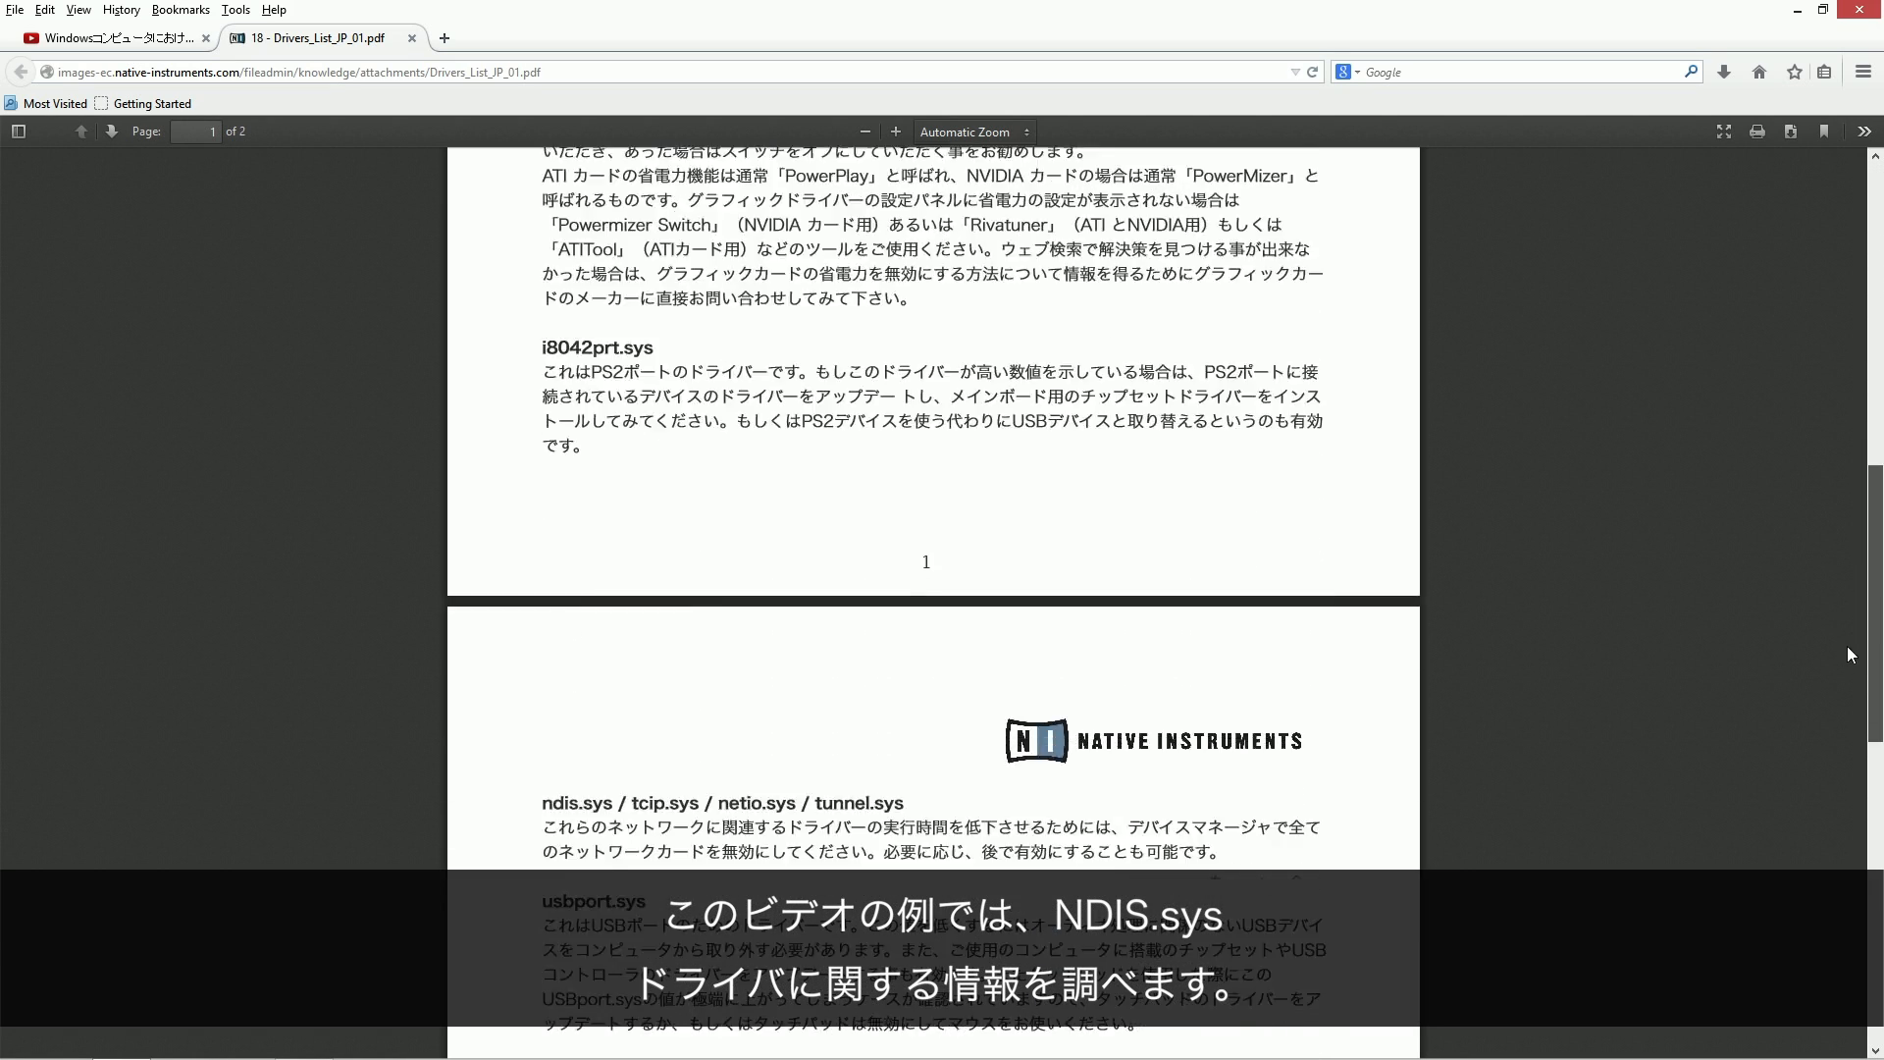
pyautogui.scroll(-3)
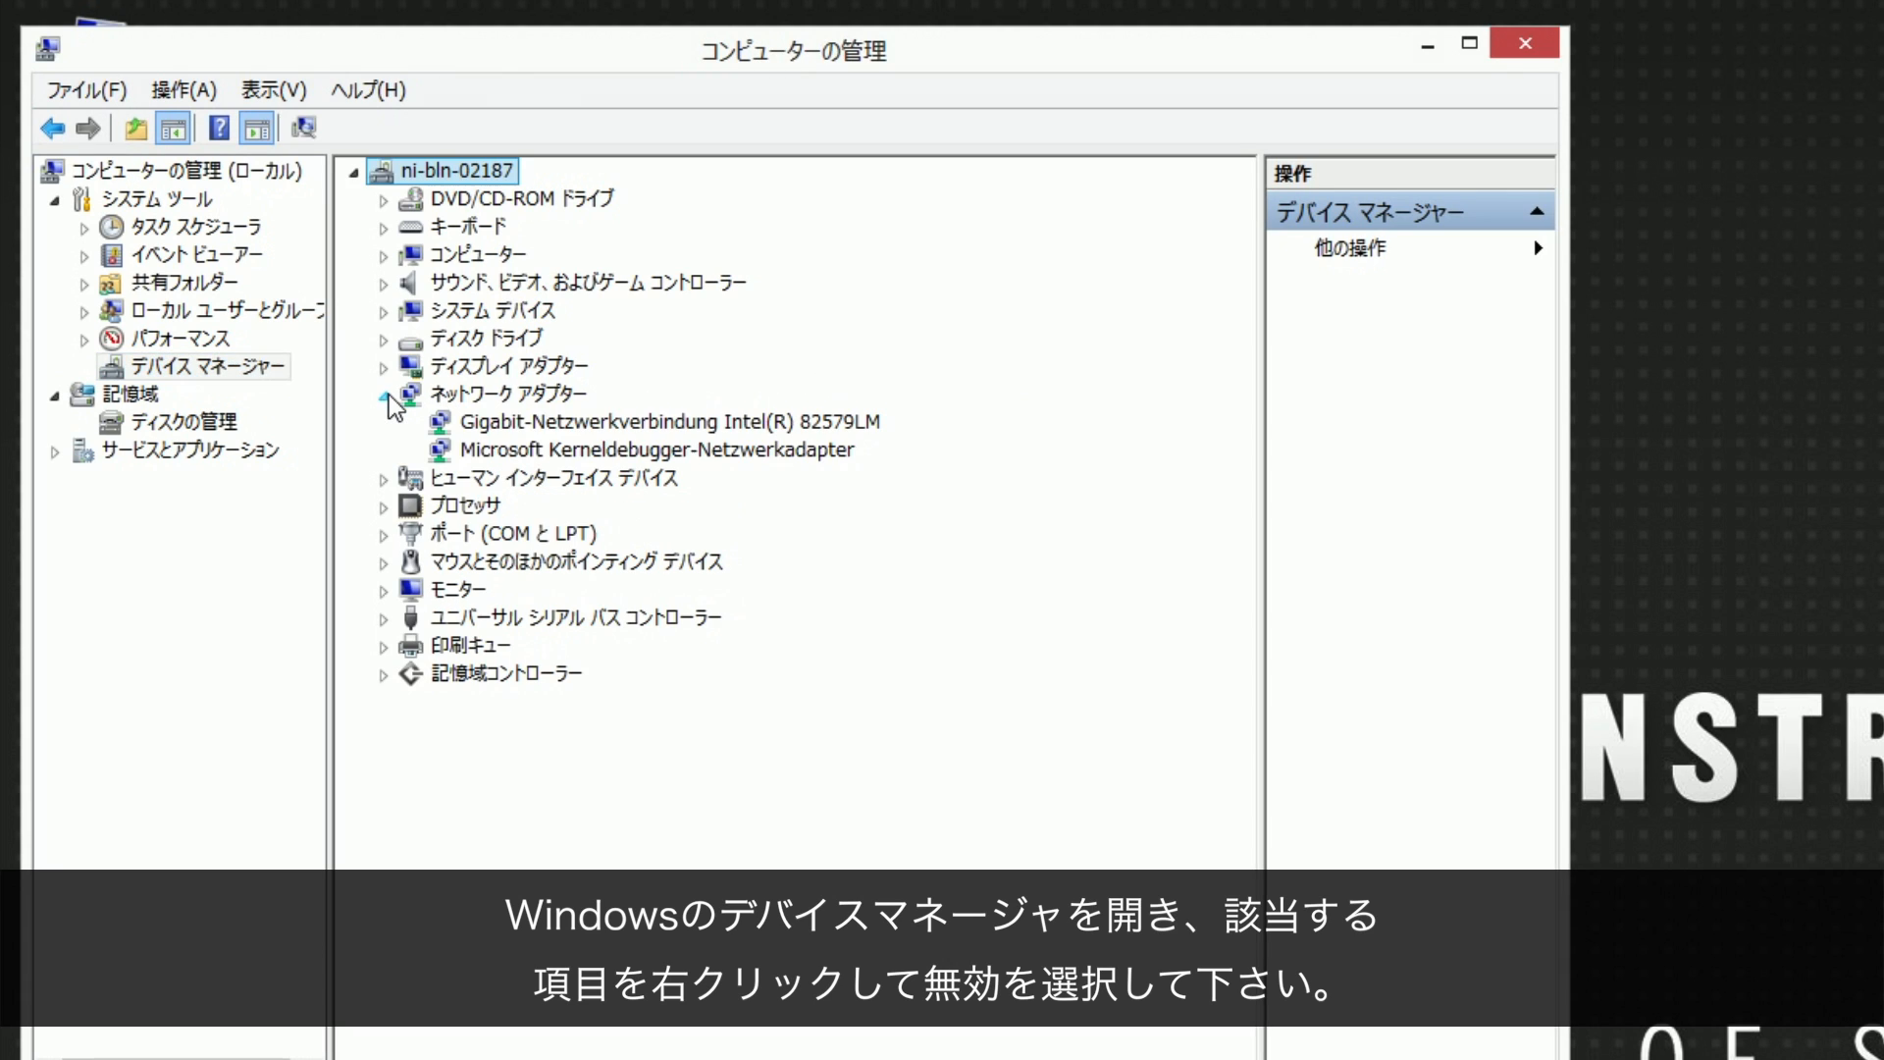
# Disable the Intel Gigabit and Microsoft Kernel Debugger adapters, confirming with Yes
pyautogui.rightClick(530, 421)
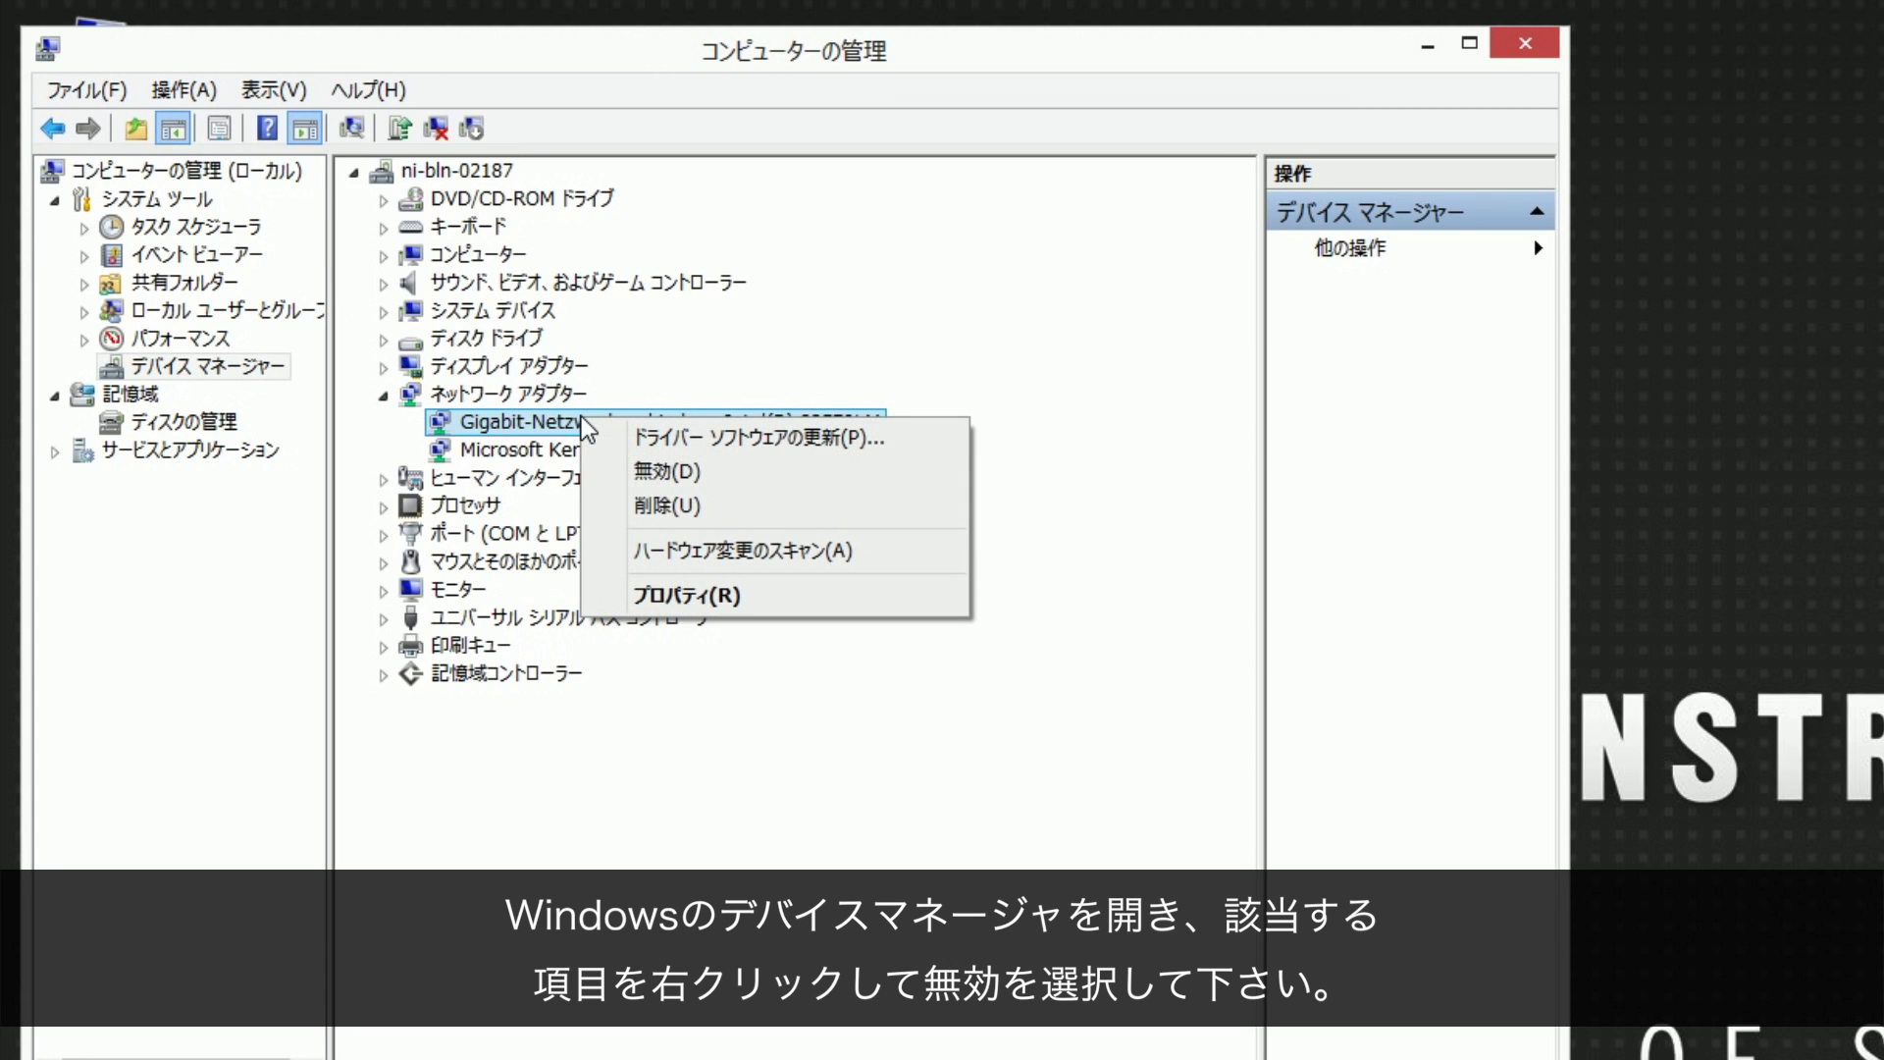
pyautogui.click(661, 472)
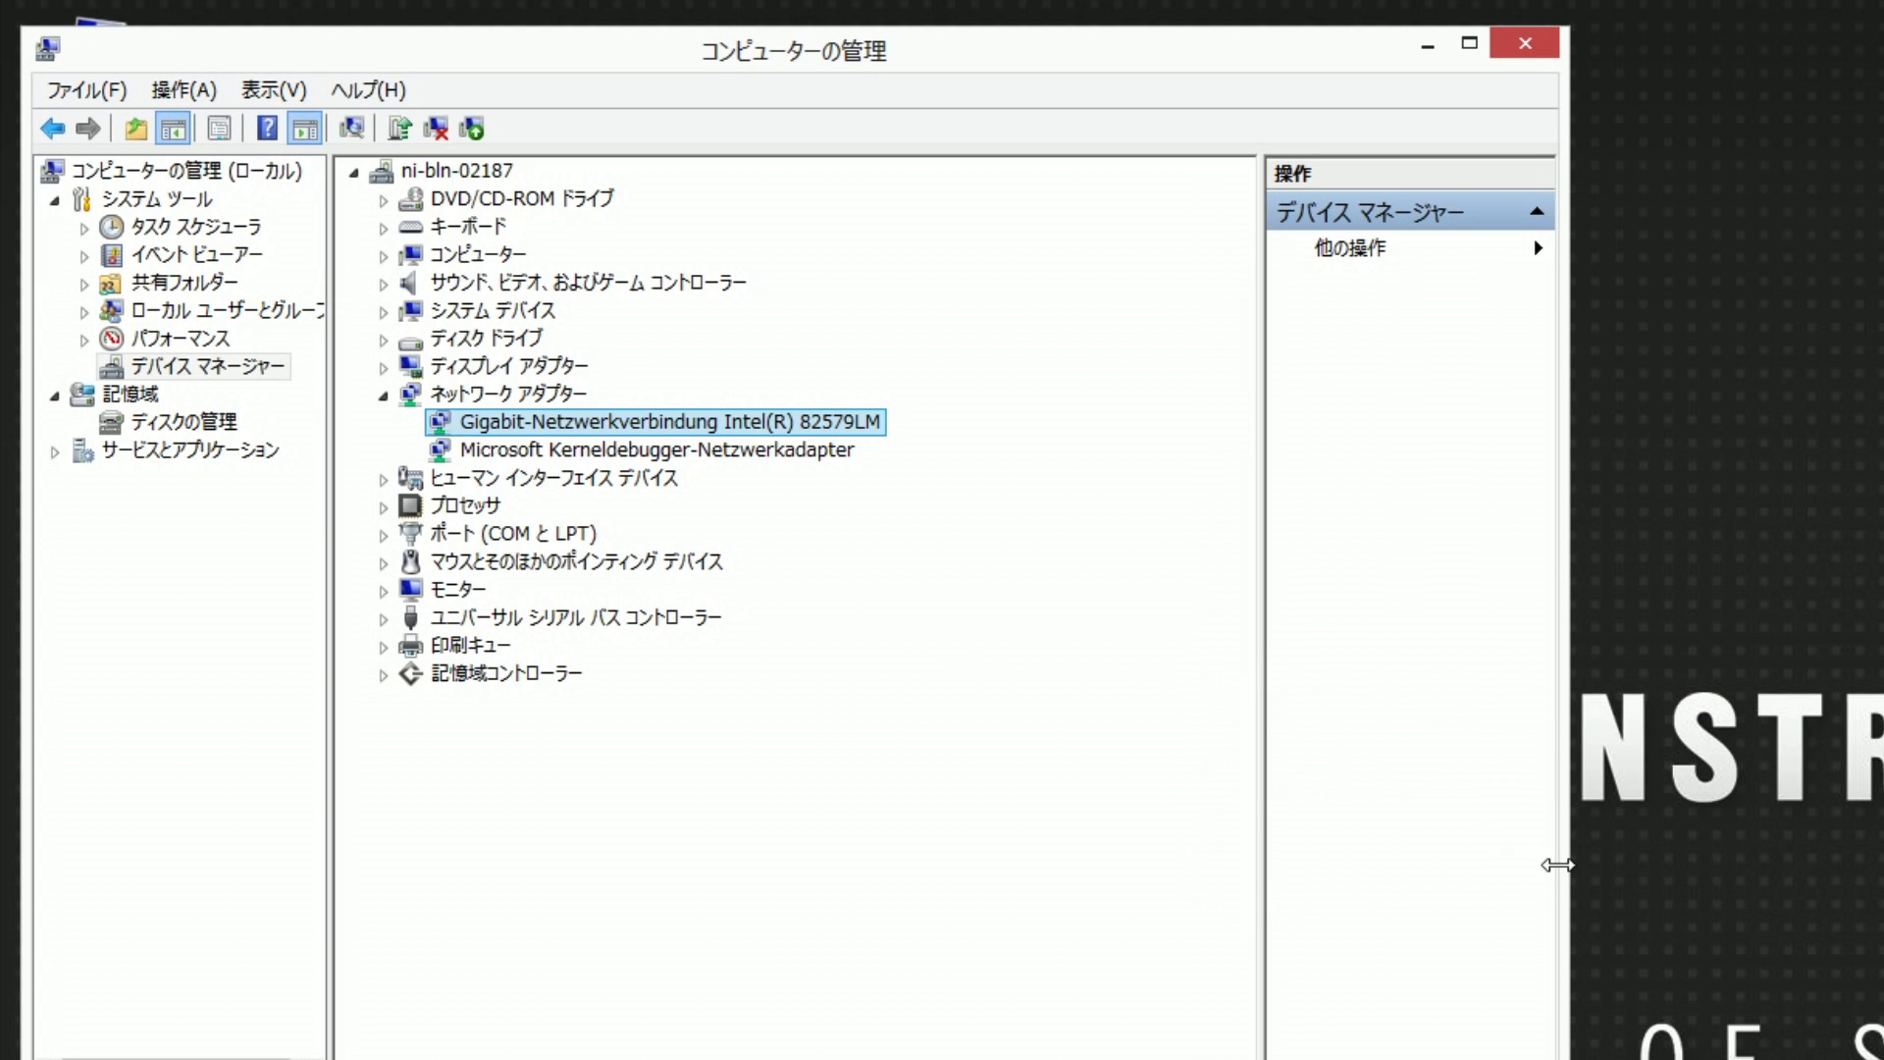
pyautogui.rightClick(653, 448)
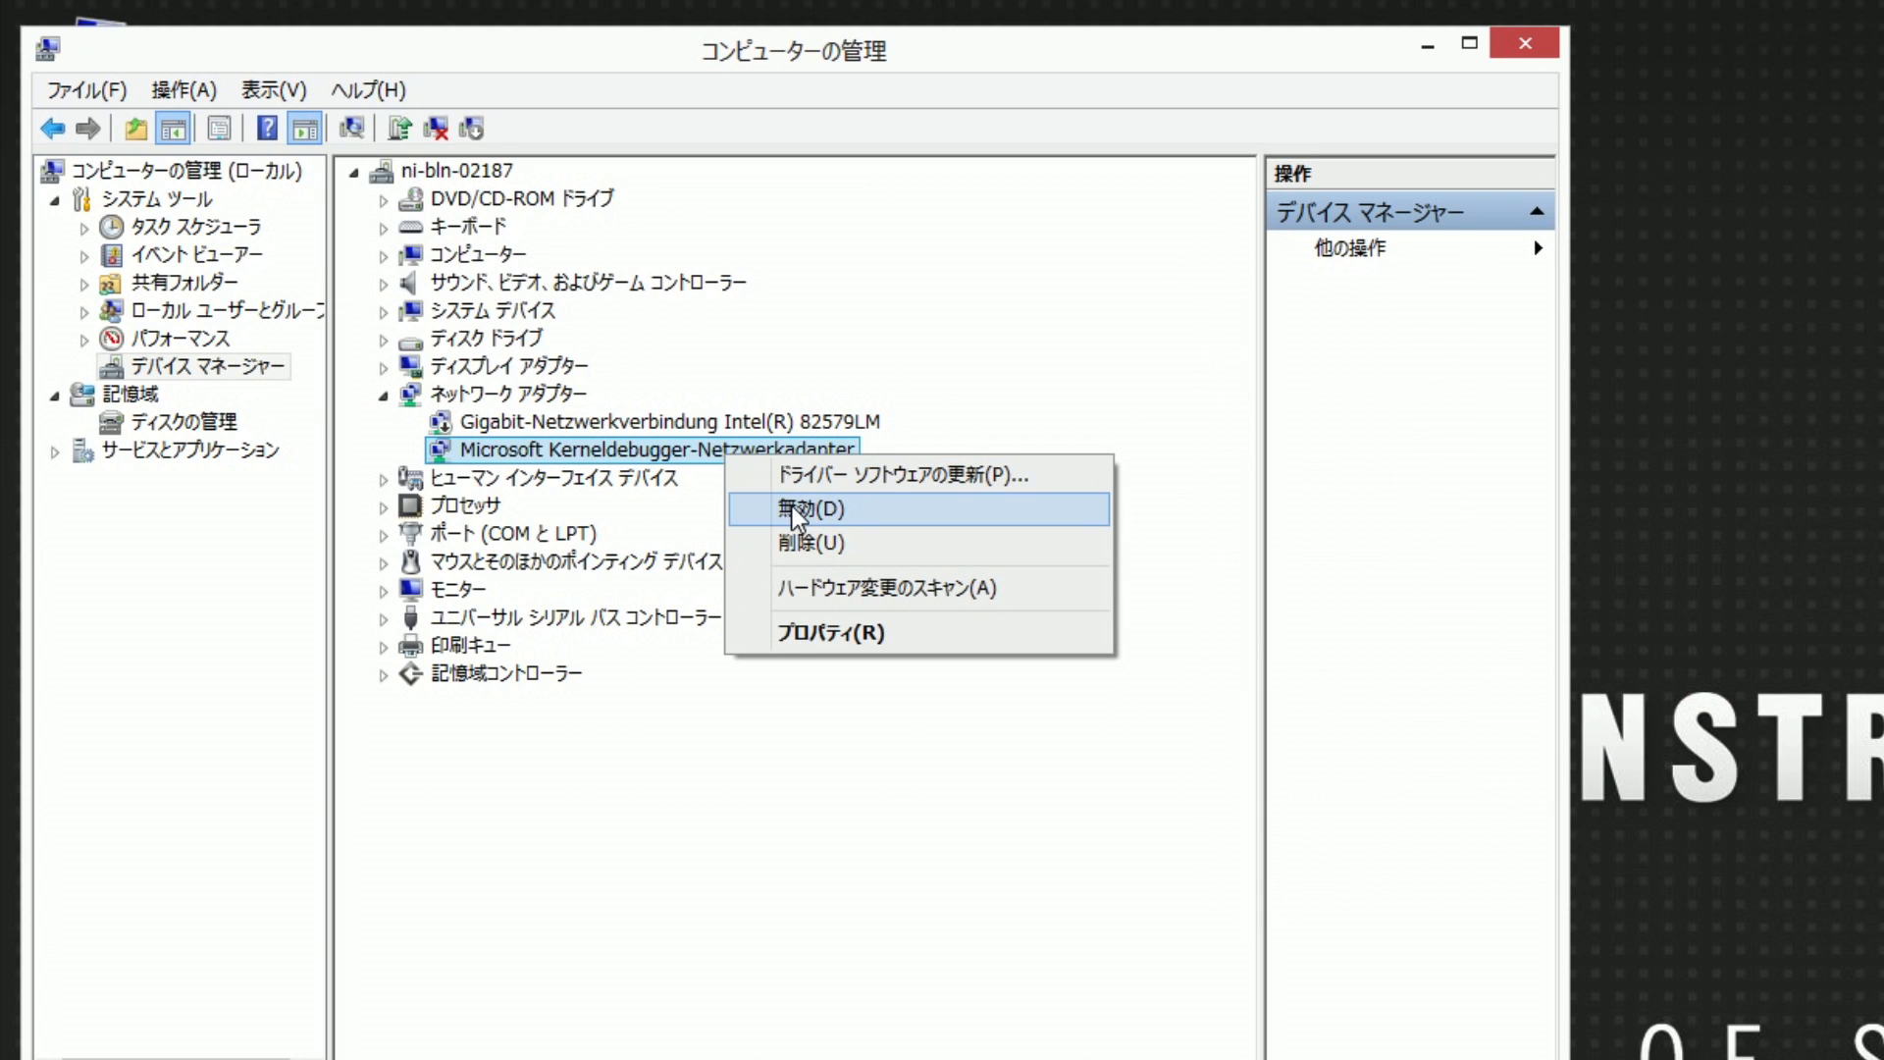
pyautogui.click(809, 510)
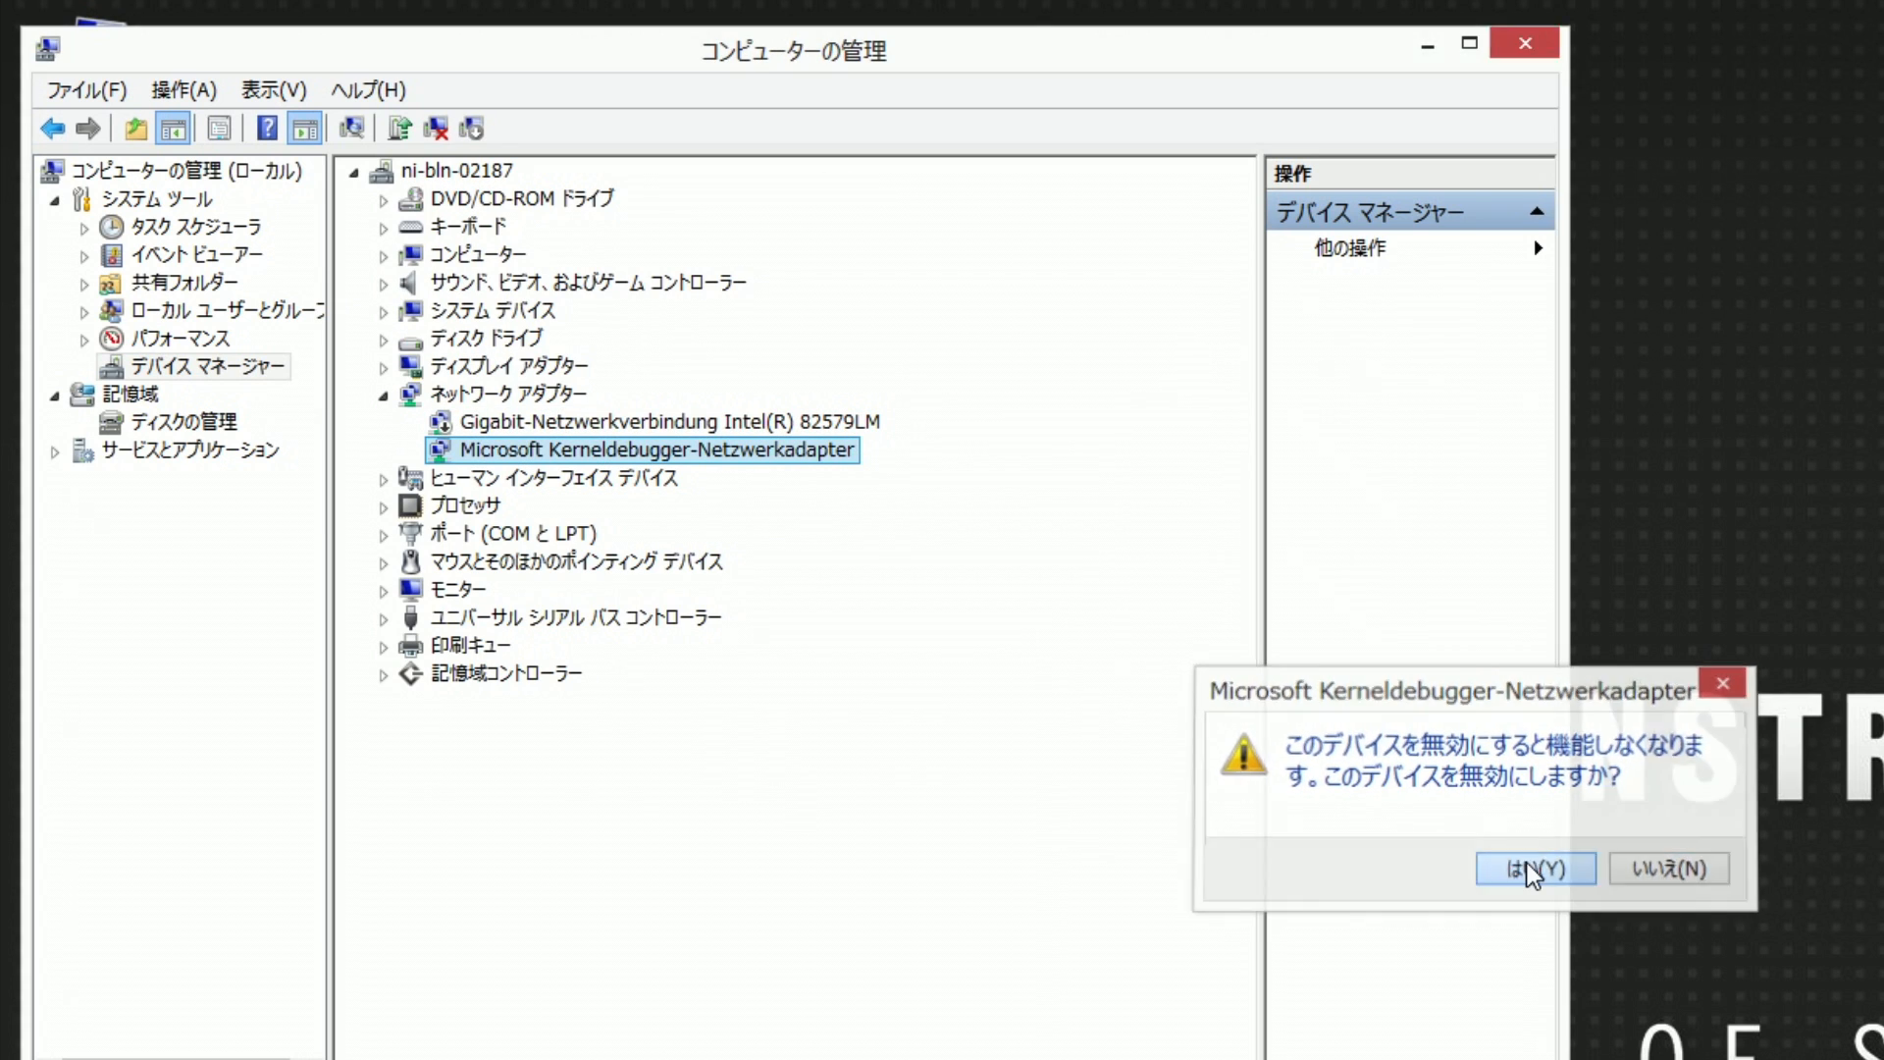
pyautogui.click(1534, 868)
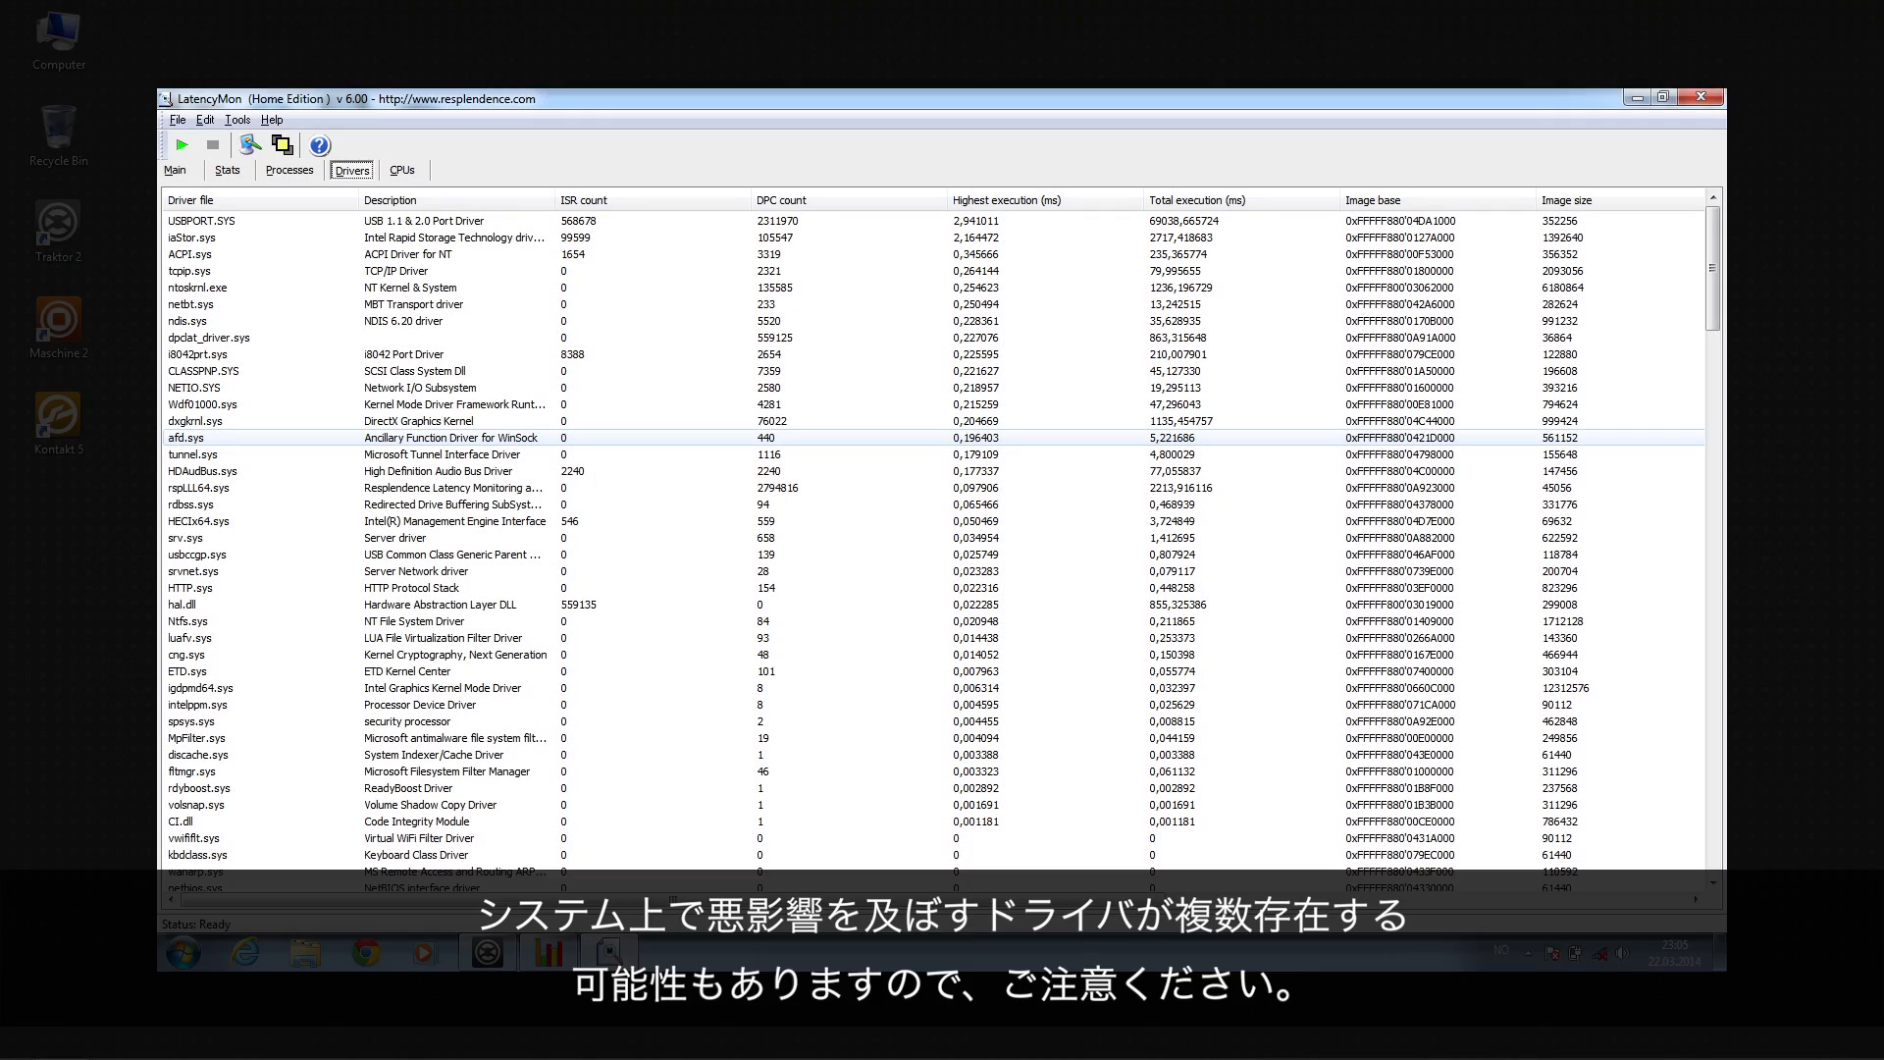
# Start a new LatencyMon monitoring run from zero with the green play button
pyautogui.click(1663, 96)
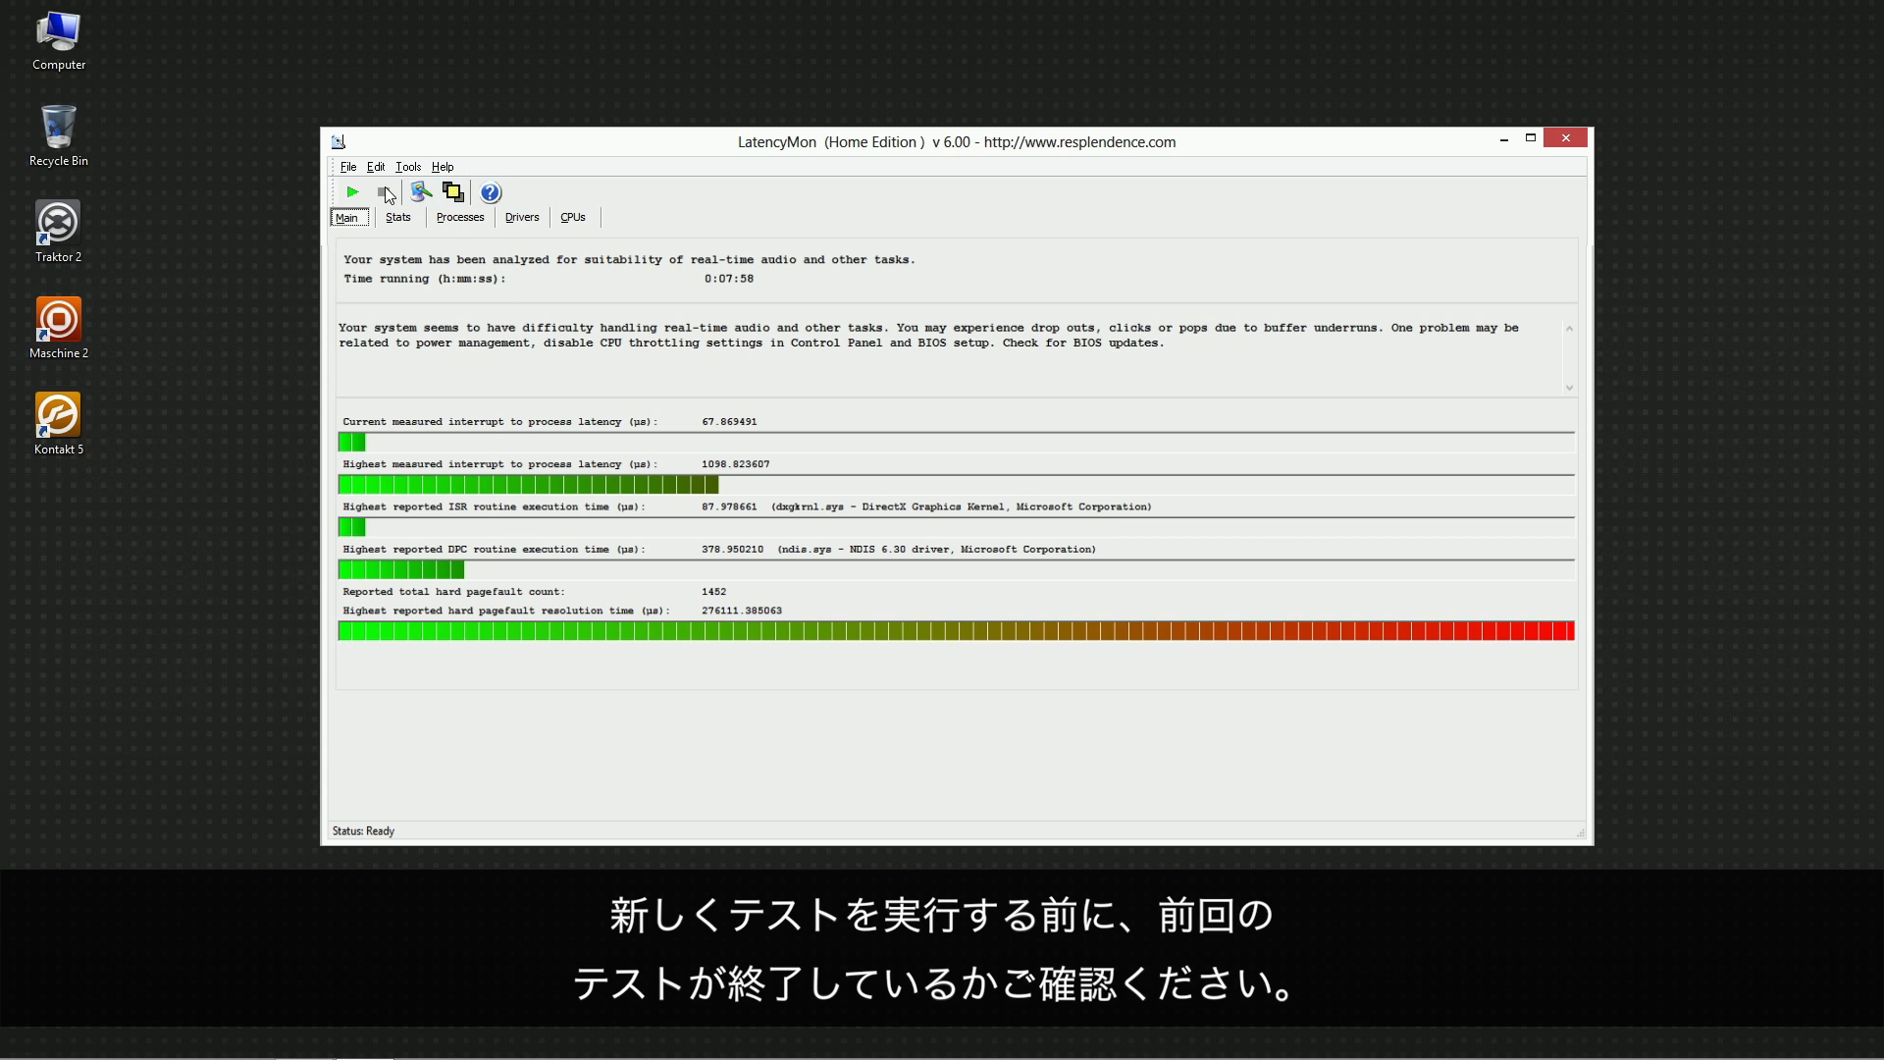
pyautogui.click(351, 191)
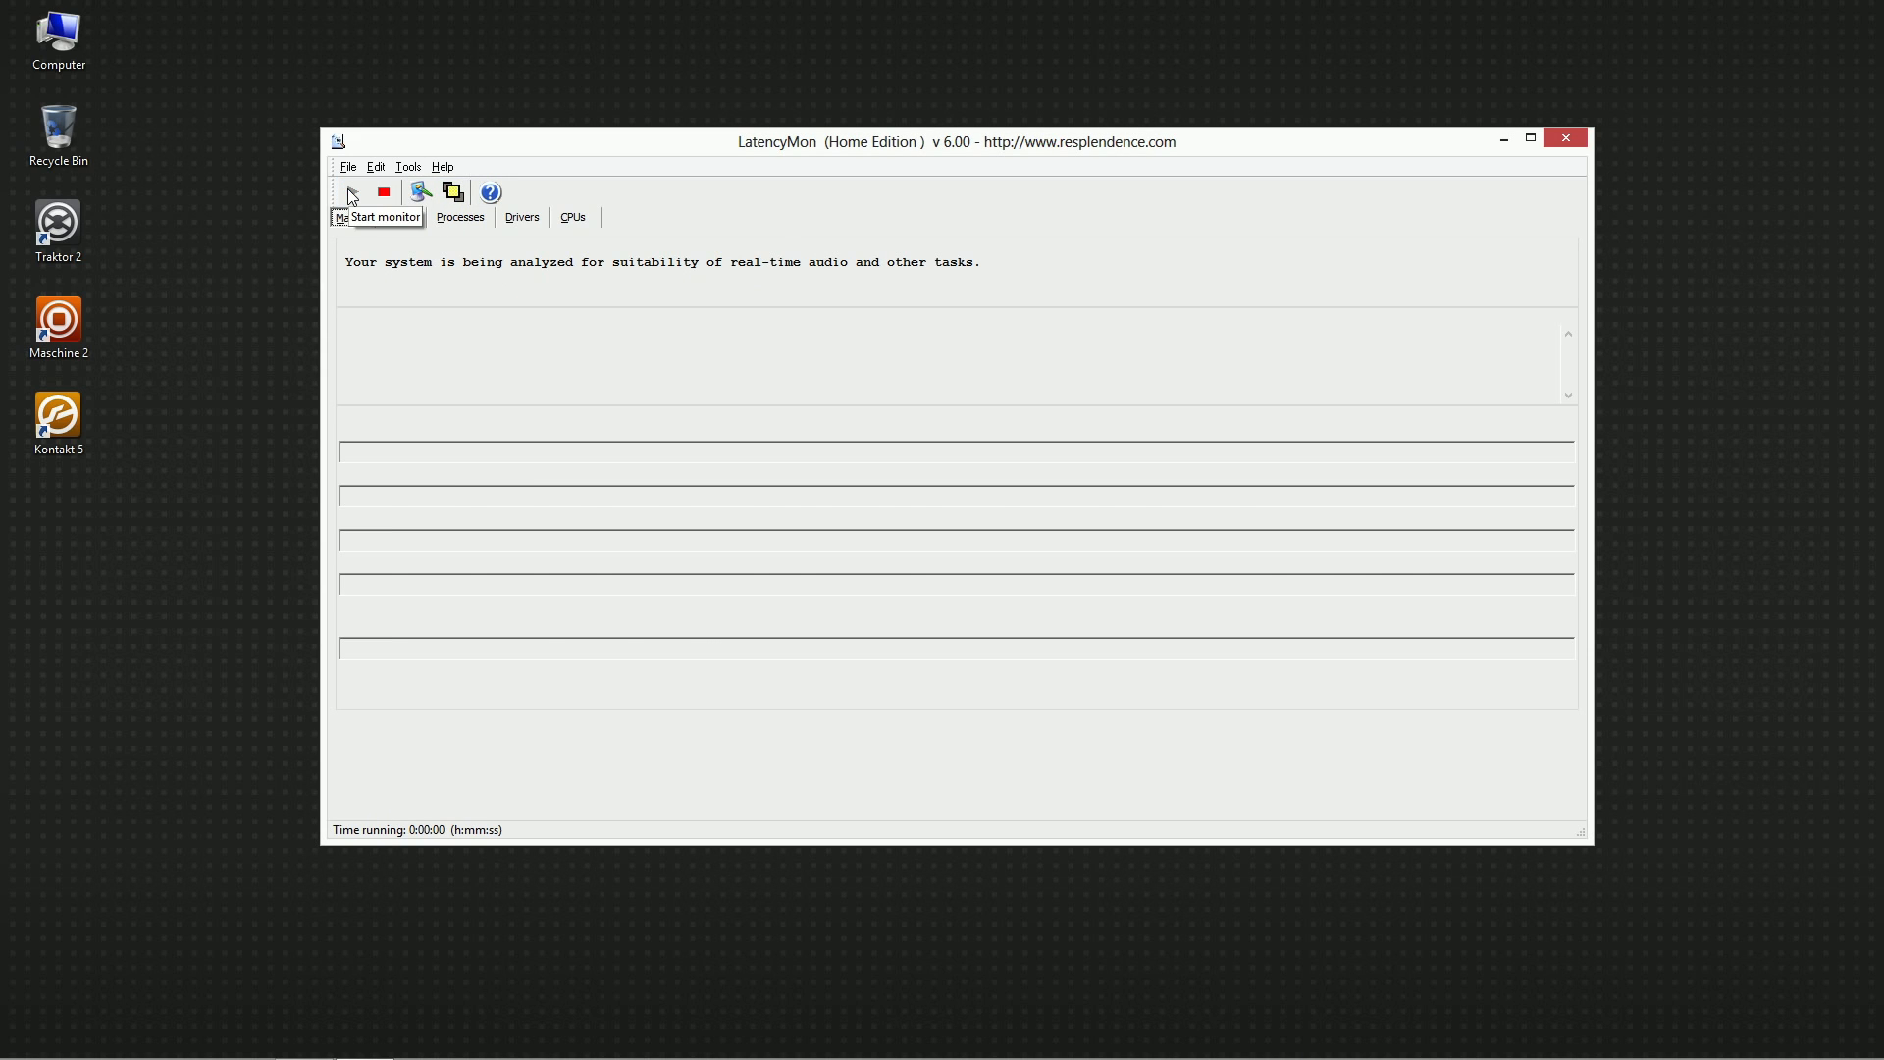
pyautogui.click(351, 192)
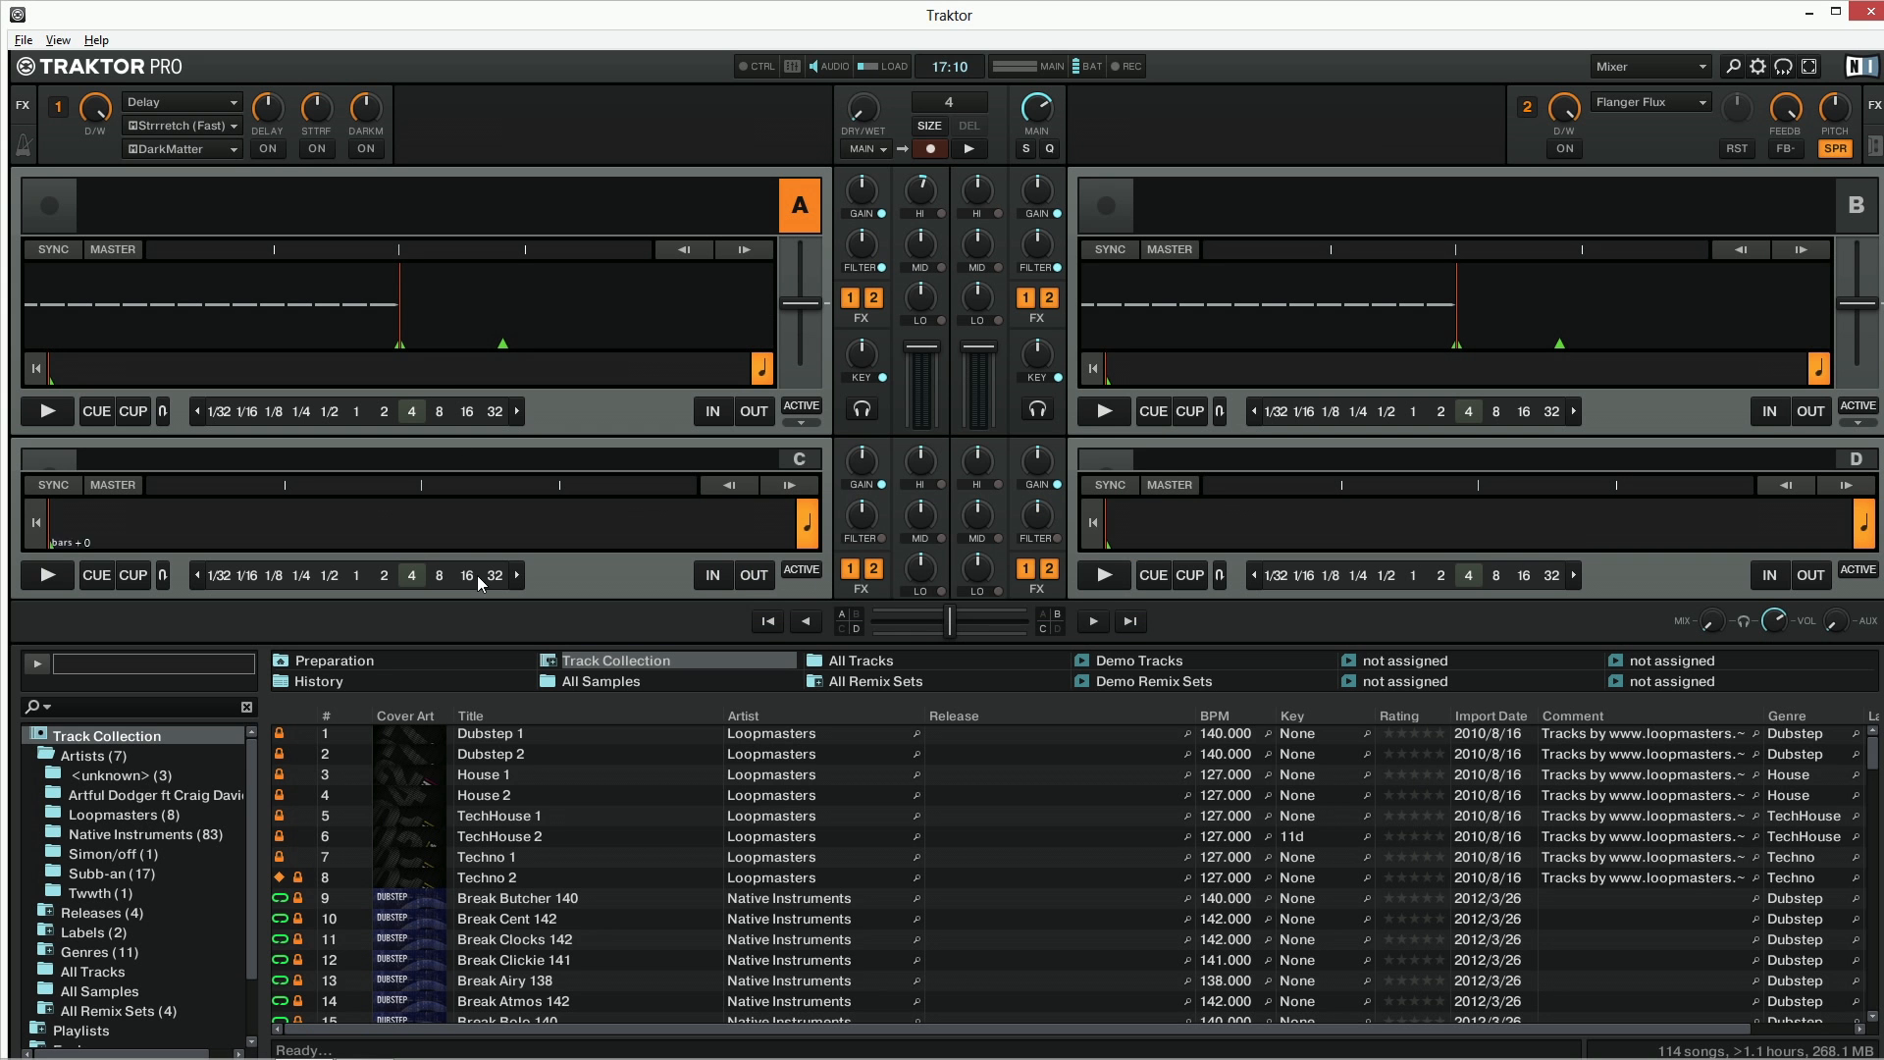
# Exit Traktor Pro, bringing up the Native Instruments closing screen
pyautogui.click(516, 857)
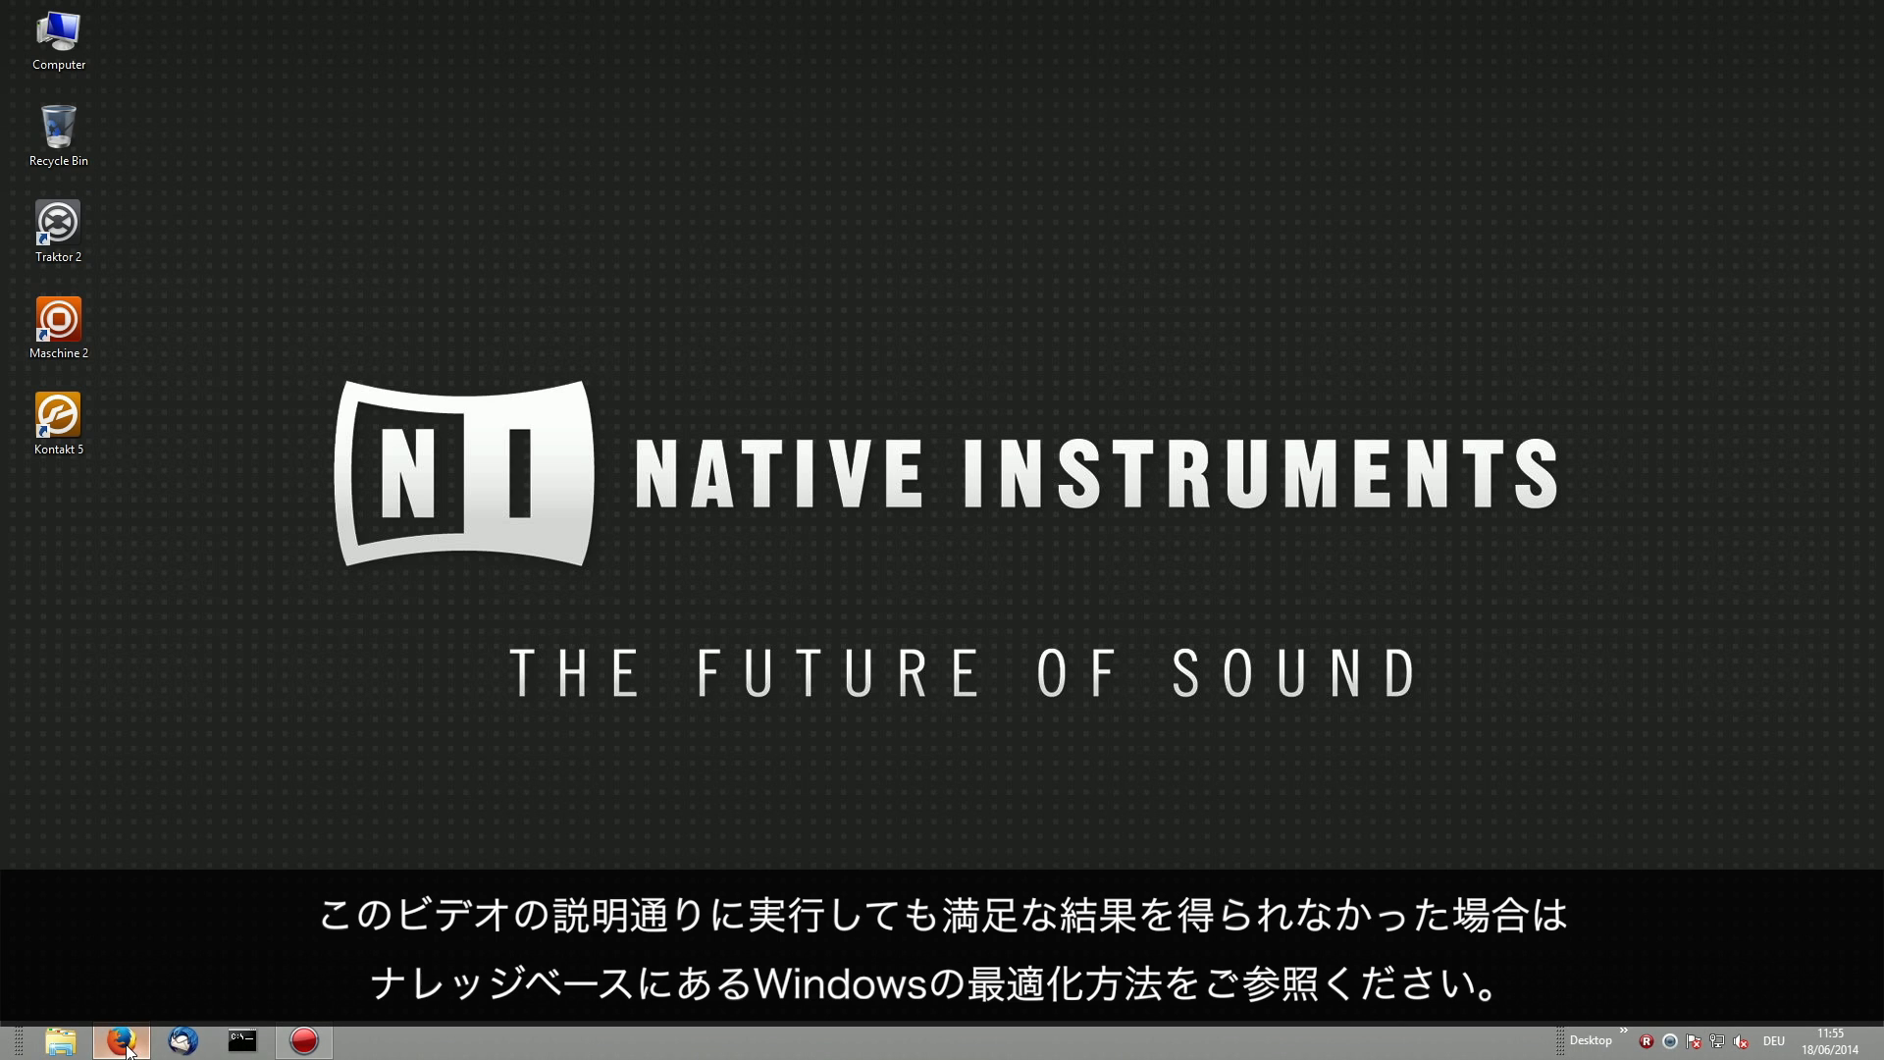
# Launch Firefox from the taskbar onto the Google search page
pyautogui.click(127, 1043)
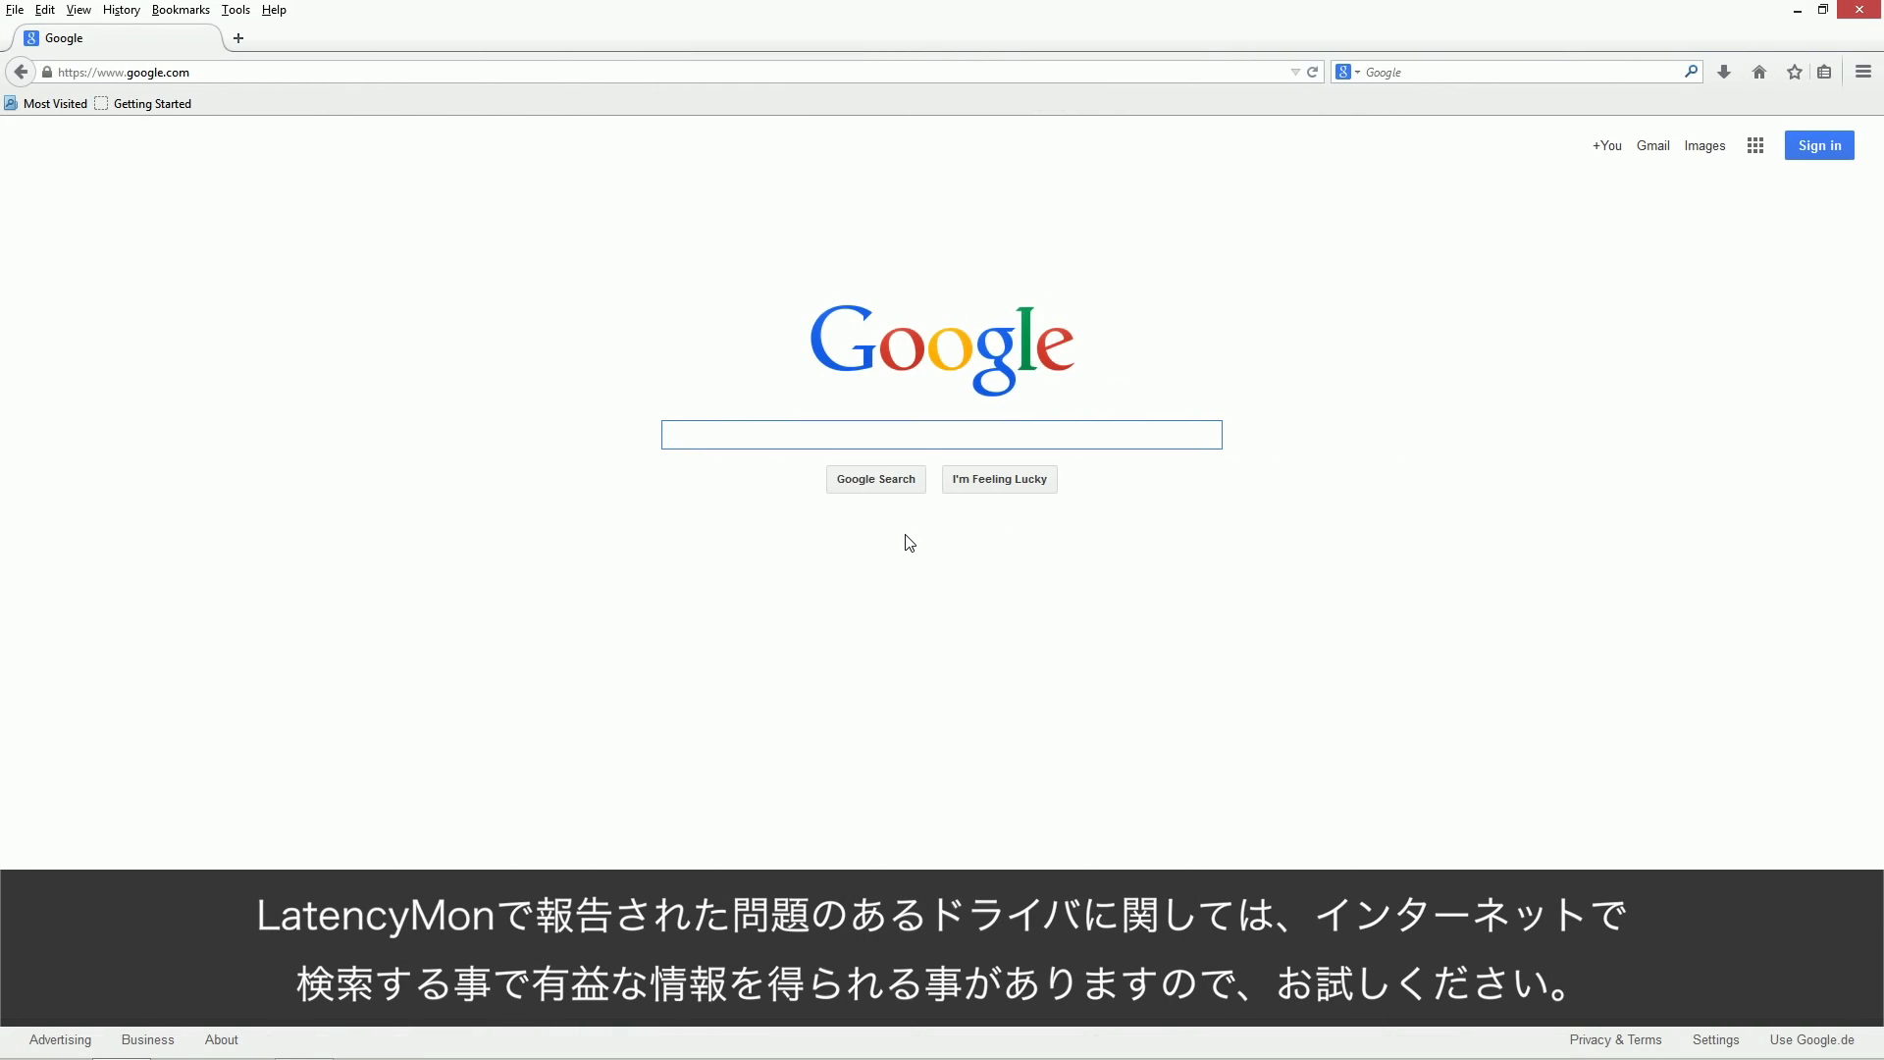
# Search Google for 'dell optiplex 760 dpc issue'
pyautogui.write('dell optiplex 760 dpc issue')
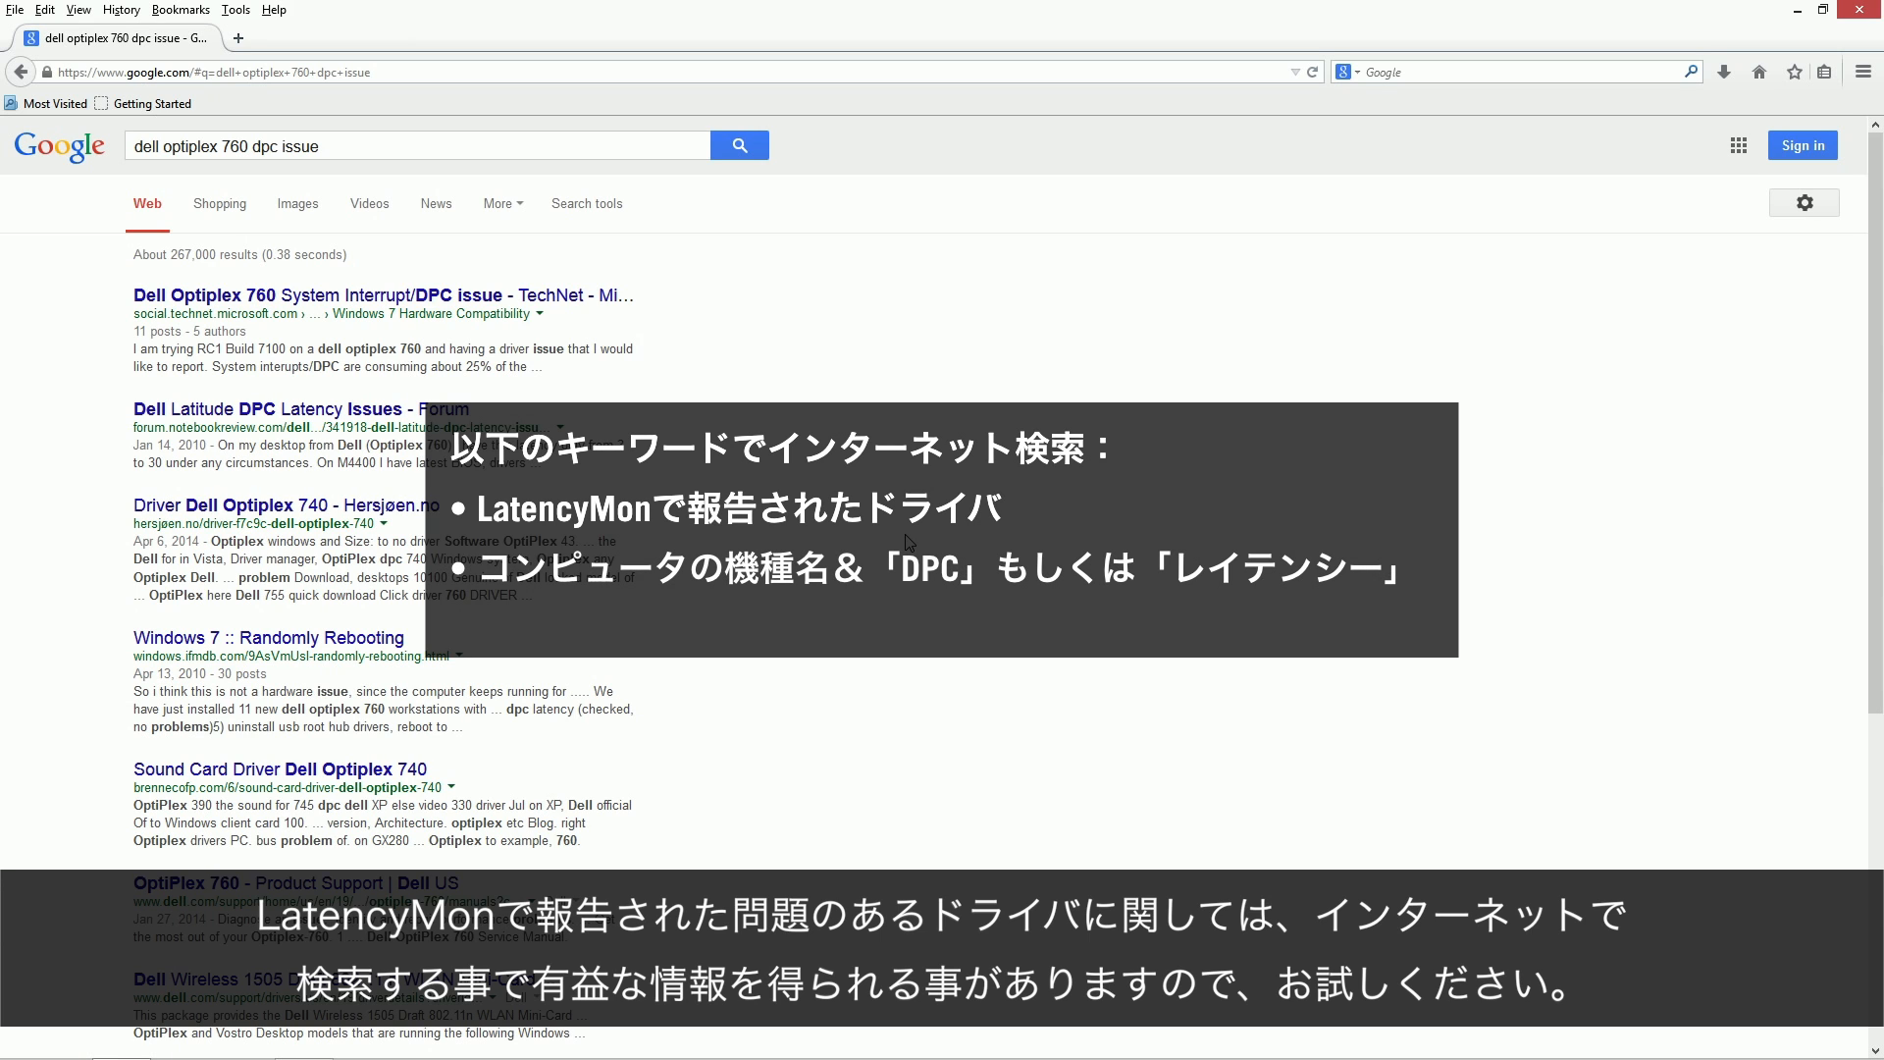
pyautogui.moveTo(544, 297)
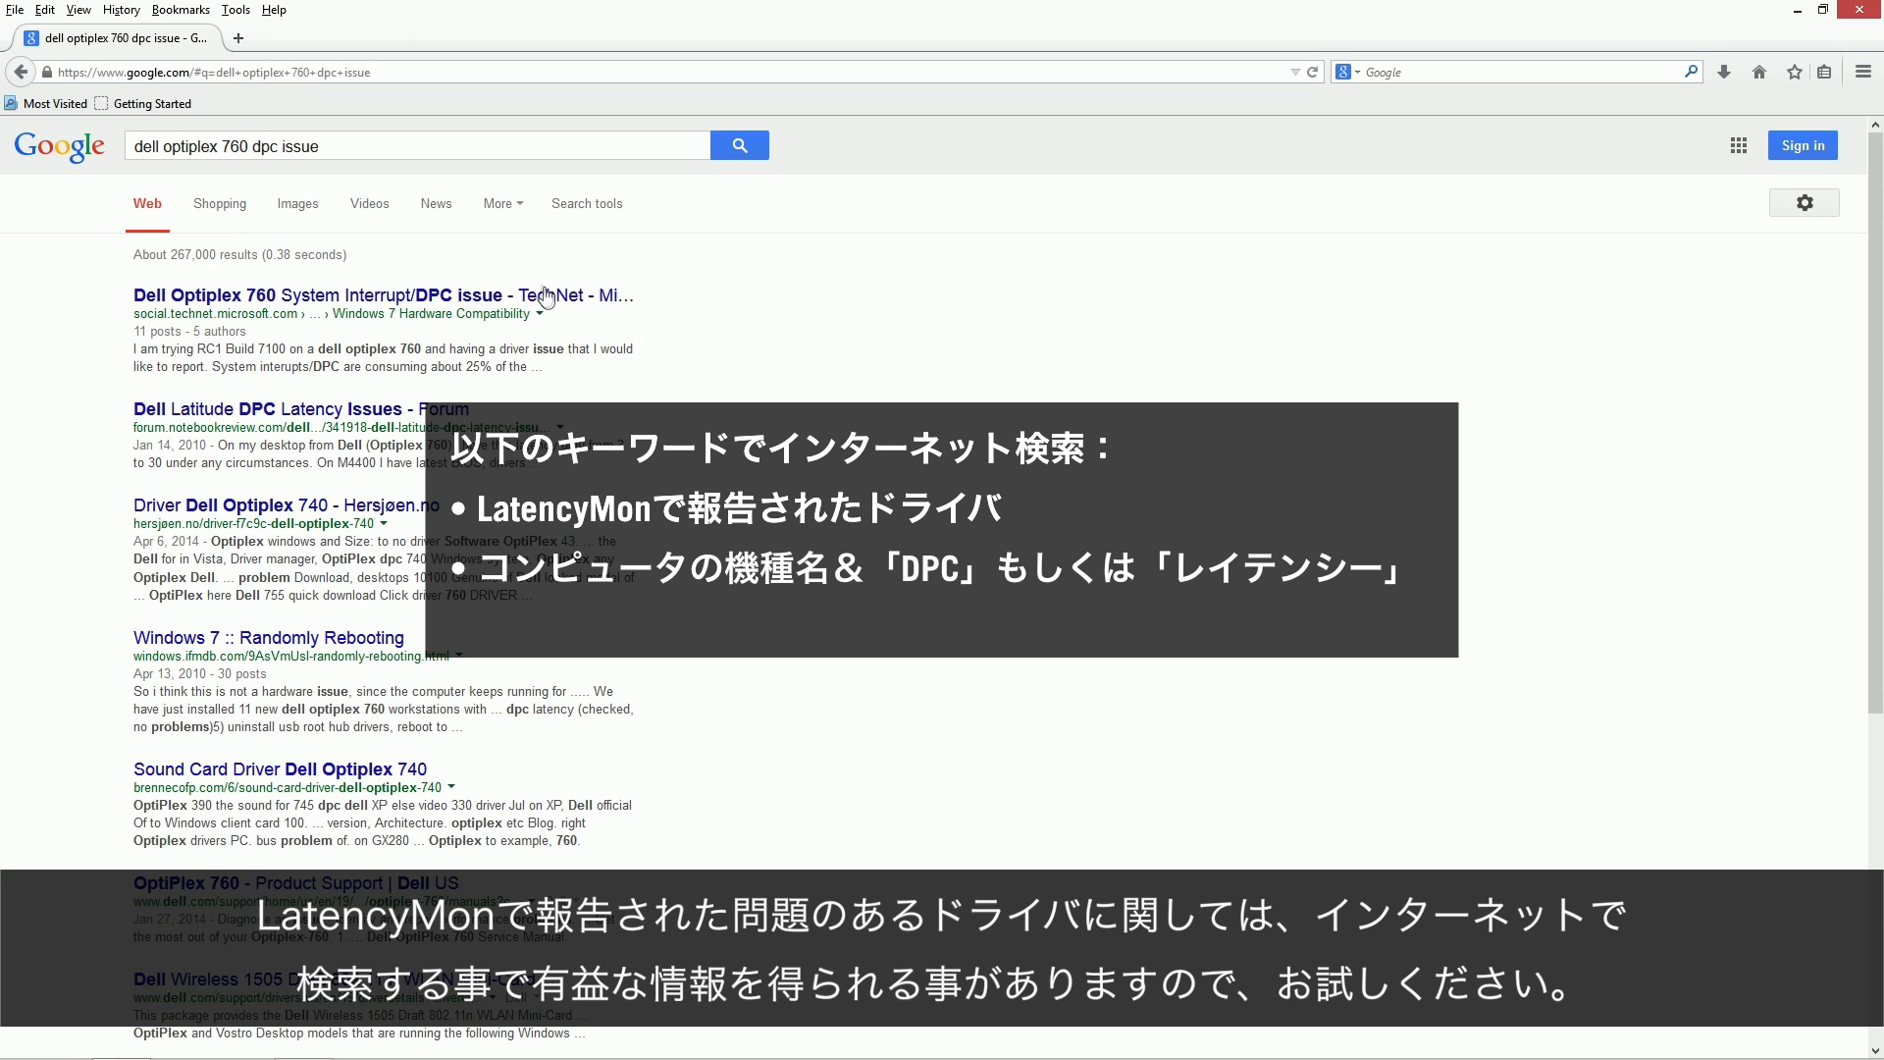